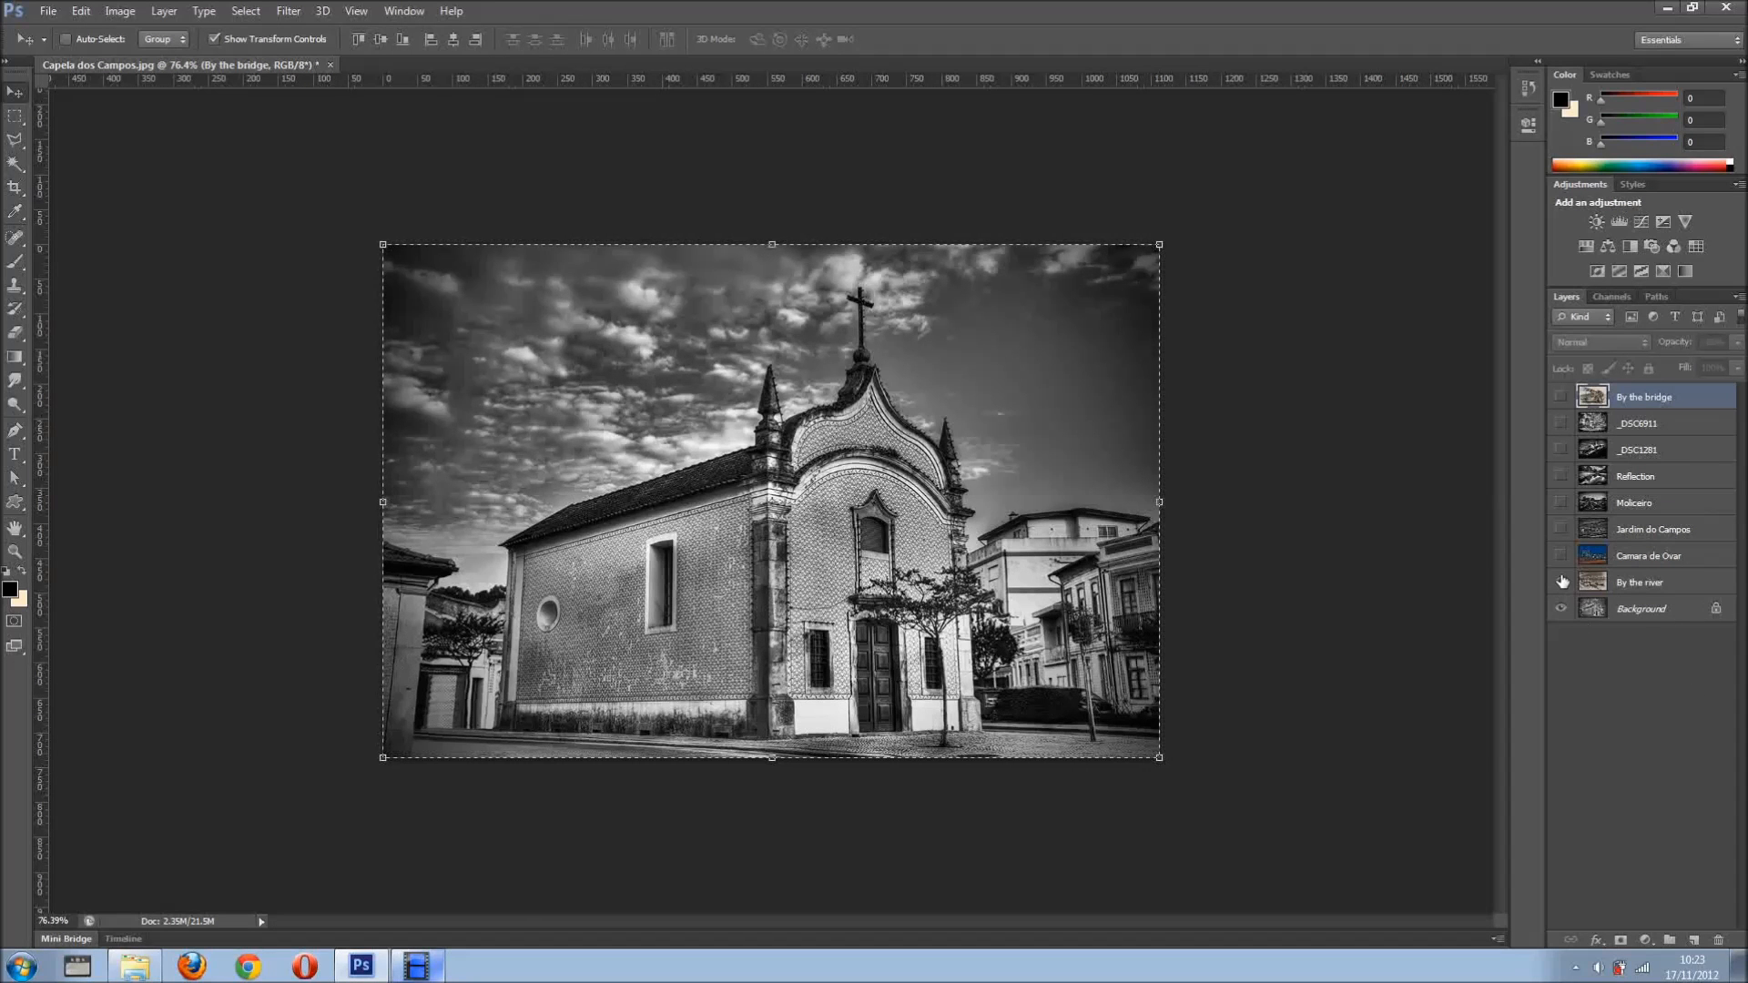
# Preview the hidden photo layers, then crop outward to three photos wide around the church
pyautogui.click(1560, 477)
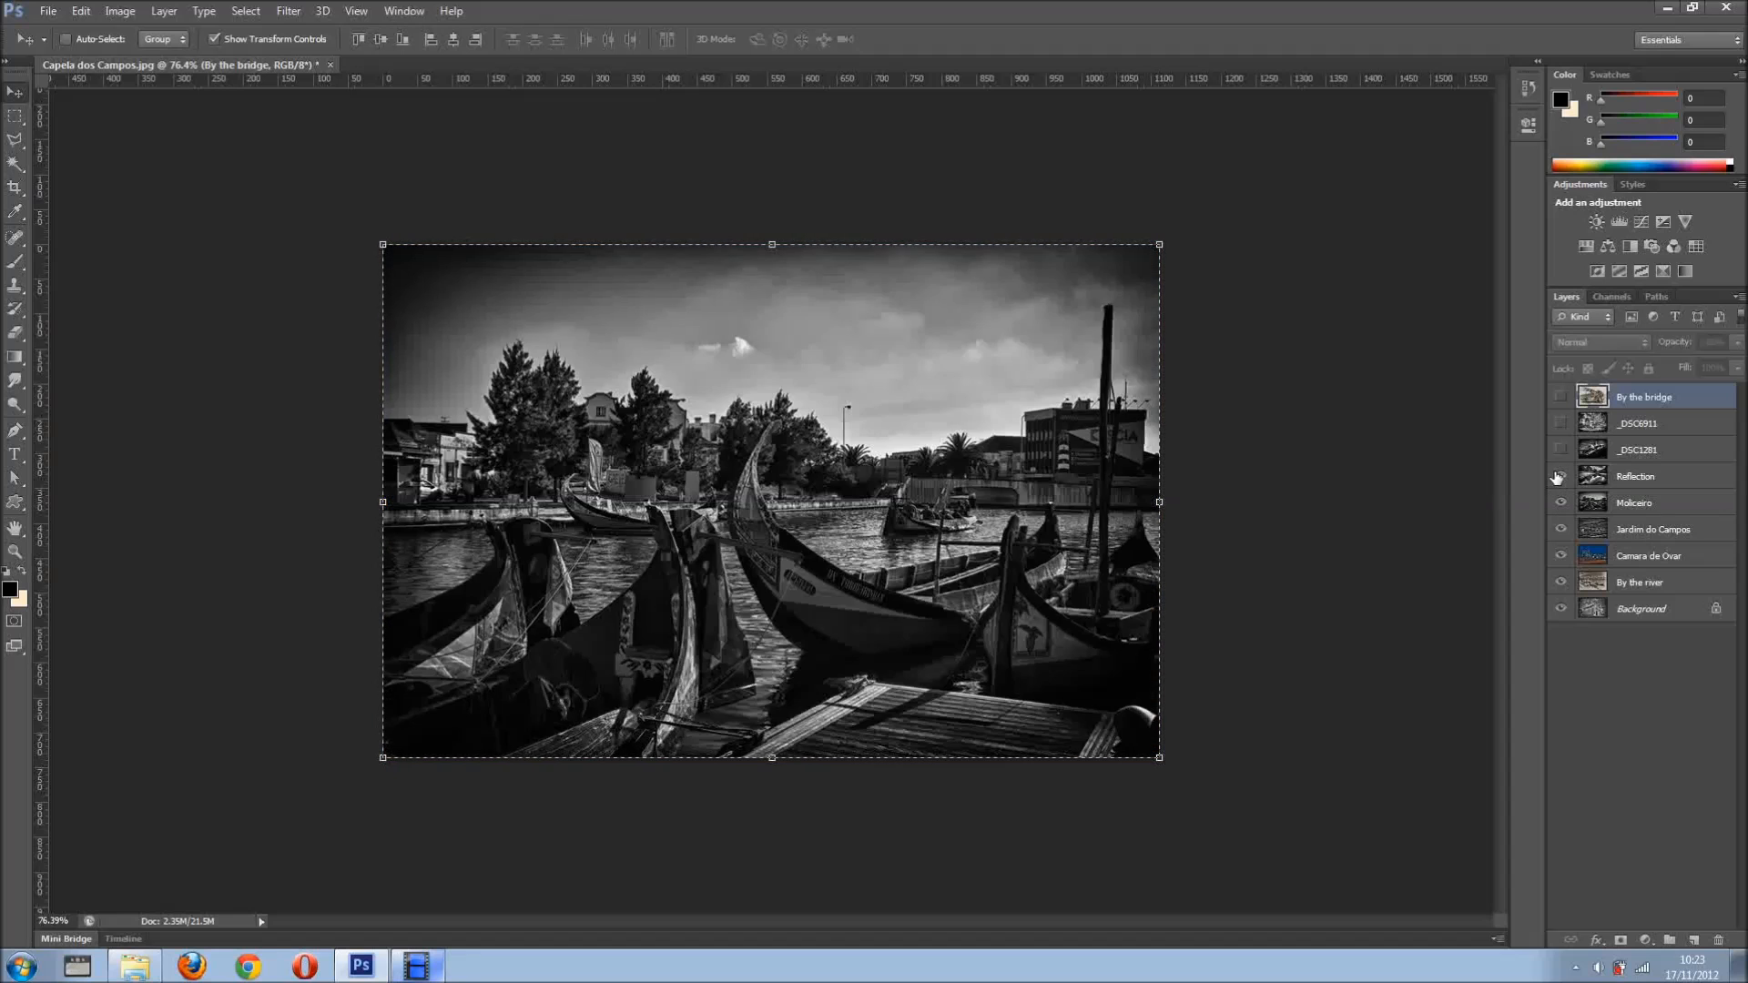
pyautogui.click(1560, 397)
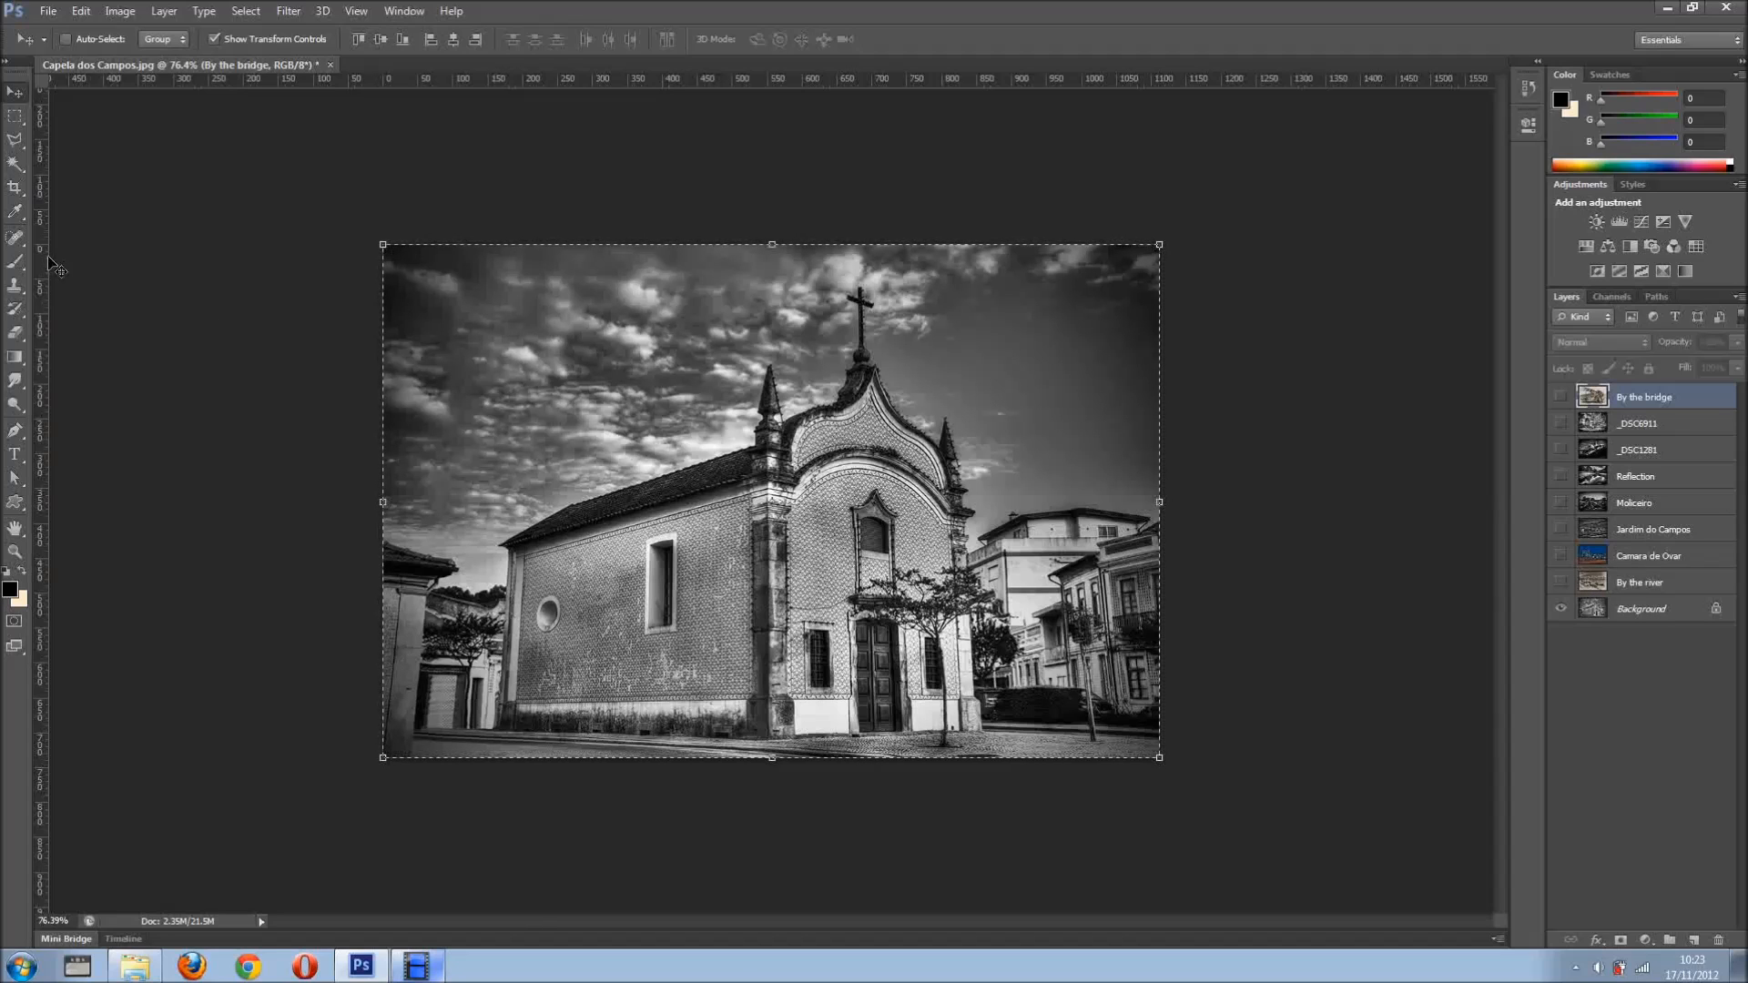
pyautogui.click(16, 189)
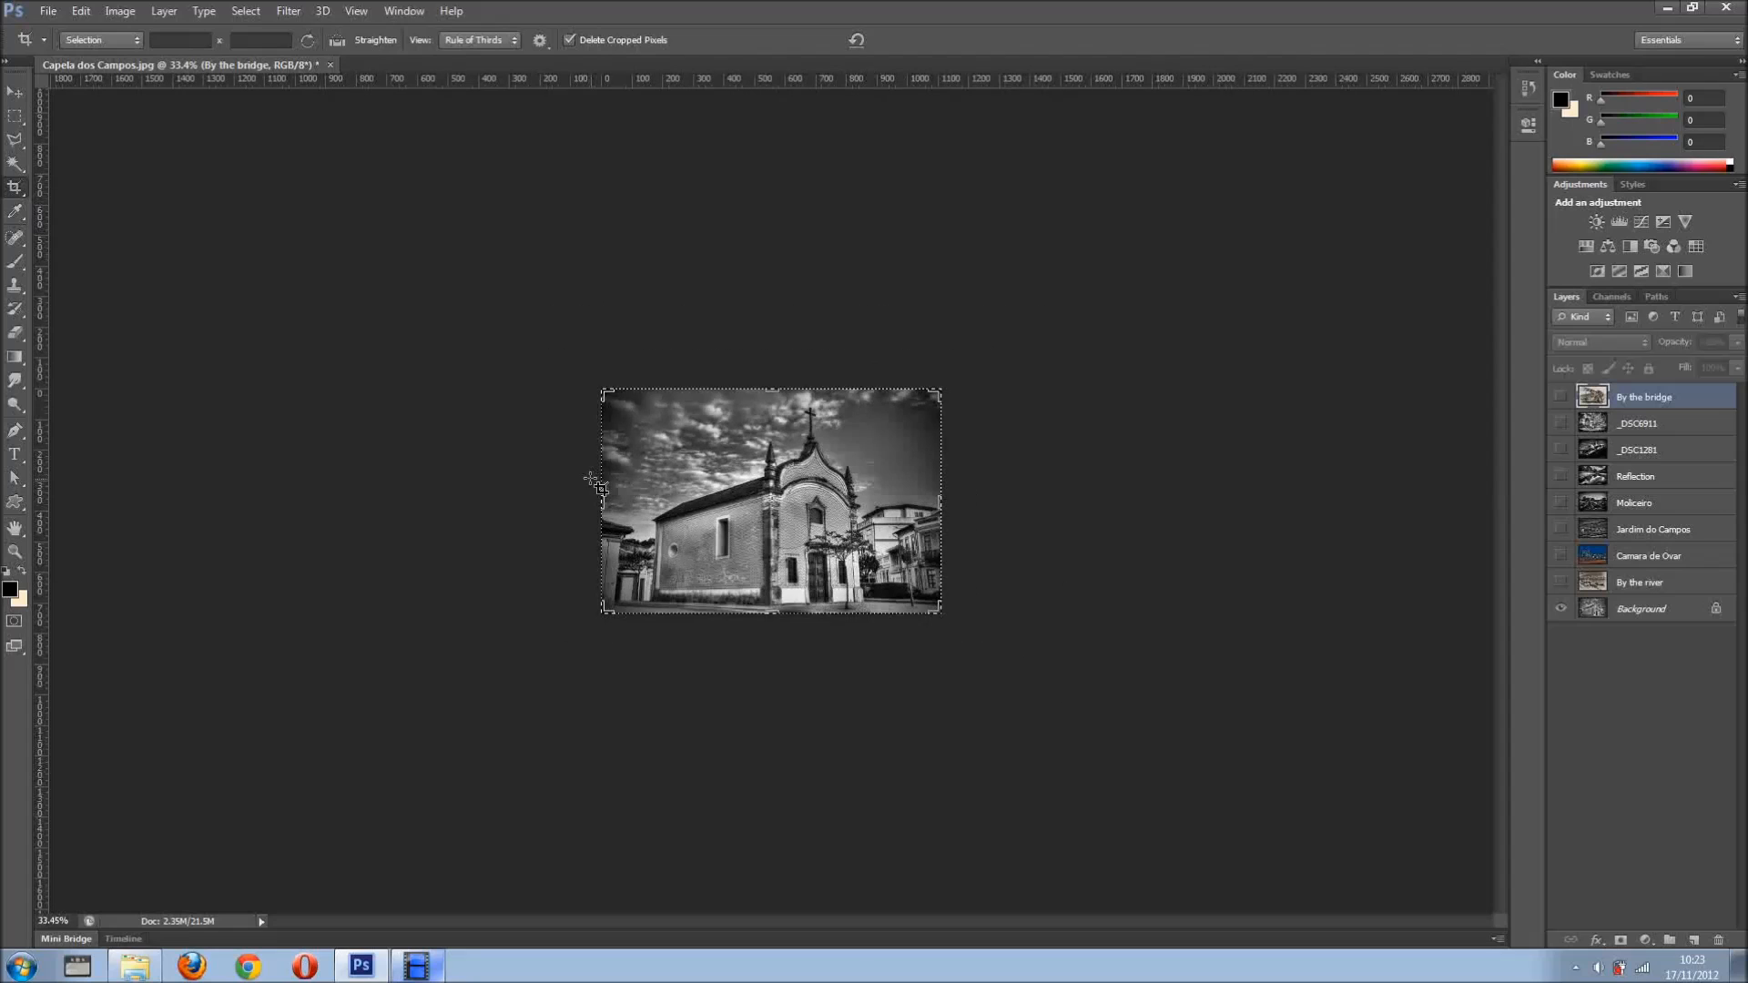
pyautogui.moveTo(626, 416)
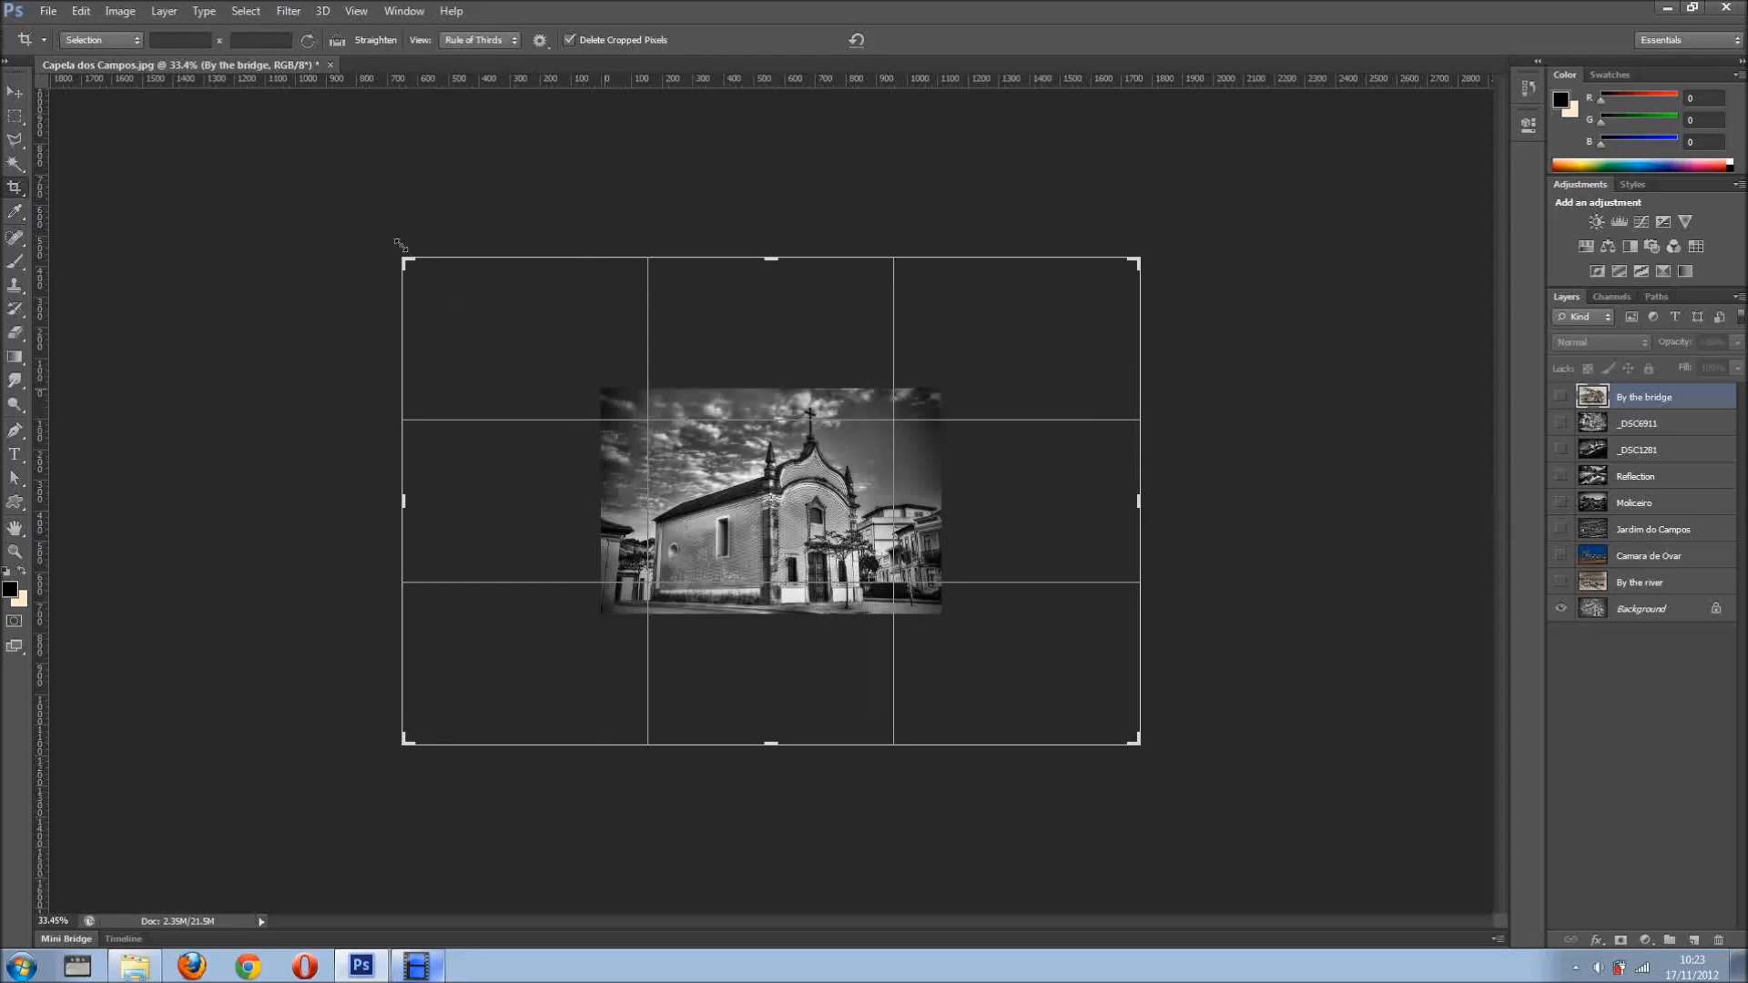
pyautogui.moveTo(403, 260); pyautogui.dragTo(308, 197)
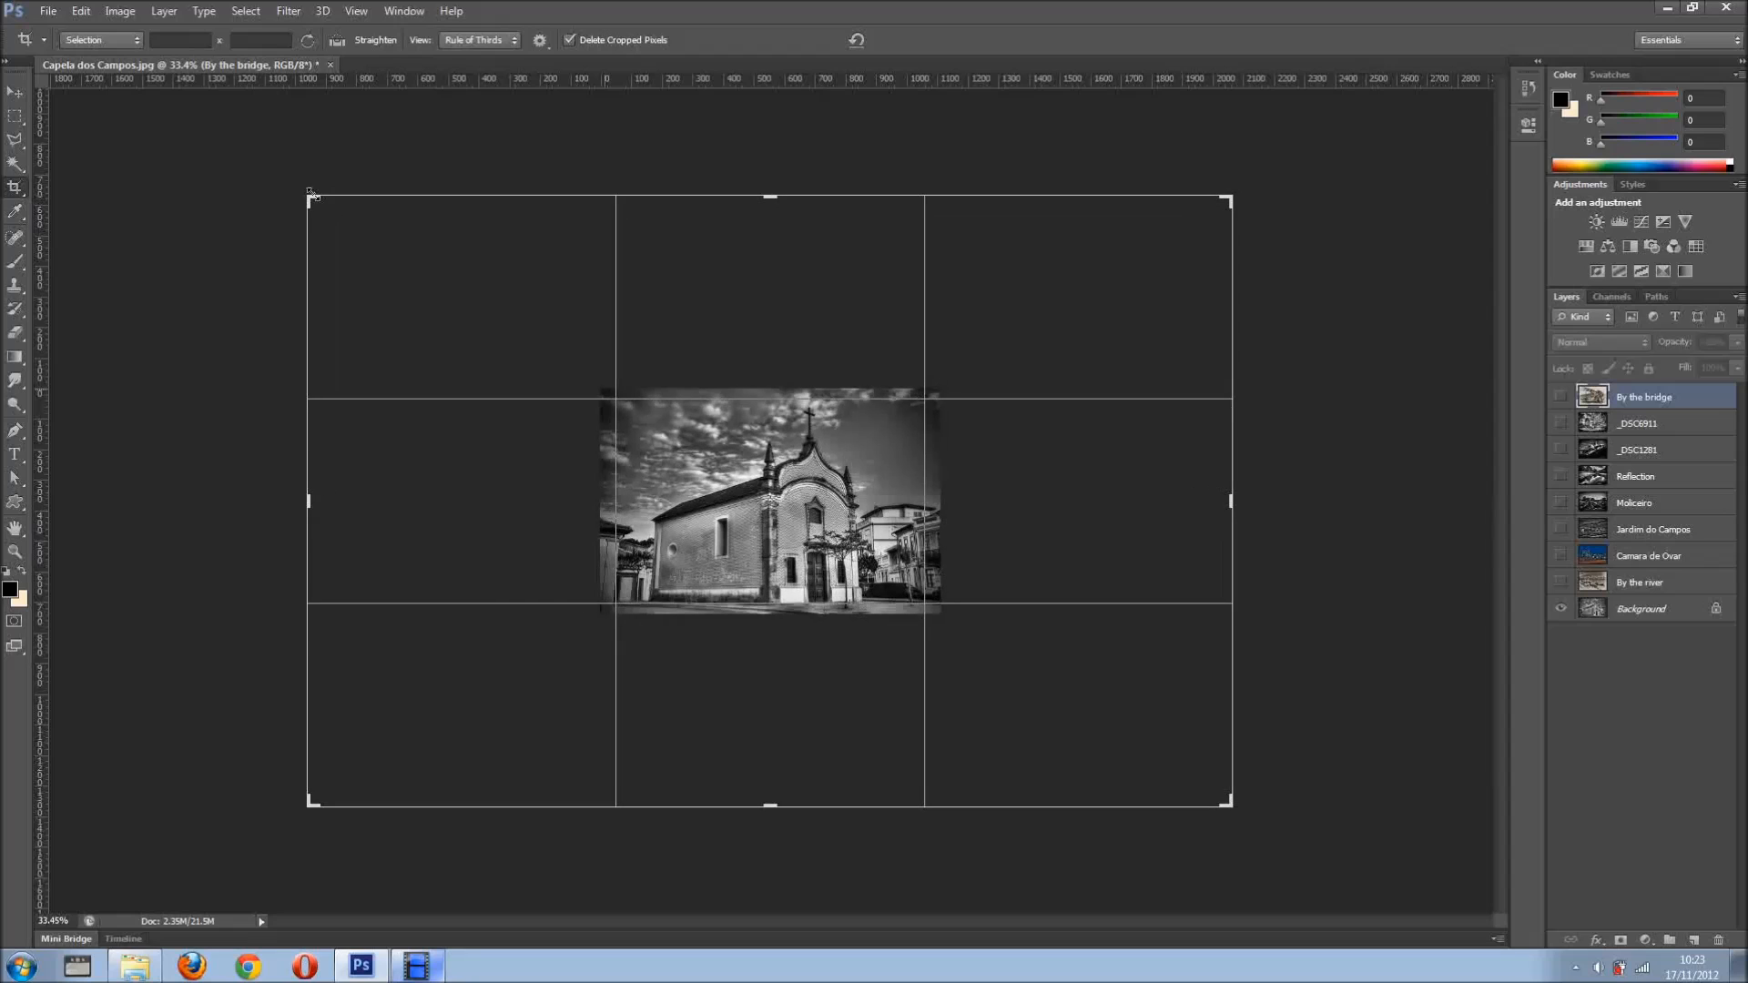
pyautogui.moveTo(309, 197); pyautogui.dragTo(267, 173)
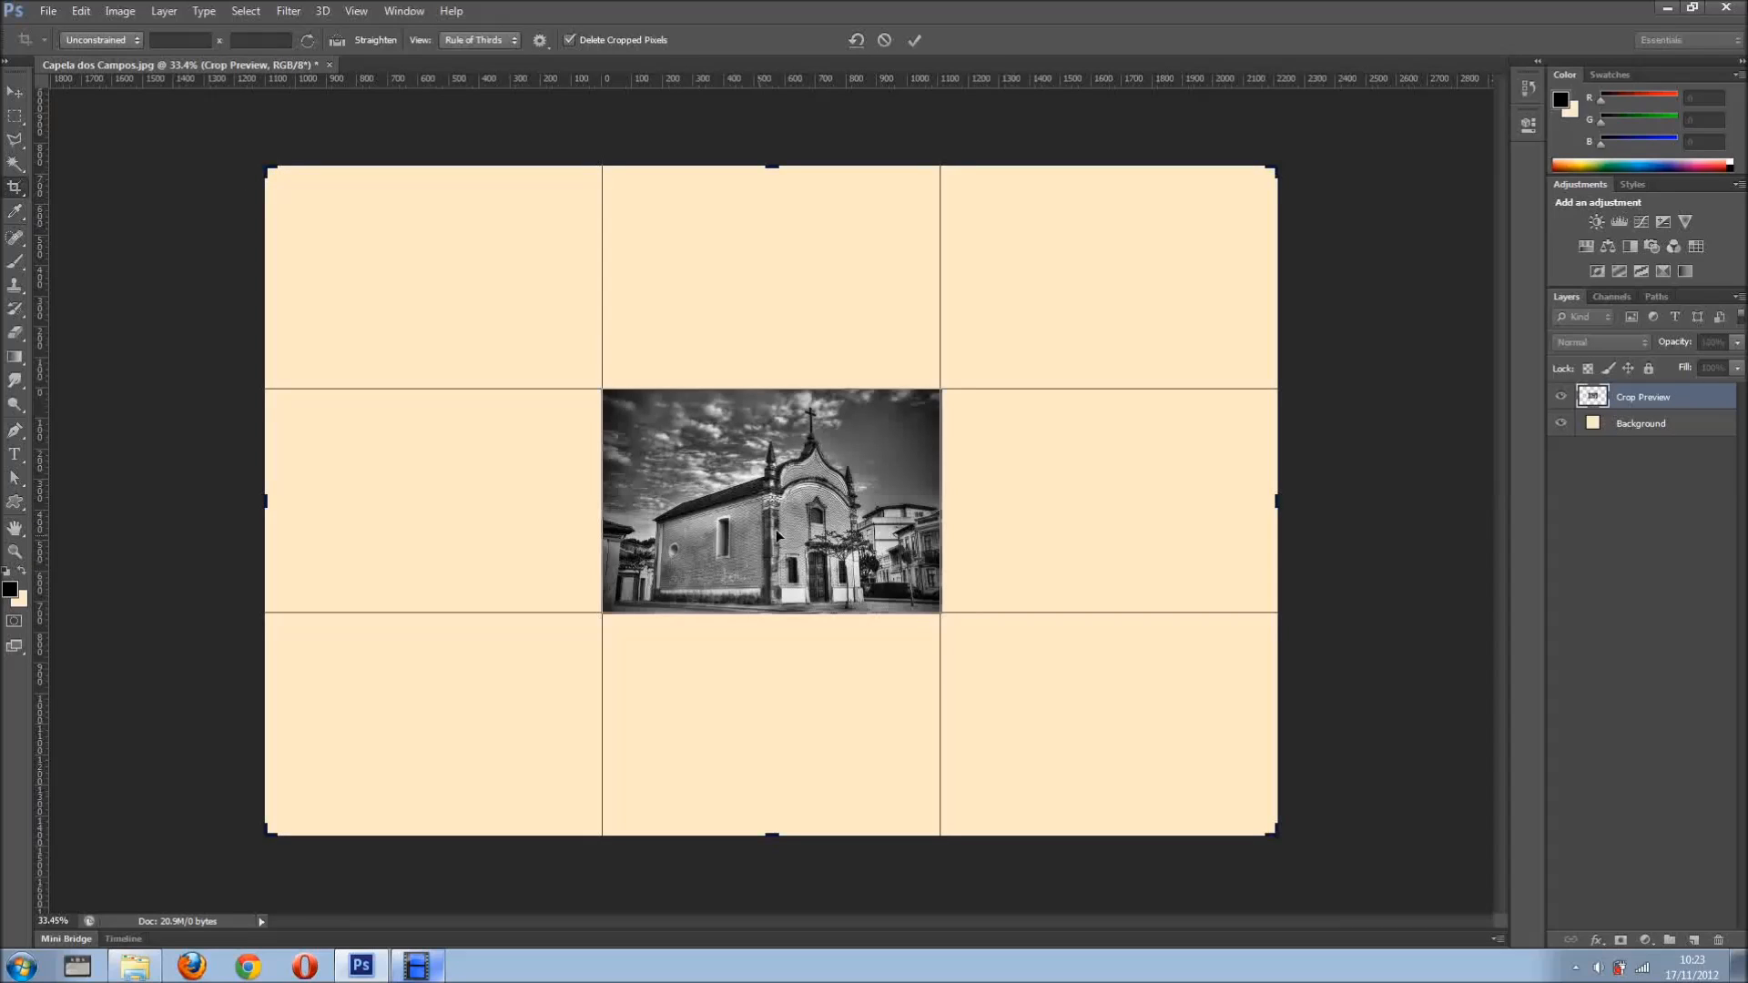
pyautogui.moveTo(854, 619)
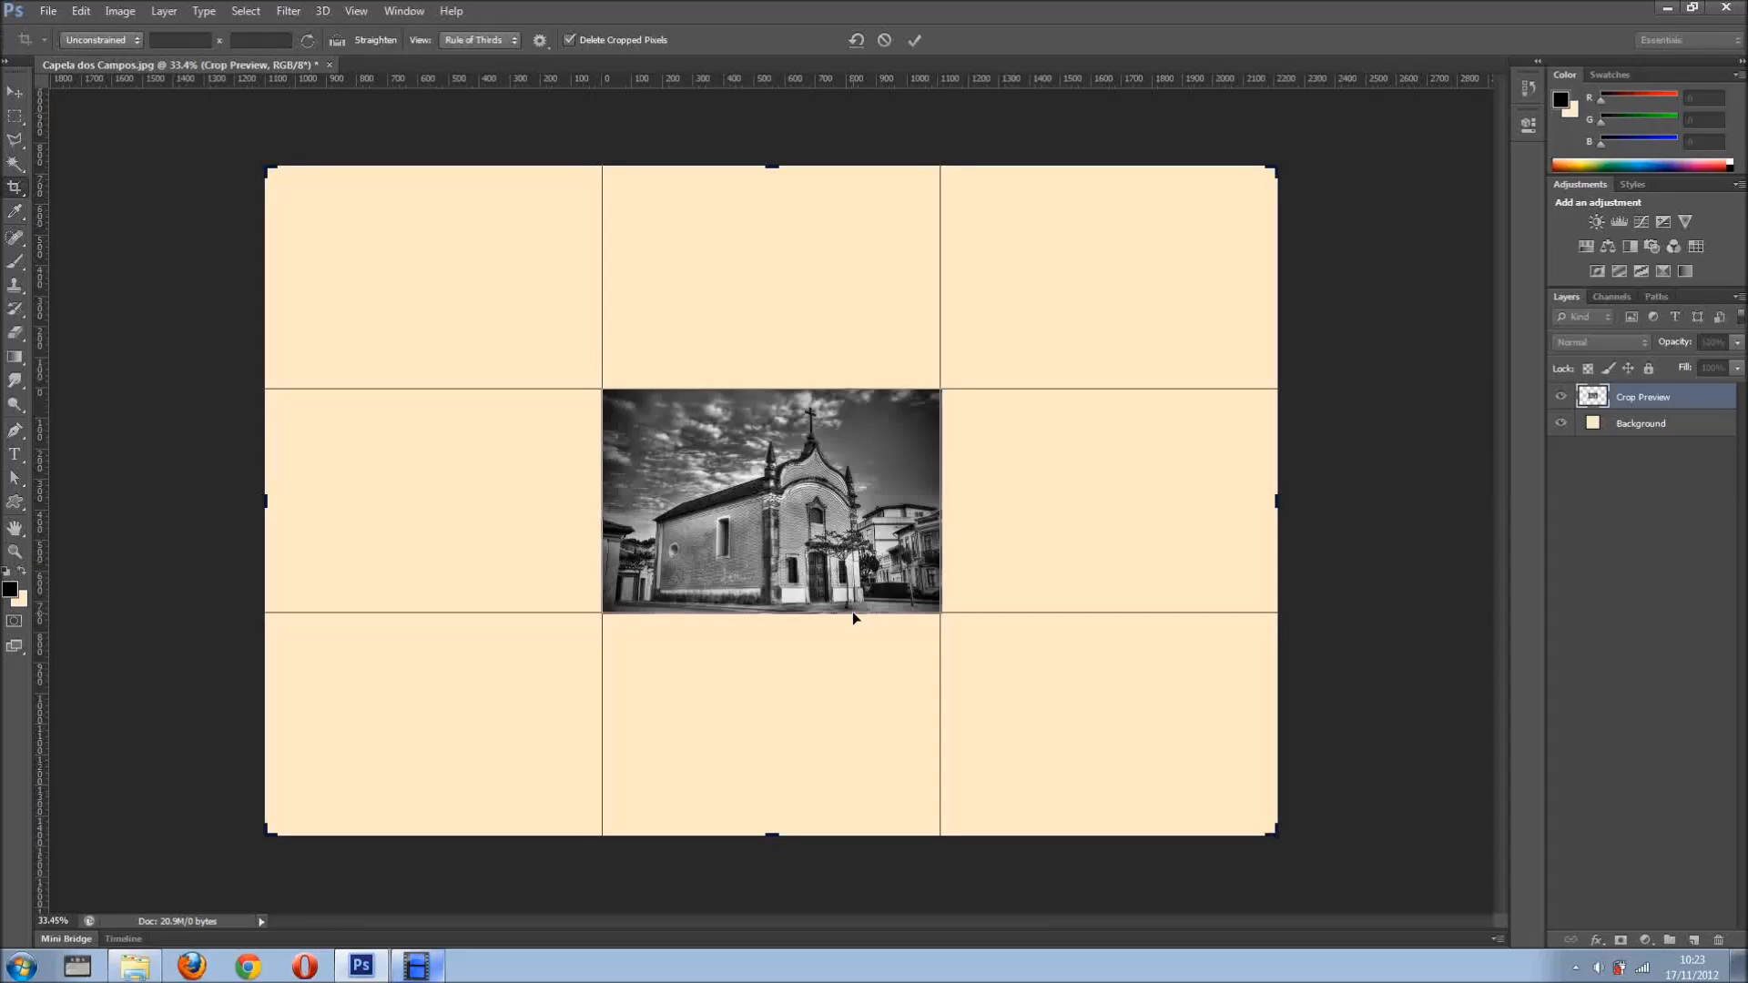
pyautogui.moveTo(568, 332)
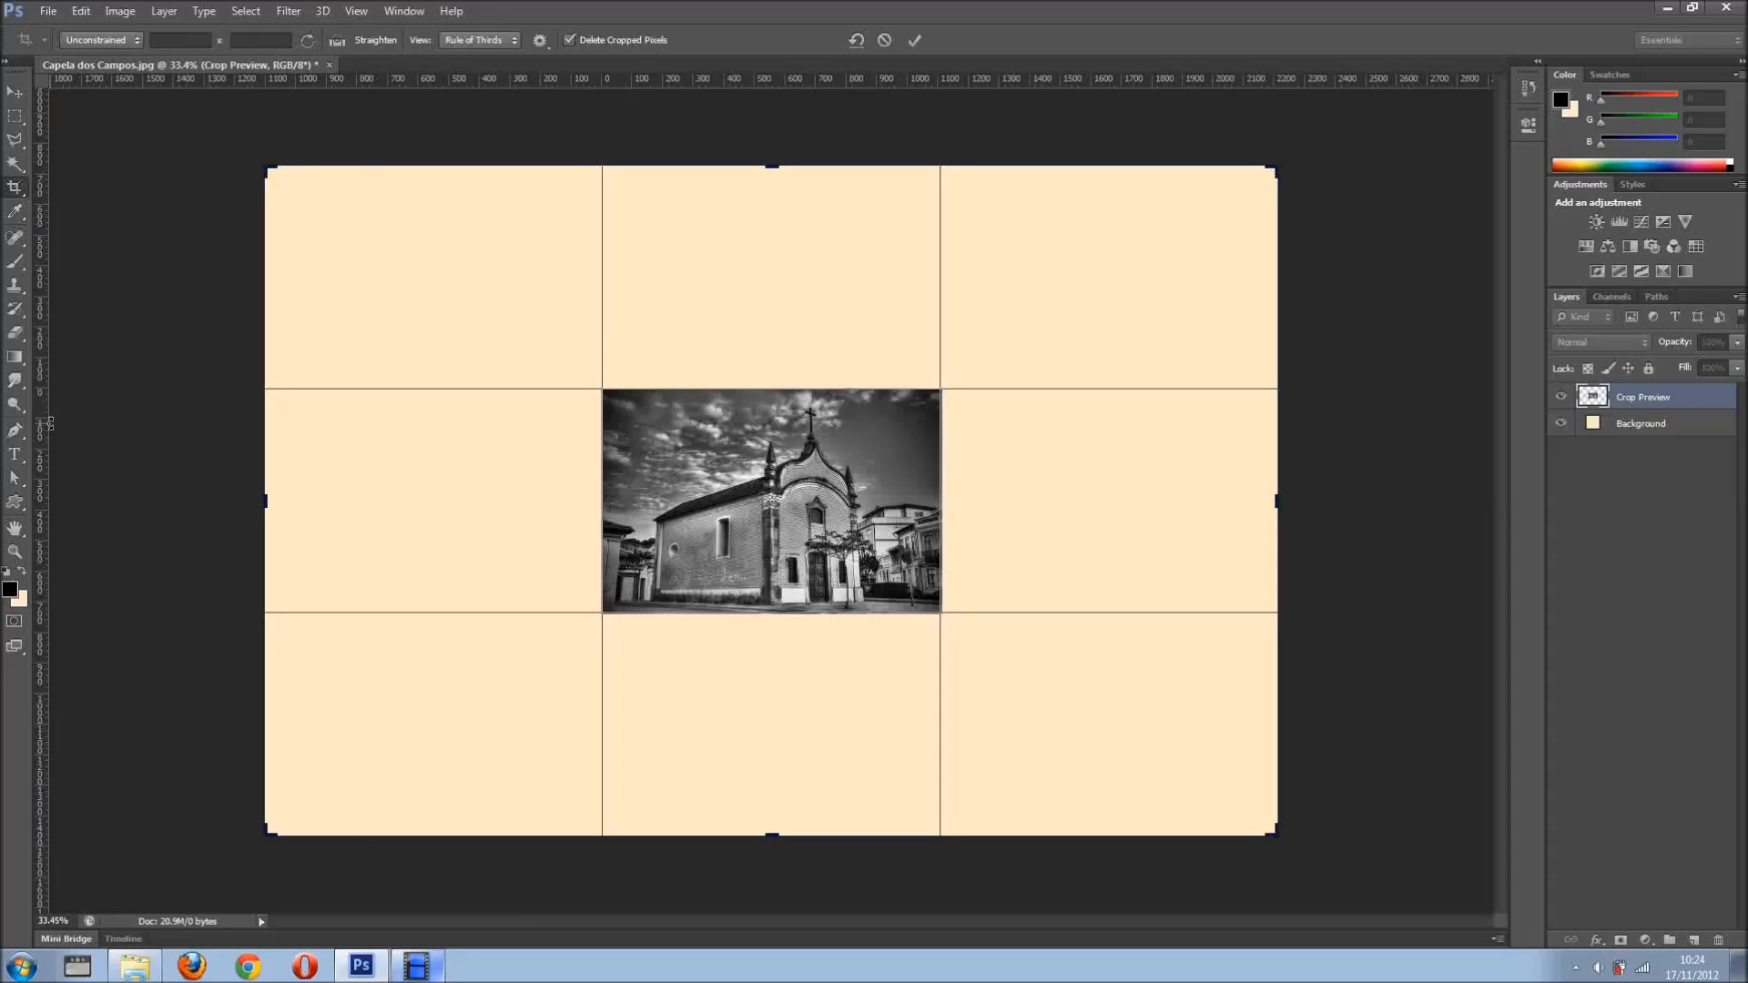
pyautogui.moveTo(600, 421)
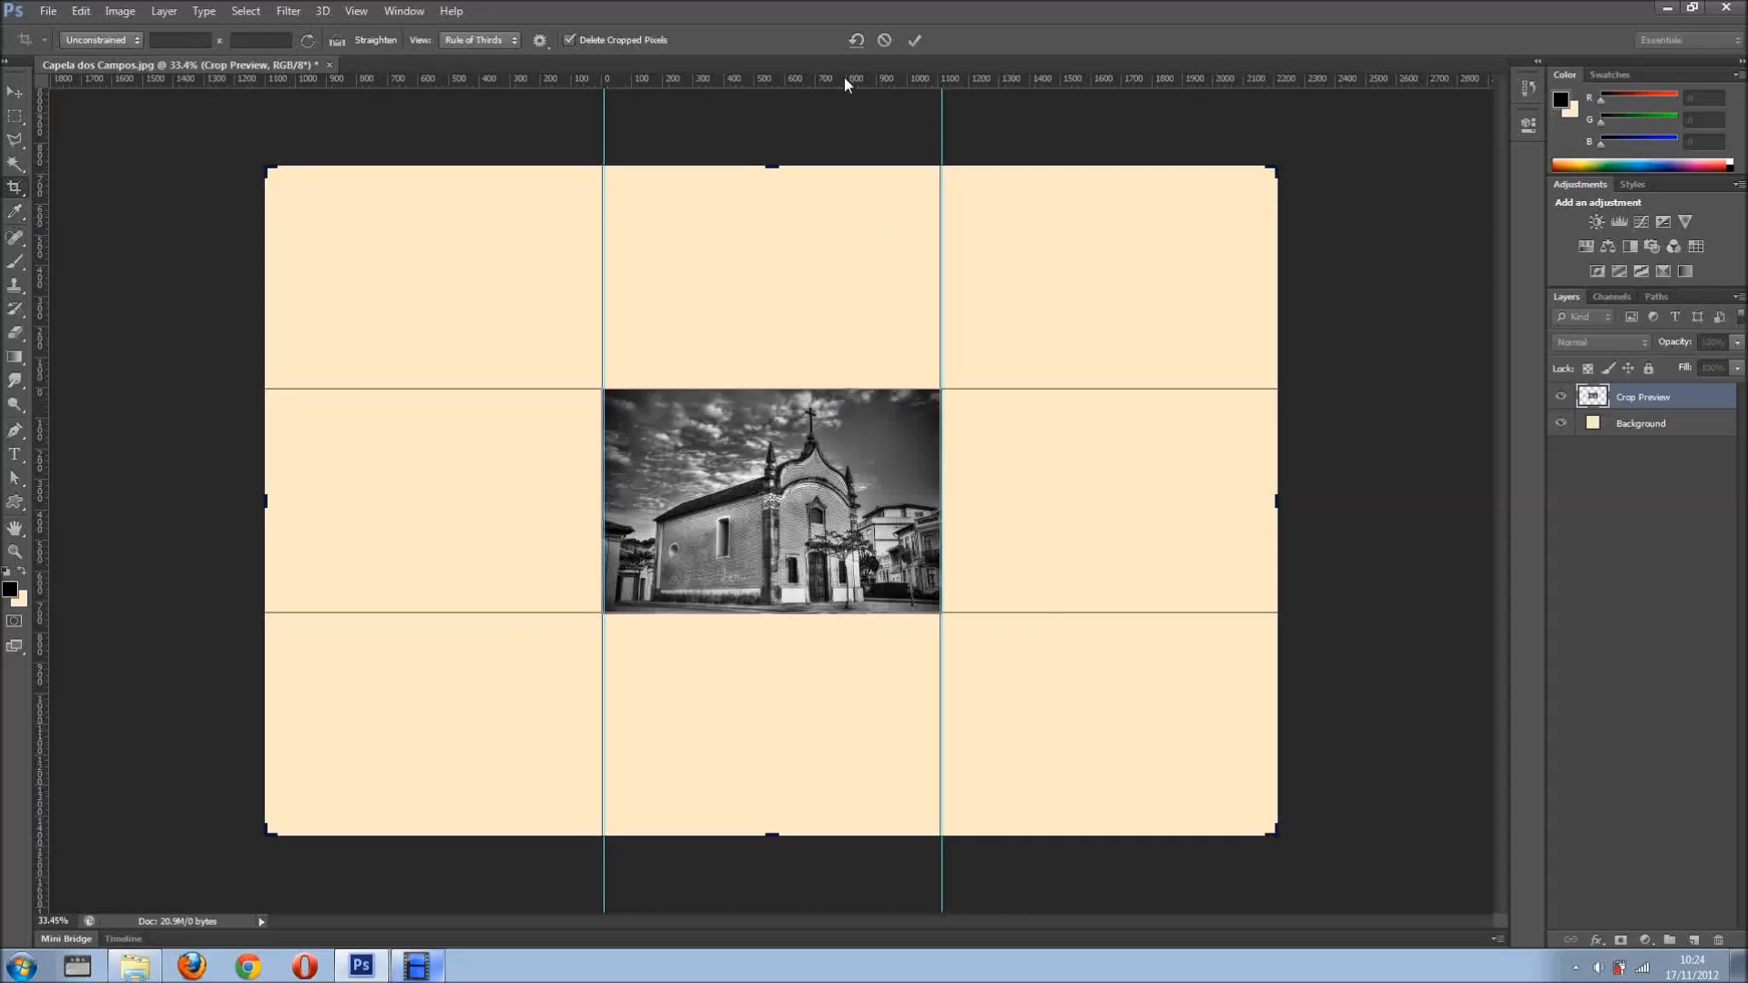
pyautogui.moveTo(845, 379)
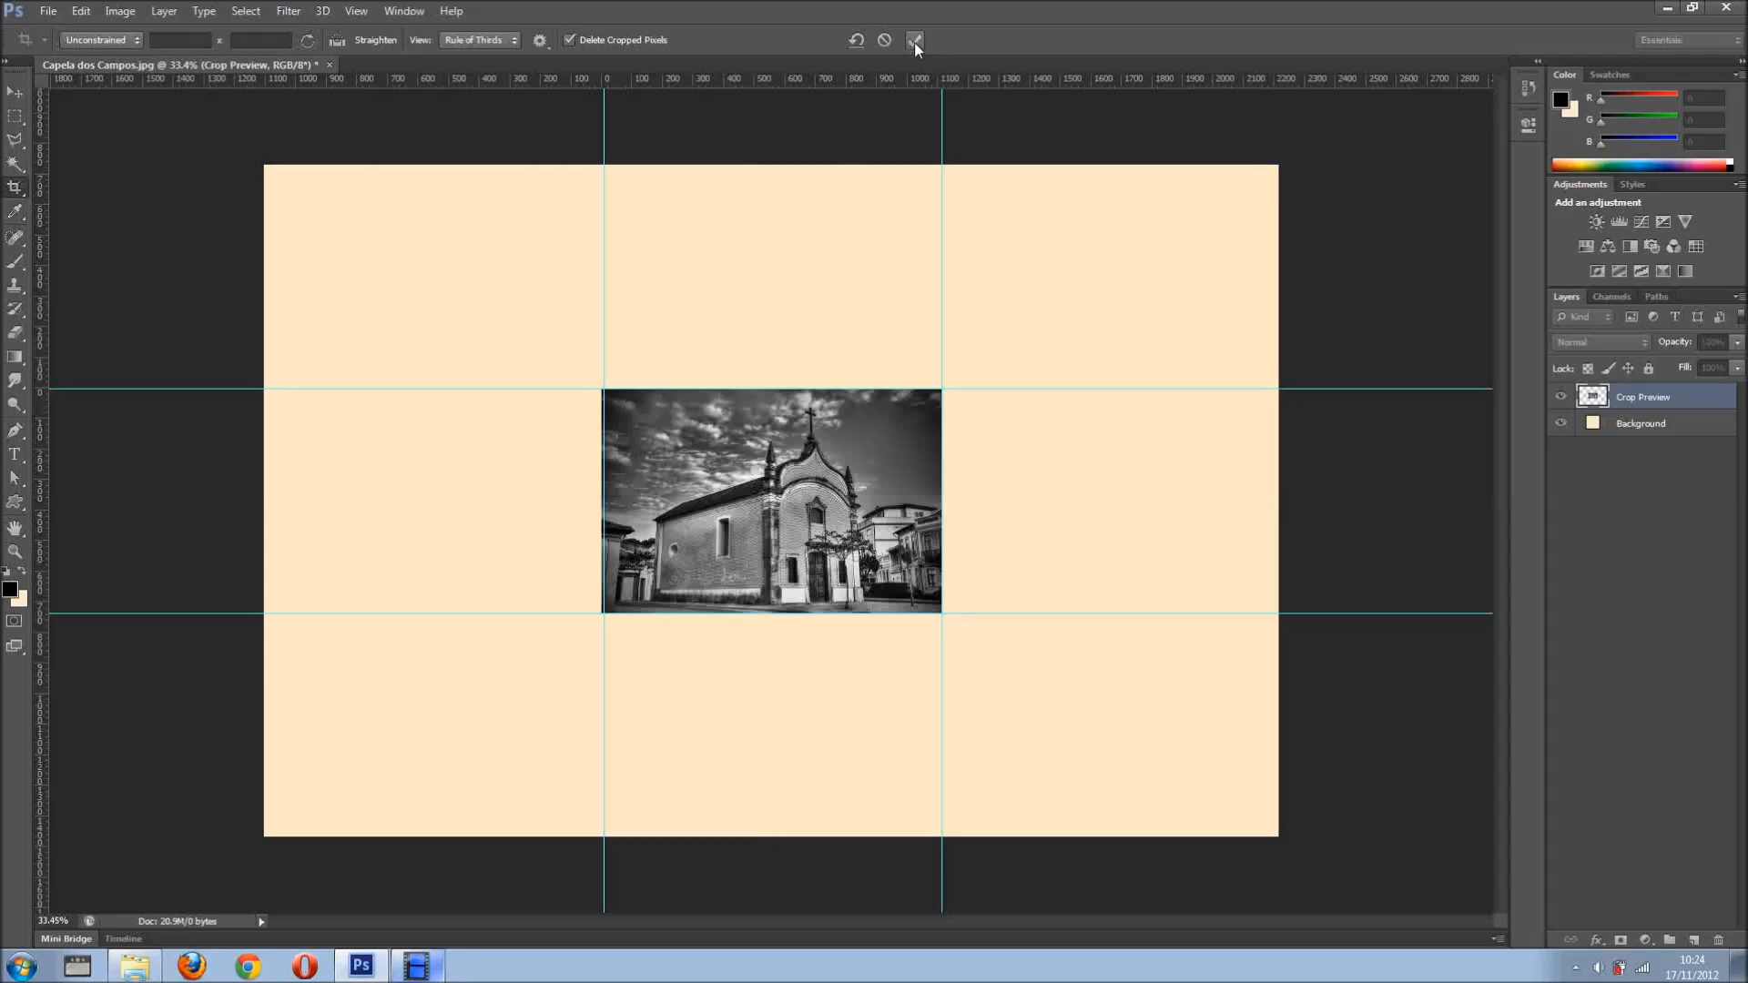
# Commit the expanded crop area with the options-bar checkmark
pyautogui.click(913, 40)
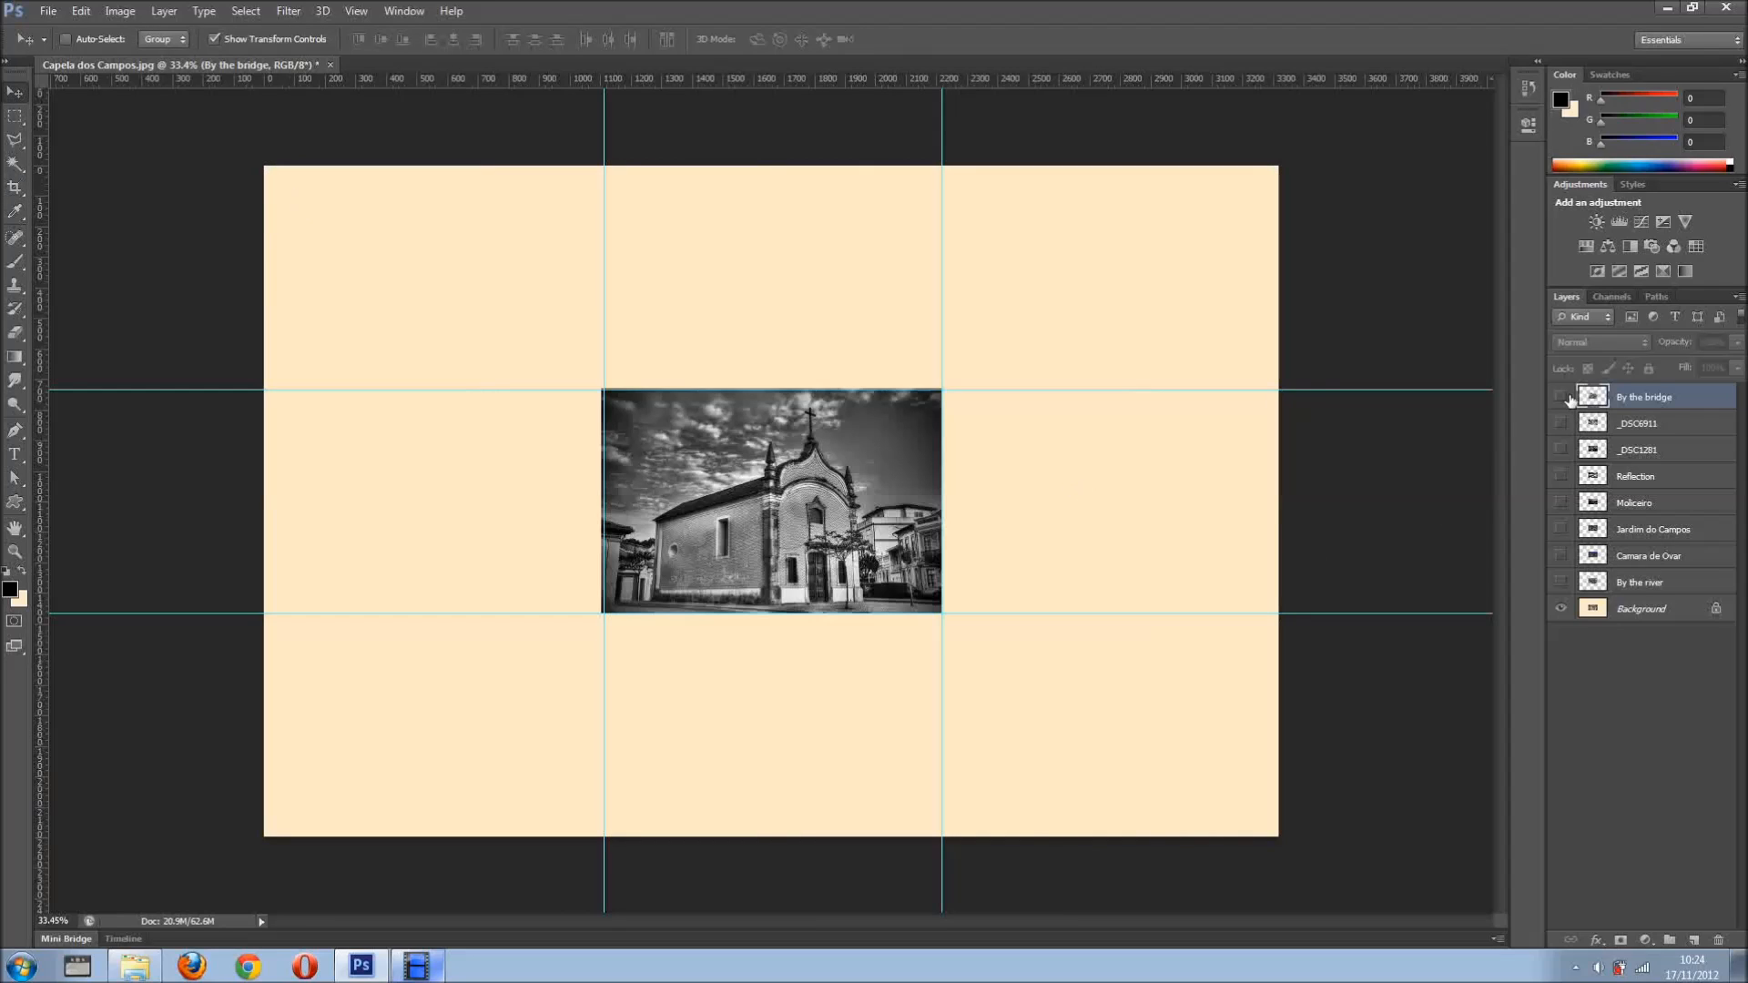
# Show the By the bridge, _DSC6911, Reflection and Moliceiro photo layers for the grid
pyautogui.click(1560, 396)
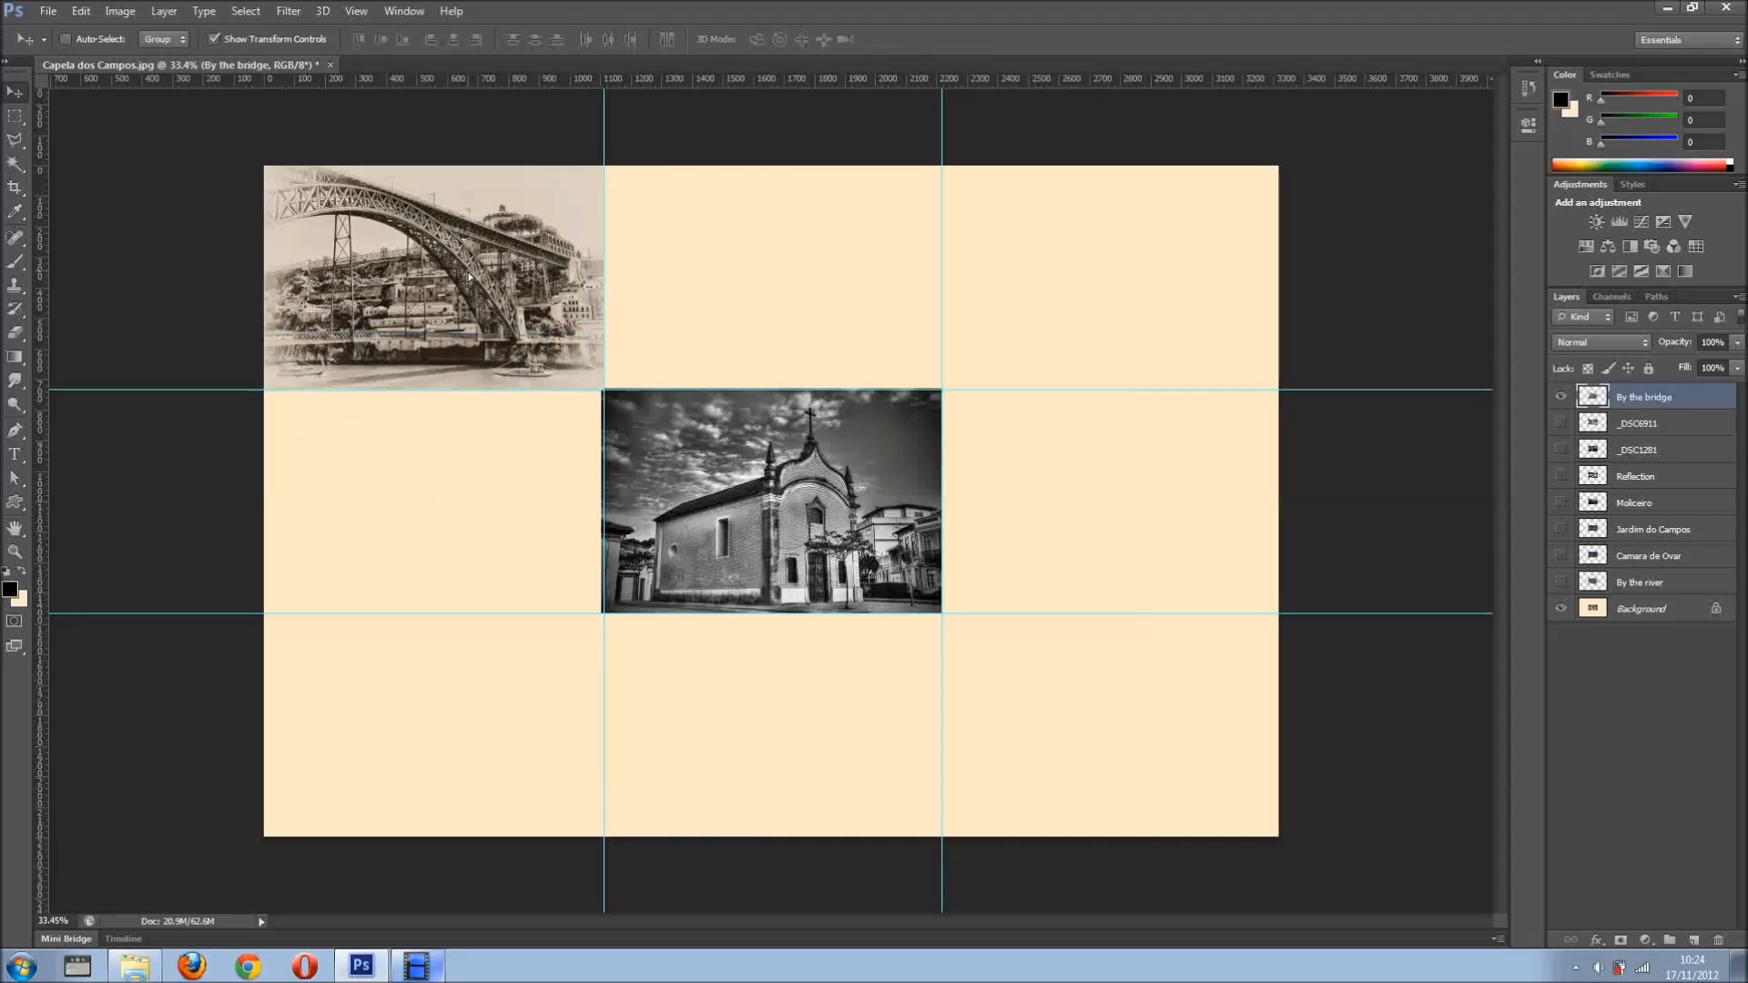
pyautogui.click(433, 276)
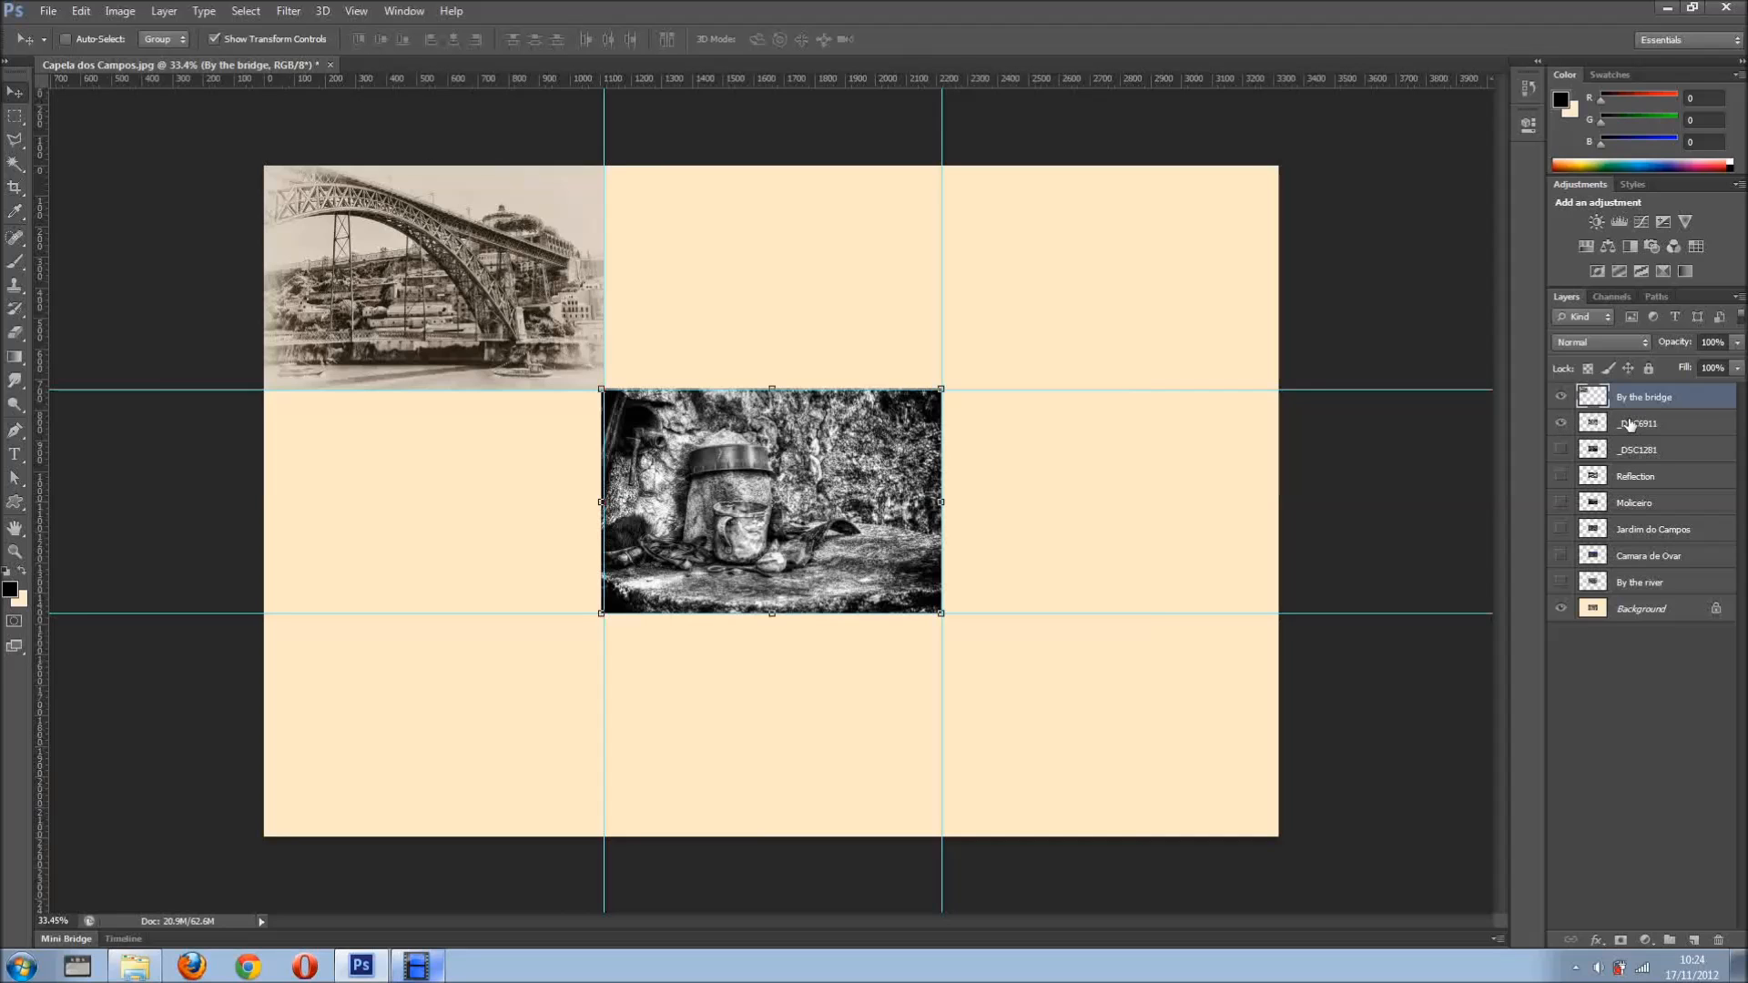
pyautogui.click(1637, 422)
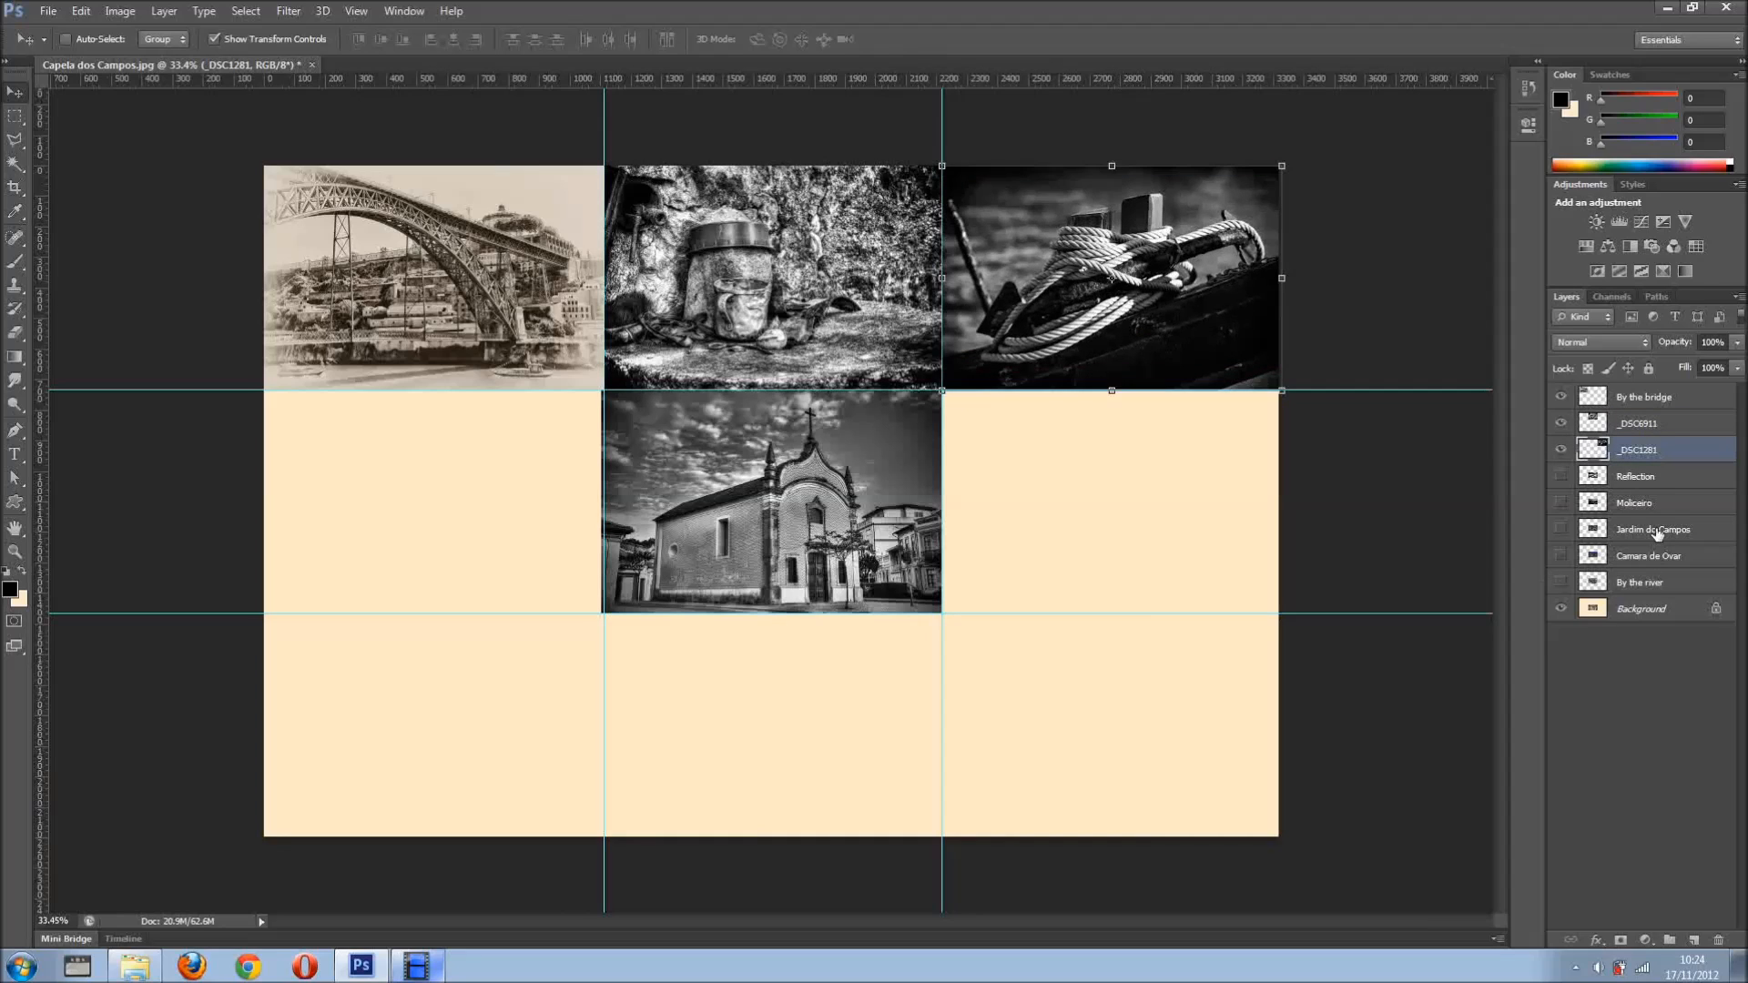
pyautogui.click(1637, 476)
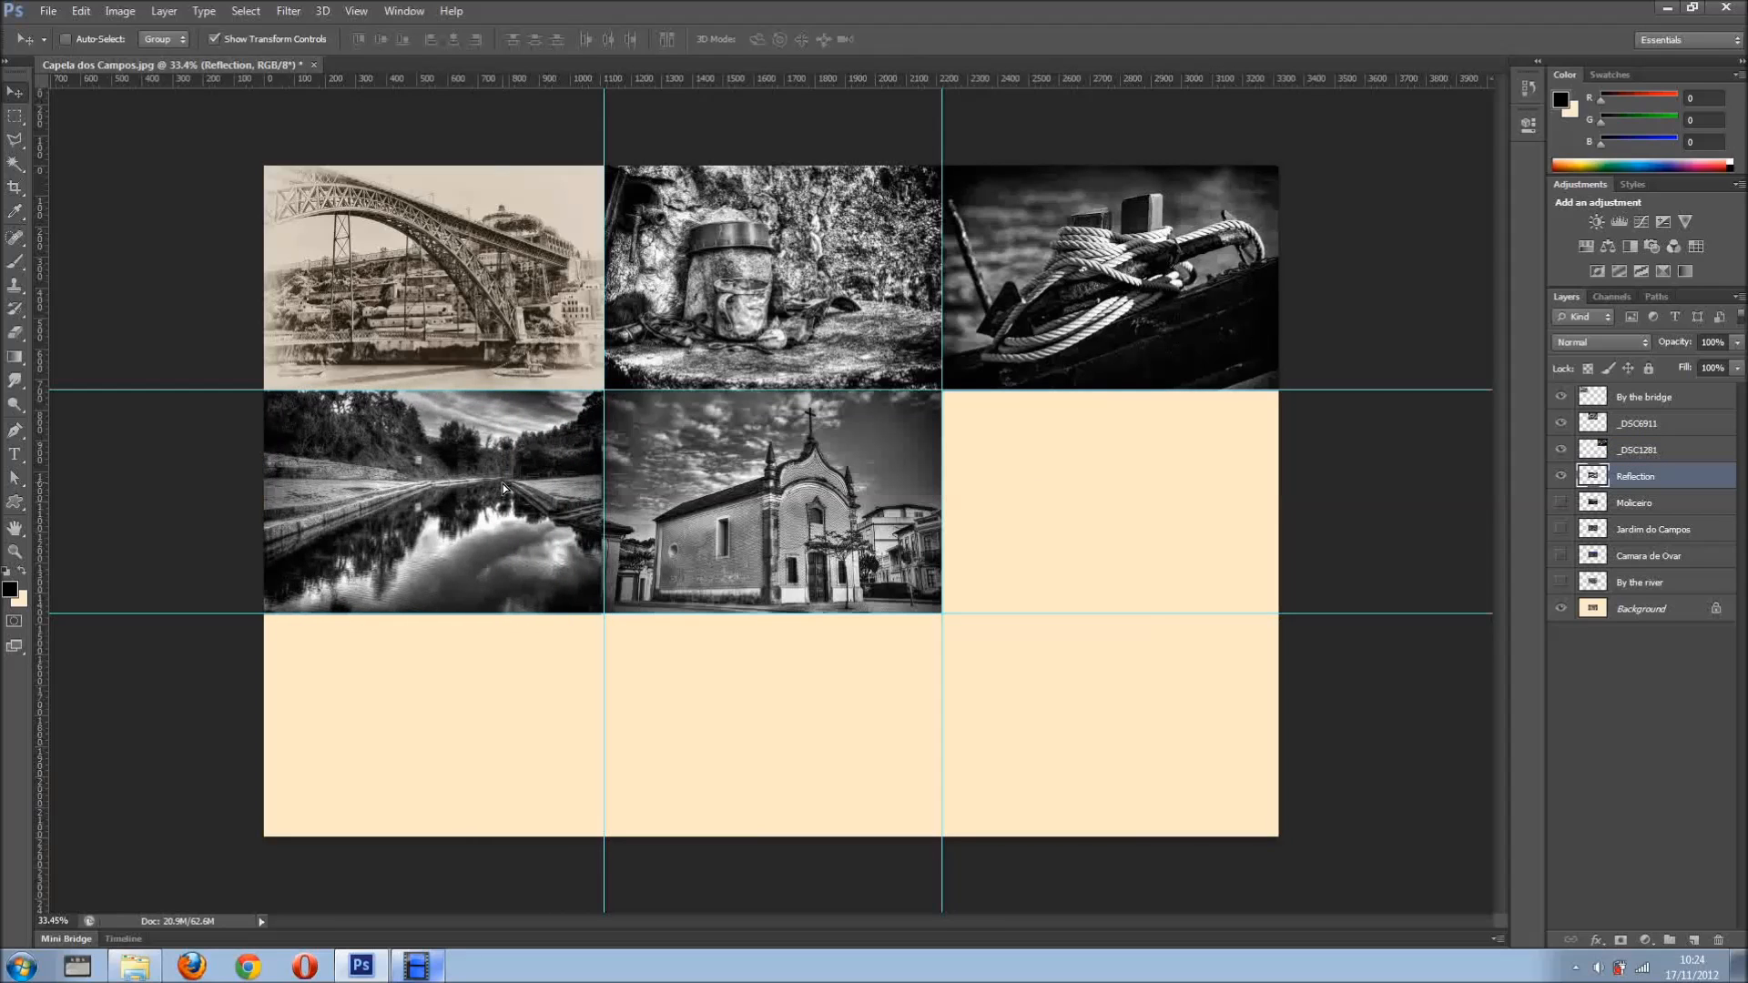
pyautogui.click(1636, 502)
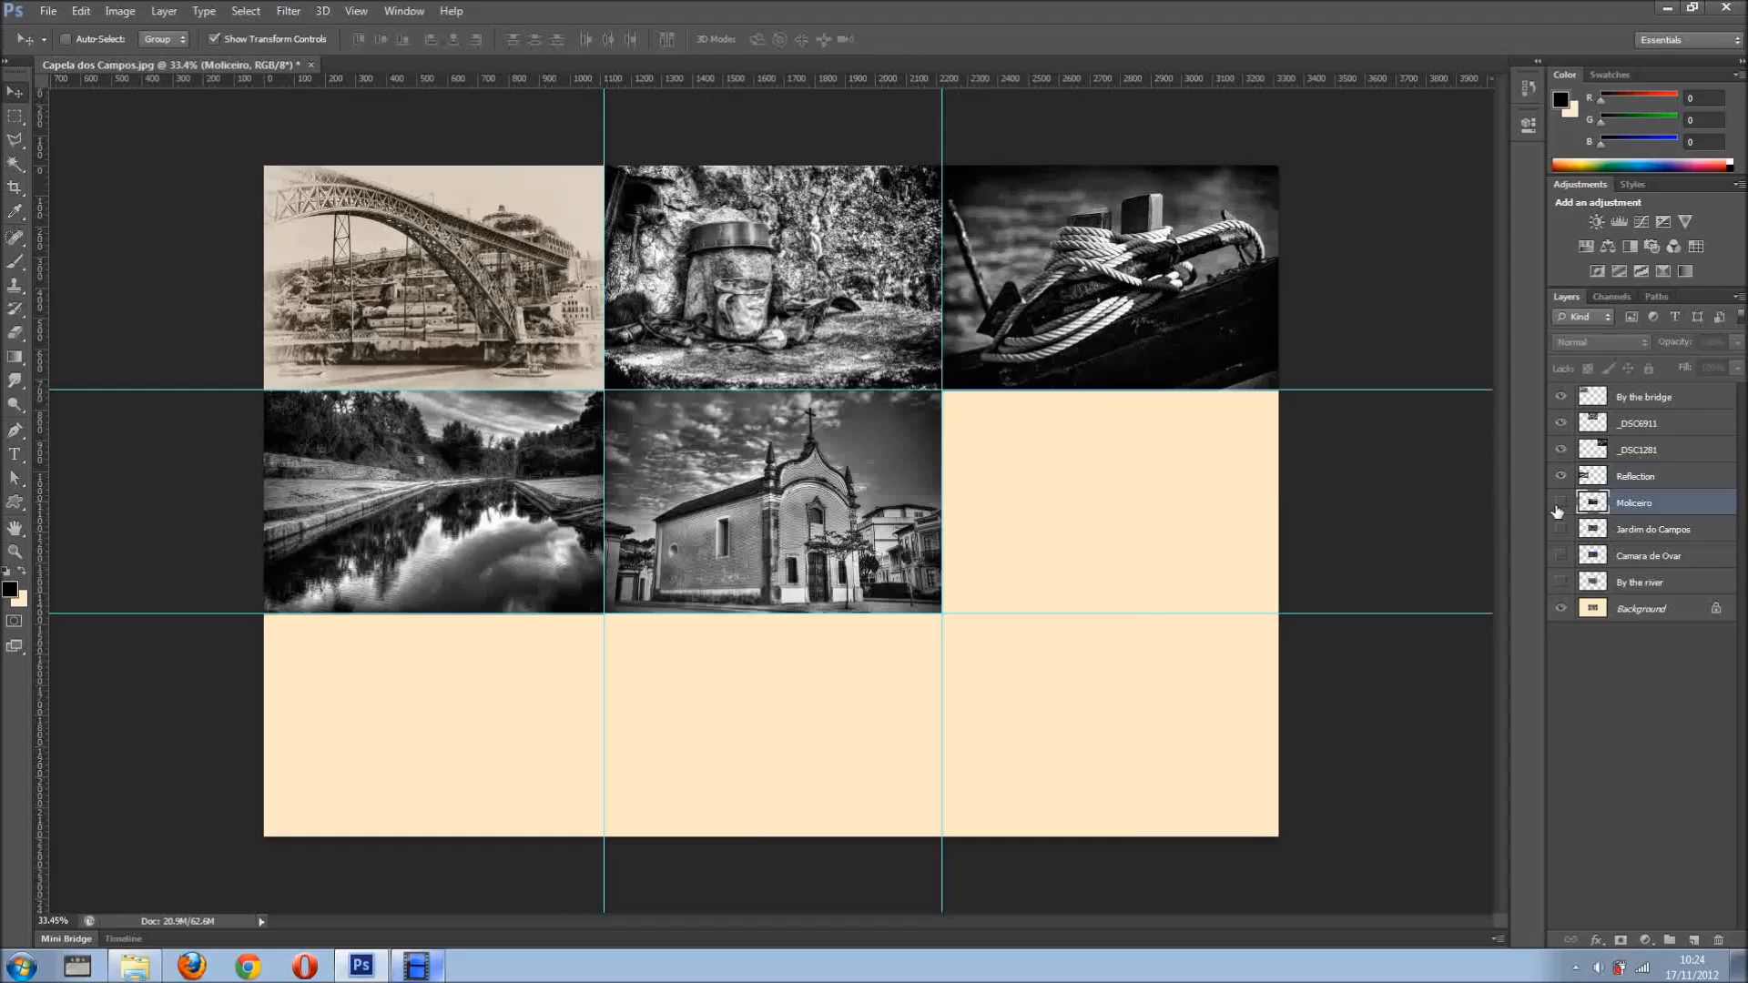
pyautogui.click(1560, 502)
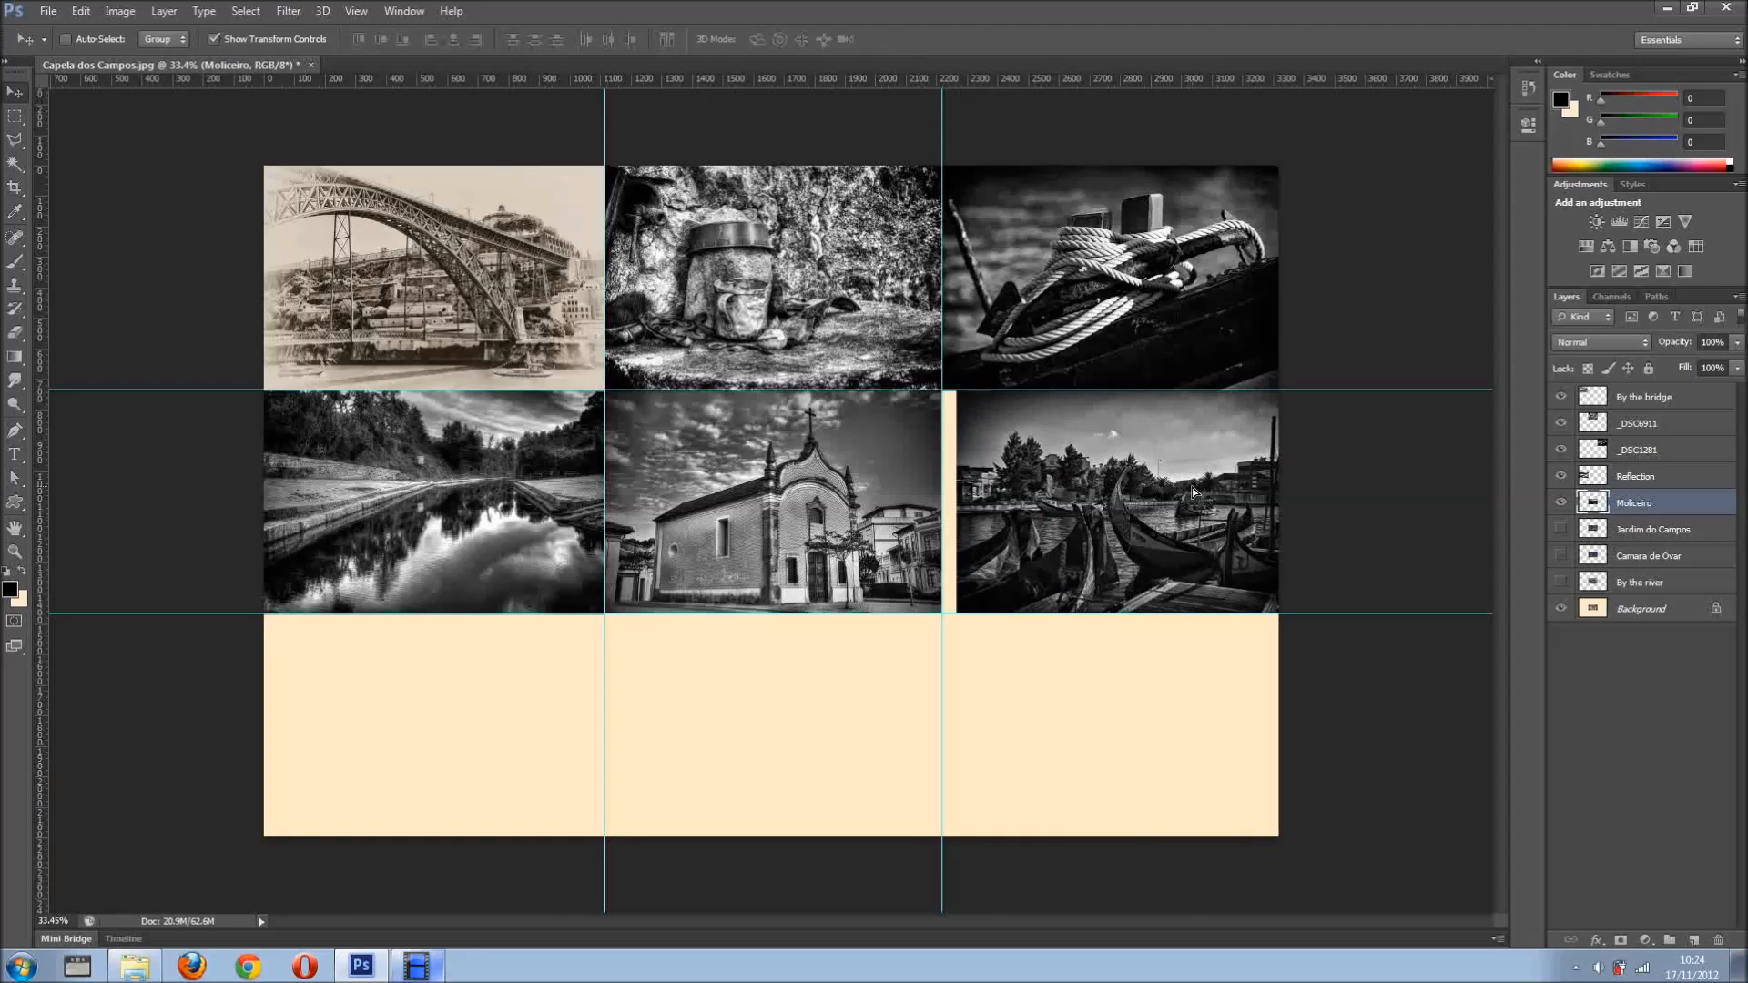
# Place Jardim do Campos bottom-middle, and show Camara de Ovar and By the river
pyautogui.click(1560, 528)
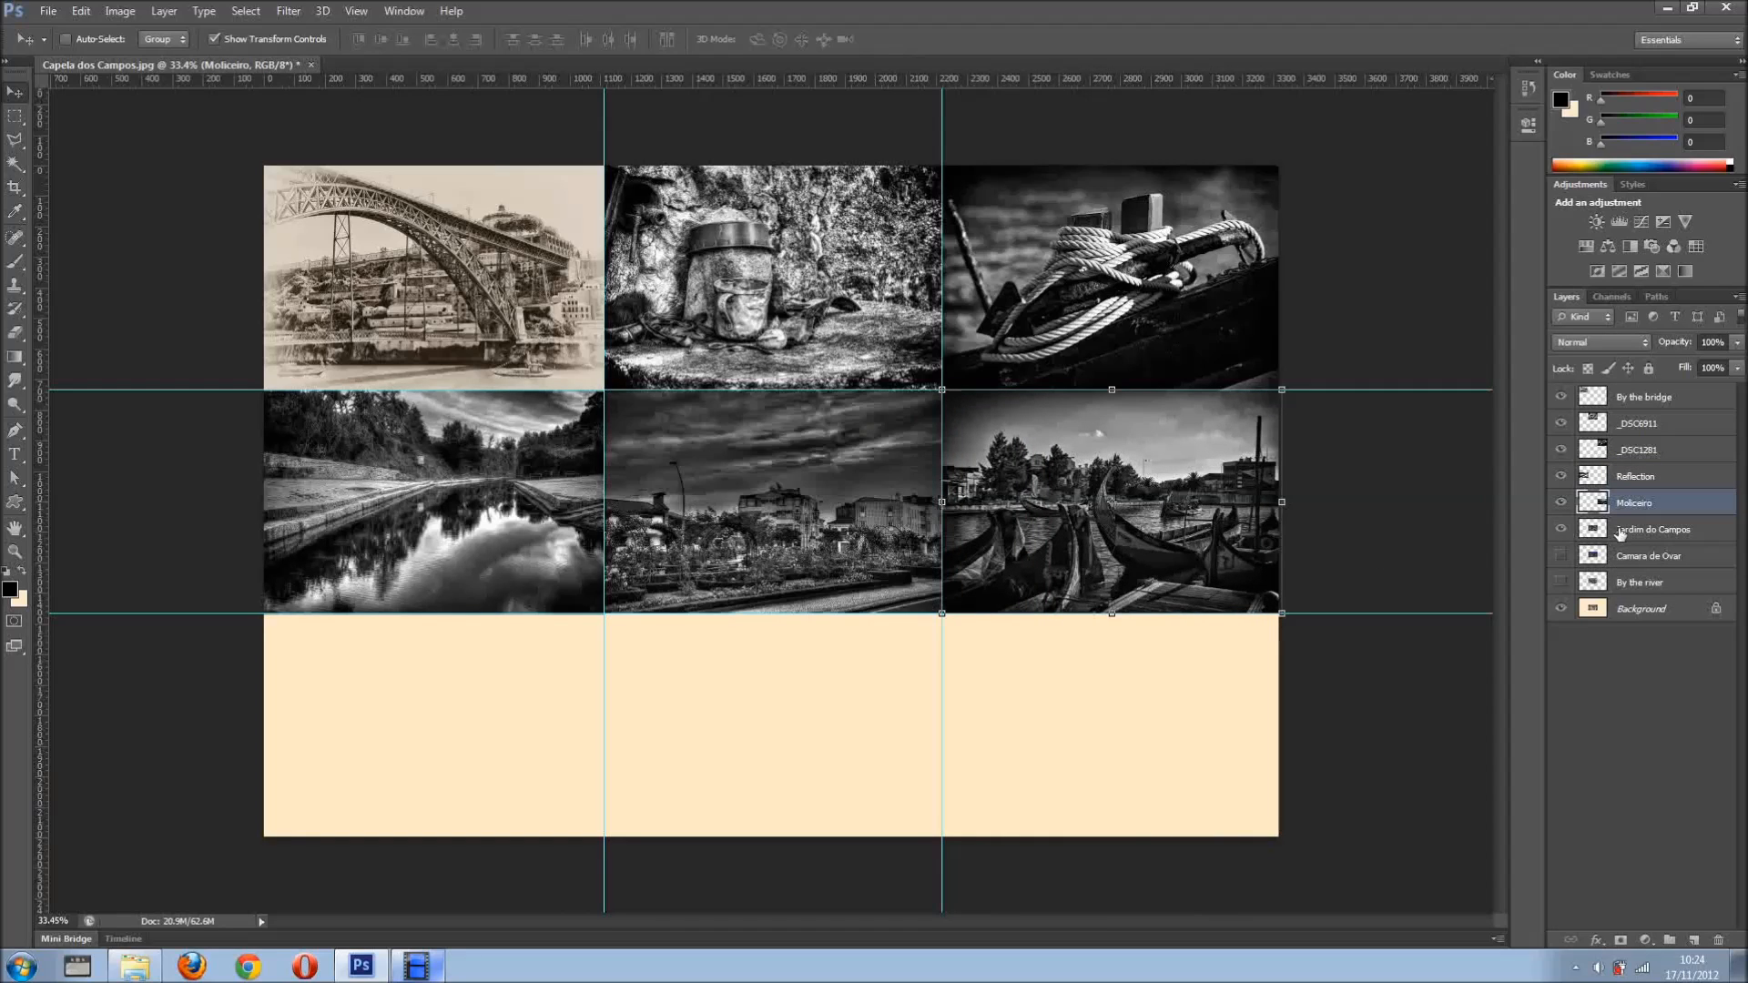
pyautogui.click(1654, 528)
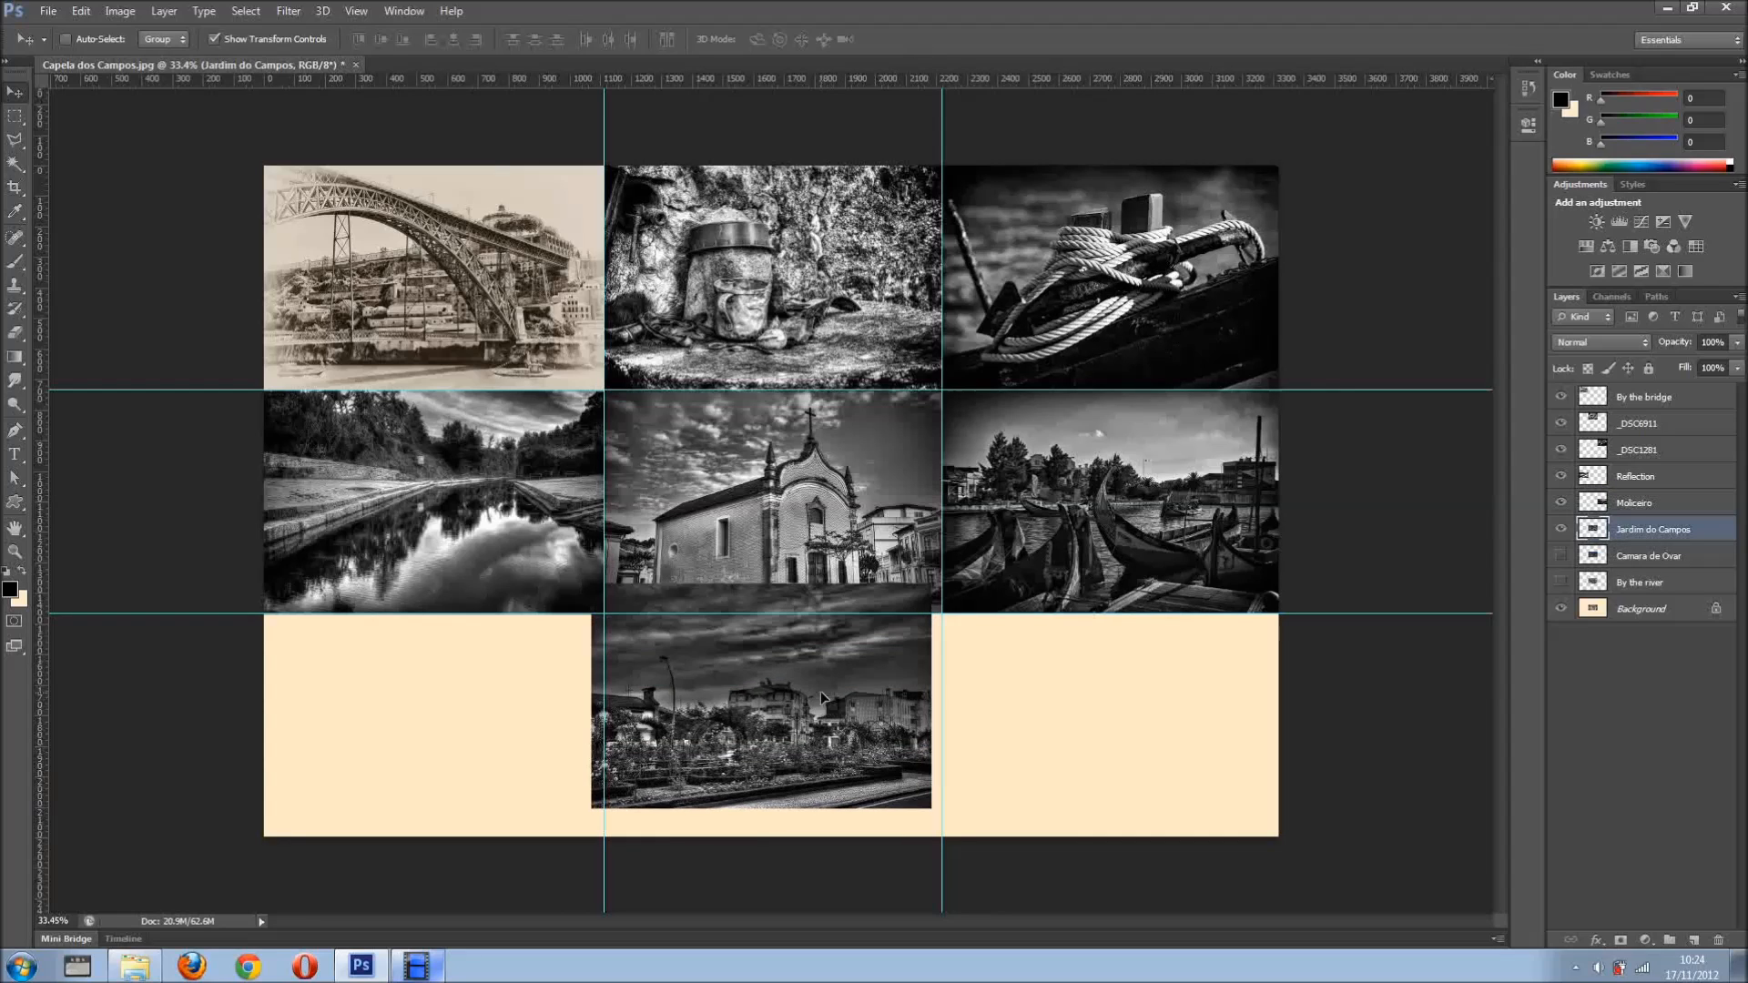
pyautogui.click(771, 722)
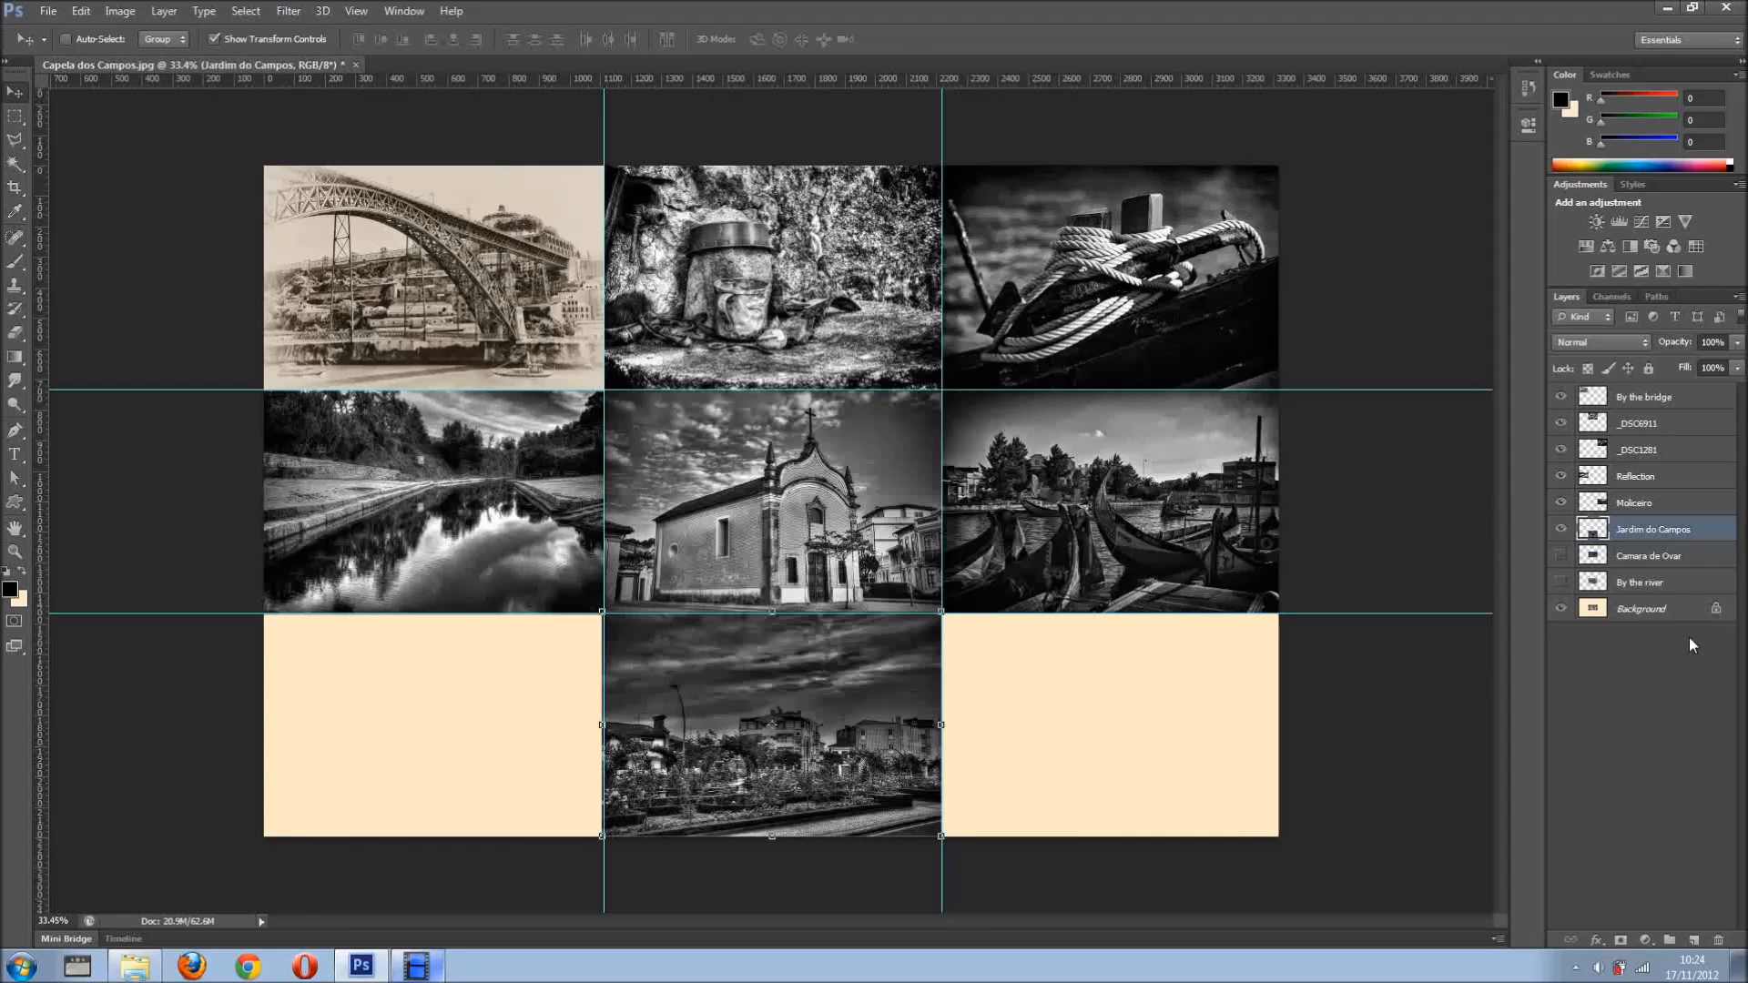
pyautogui.click(1653, 555)
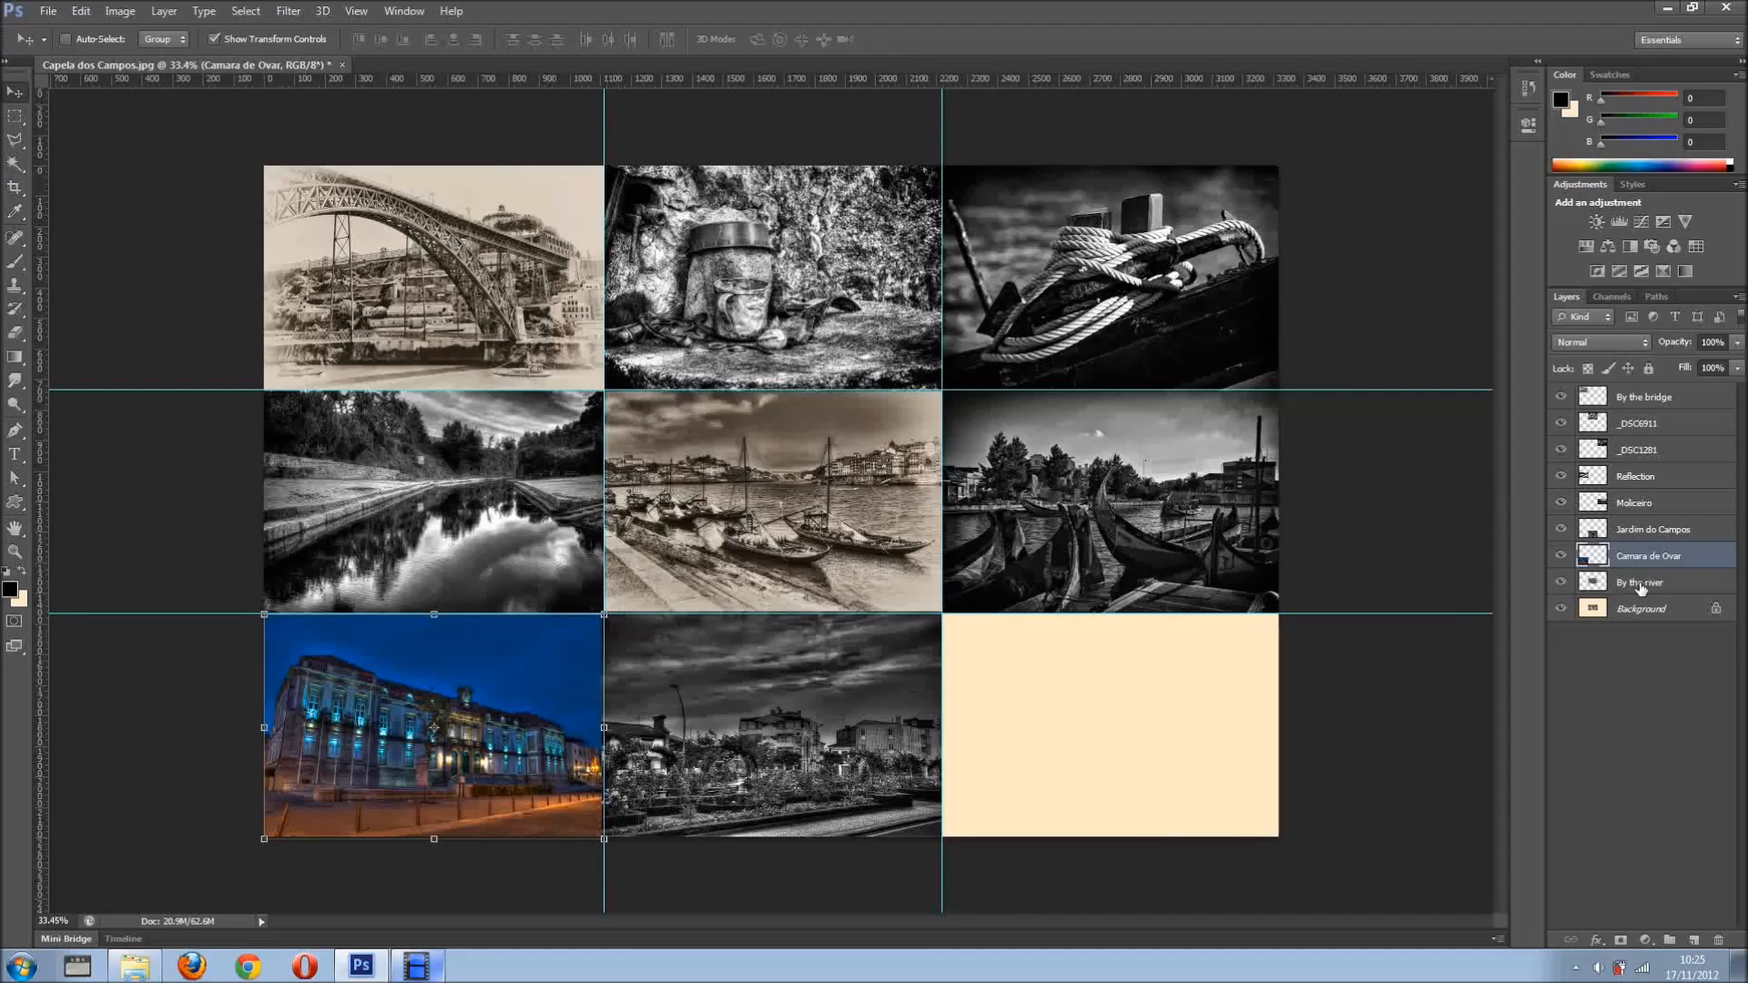
pyautogui.click(1638, 580)
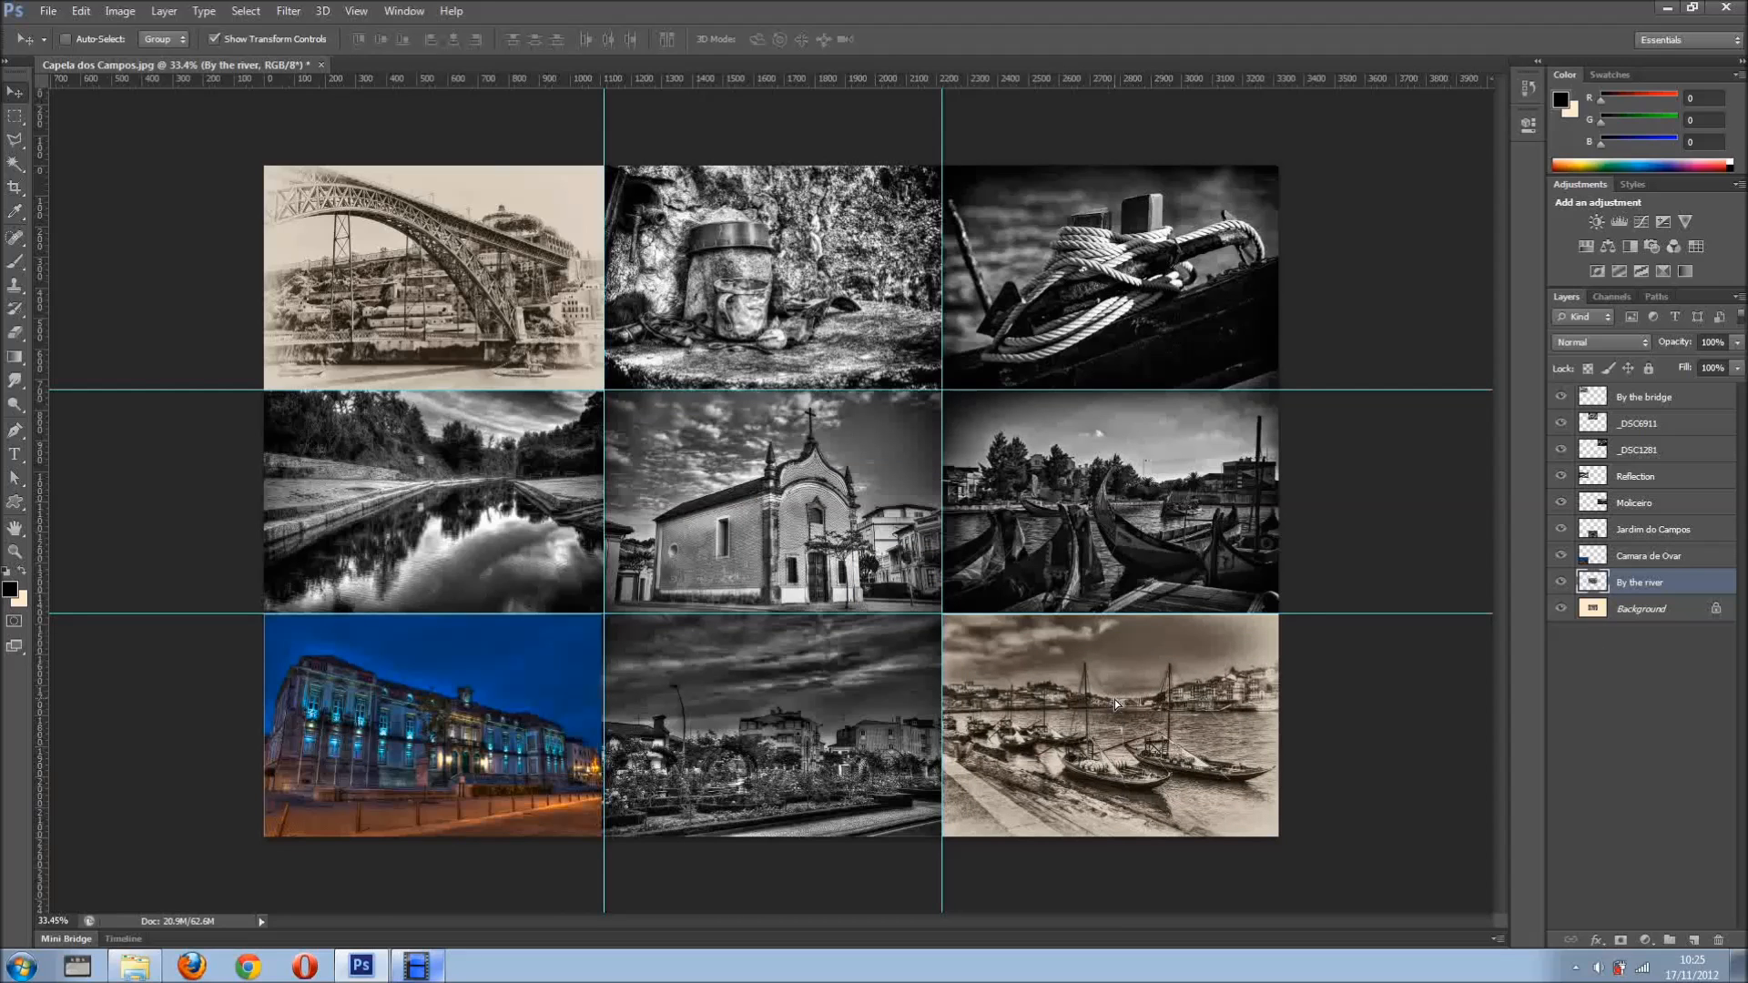
pyautogui.click(1111, 725)
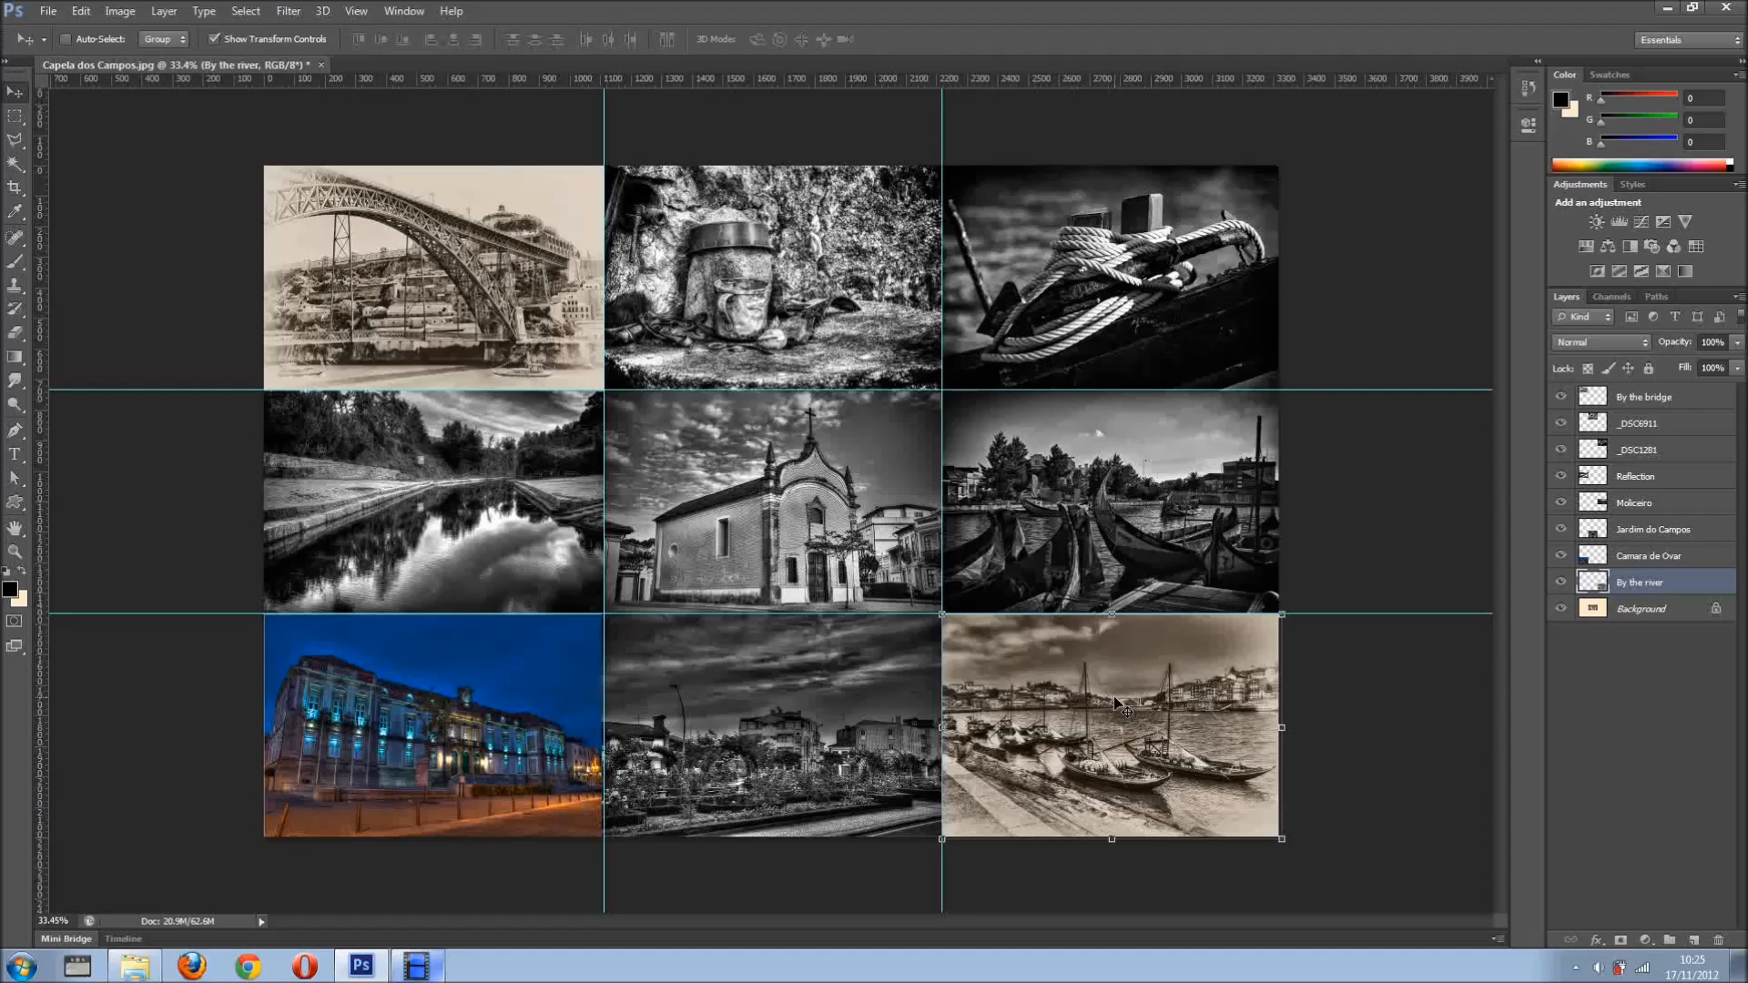
pyautogui.moveTo(1083, 646)
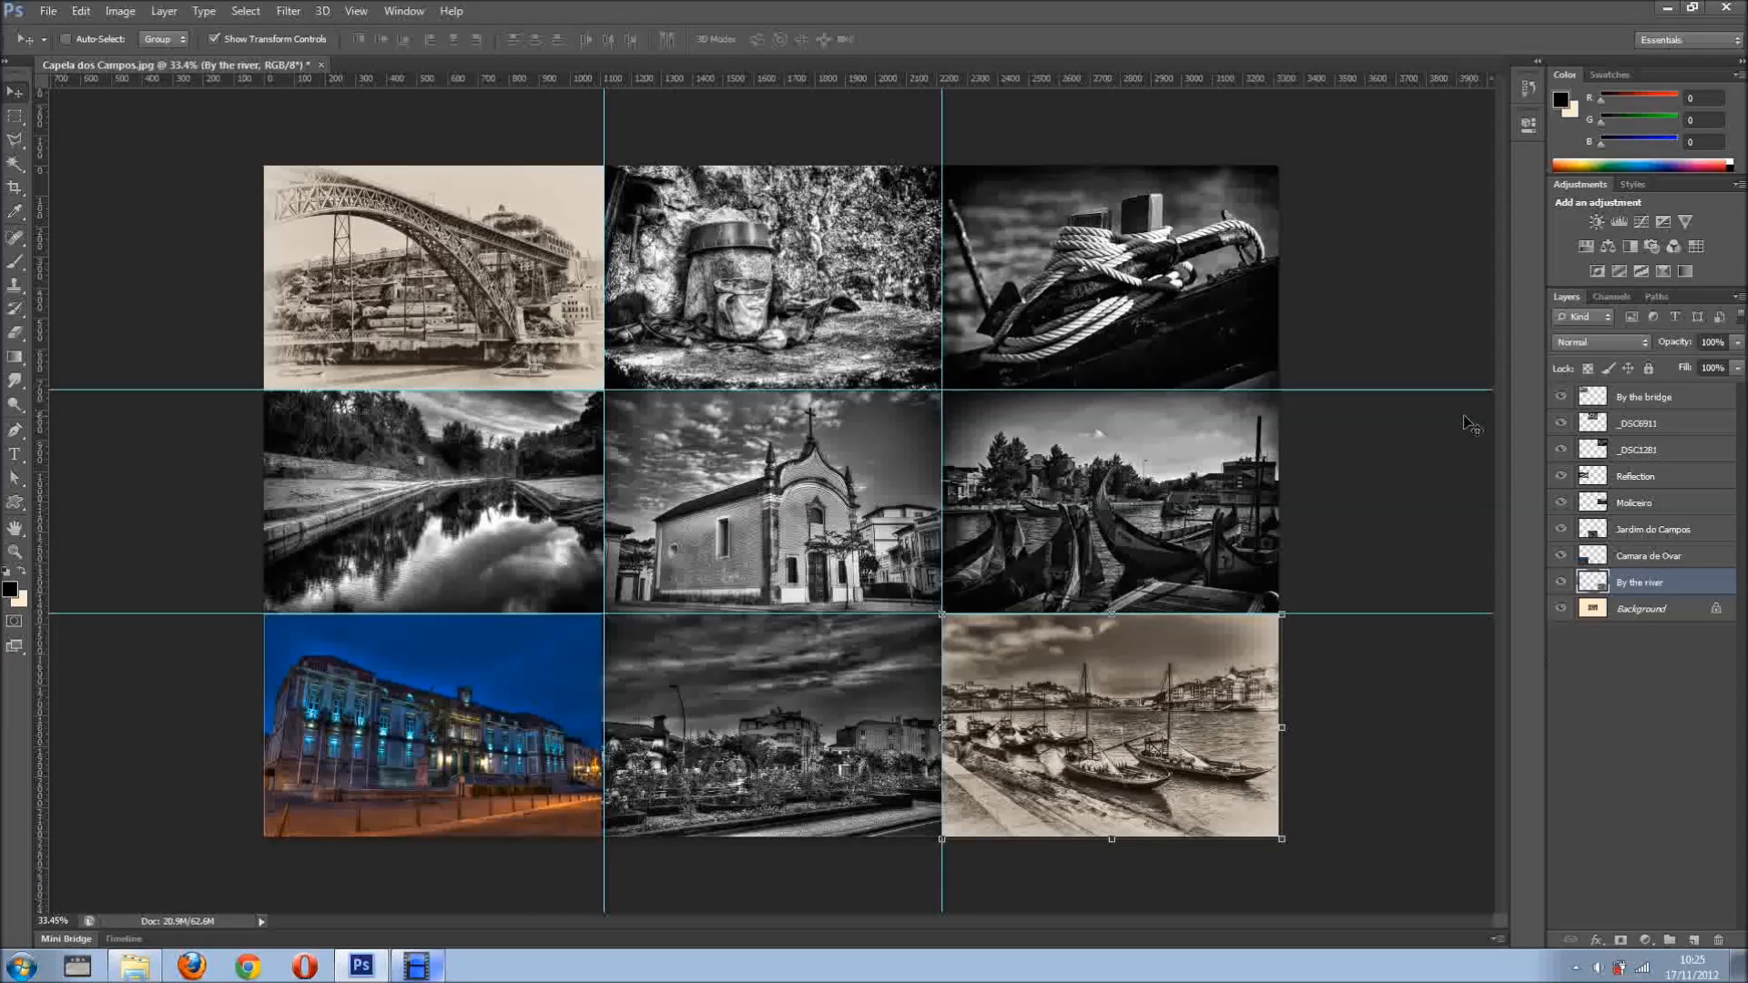
pyautogui.click(1644, 397)
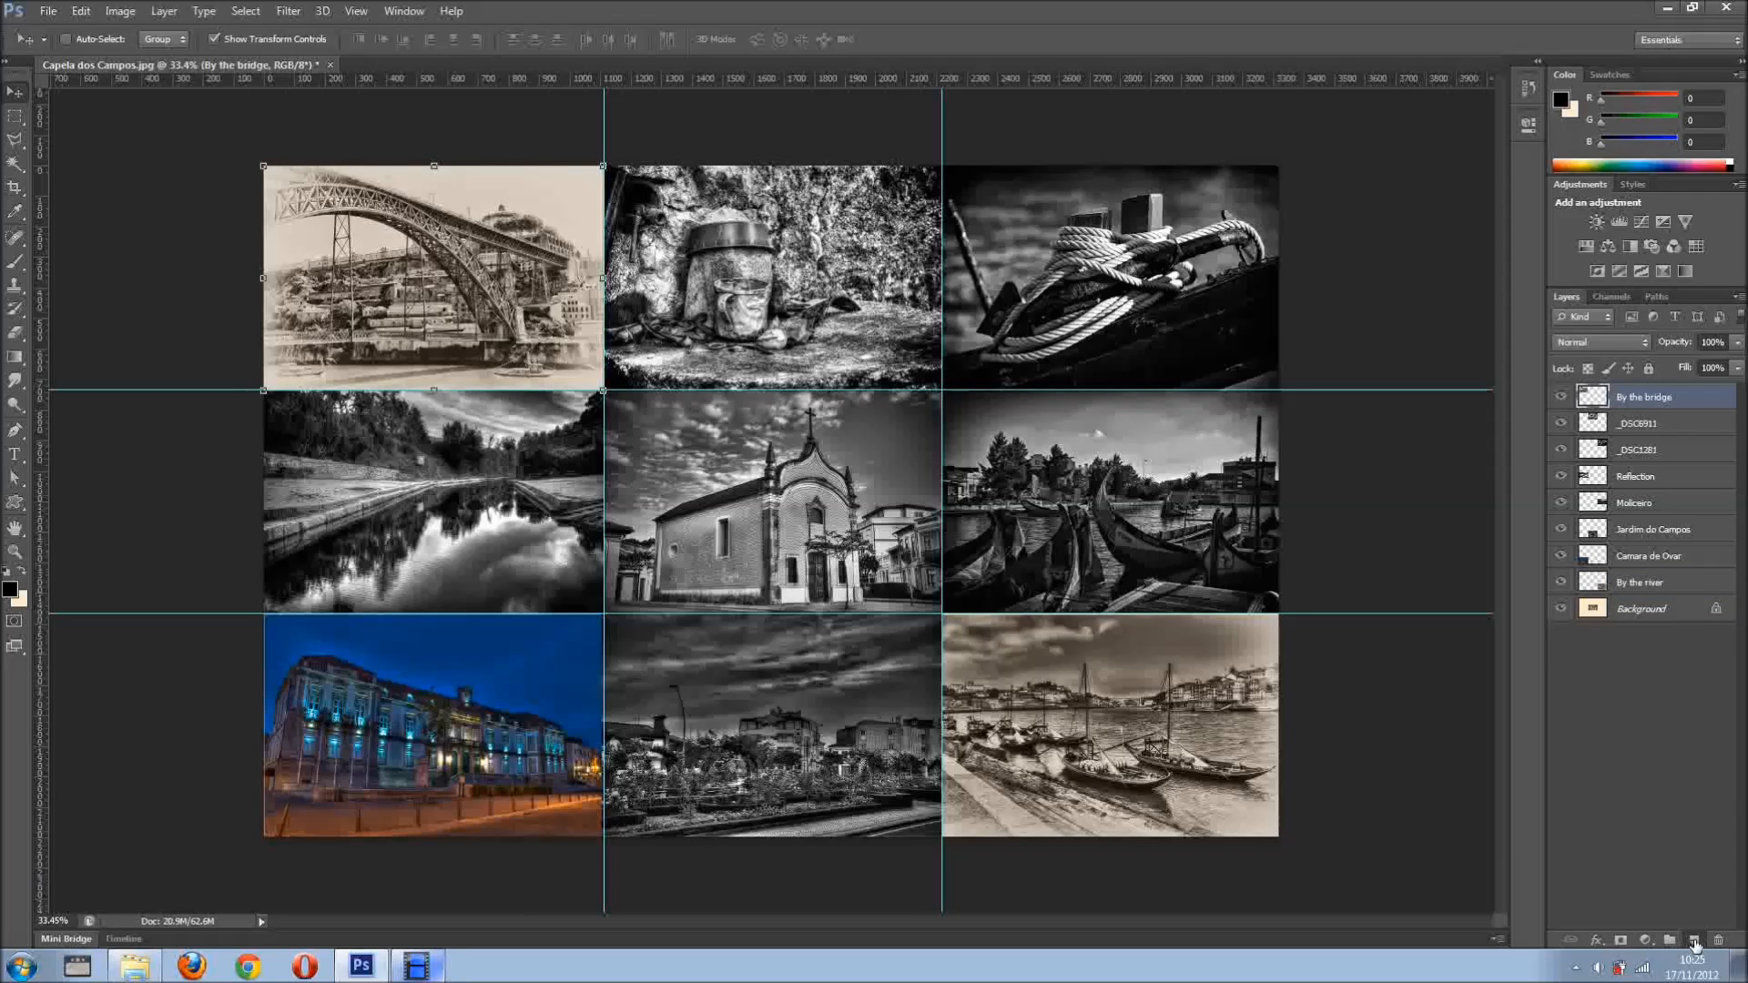
# Add a new empty layer at the top of the layer stack
pyautogui.click(1693, 941)
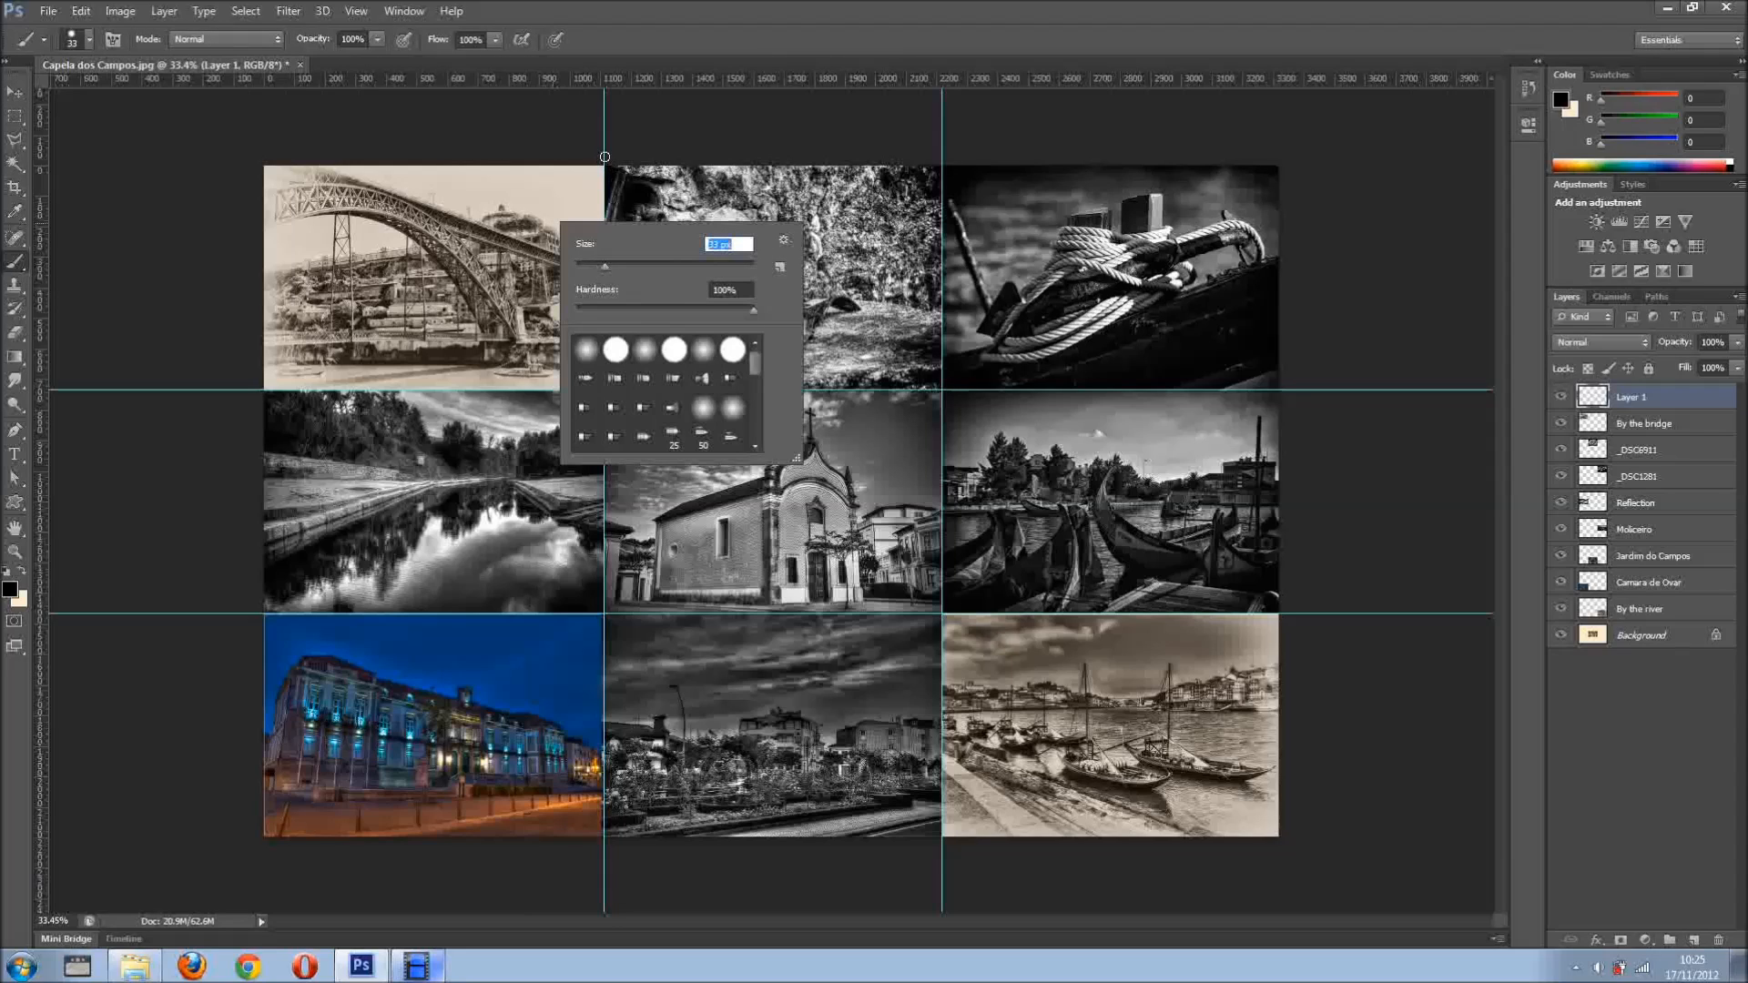
pyautogui.moveTo(603, 140)
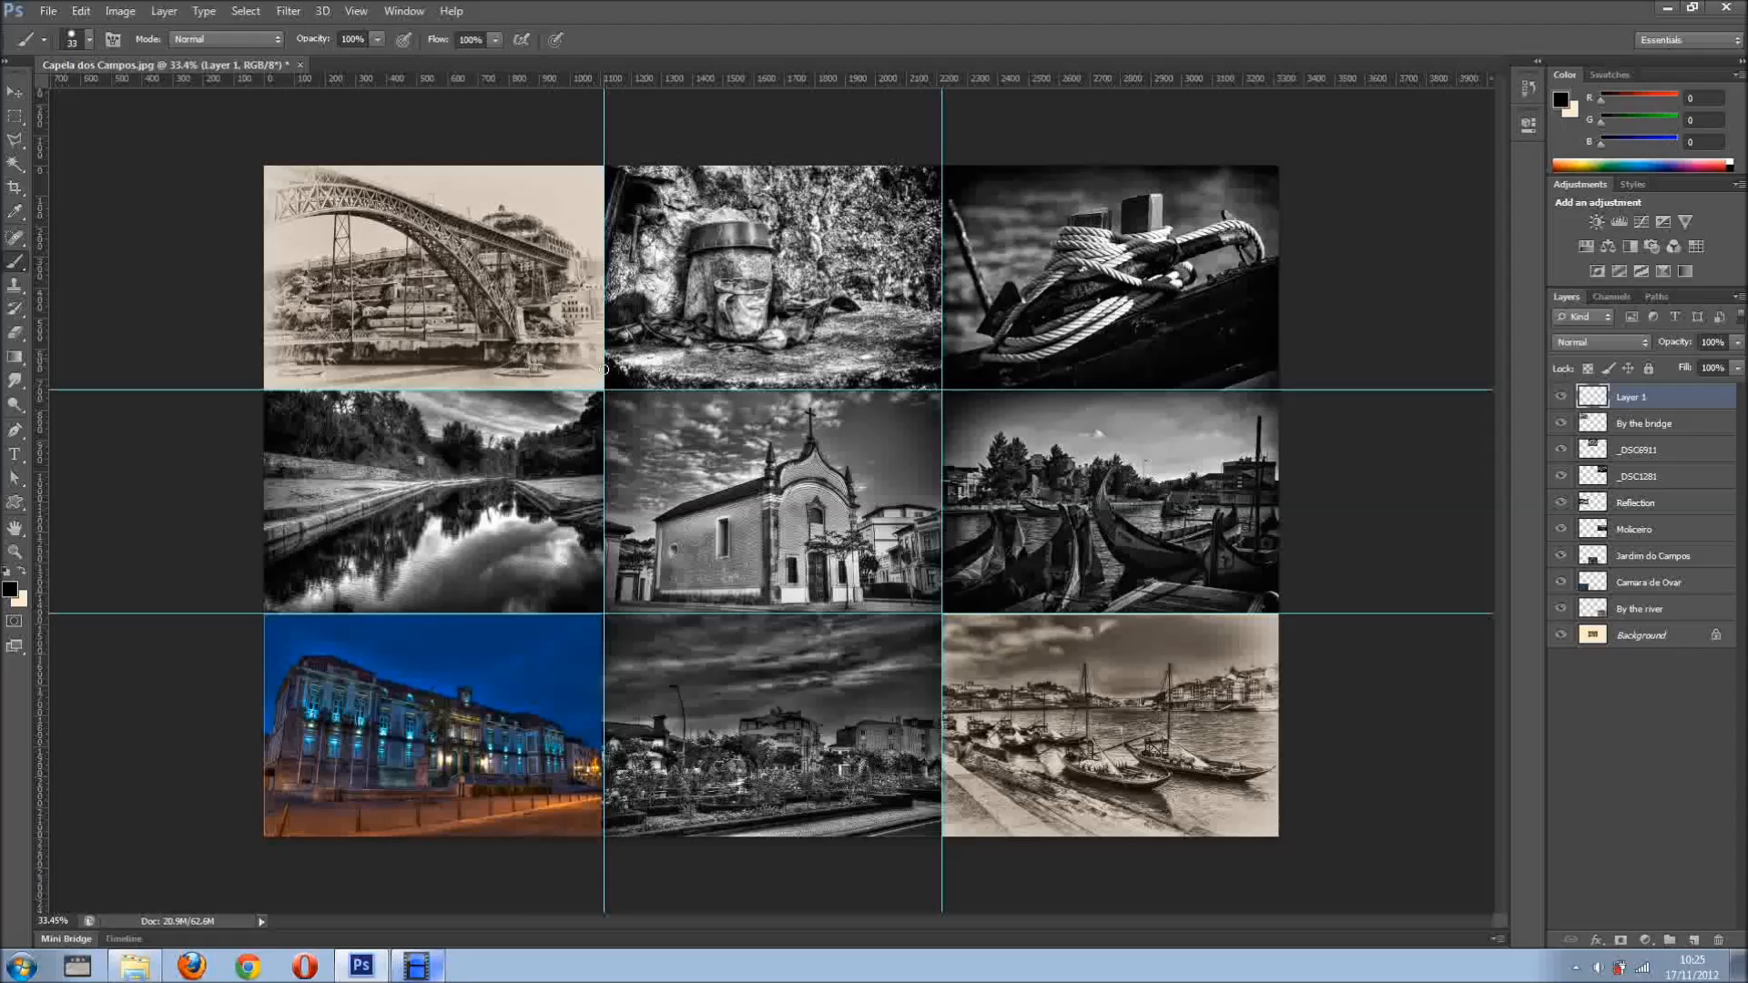
pyautogui.moveTo(604, 880)
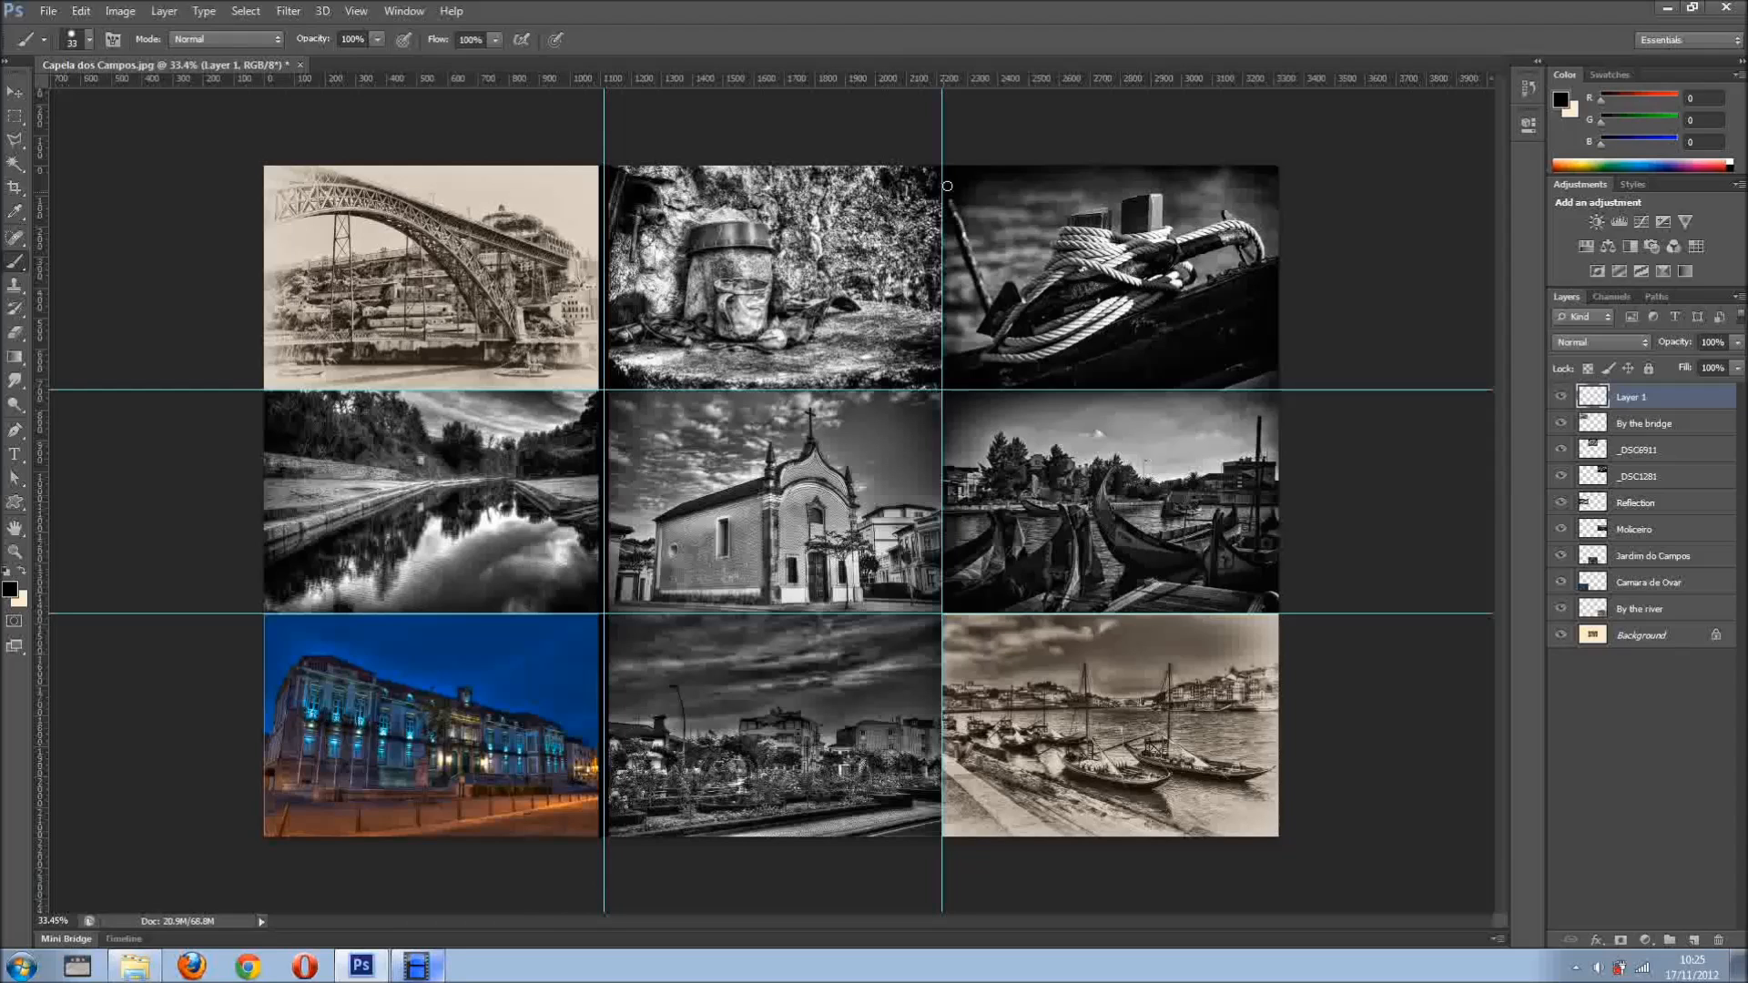
pyautogui.moveTo(942, 120)
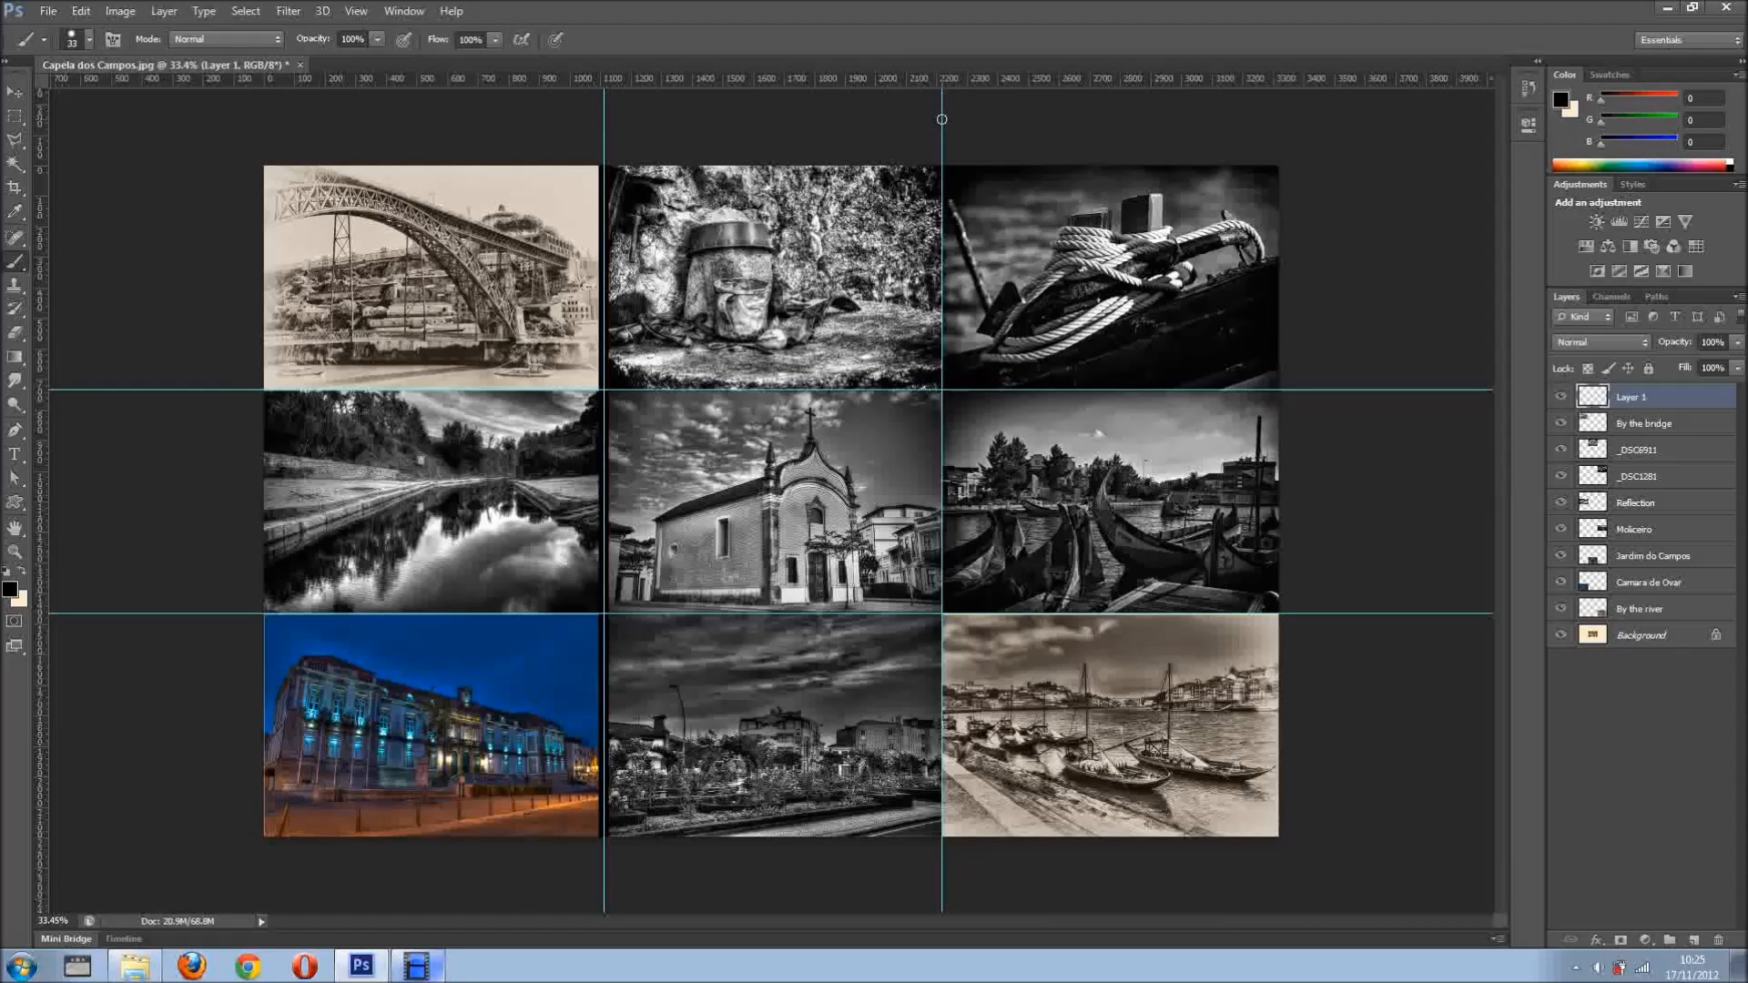
pyautogui.moveTo(942, 892)
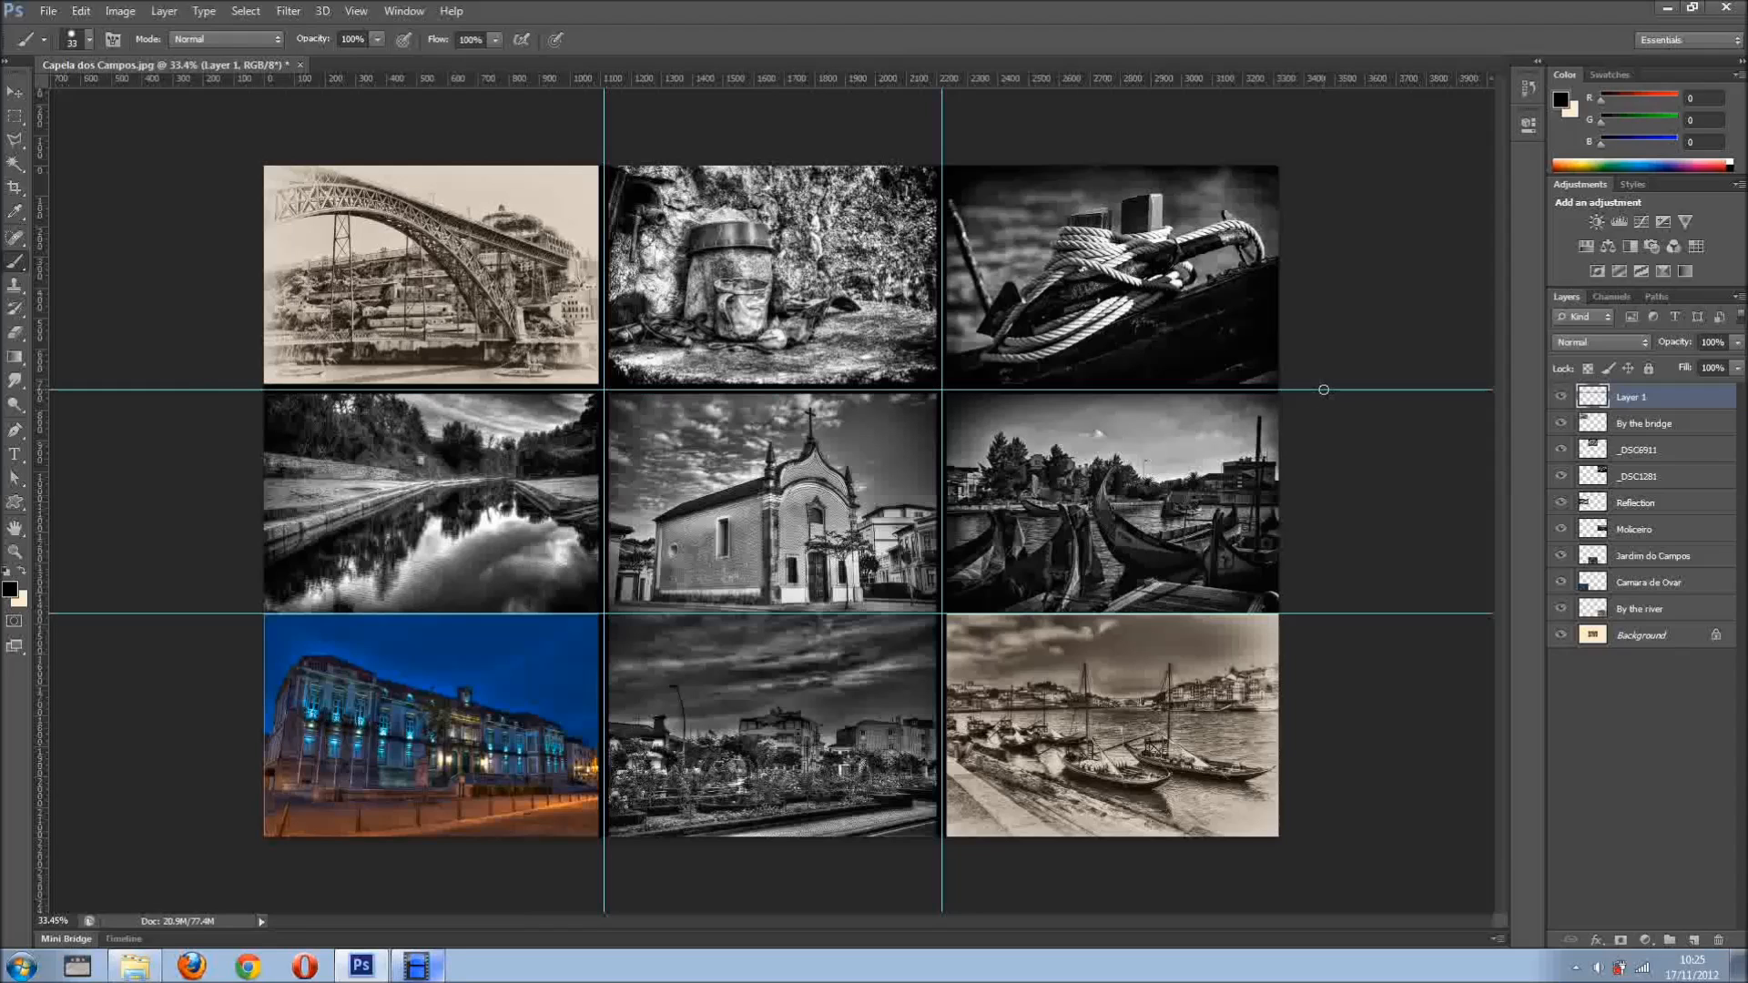
pyautogui.moveTo(194, 612)
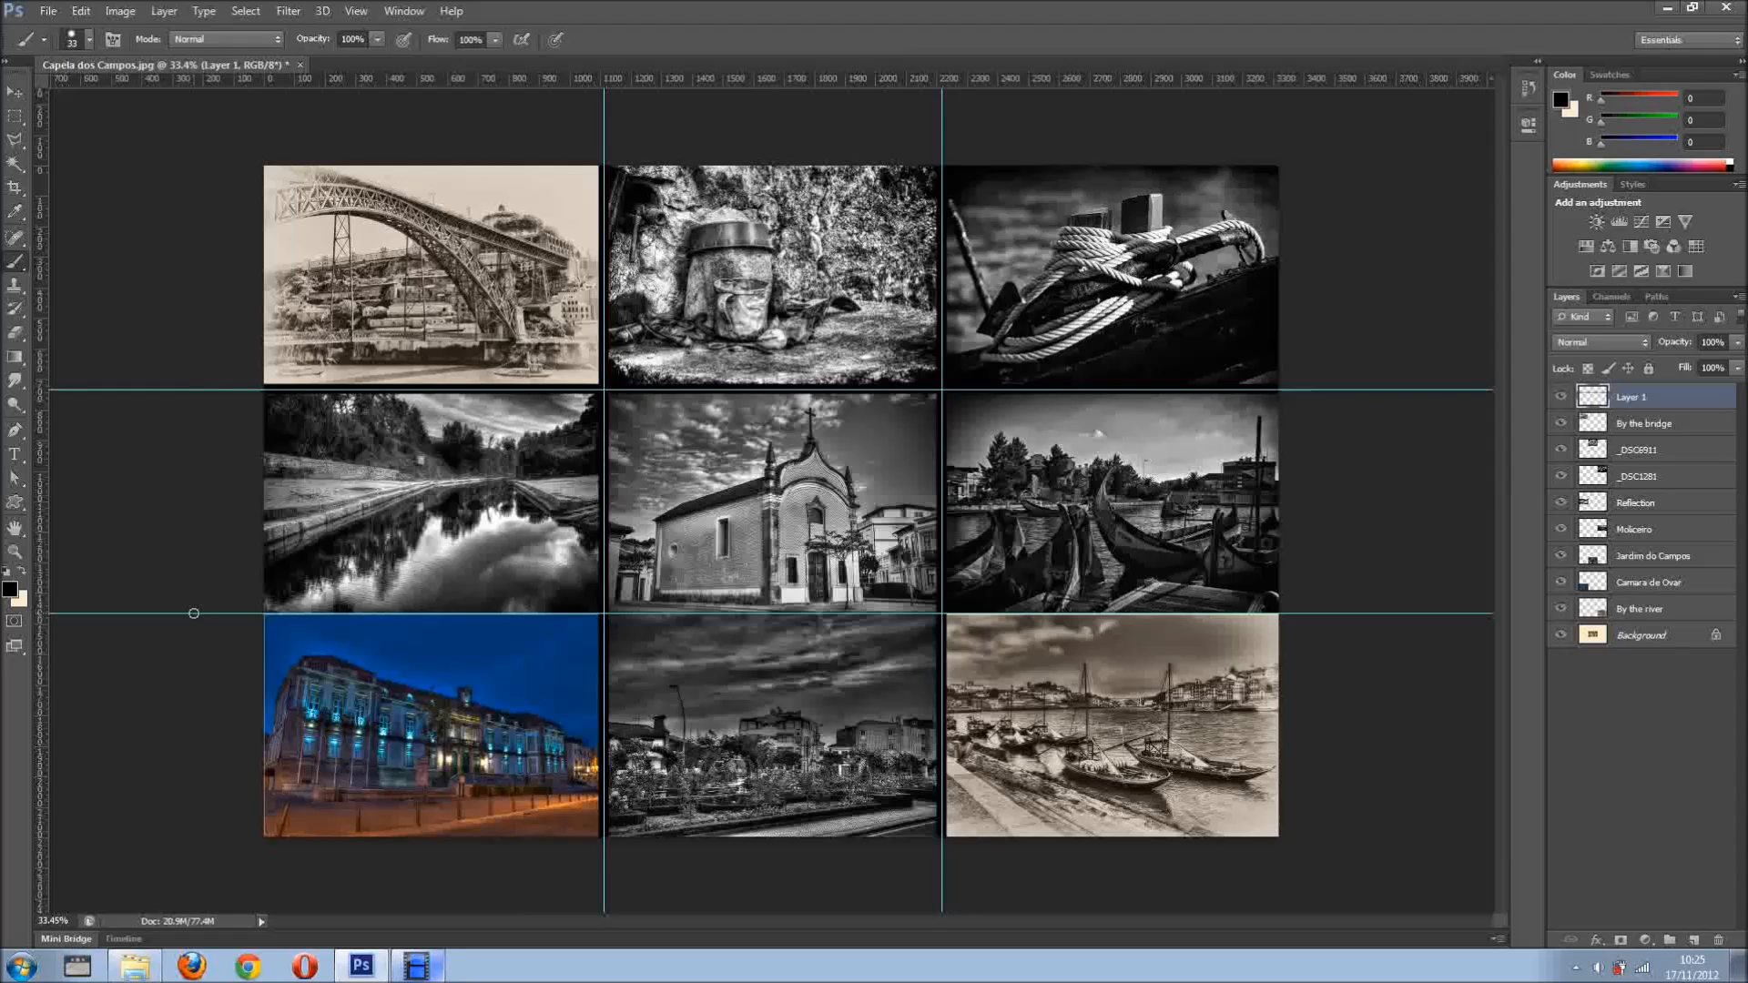
pyautogui.moveTo(1319, 615)
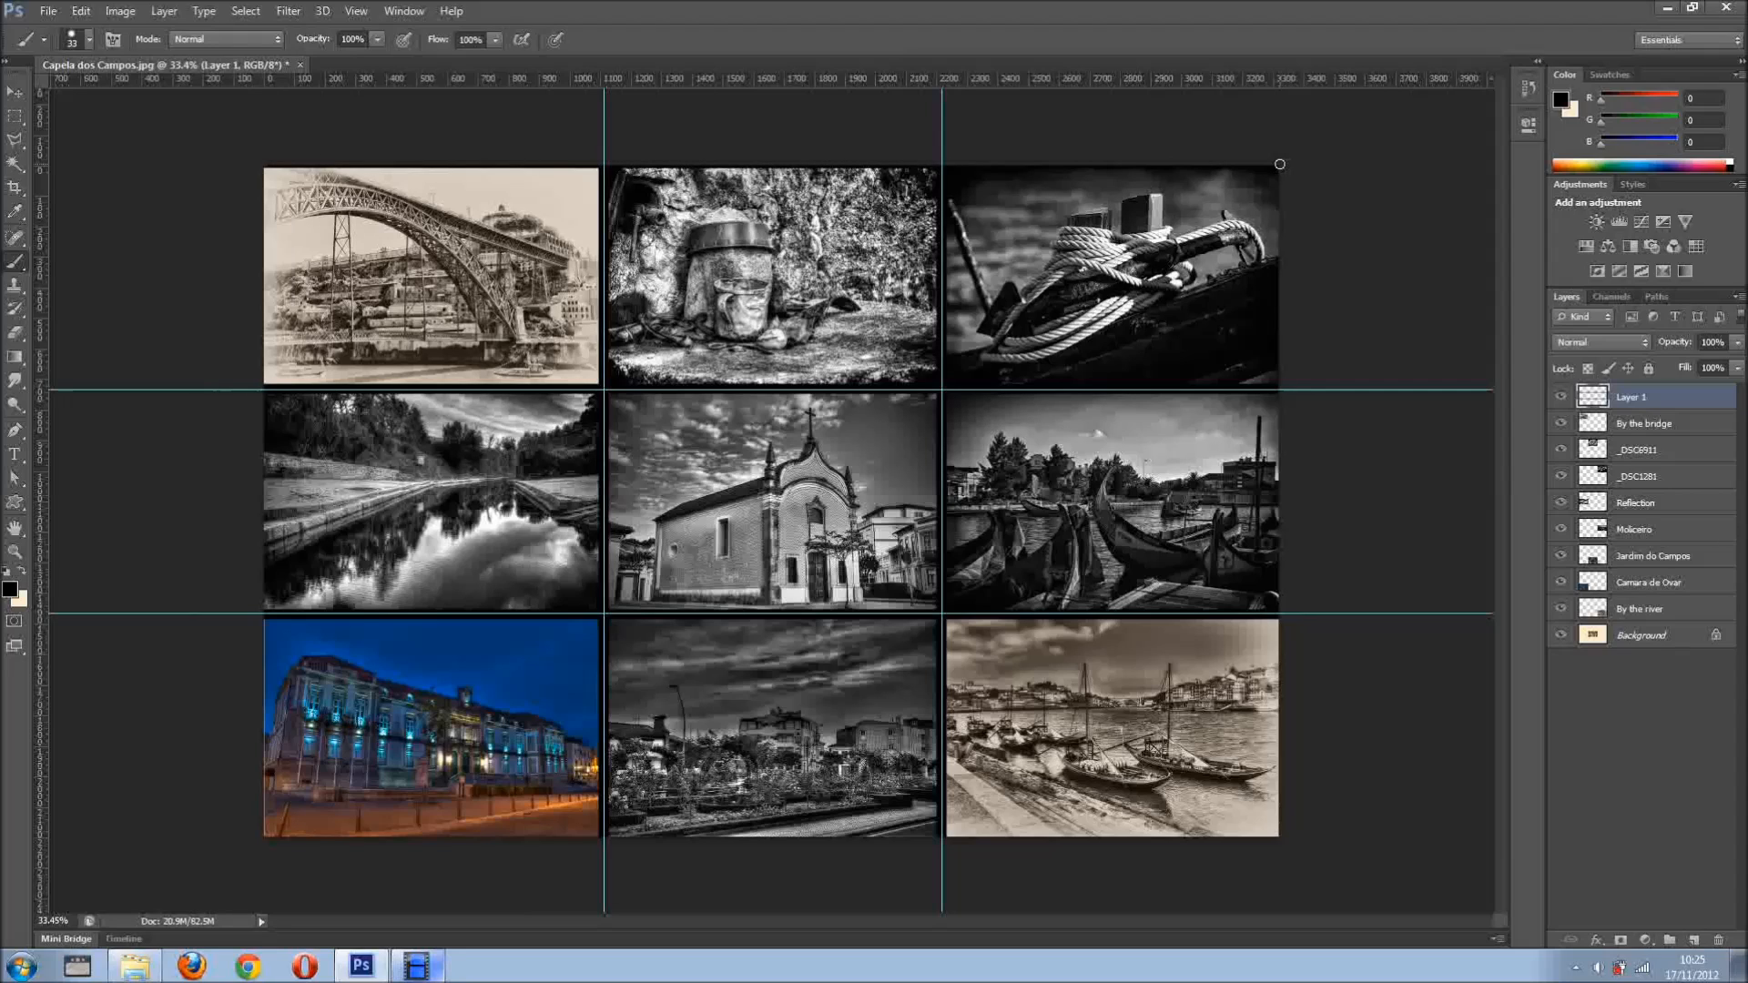
pyautogui.moveTo(1282, 838)
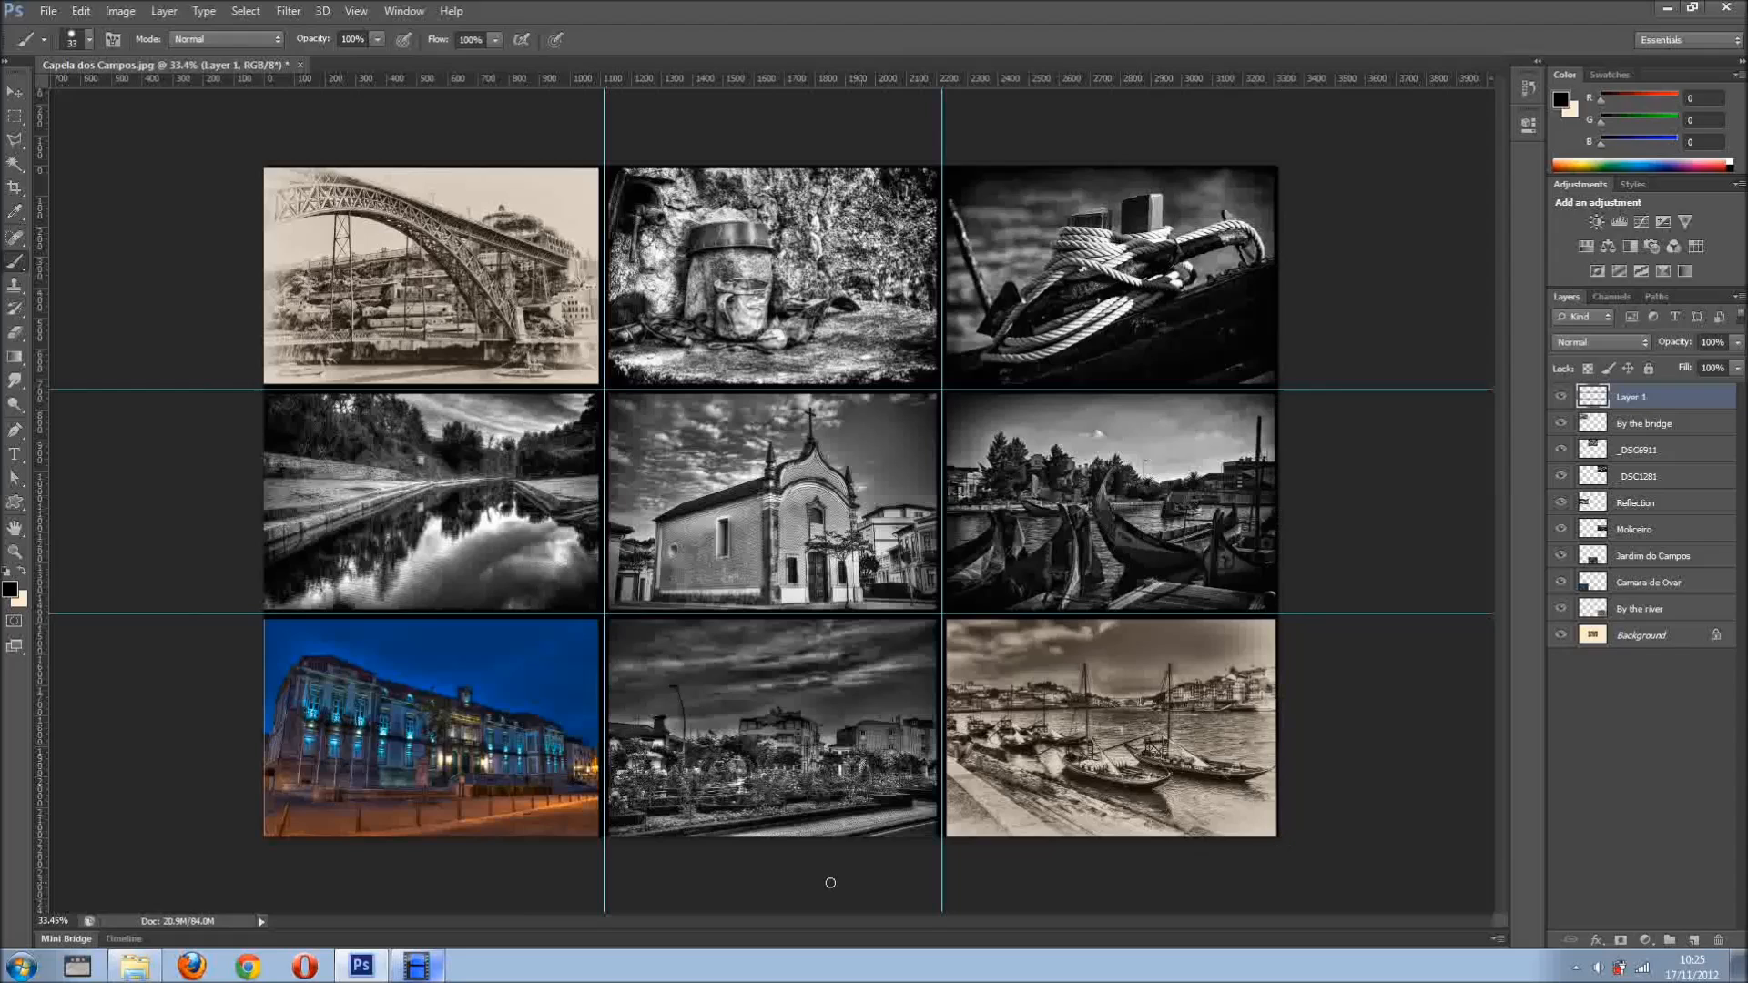
pyautogui.moveTo(1290, 850)
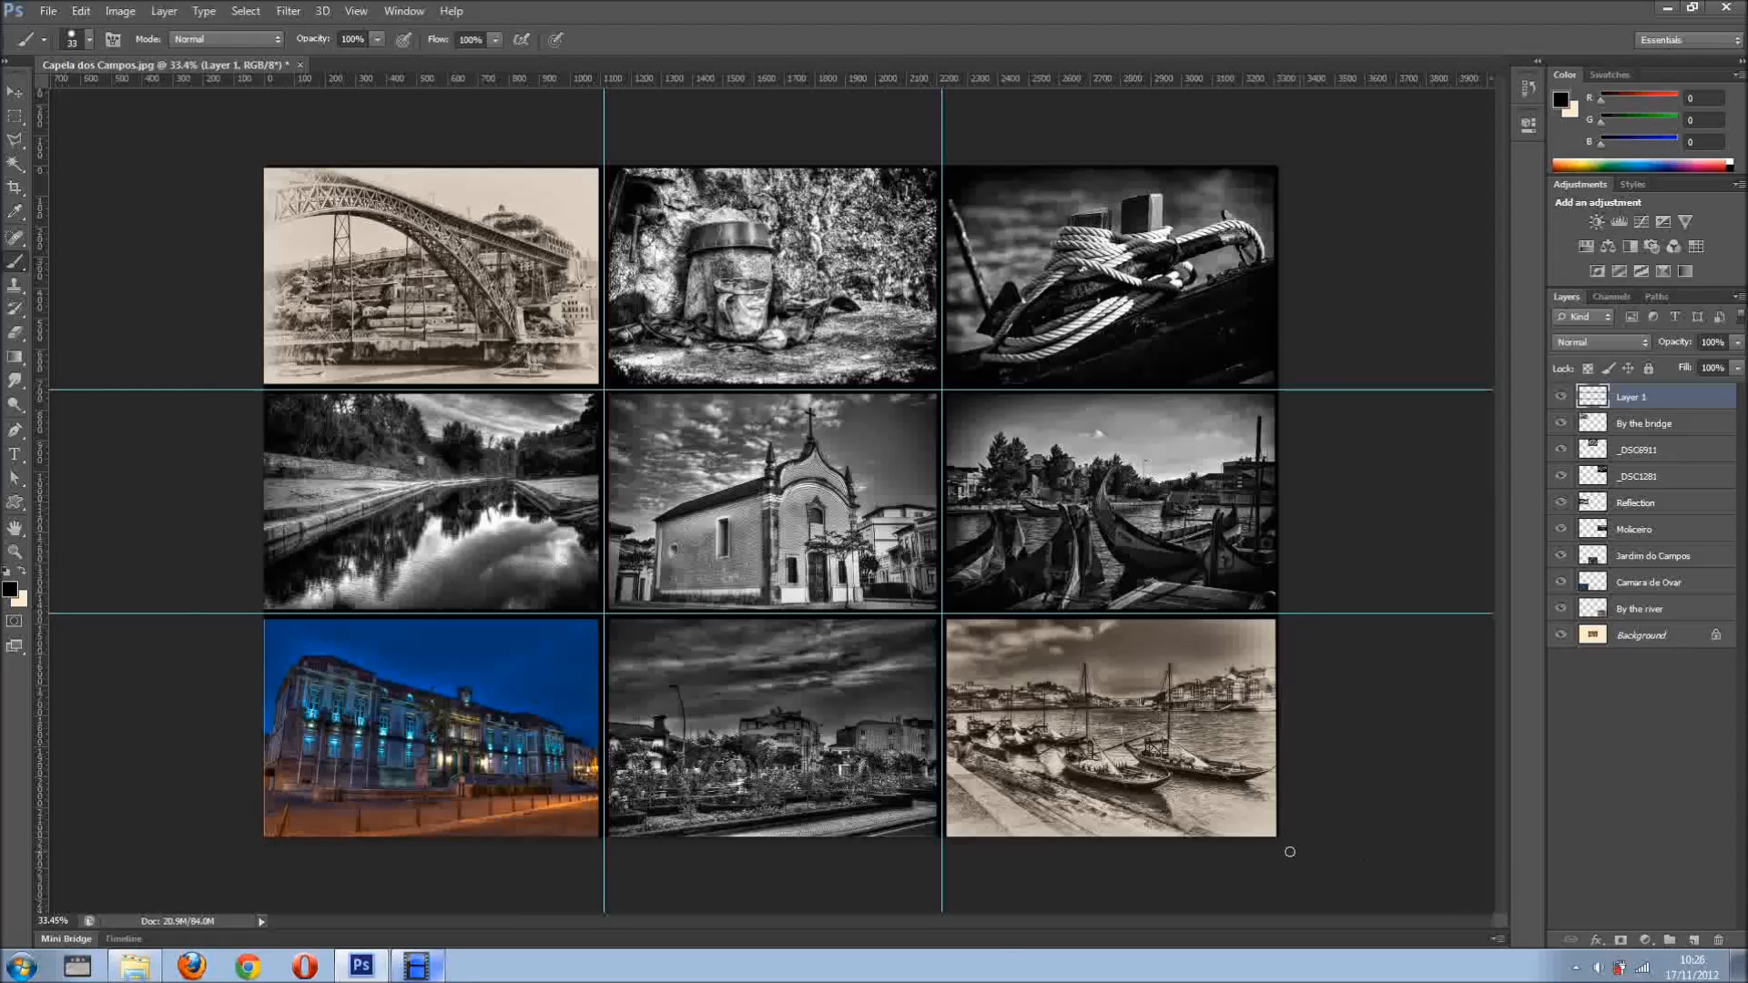
pyautogui.moveTo(274, 825)
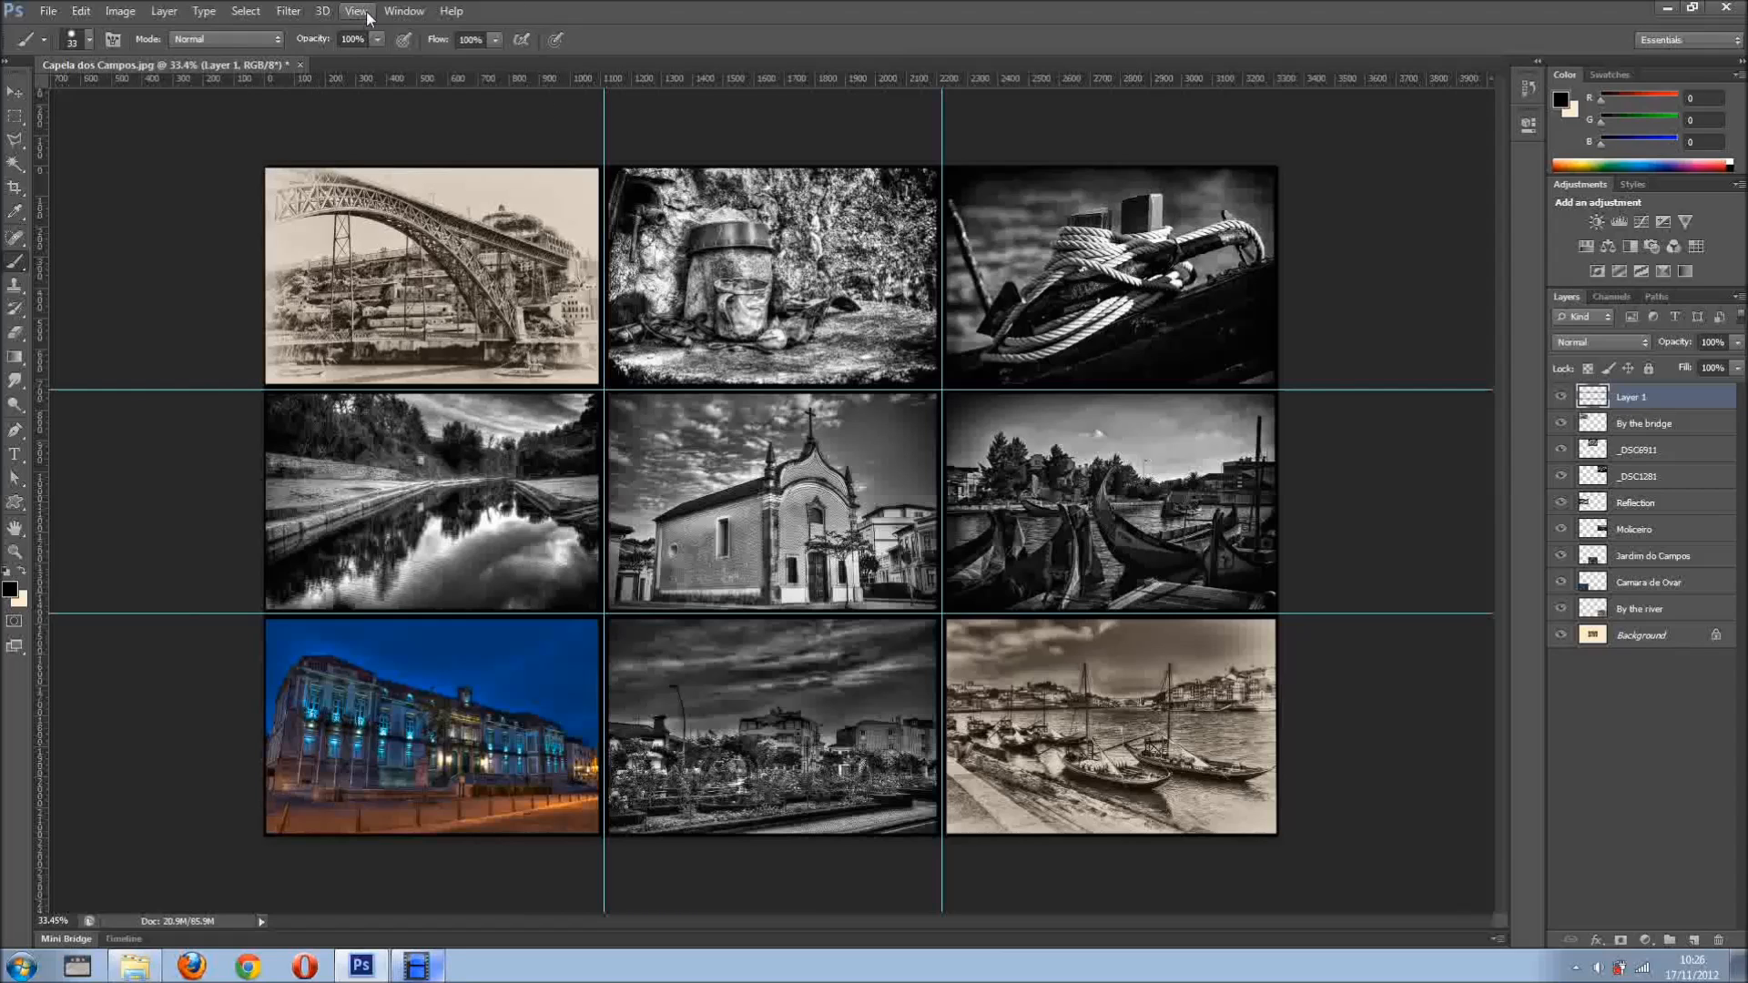
# Clear all guides from the collage and choose Edit > Define Pattern
pyautogui.click(356, 10)
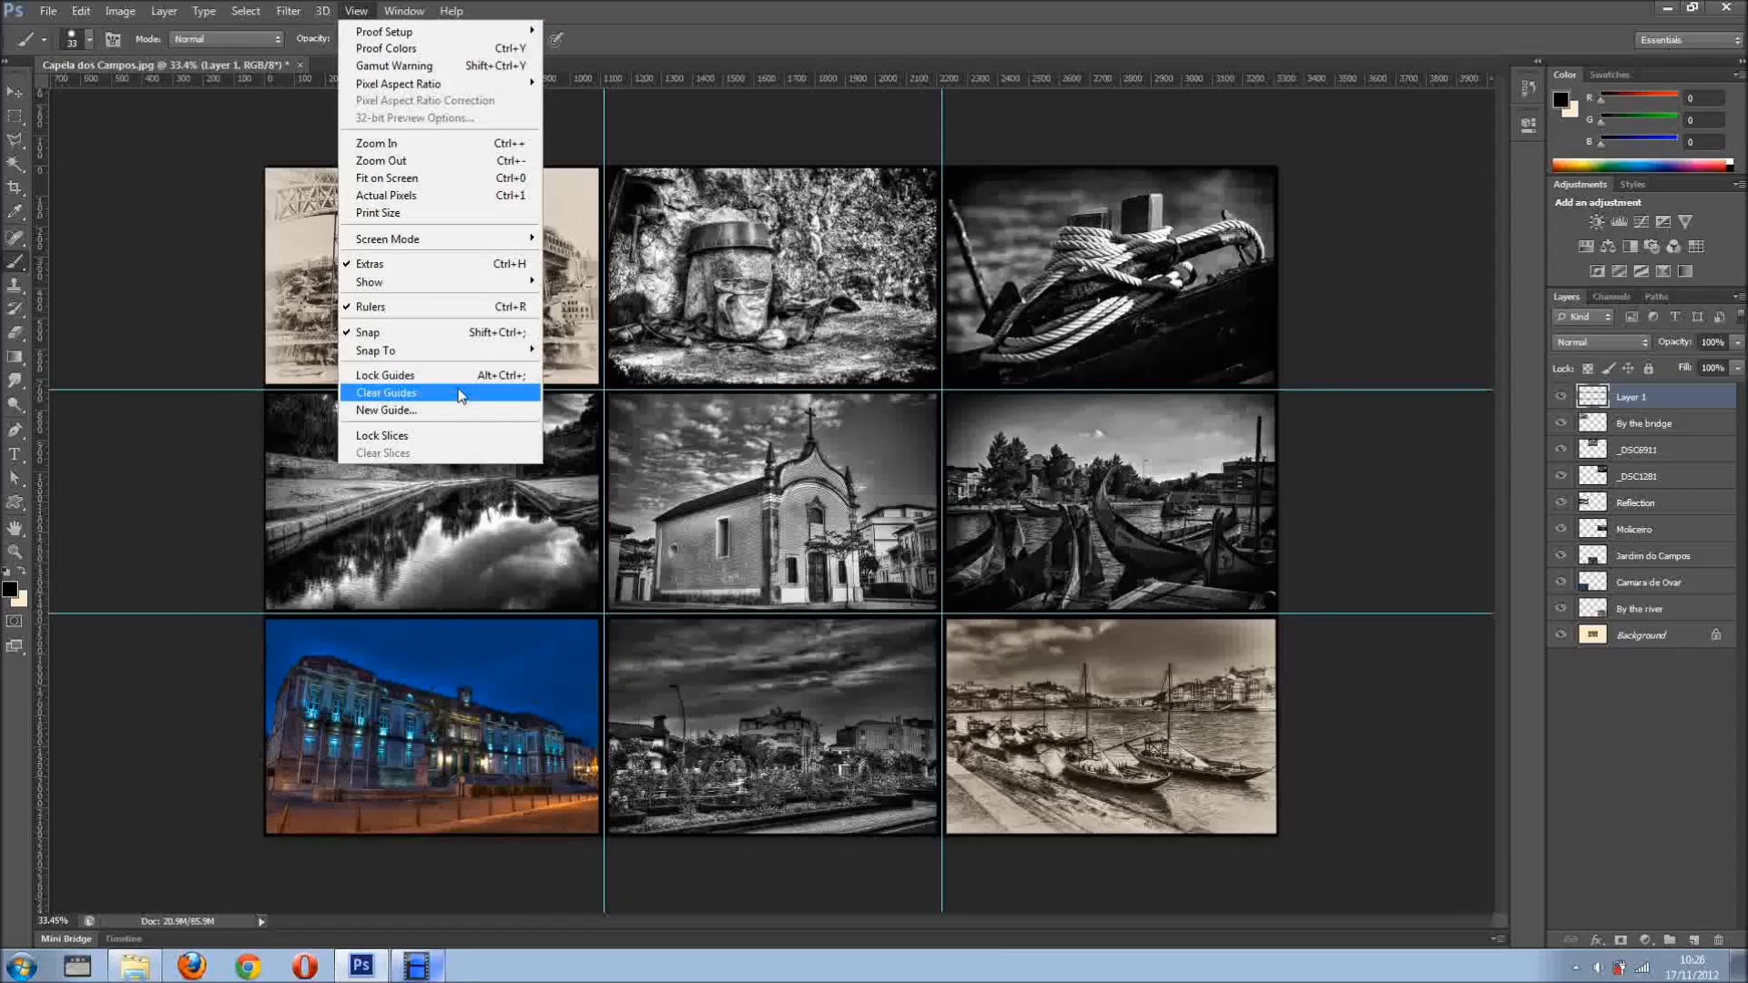
pyautogui.click(387, 392)
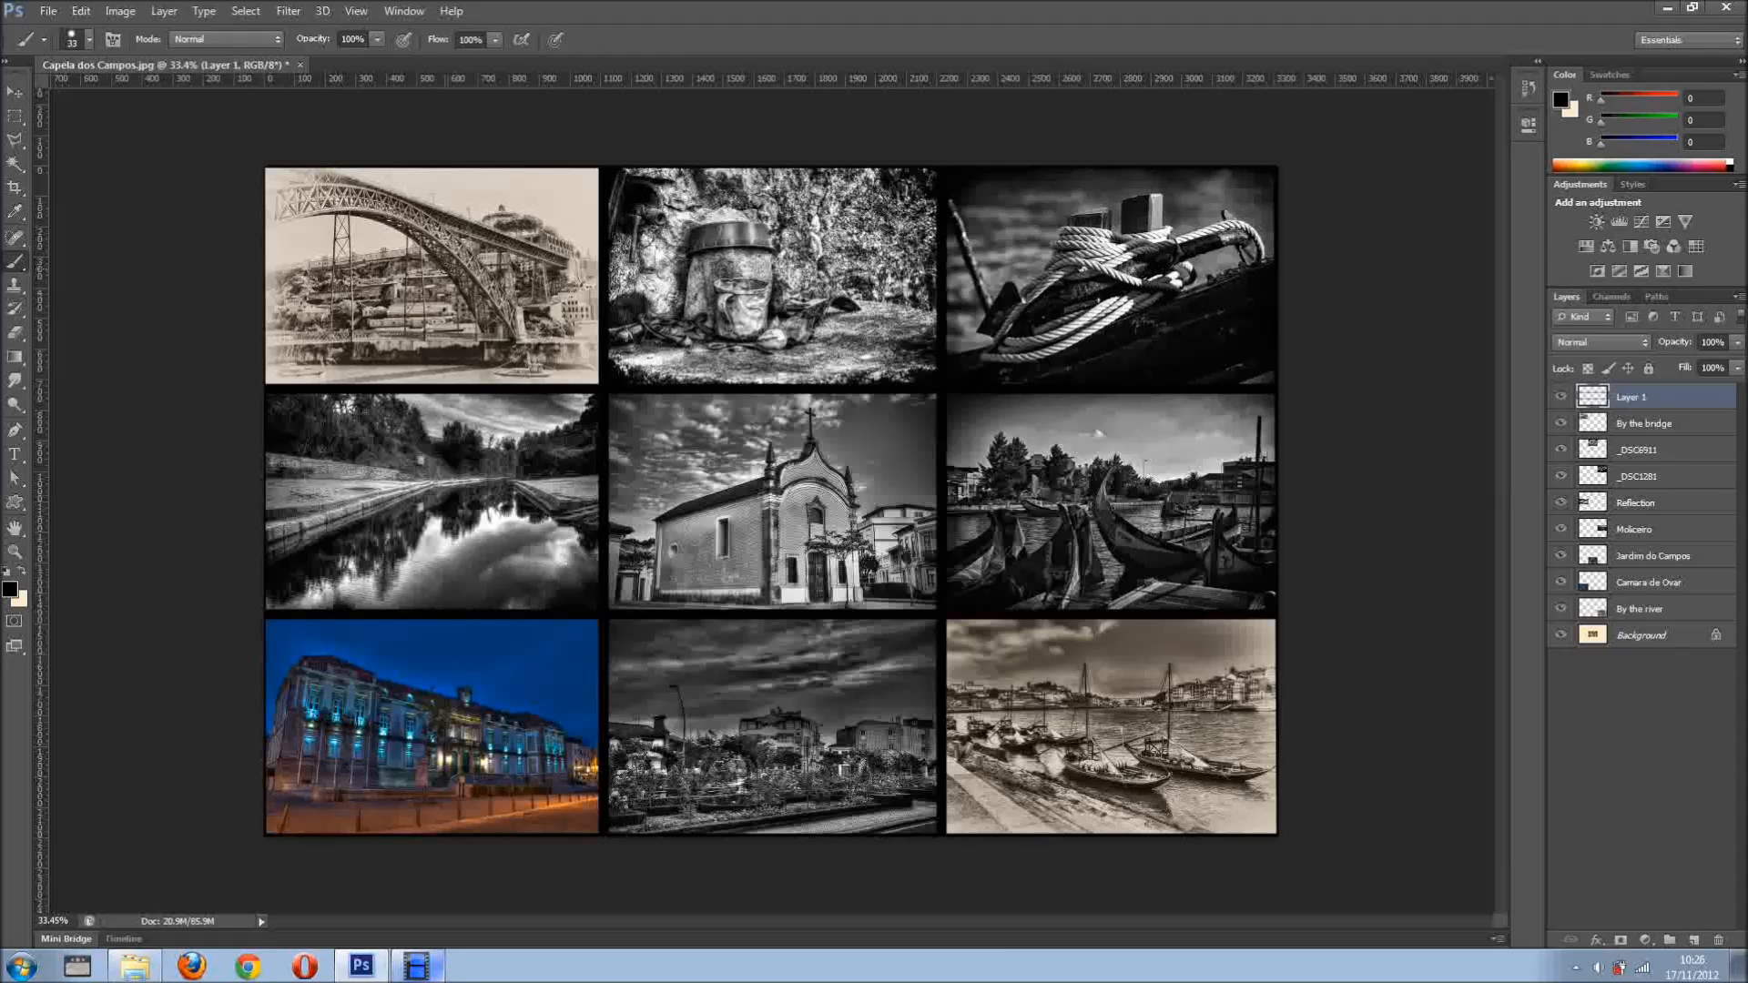
pyautogui.click(79, 11)
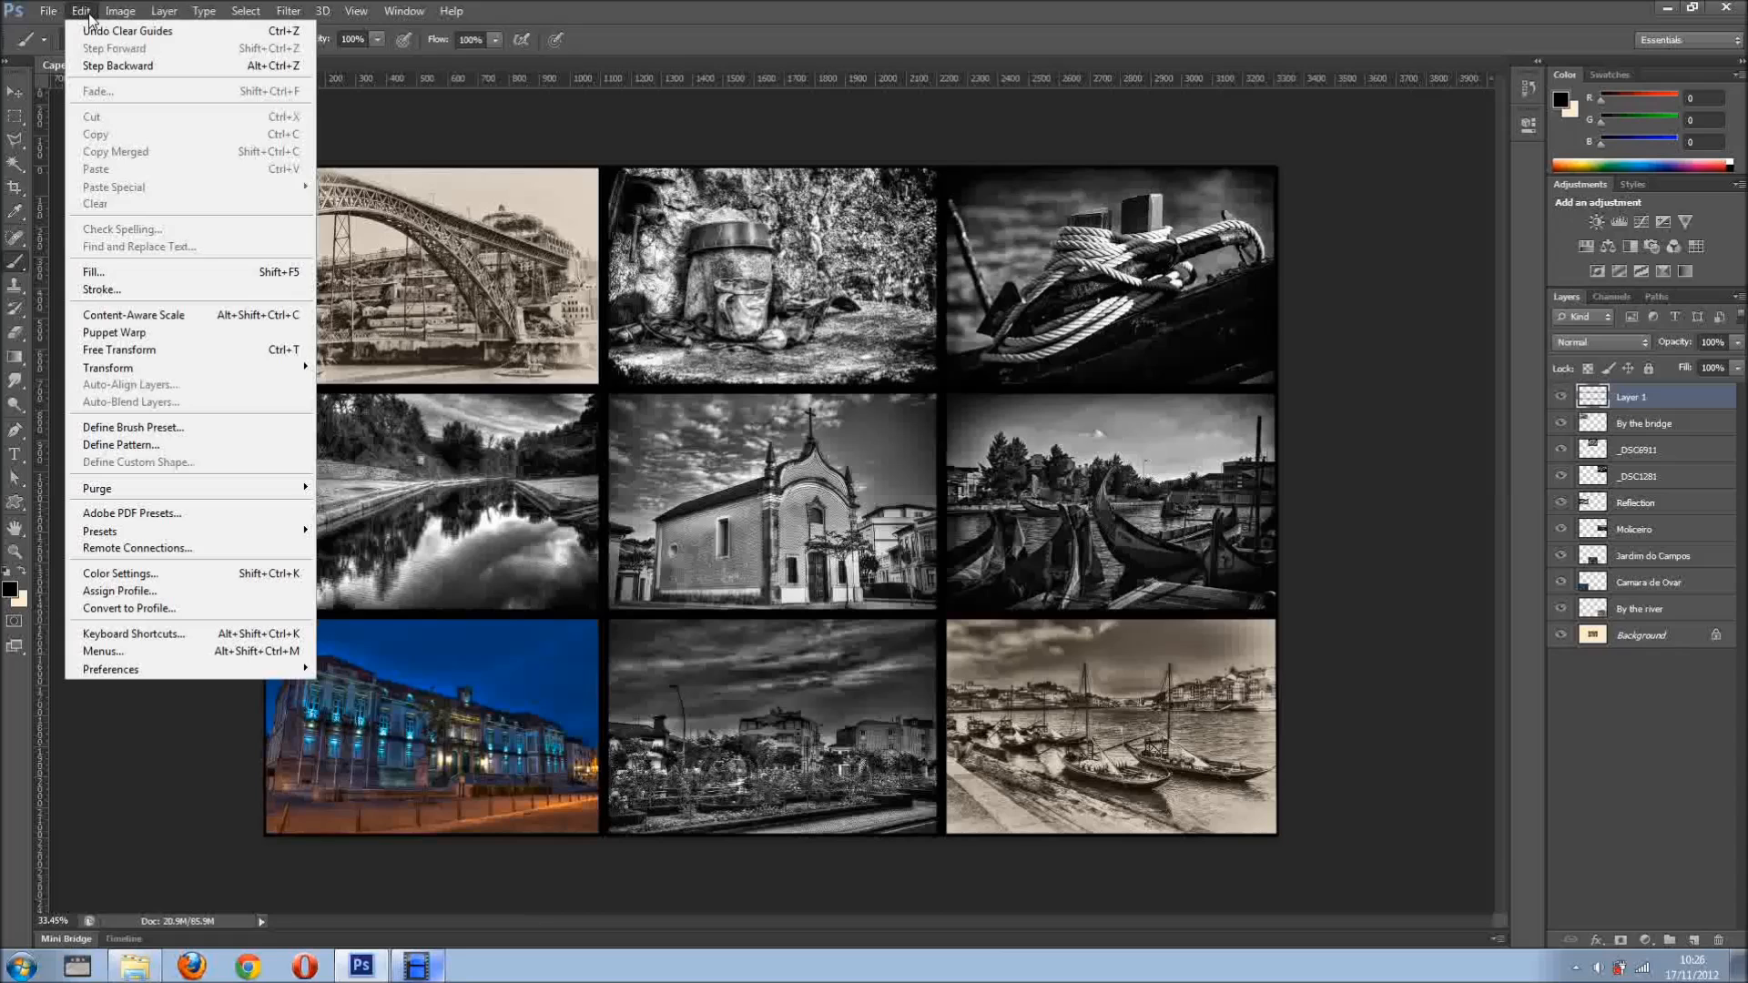
pyautogui.click(120, 445)
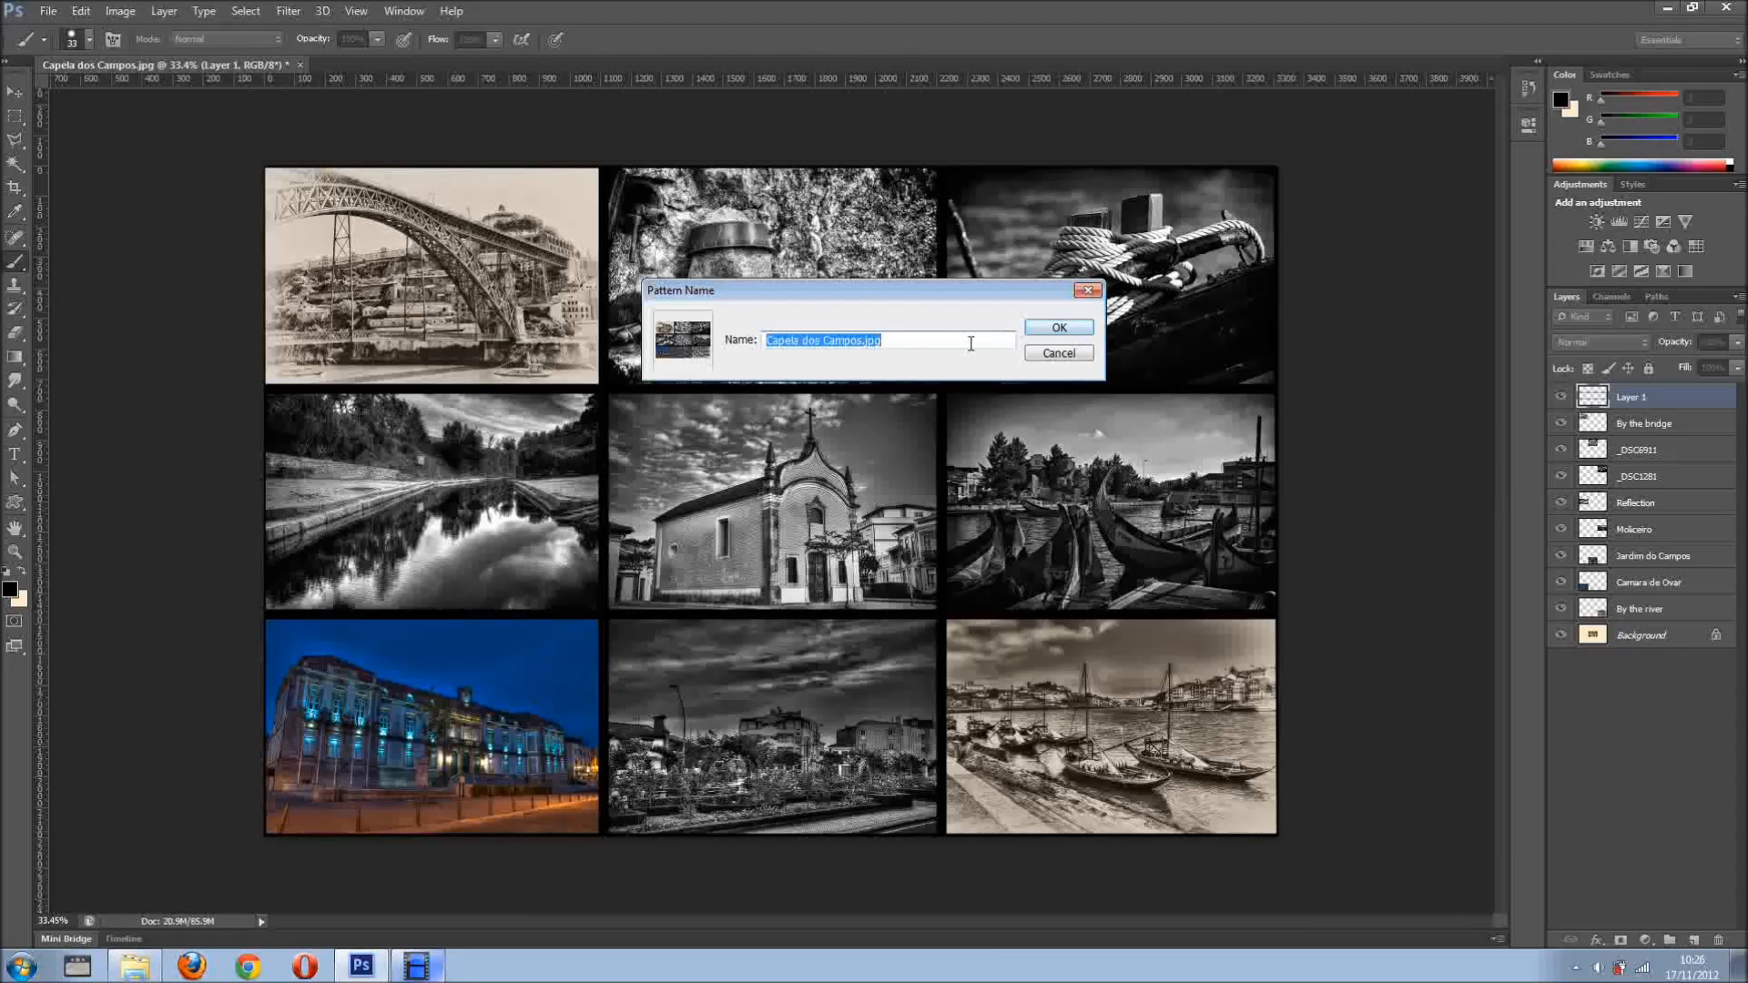
# Name the new pattern 'slide' and confirm it
pyautogui.write('sl')
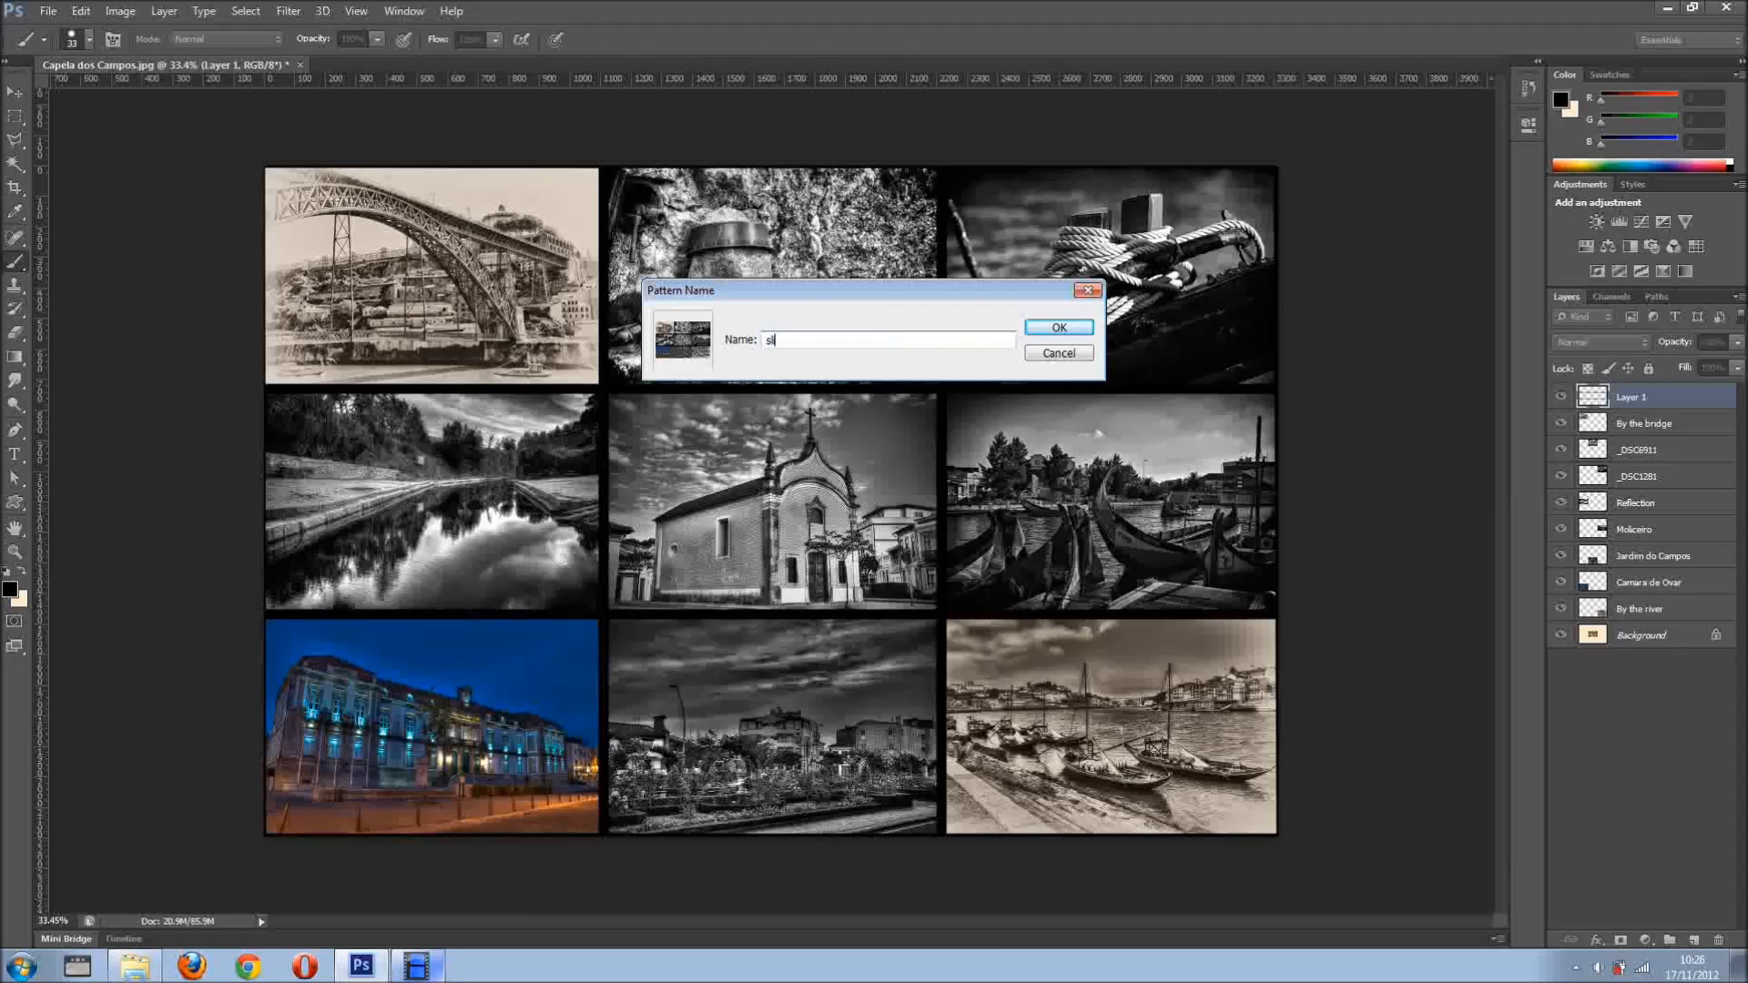
pyautogui.write('ide')
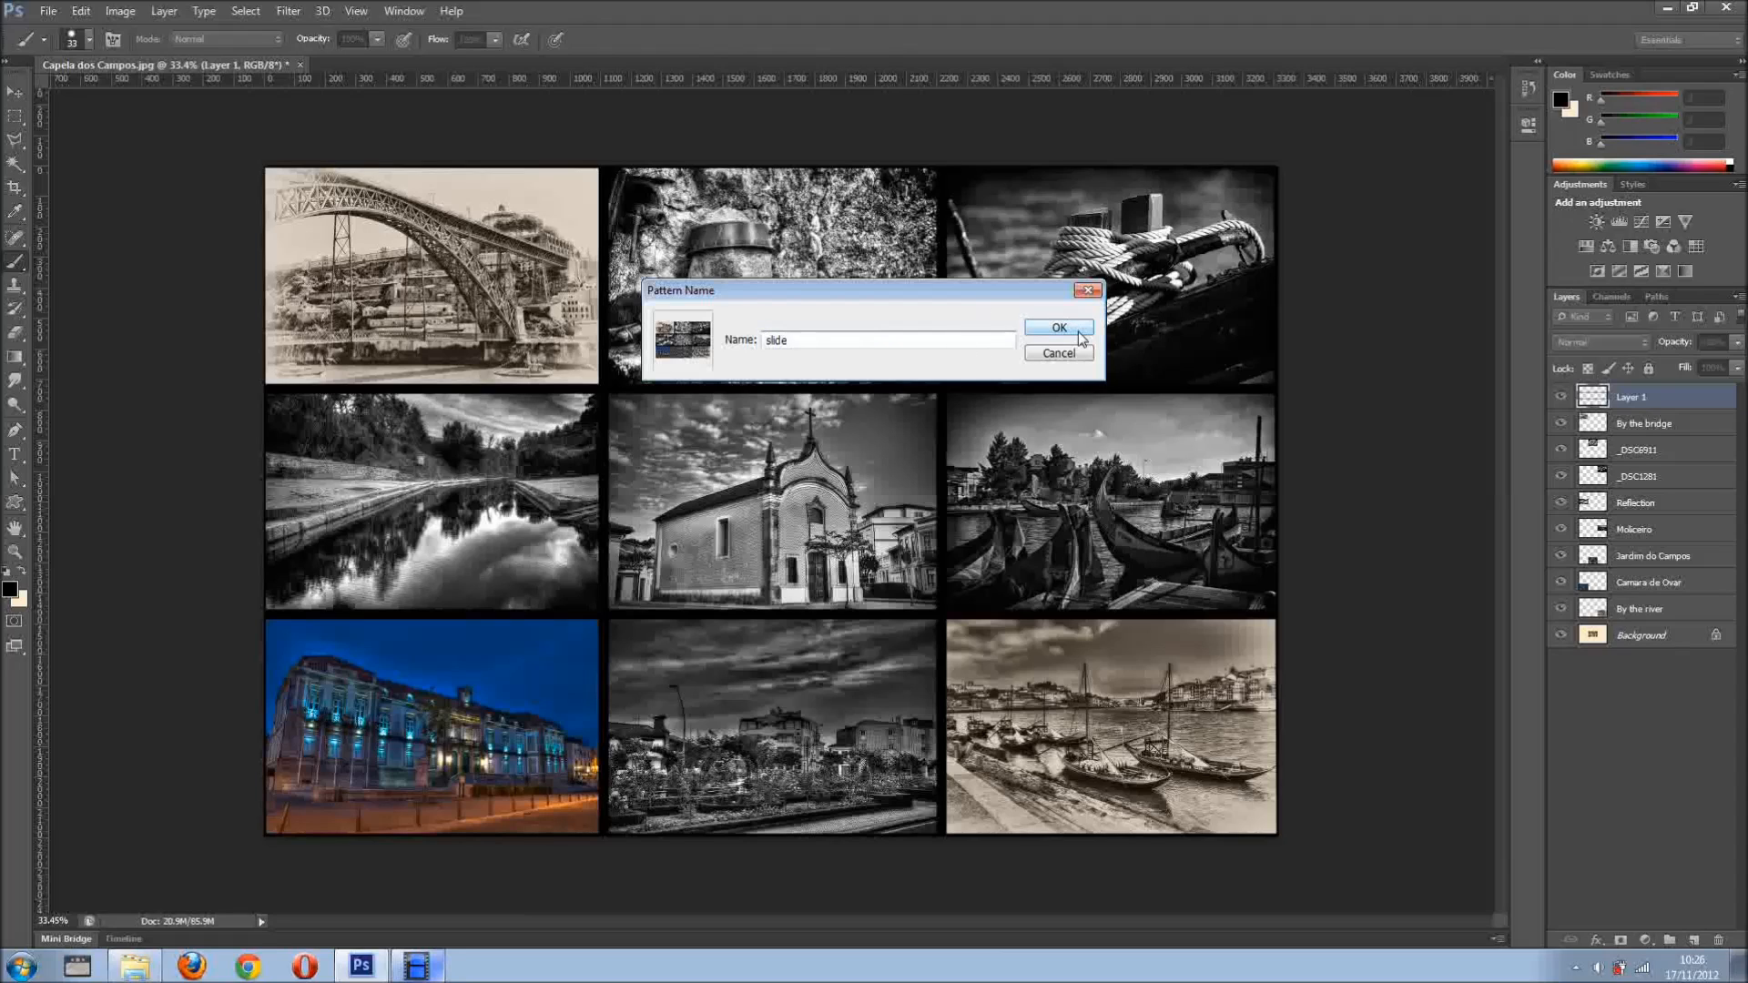
pyautogui.click(1058, 327)
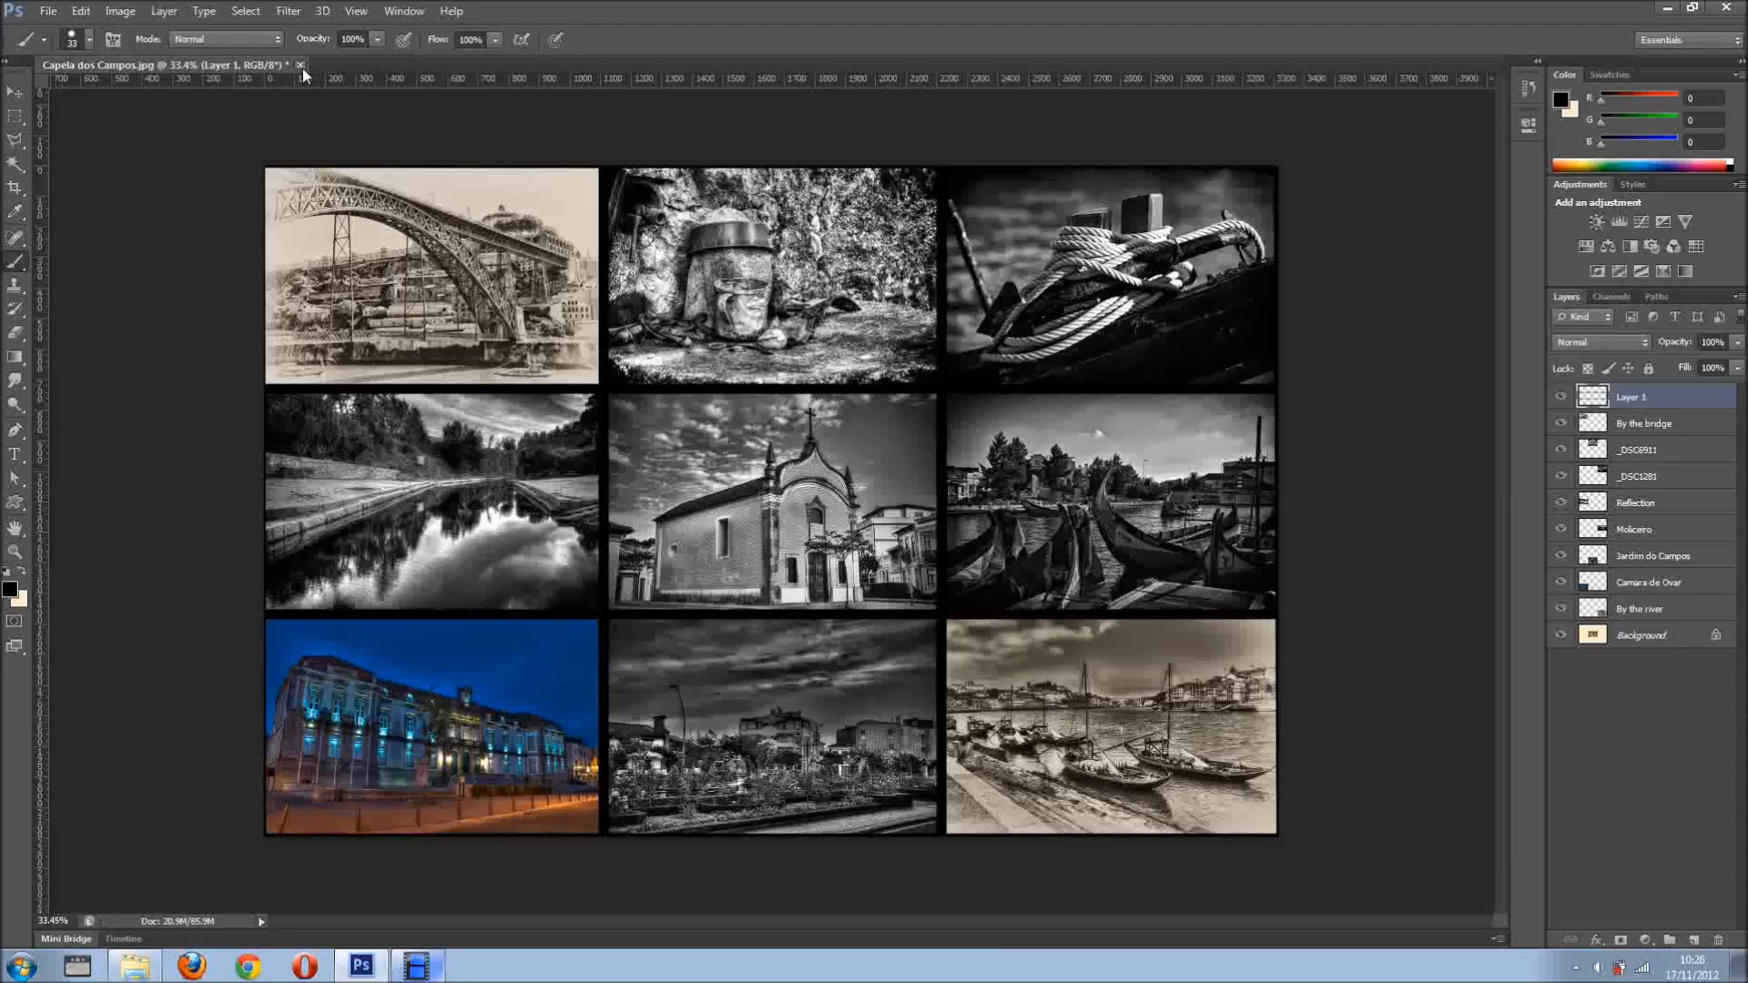
pyautogui.moveTo(813, 416)
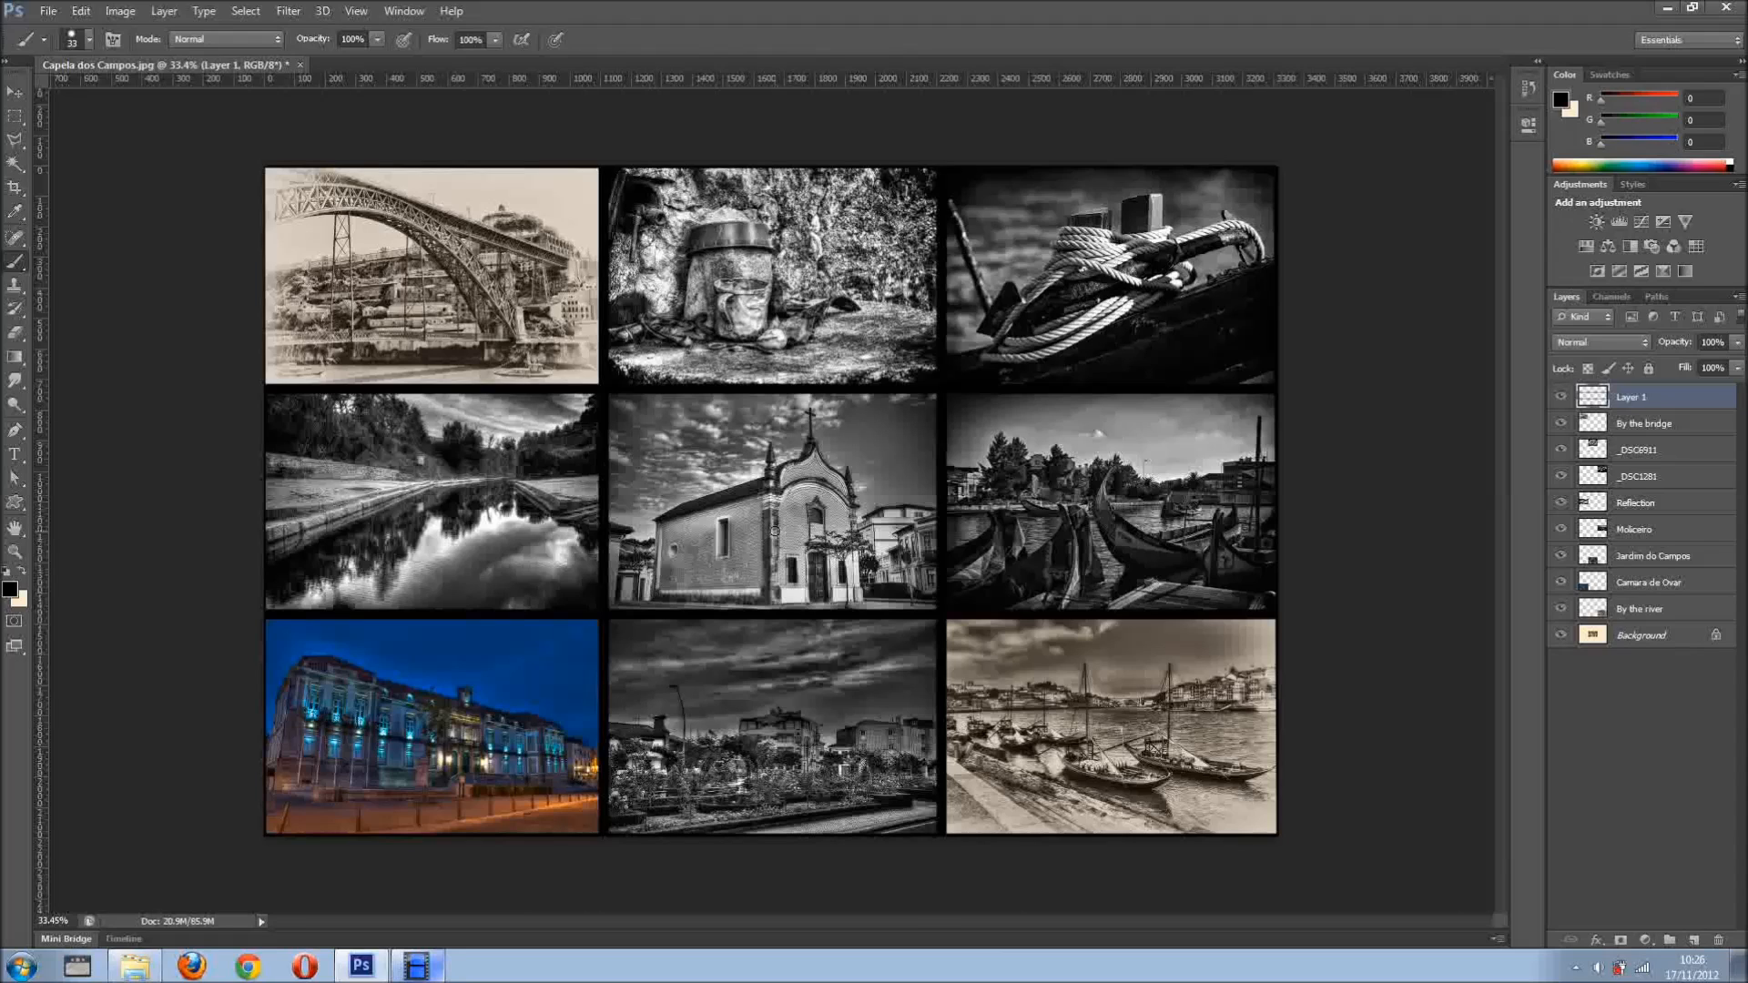
pyautogui.moveTo(193, 209)
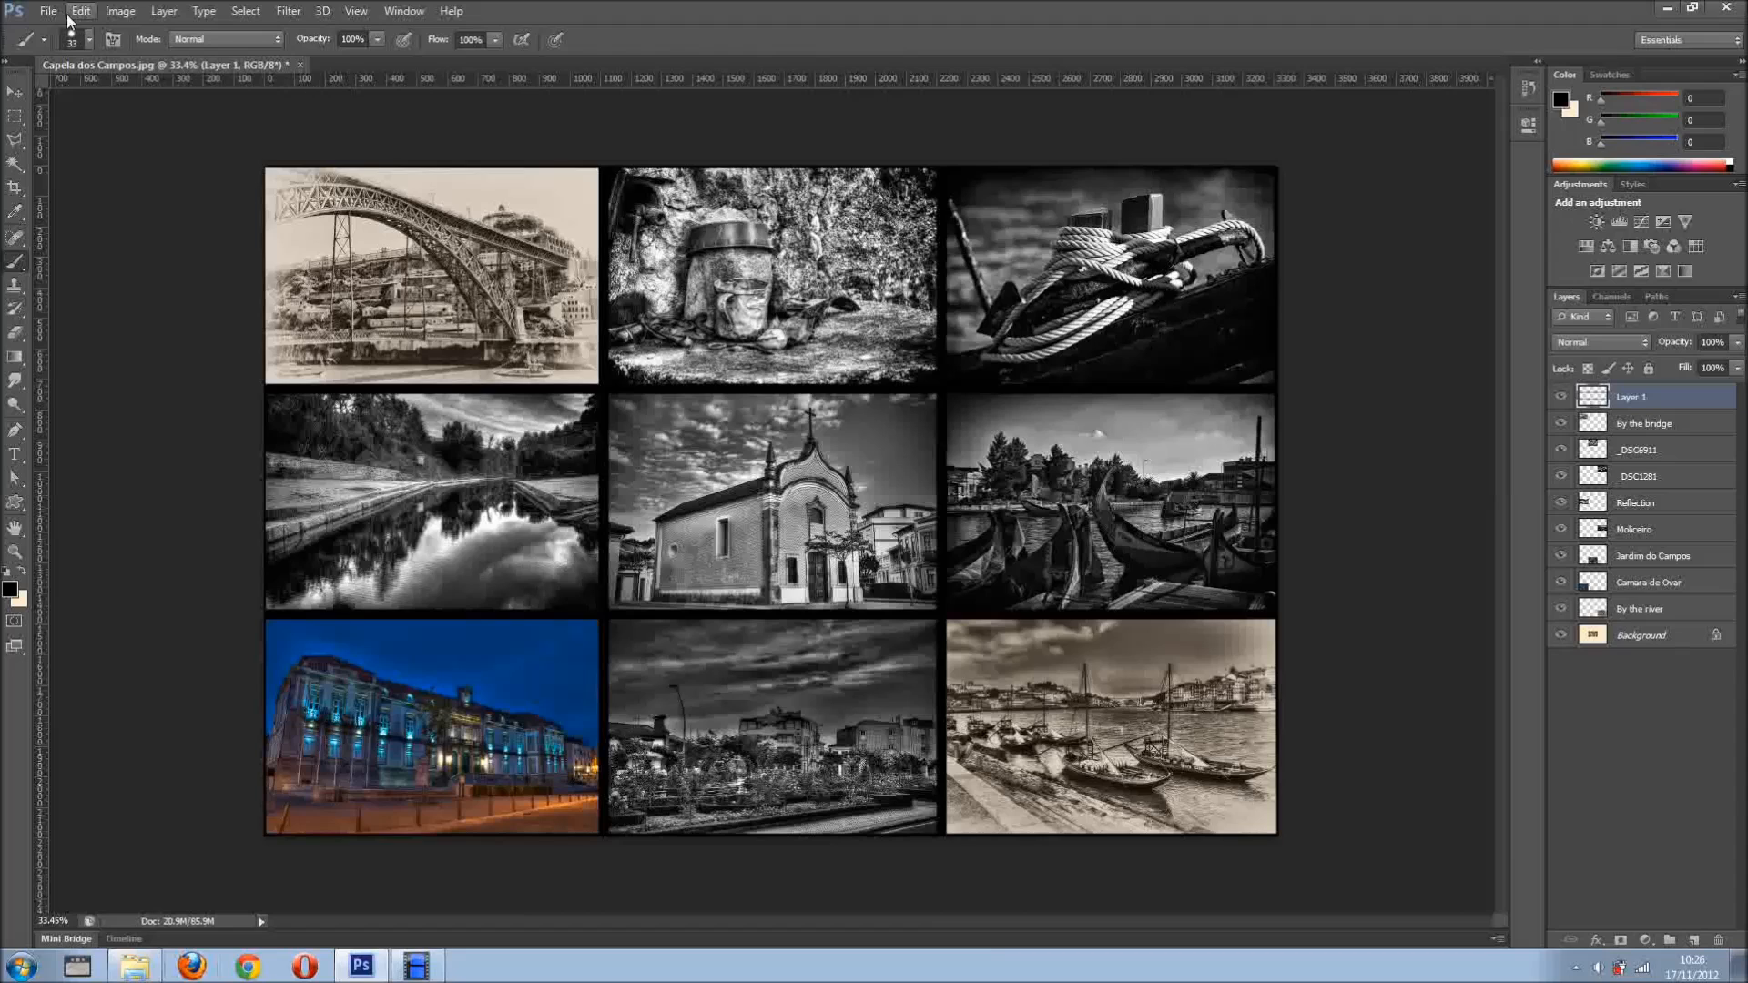
# Revert to the original Capela dos Campos photo and inspect its image size without changes
pyautogui.click(48, 10)
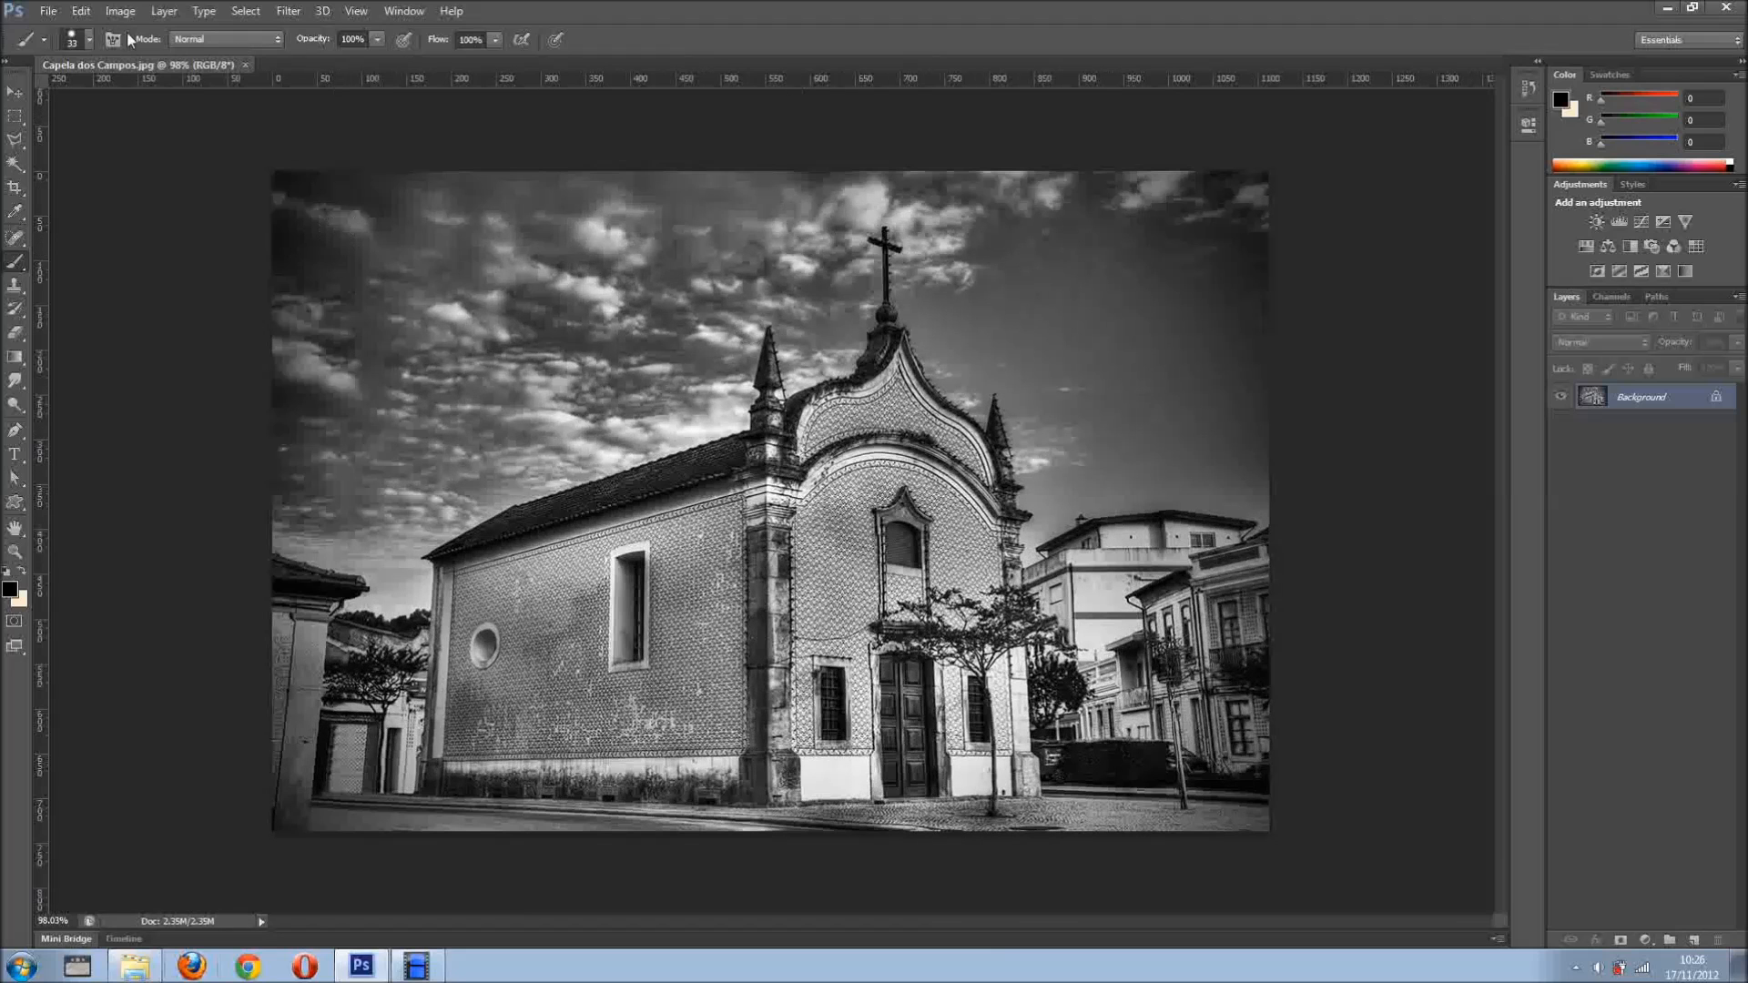
pyautogui.click(119, 10)
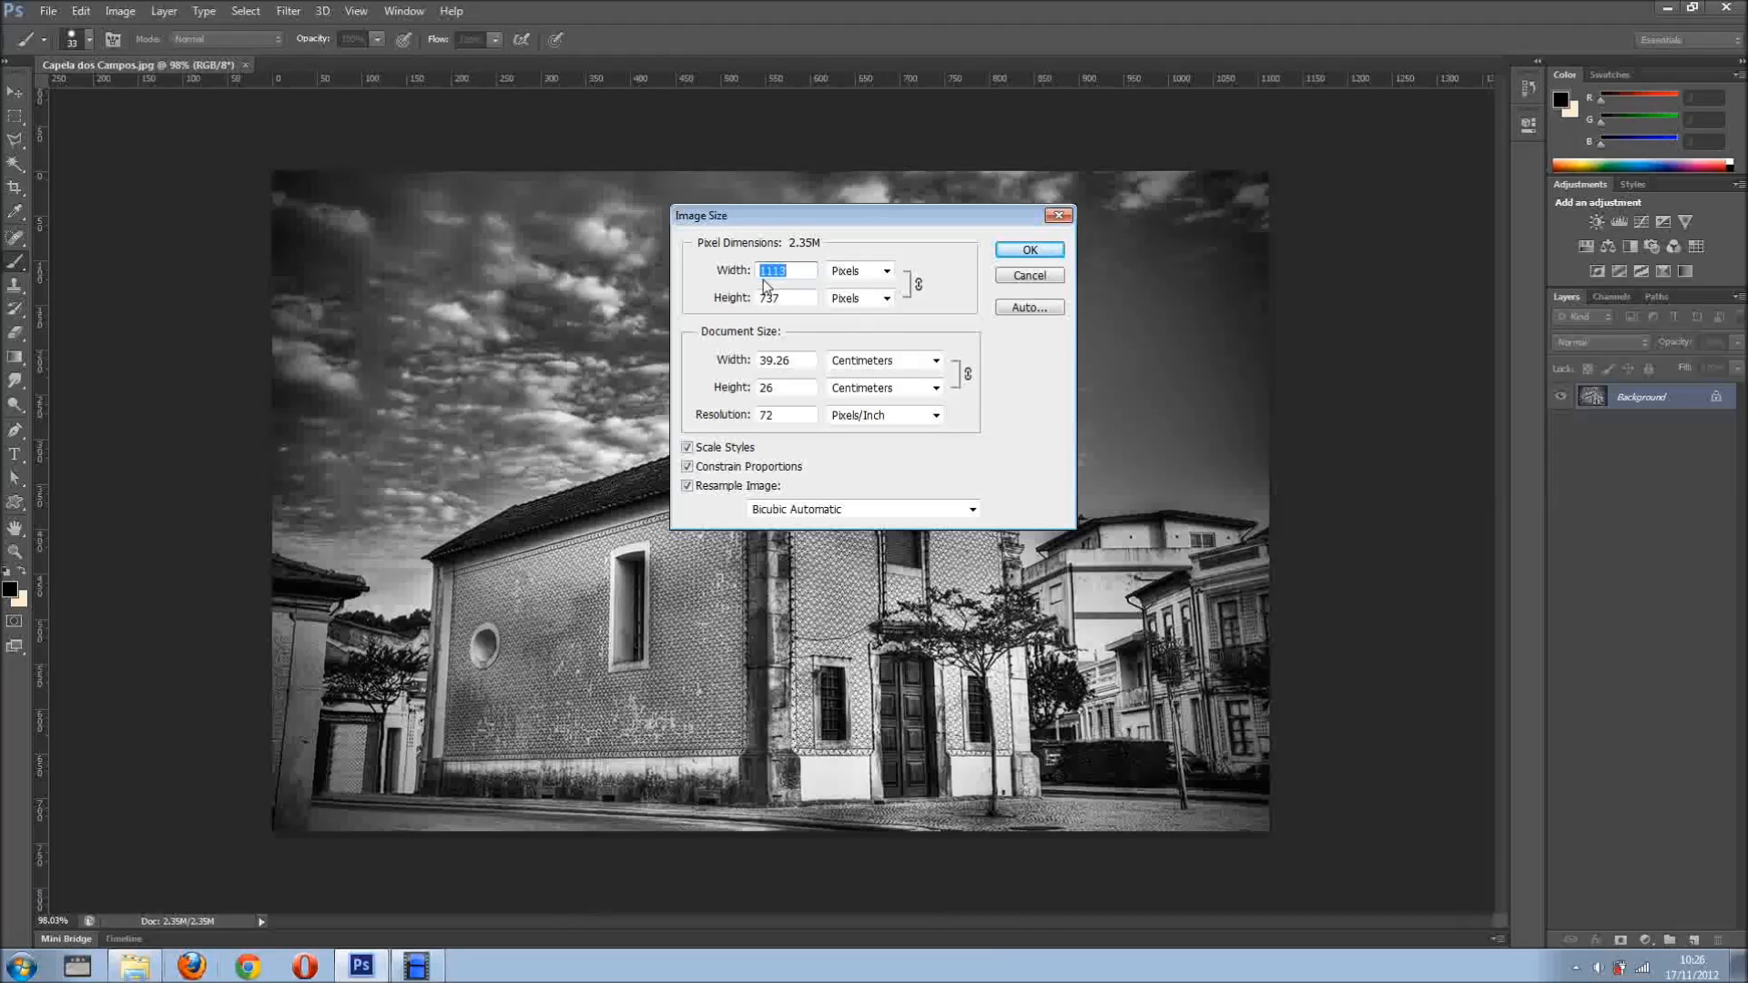
pyautogui.moveTo(776, 315)
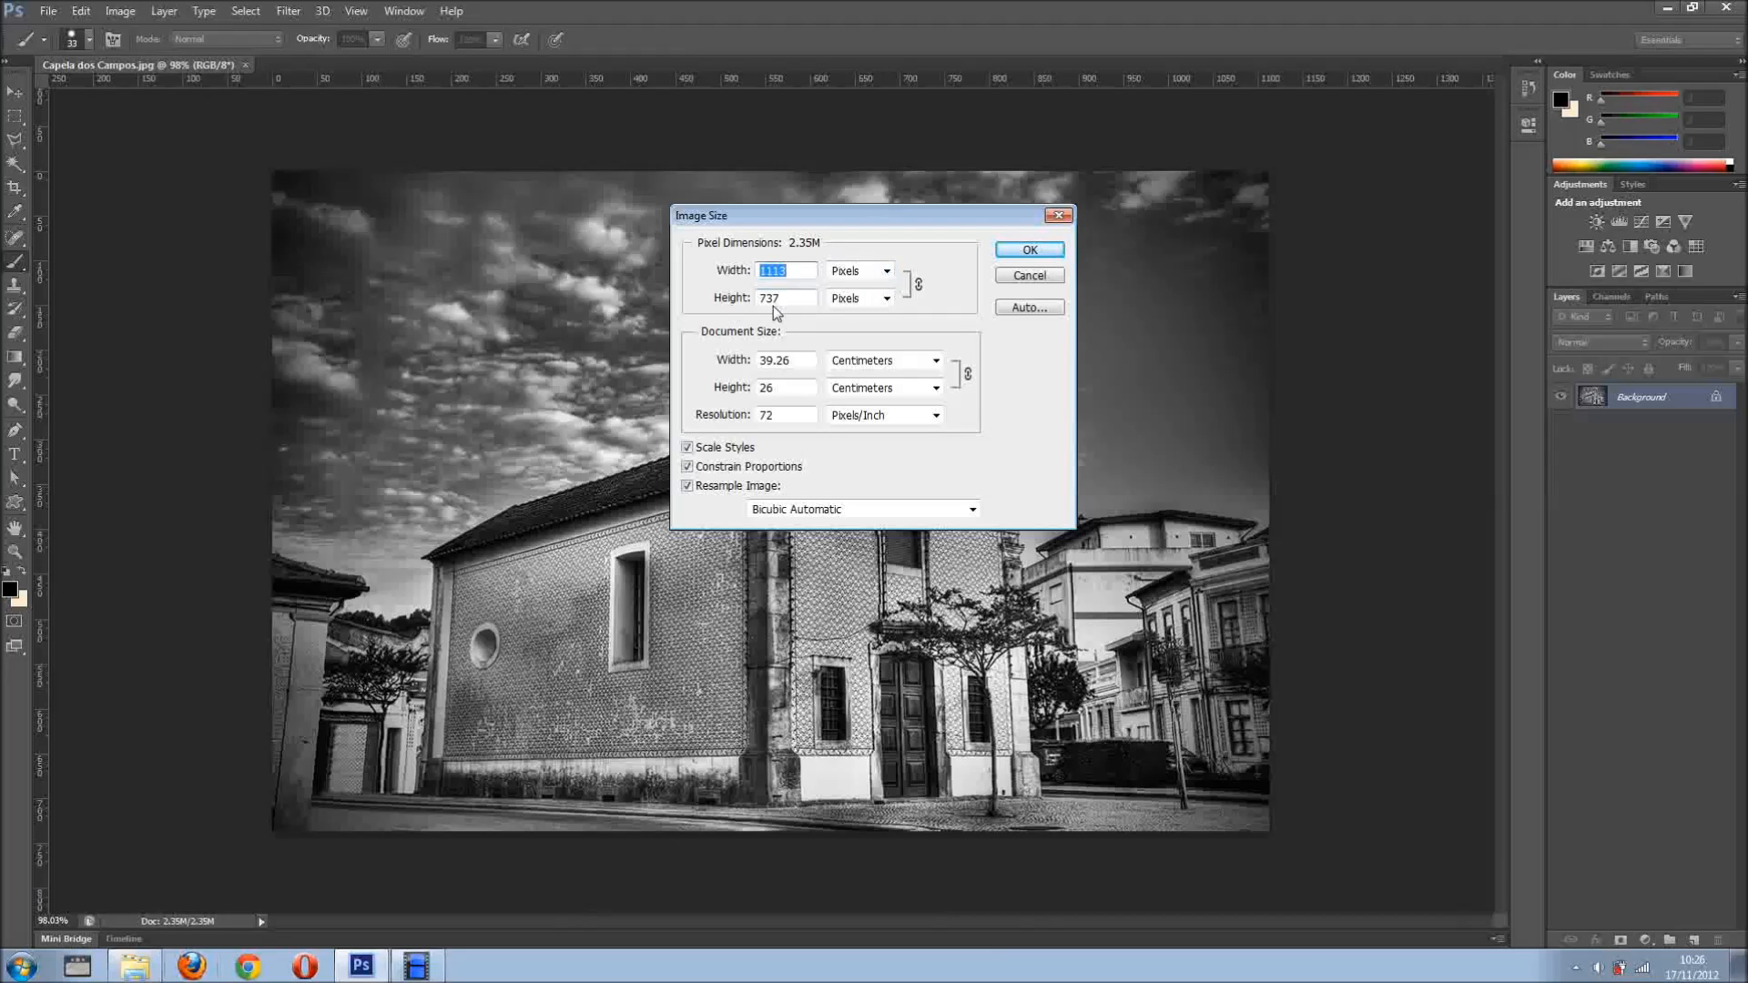
pyautogui.moveTo(784, 412)
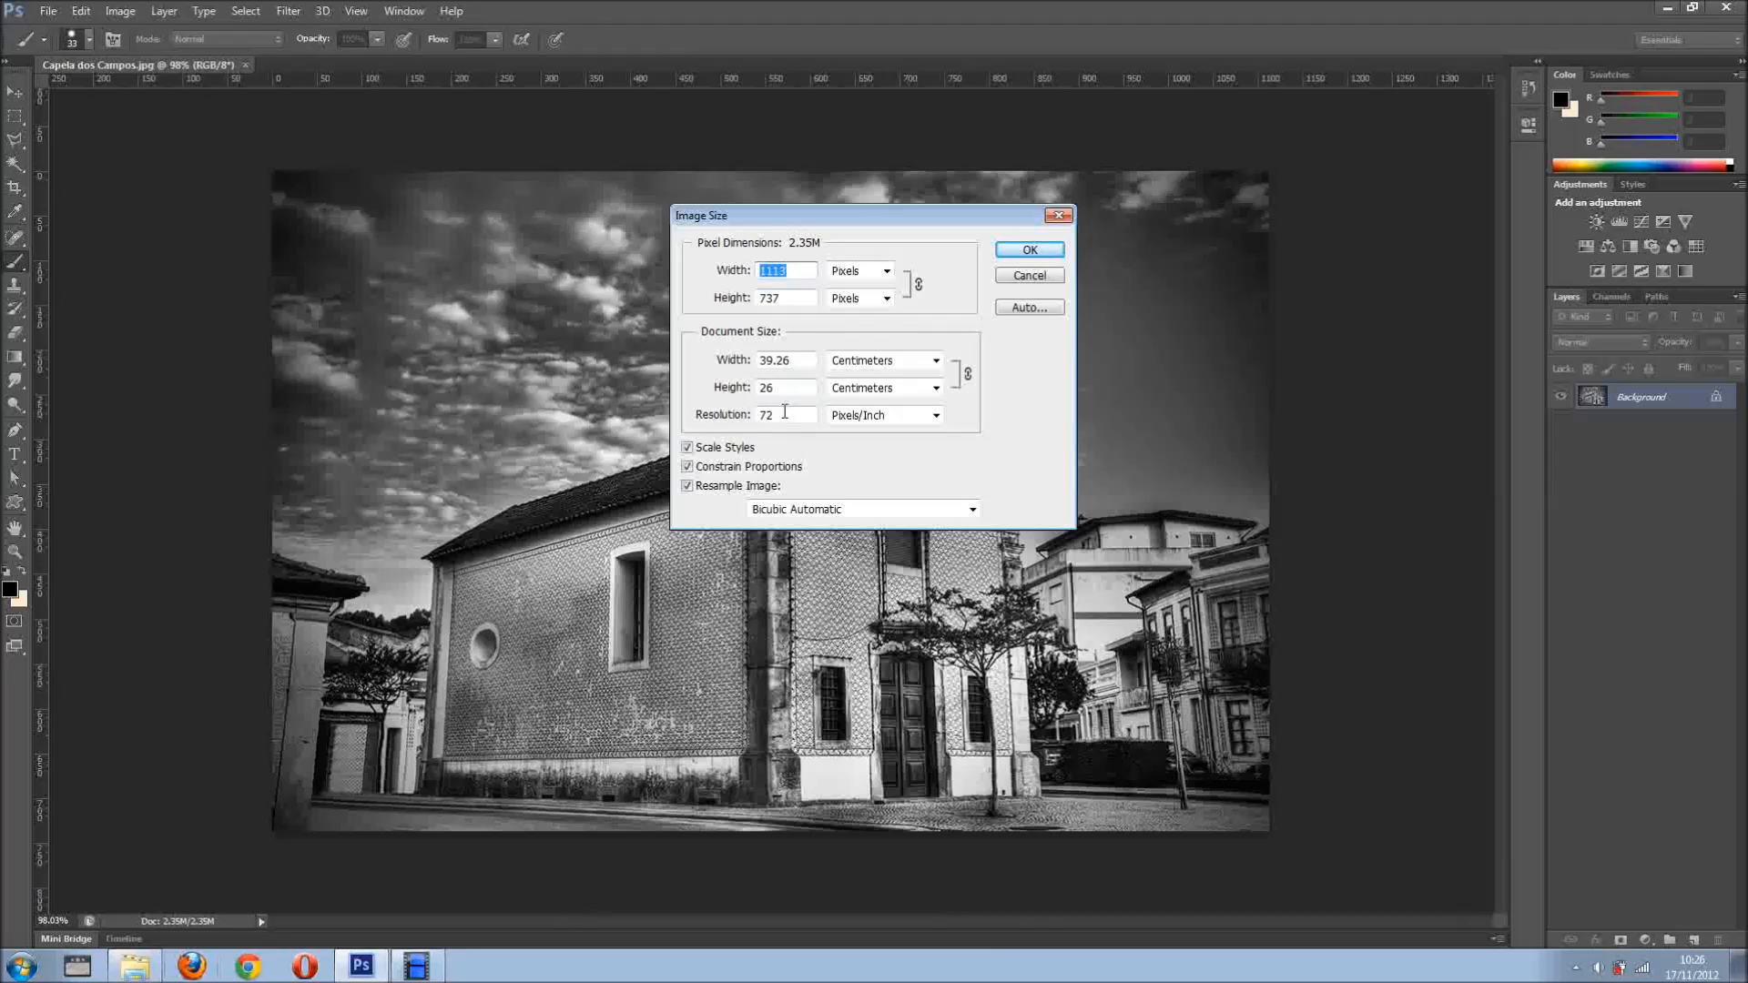
pyautogui.moveTo(758, 418)
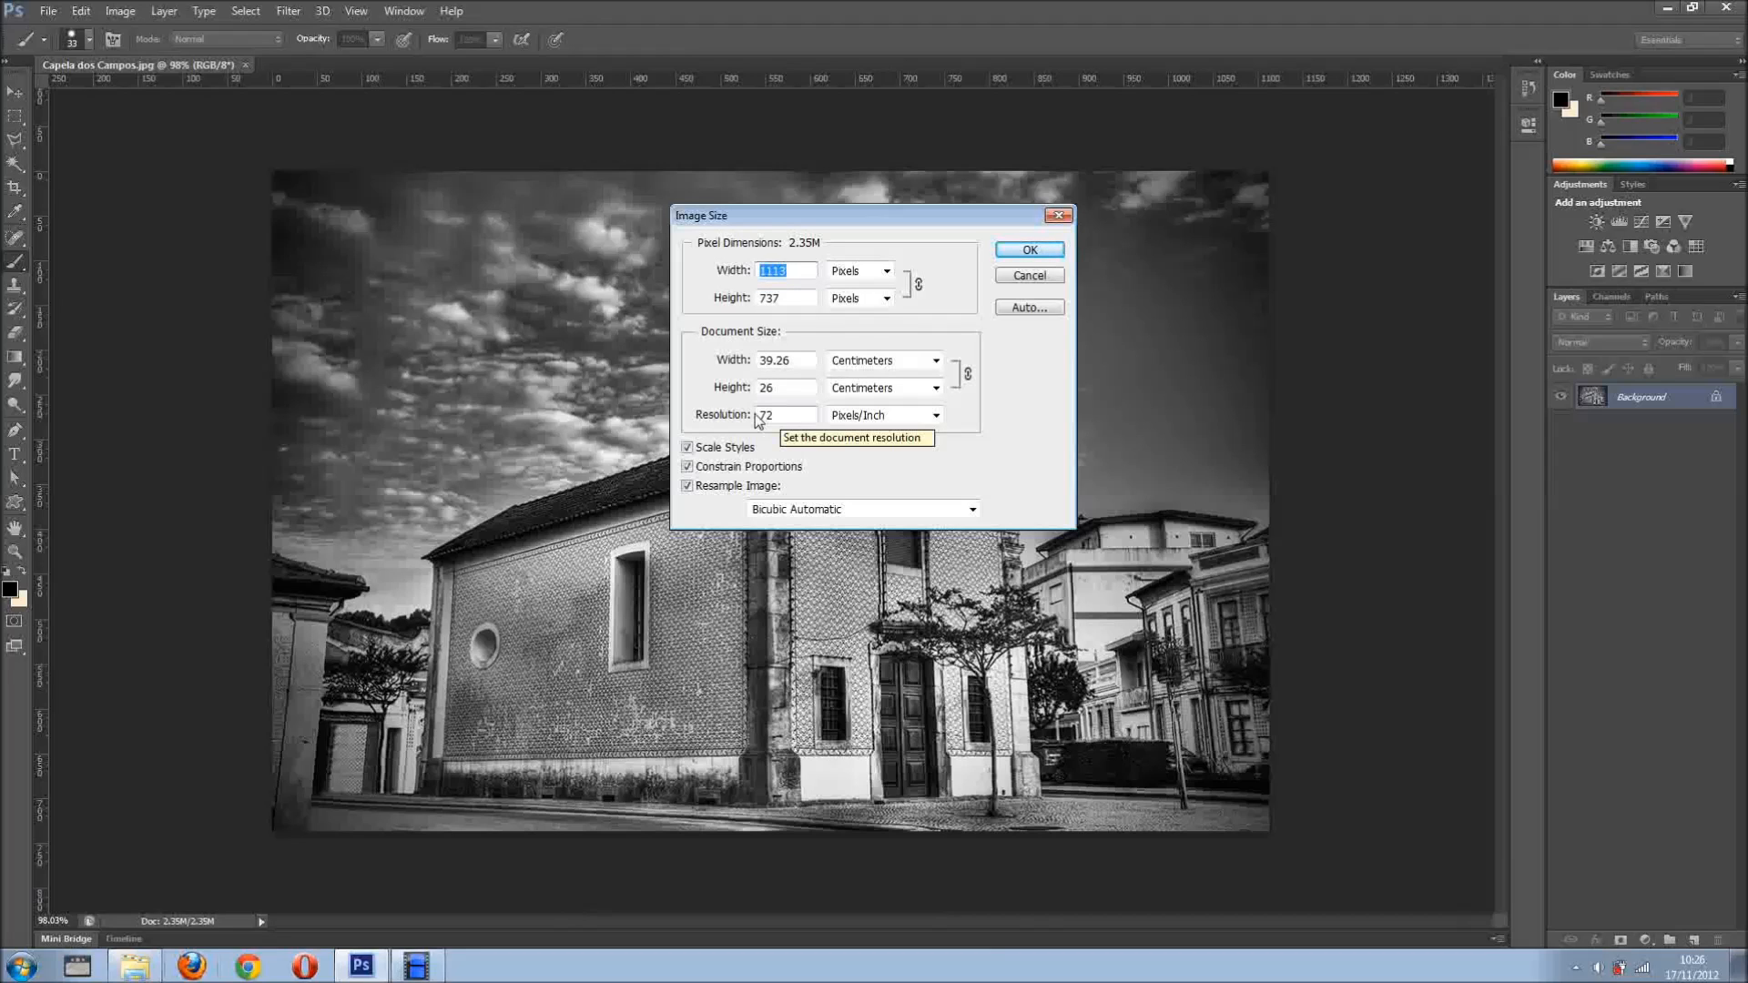
pyautogui.click(1027, 250)
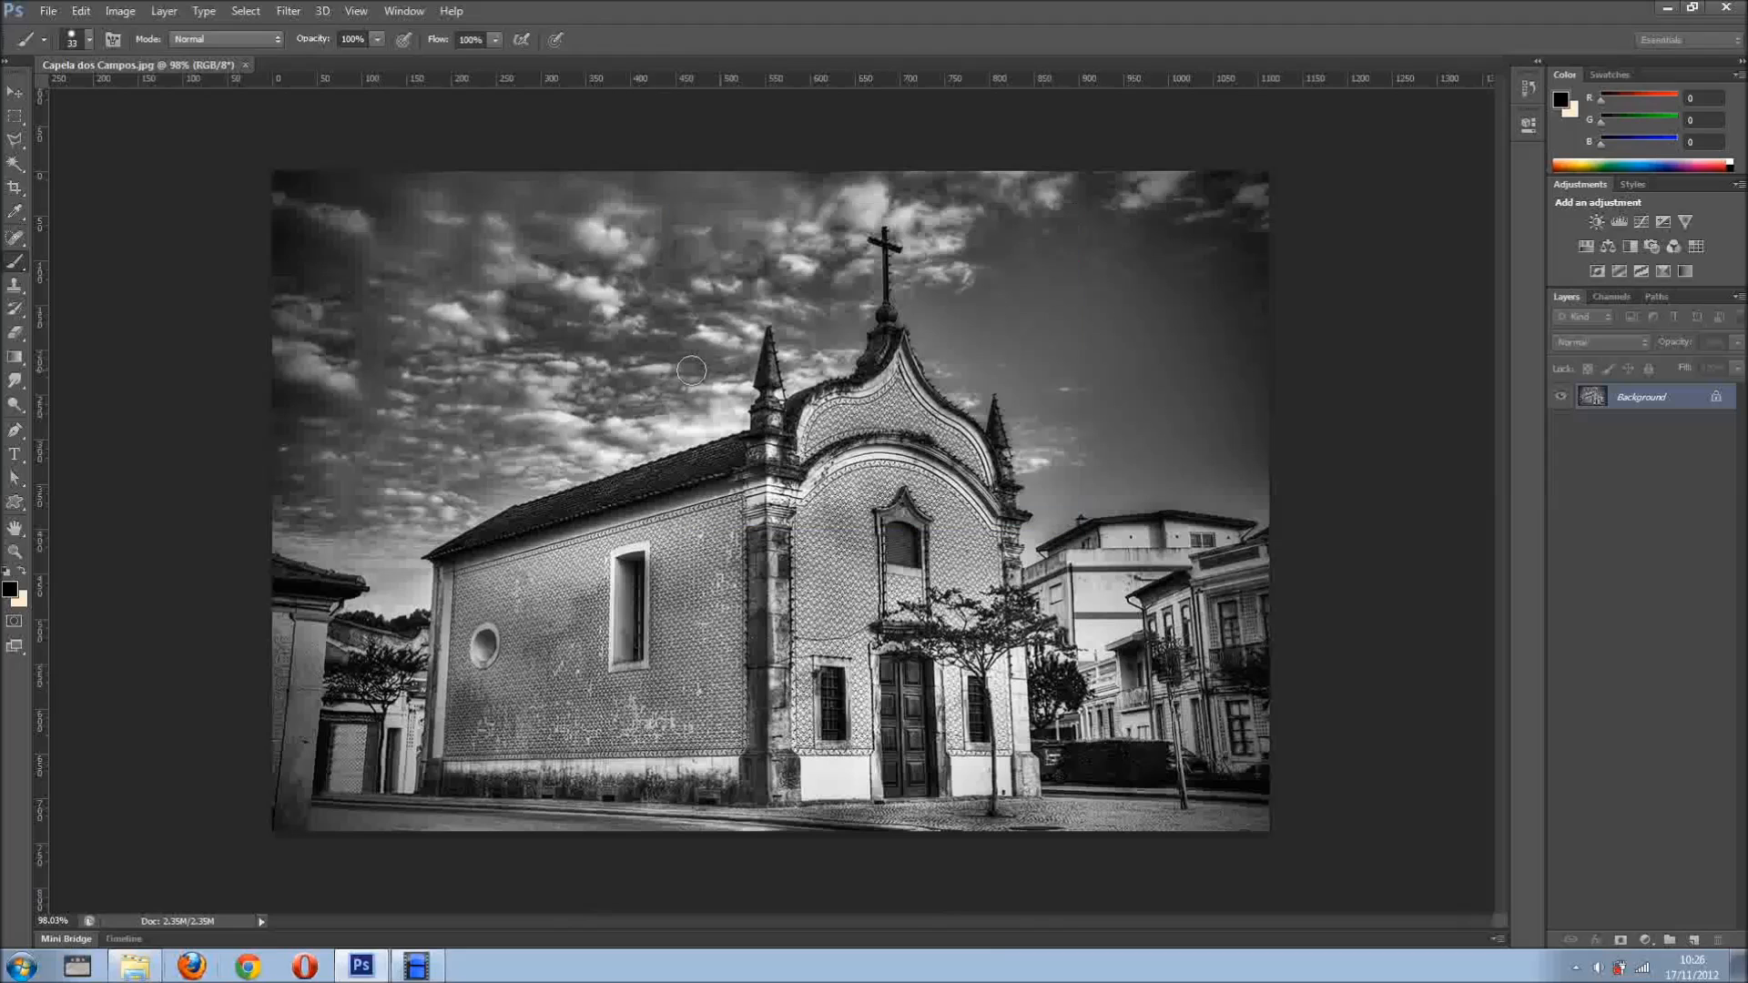
pyautogui.moveTo(610, 298)
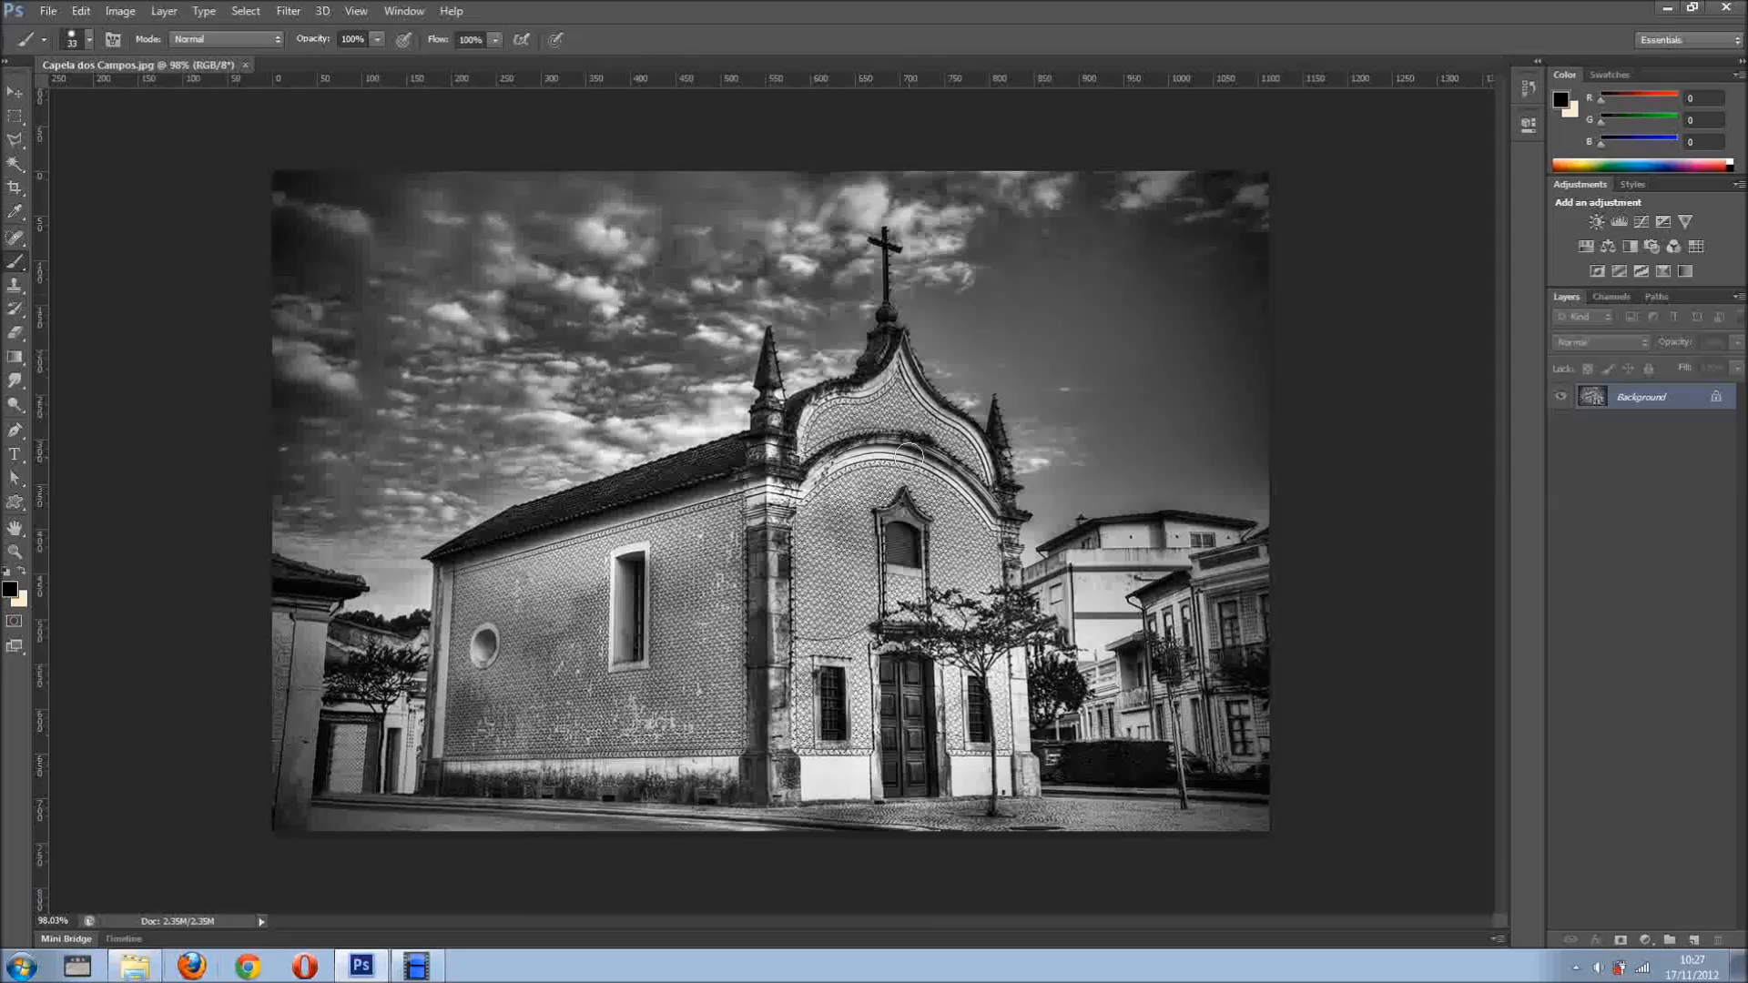
pyautogui.moveTo(592, 417)
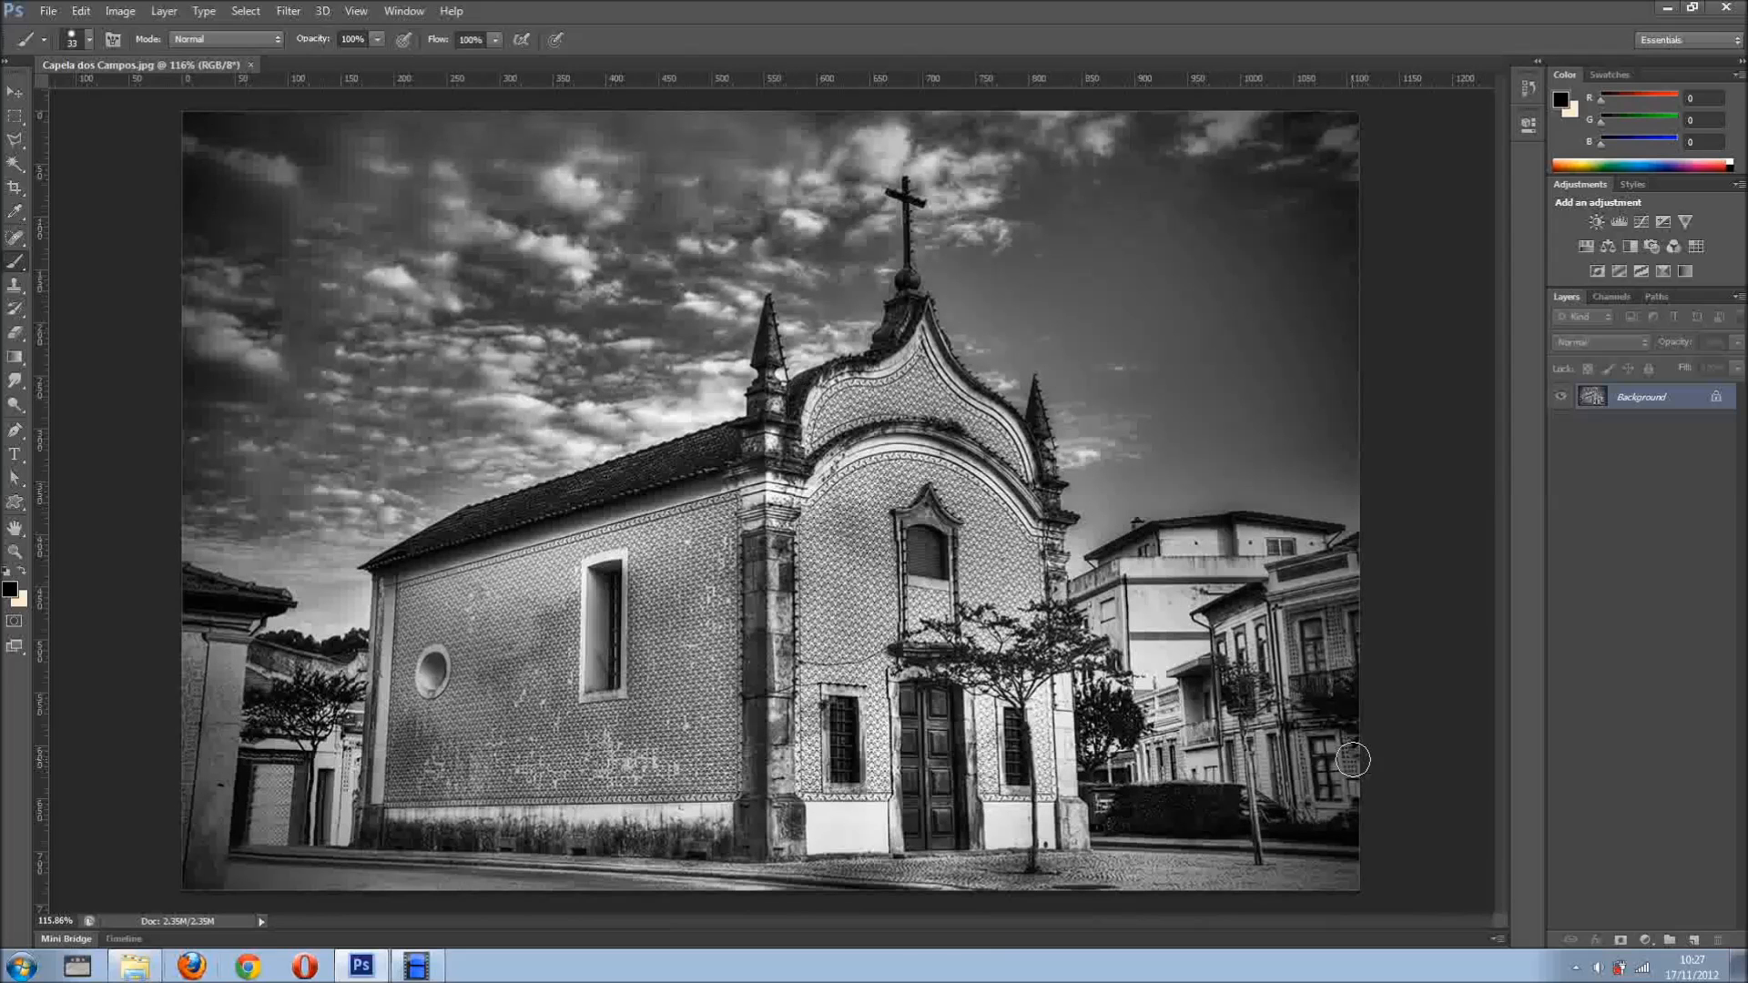
# Fill a new layer with black and give it a Pattern Overlay using the 'slide' pattern
pyautogui.click(1670, 940)
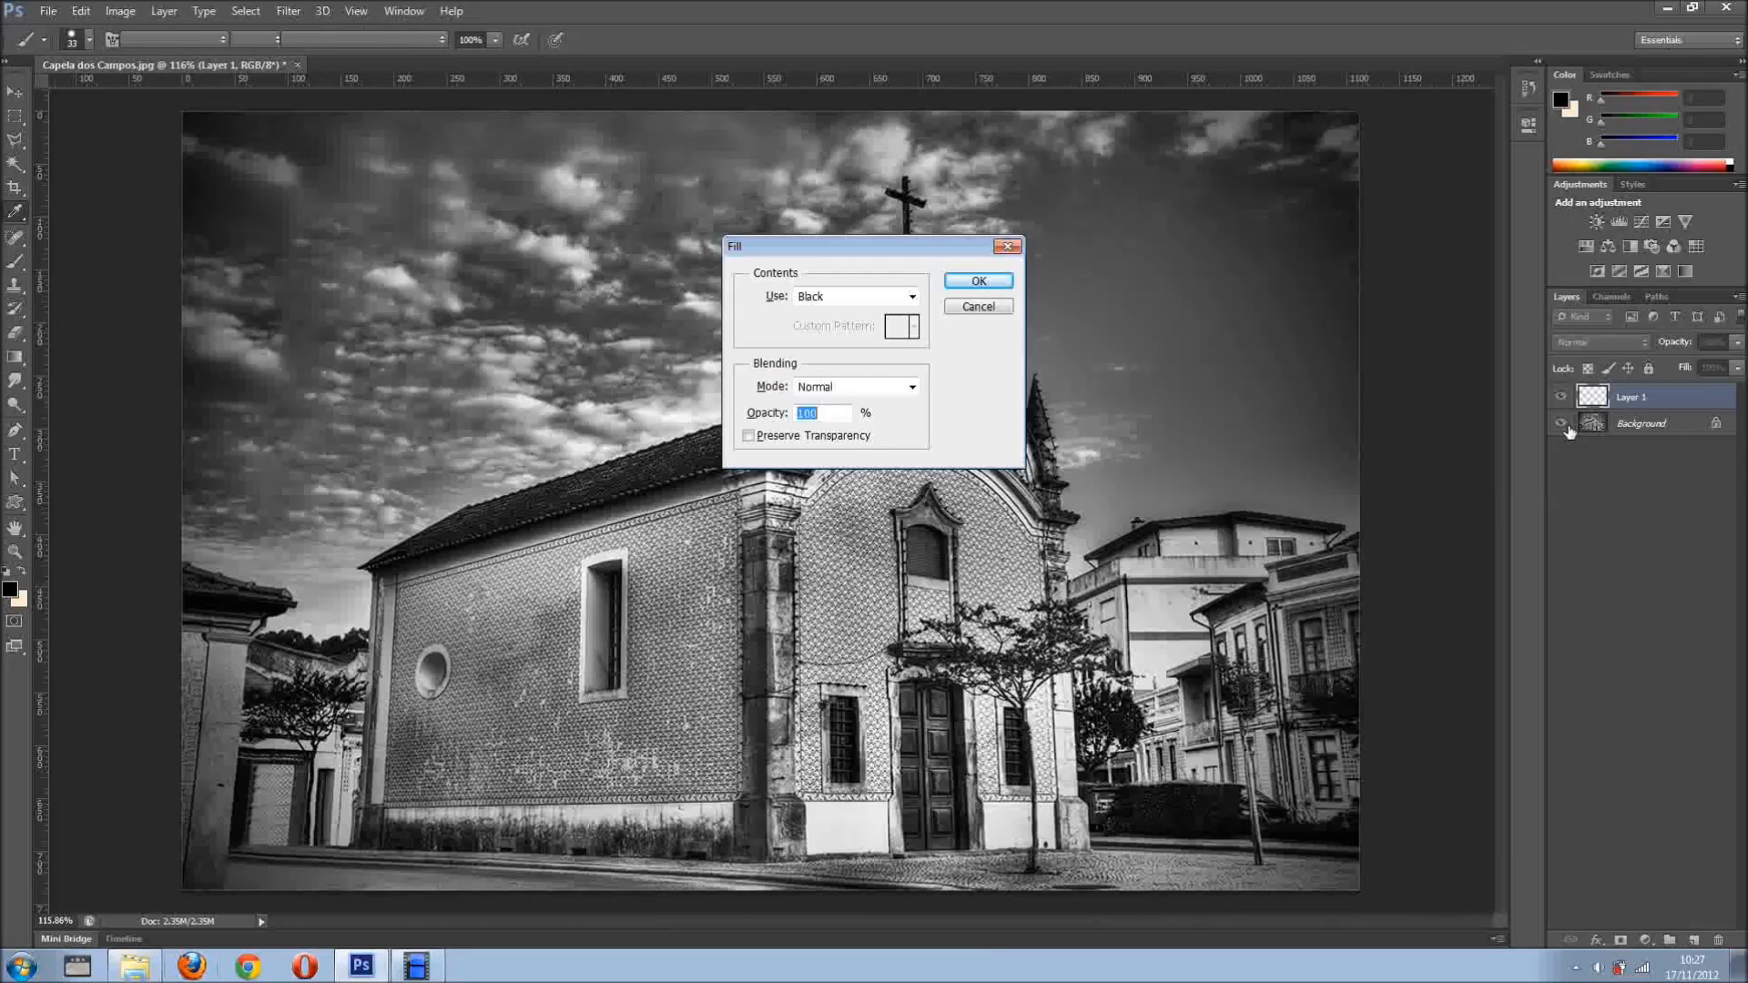
pyautogui.click(977, 279)
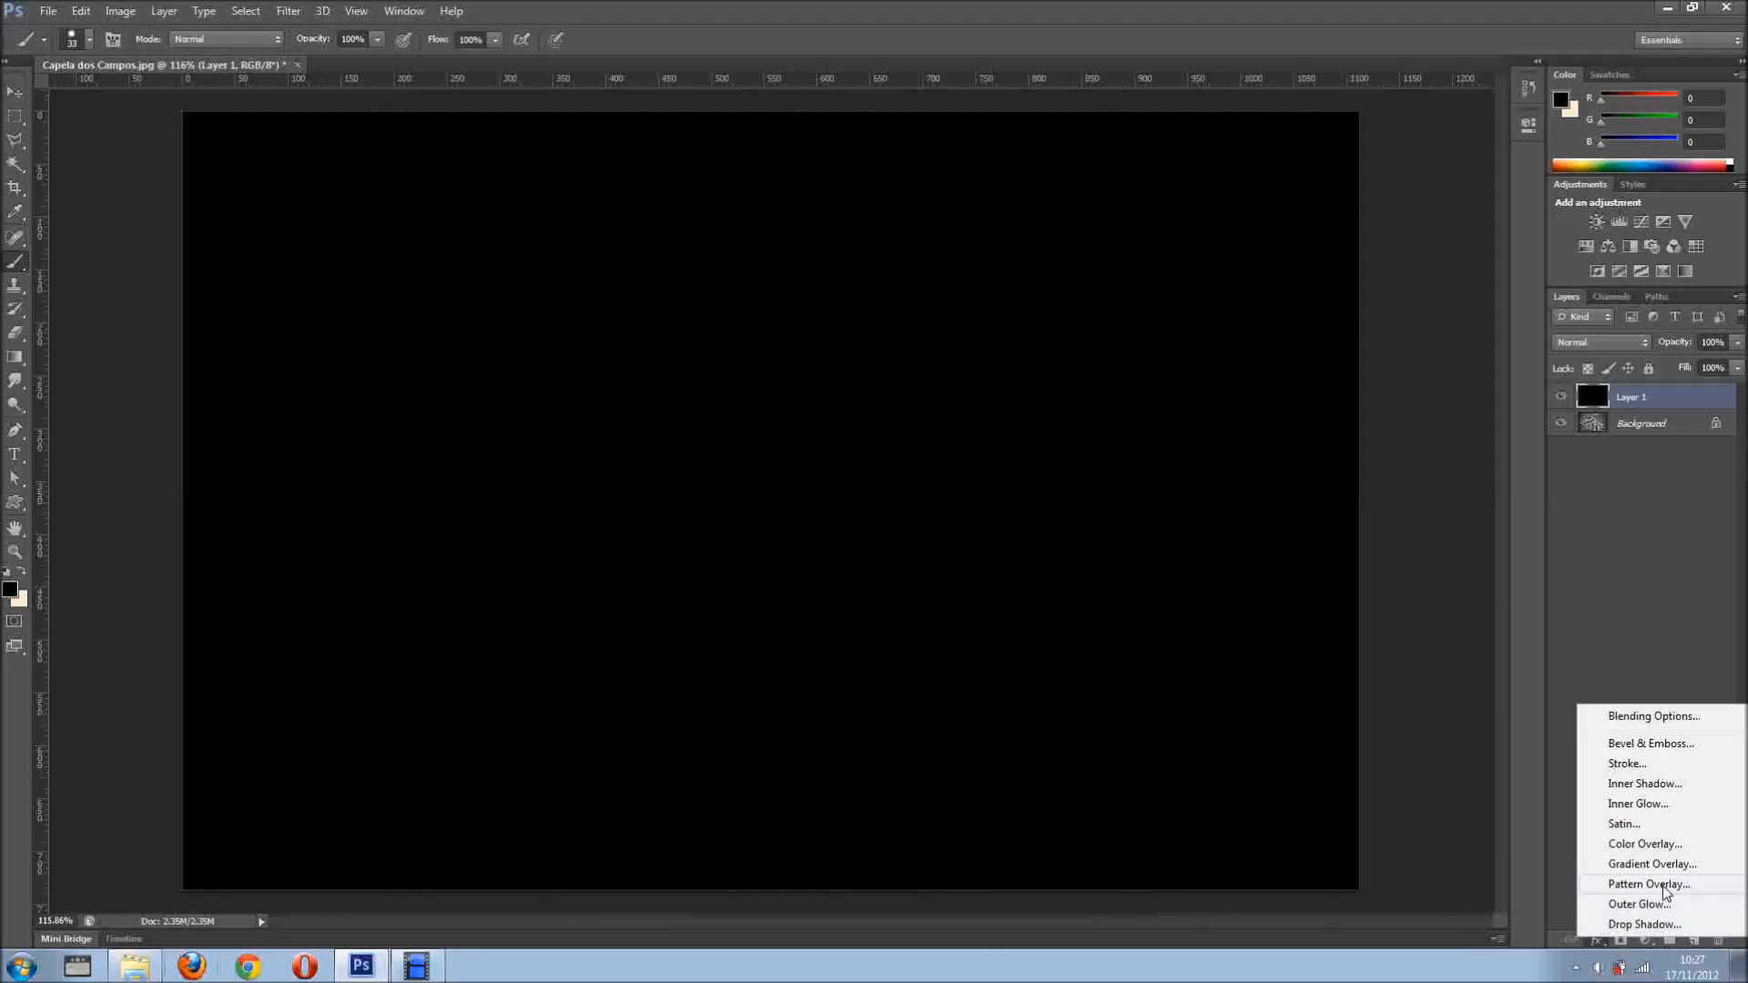
pyautogui.click(1646, 884)
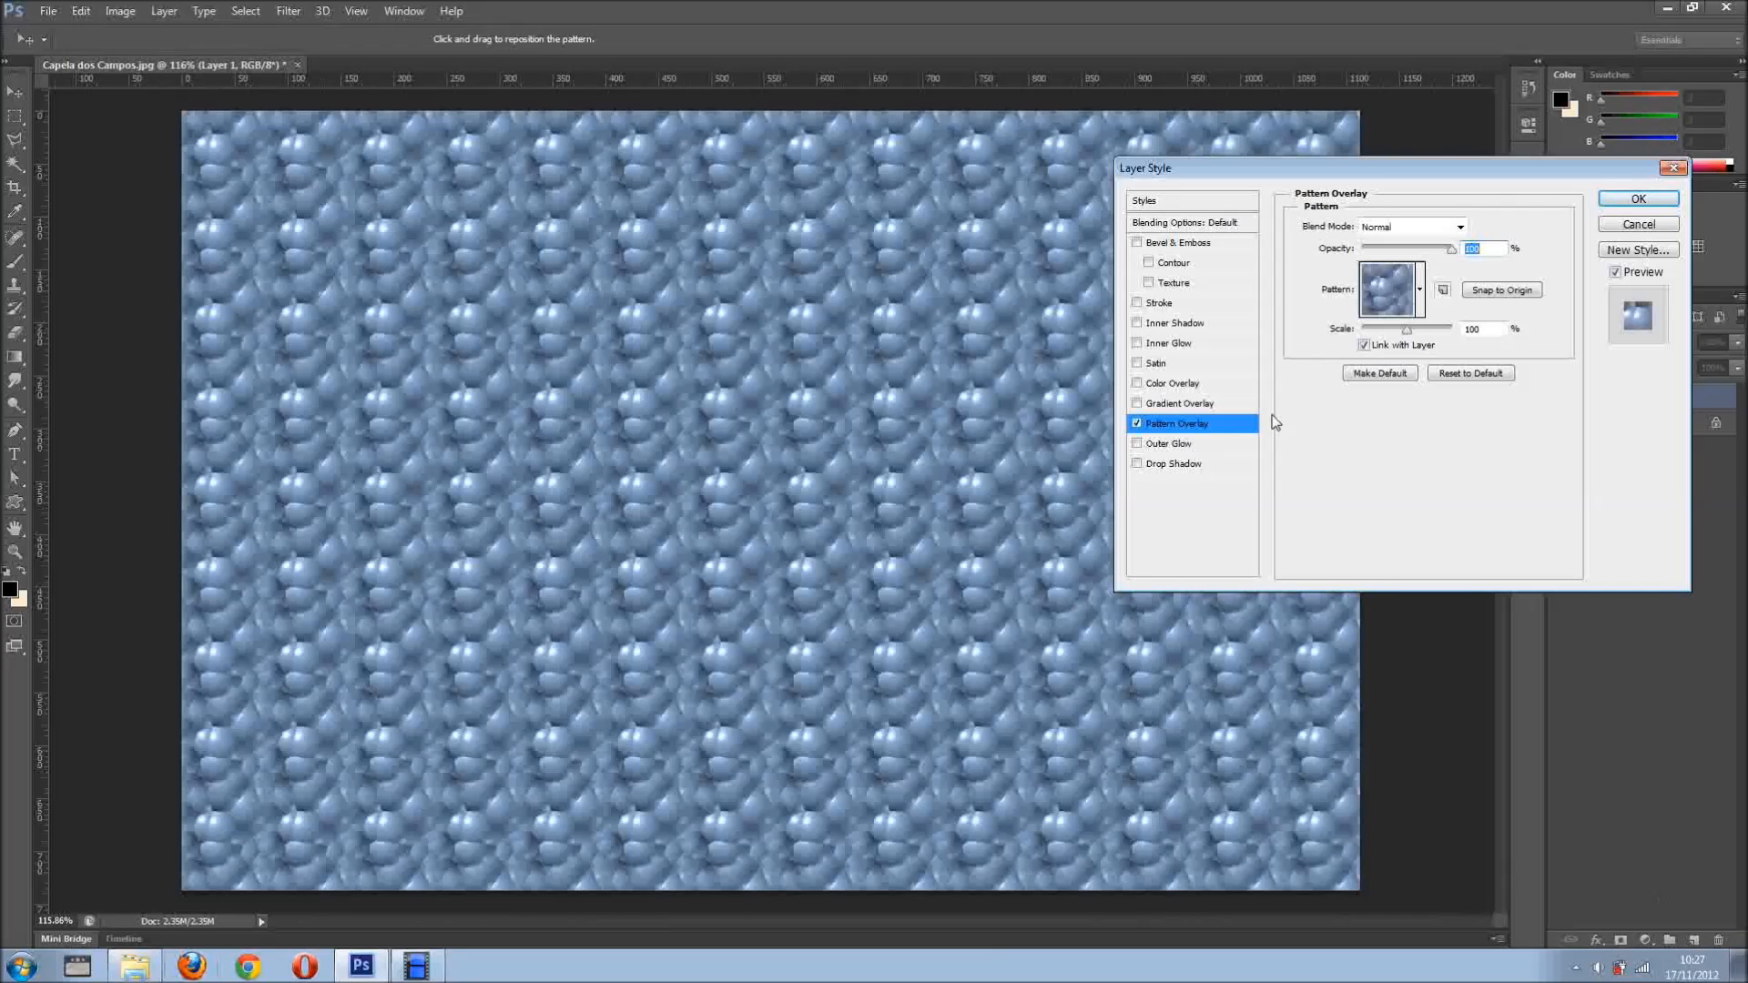
pyautogui.click(1419, 289)
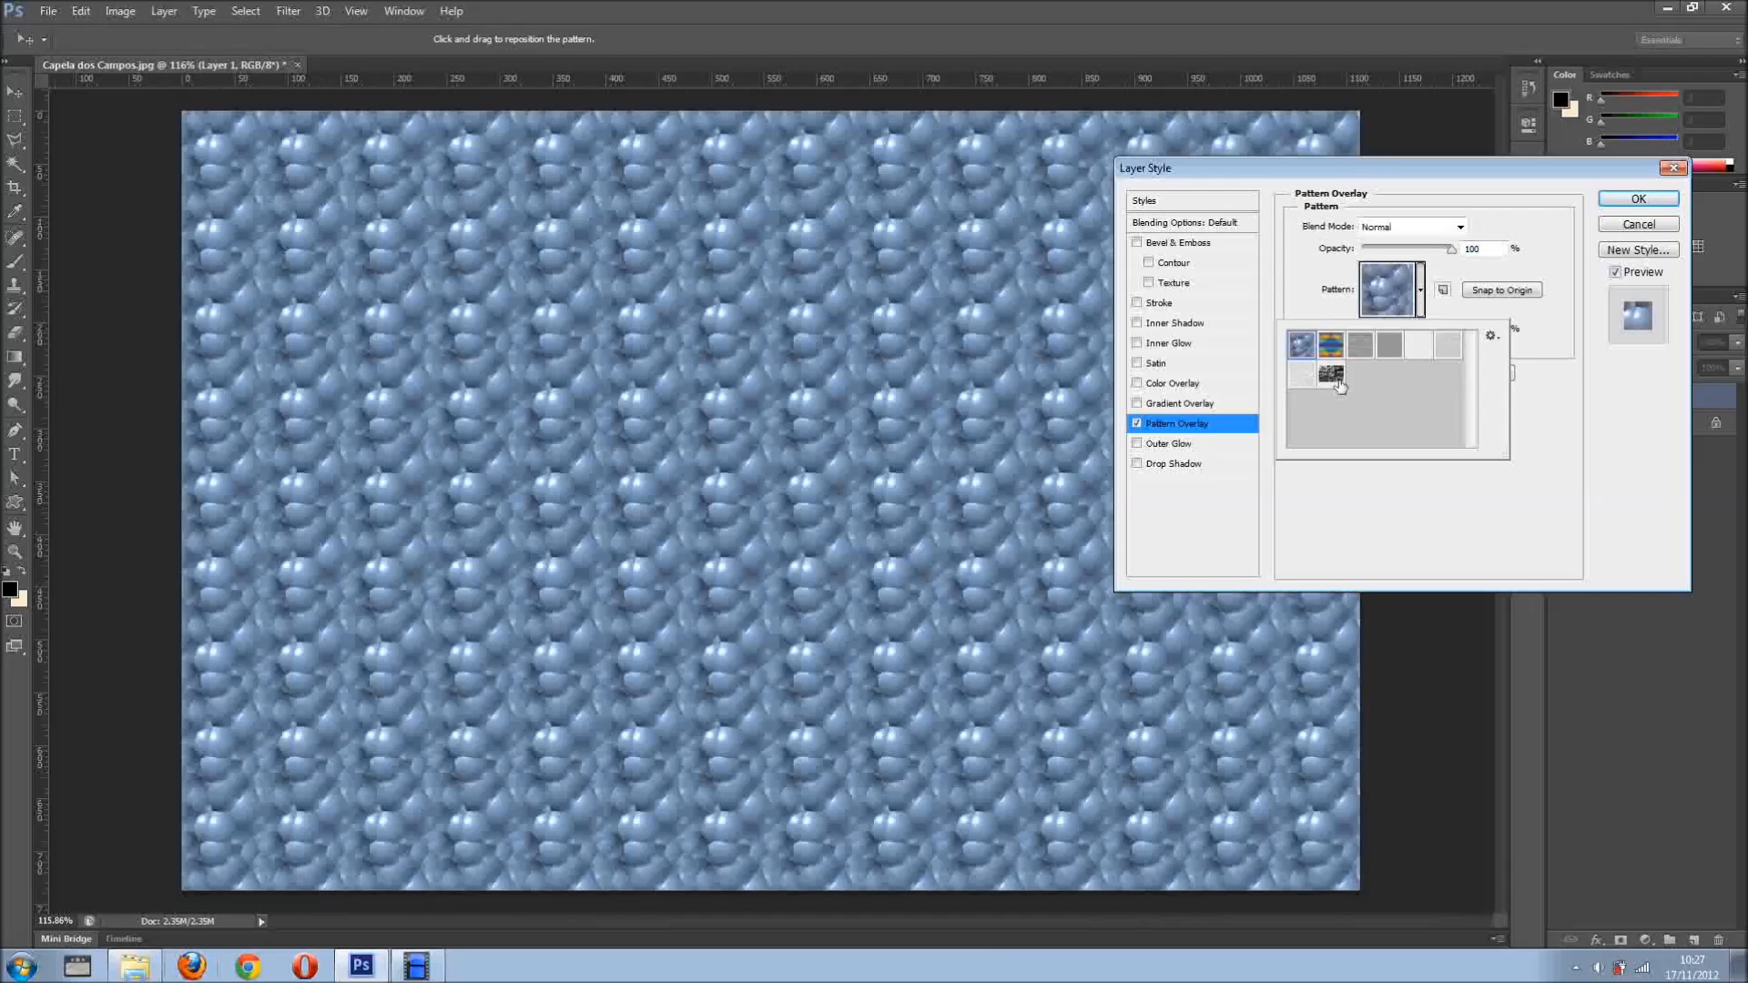
pyautogui.click(1332, 374)
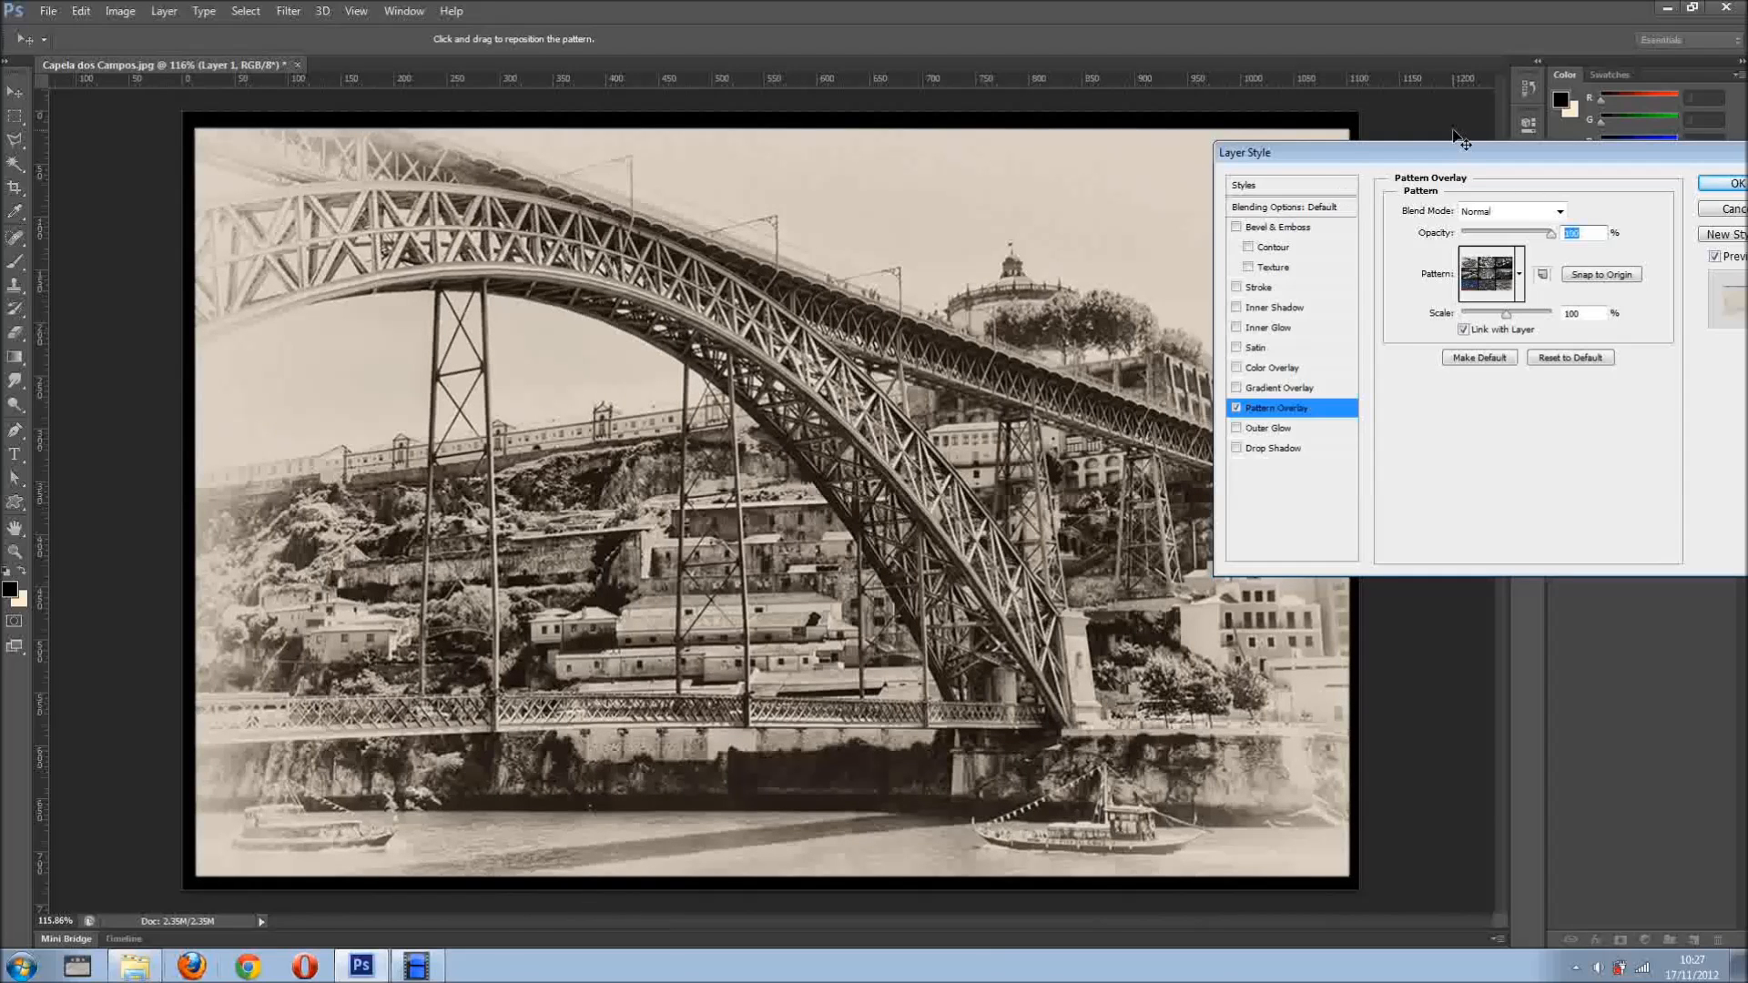
pyautogui.click(1732, 183)
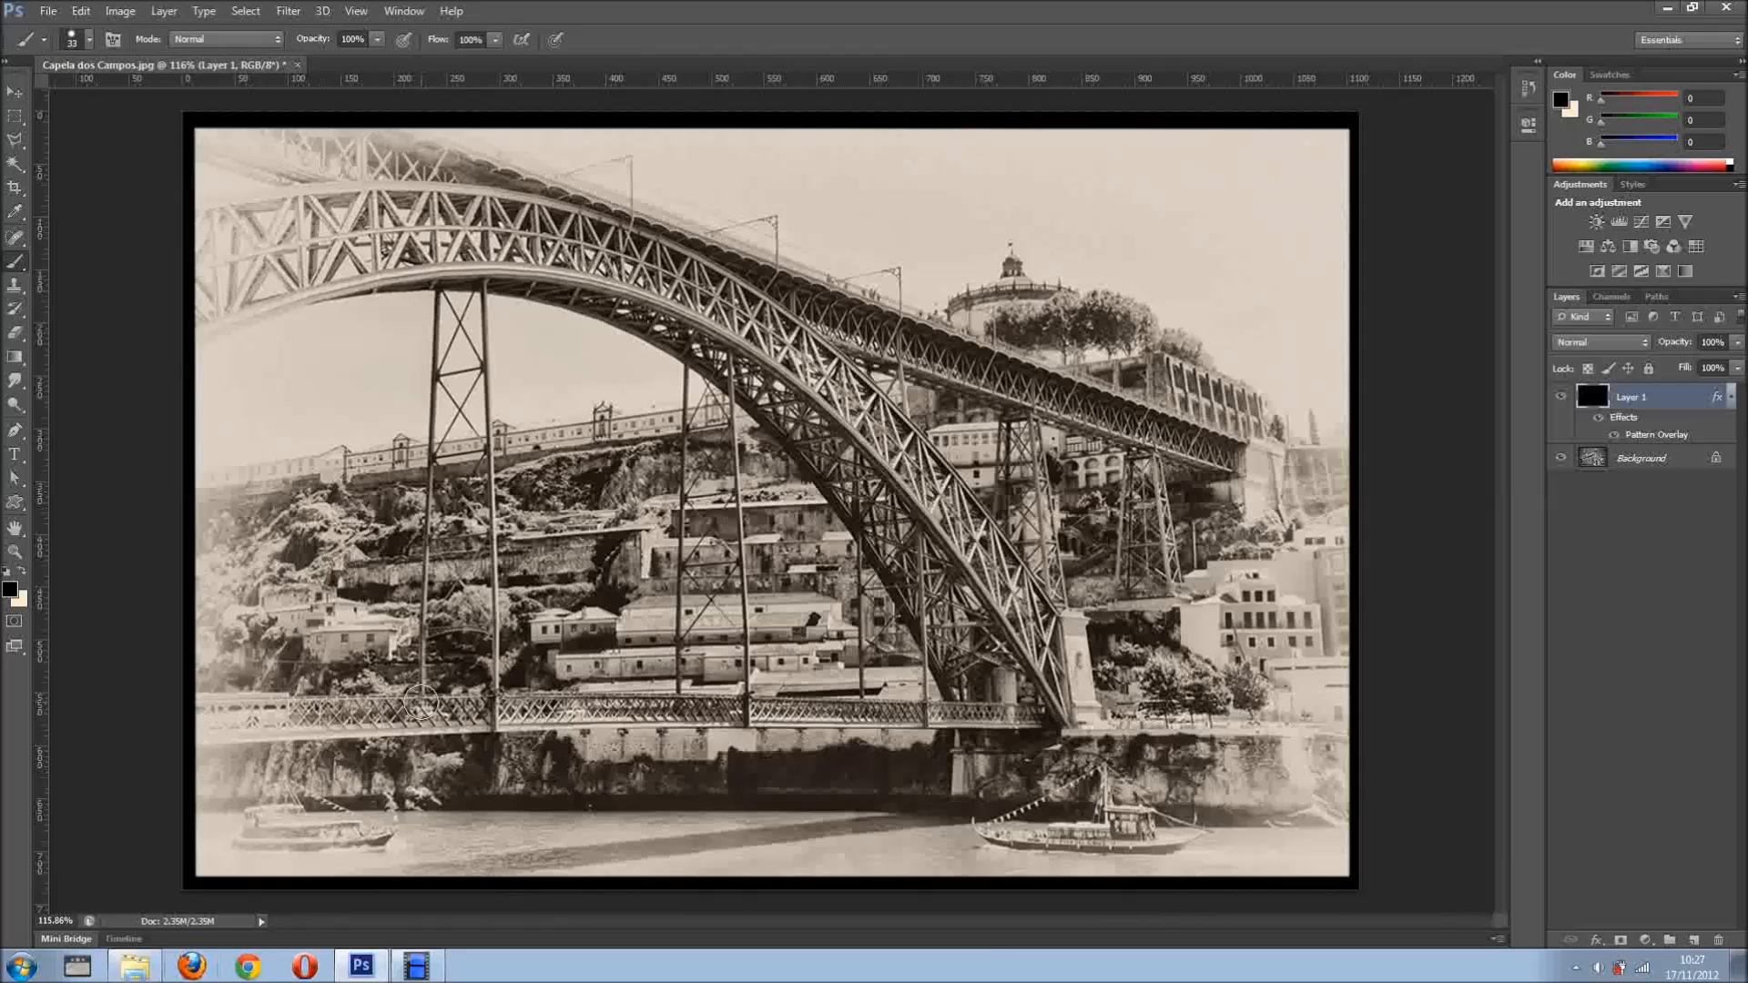
# Create a video timeline and enable the Style stopwatch on Layer 1
pyautogui.click(15, 91)
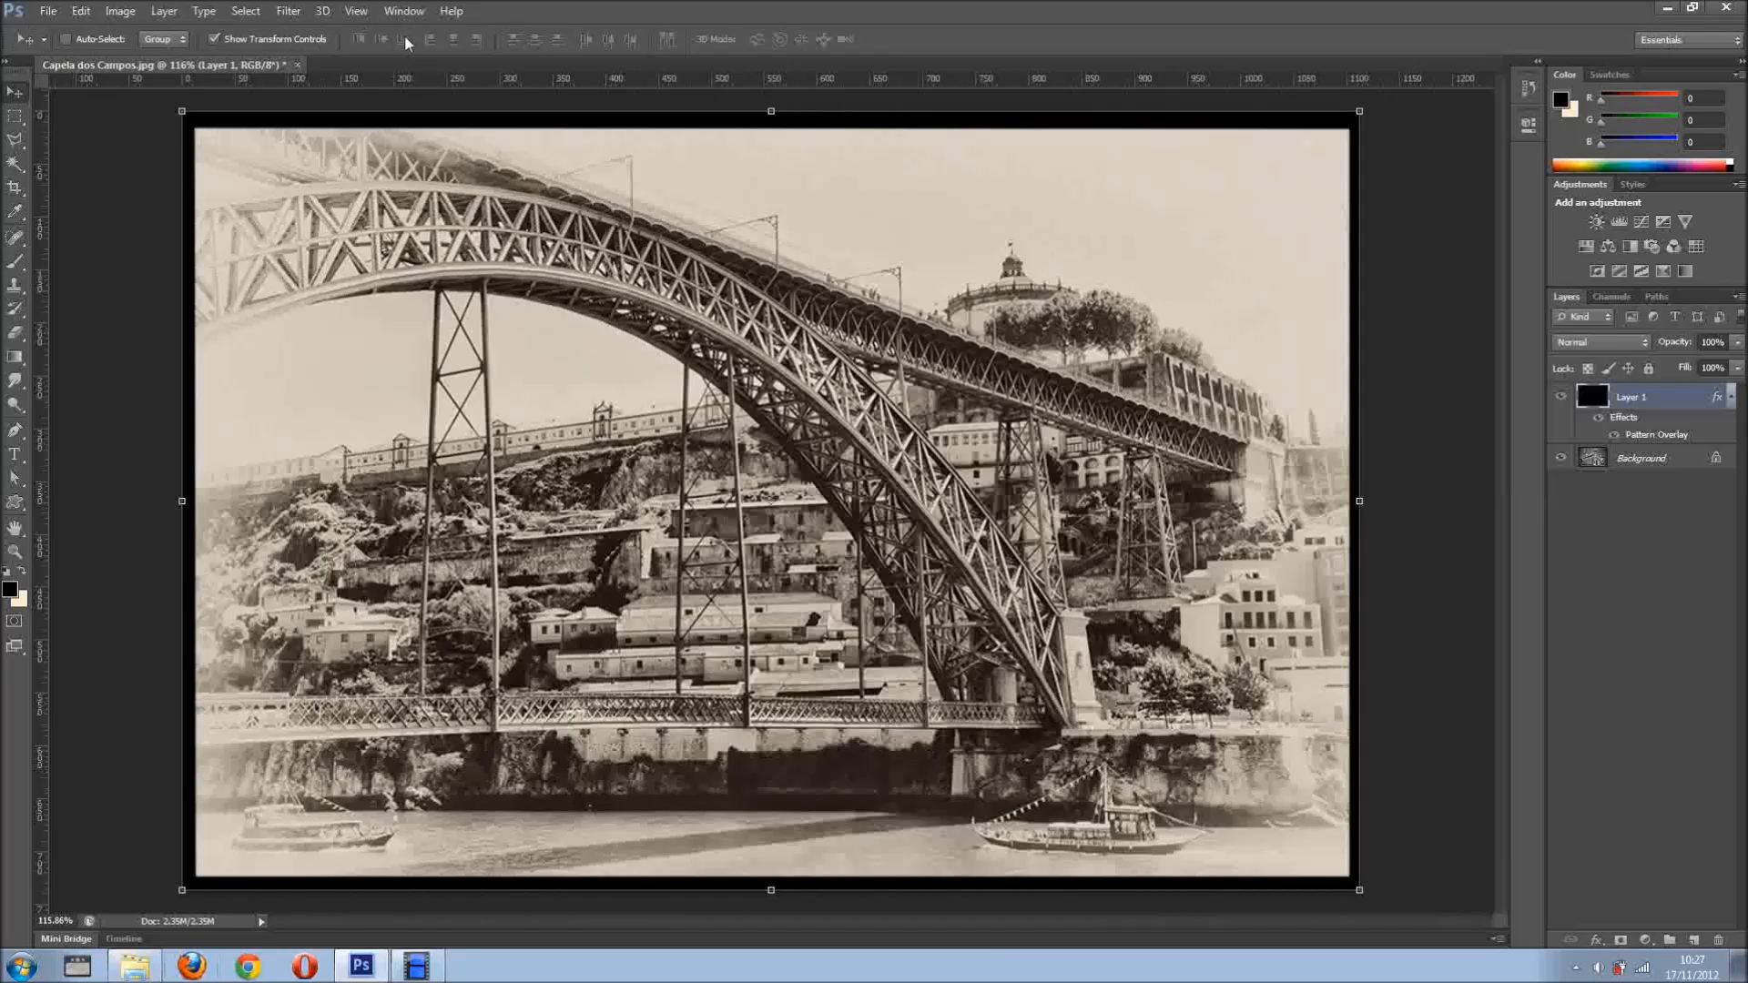
pyautogui.click(404, 10)
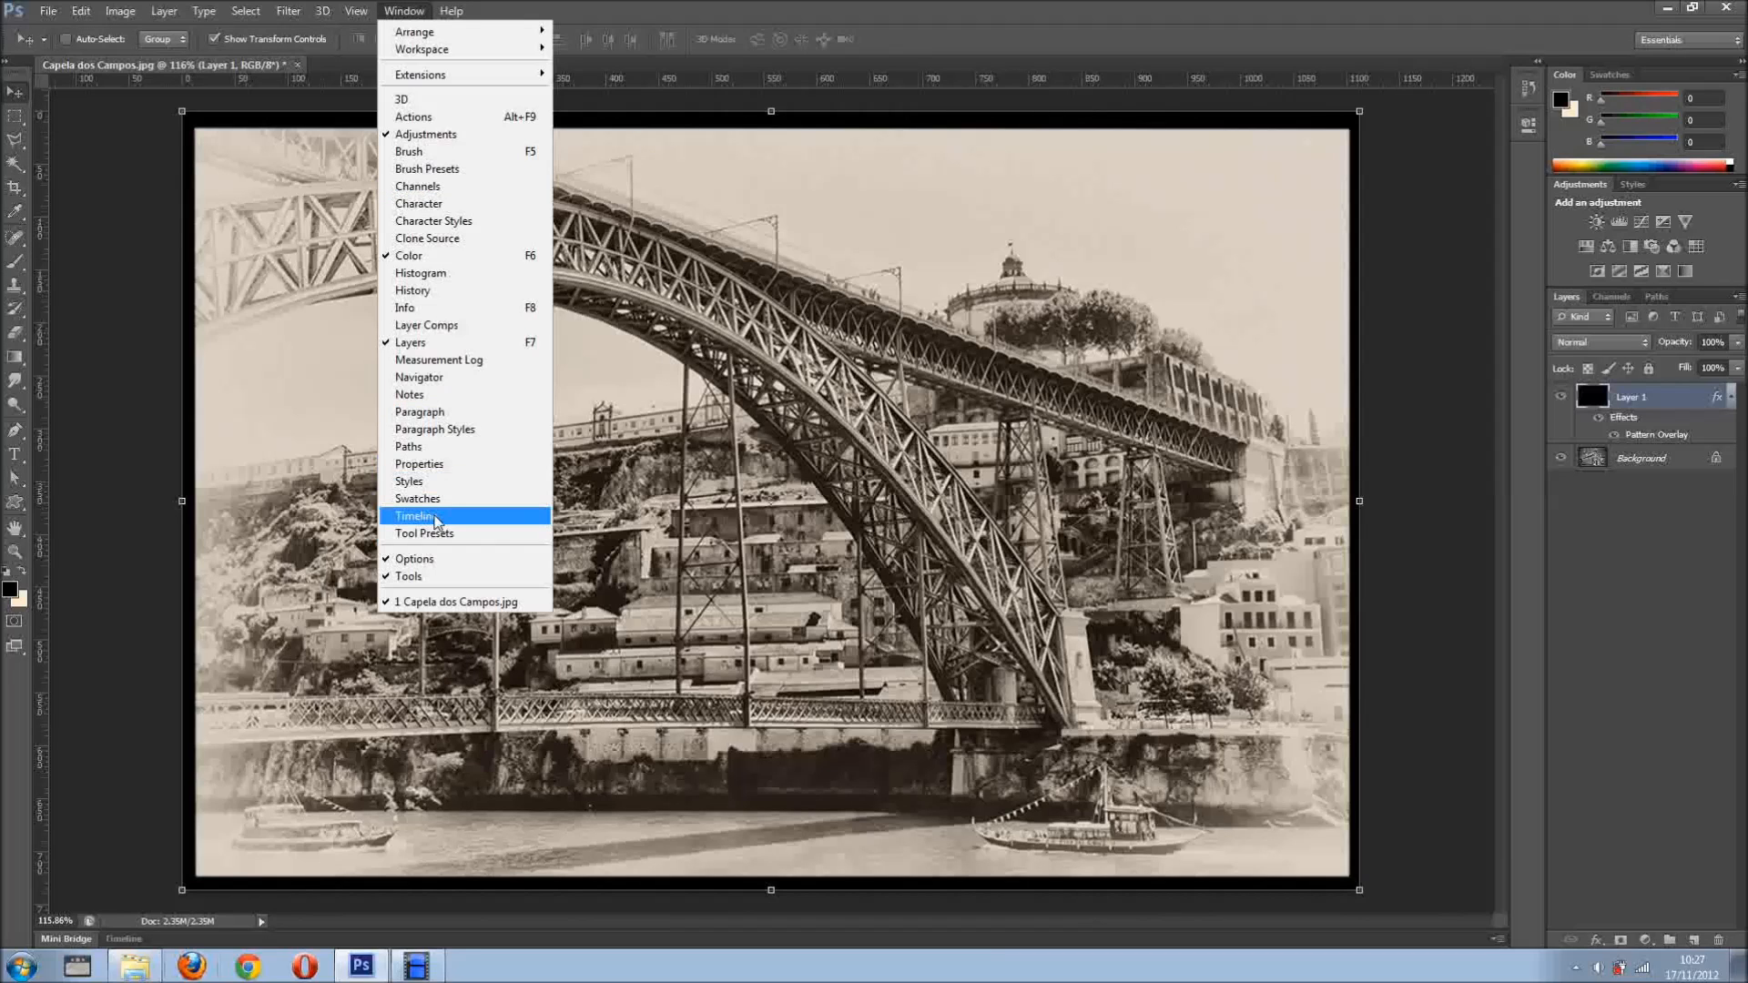
pyautogui.click(416, 516)
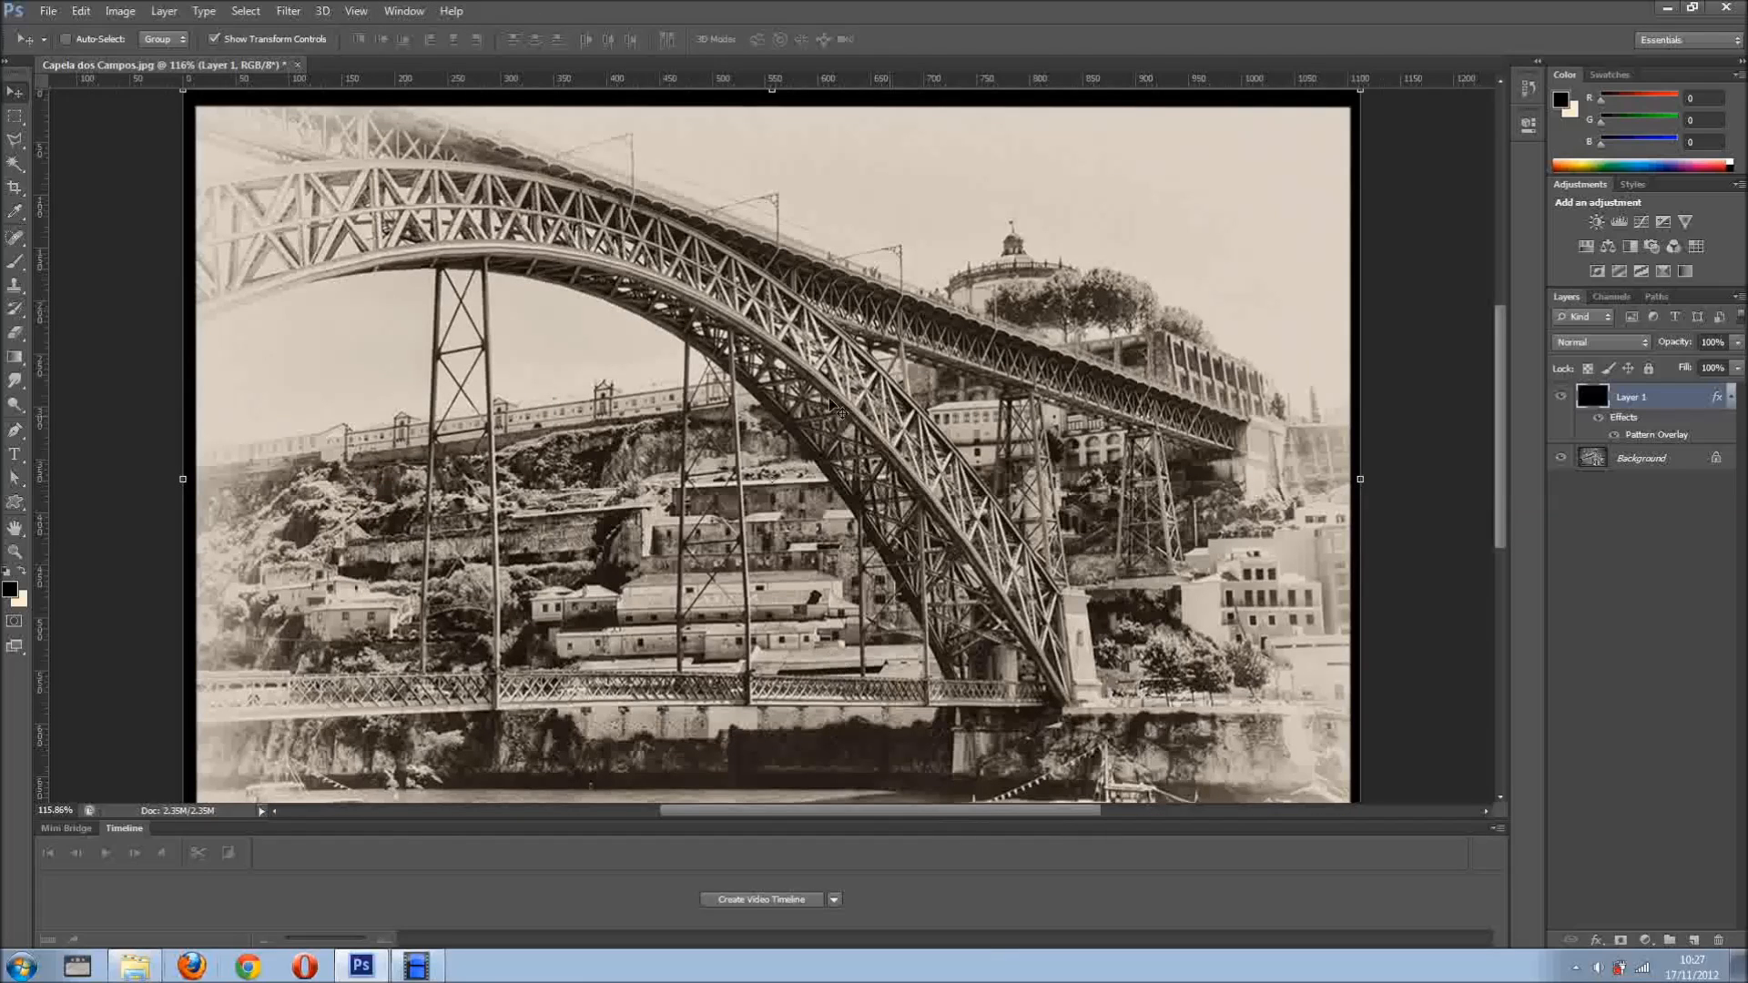
pyautogui.moveTo(864, 463)
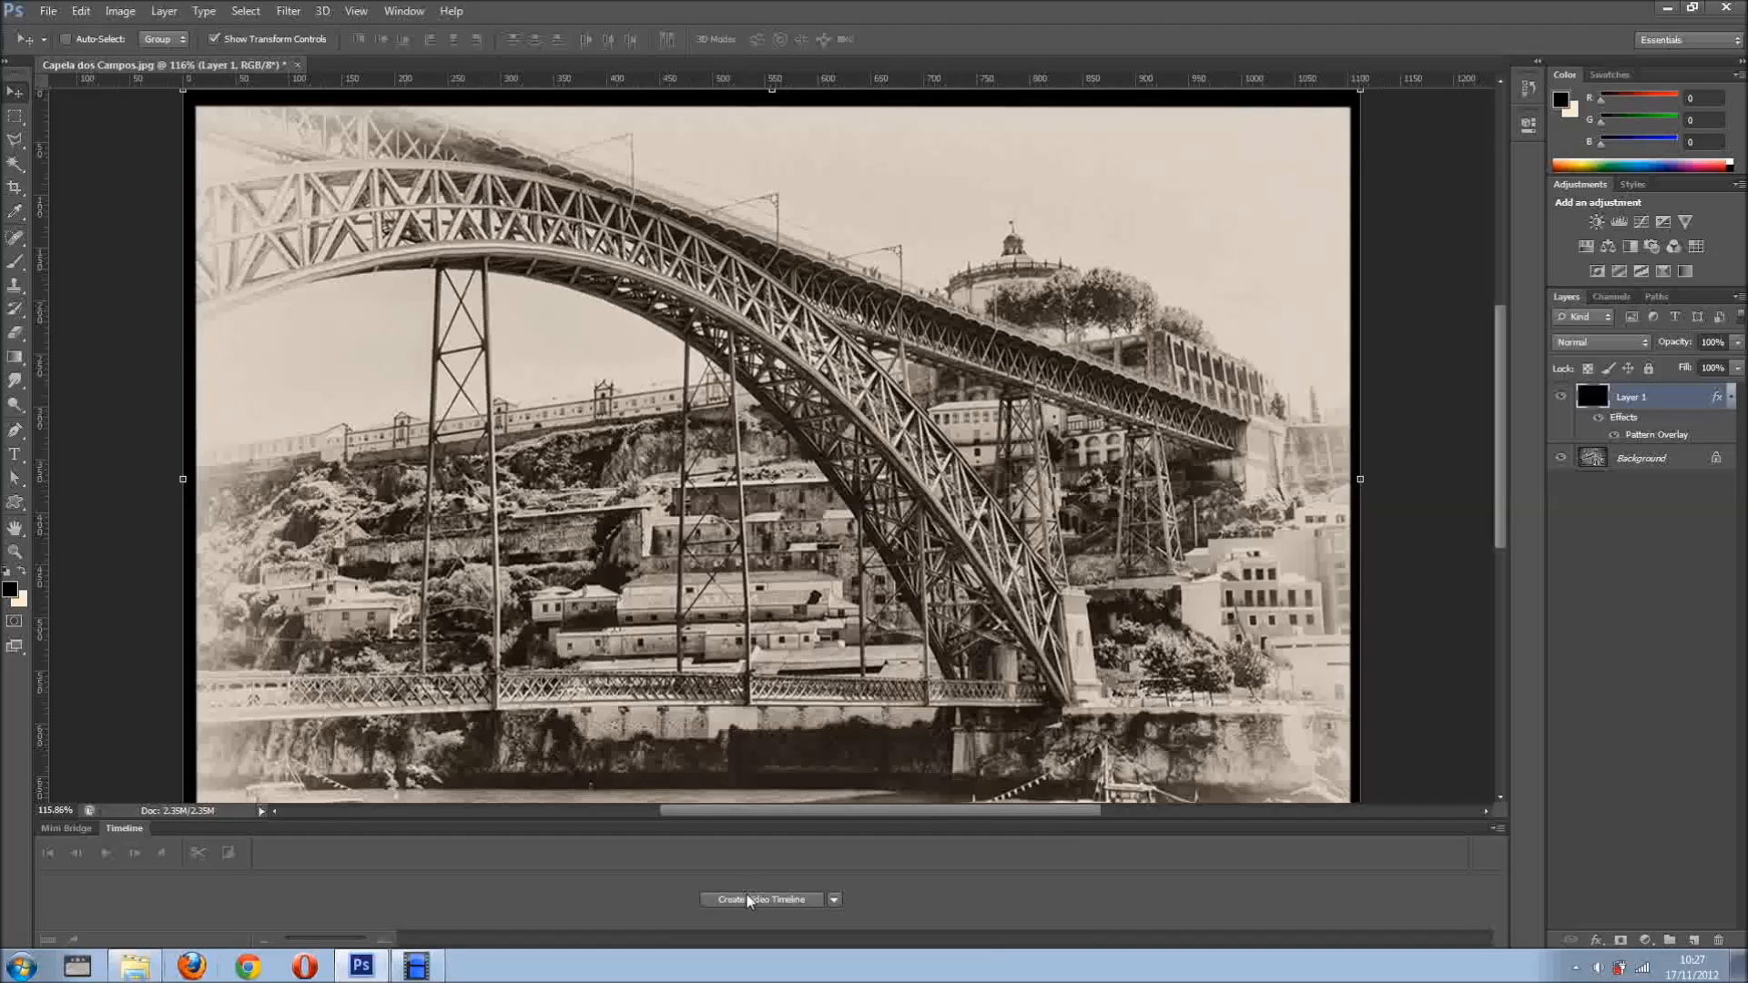
pyautogui.click(763, 900)
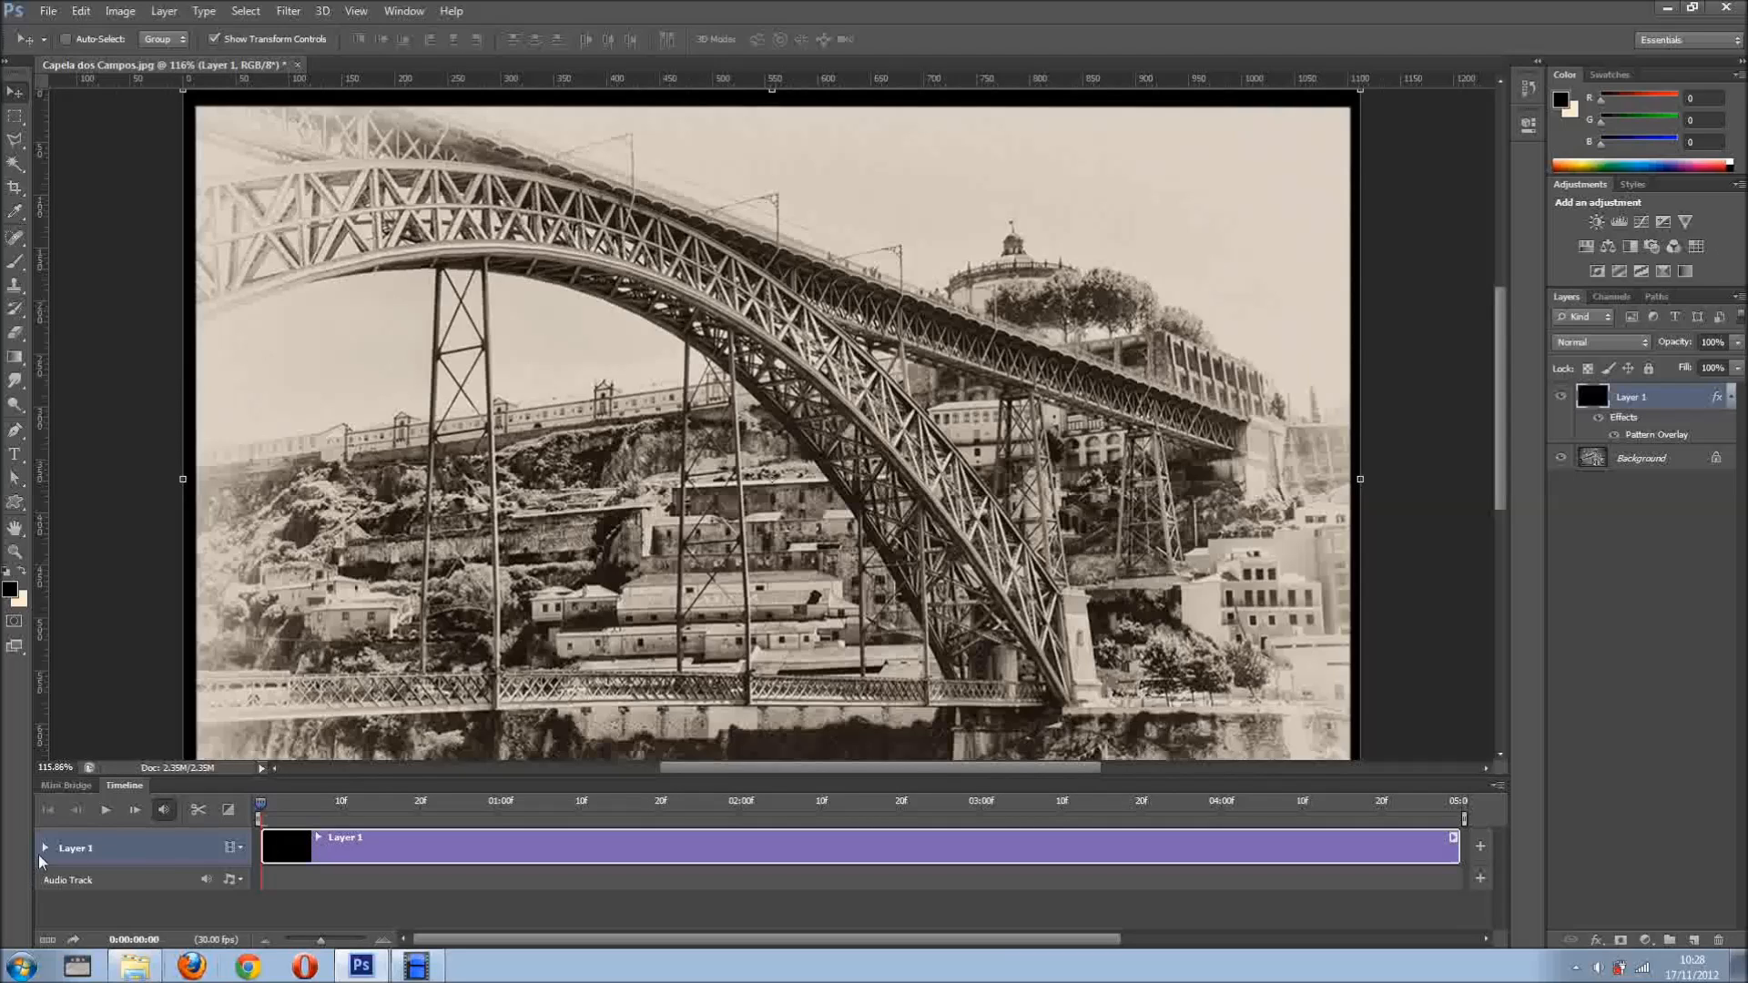
pyautogui.click(45, 848)
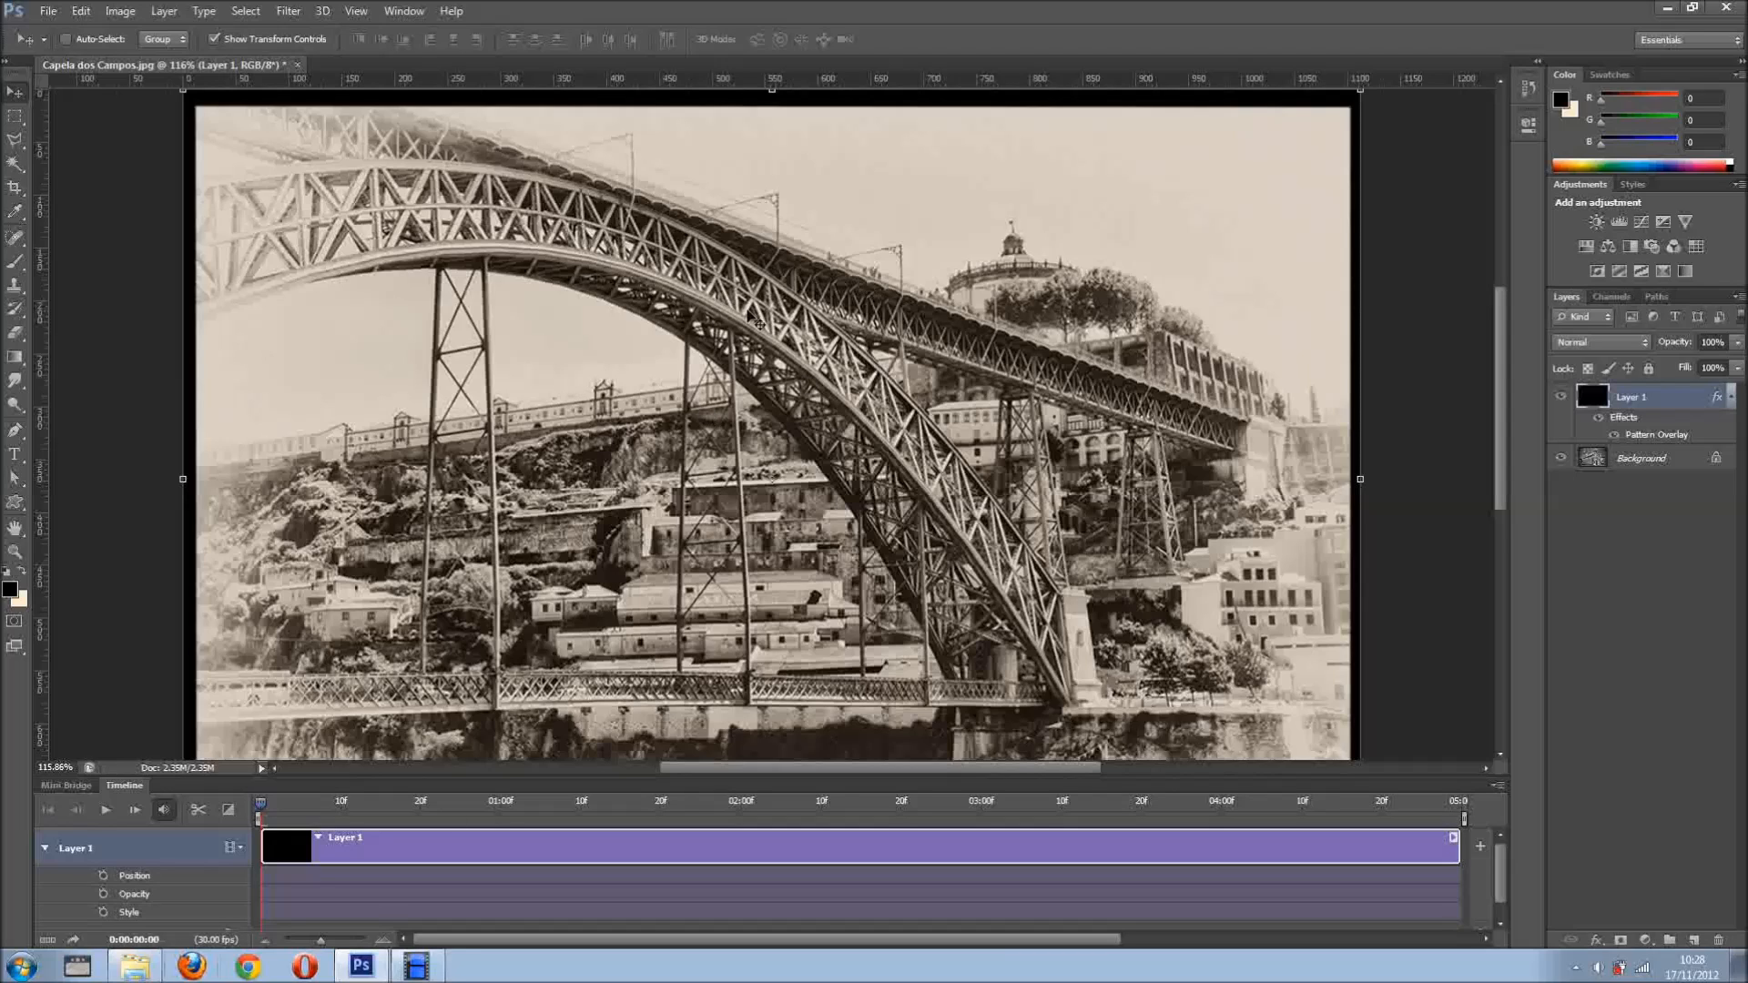
pyautogui.moveTo(661, 437)
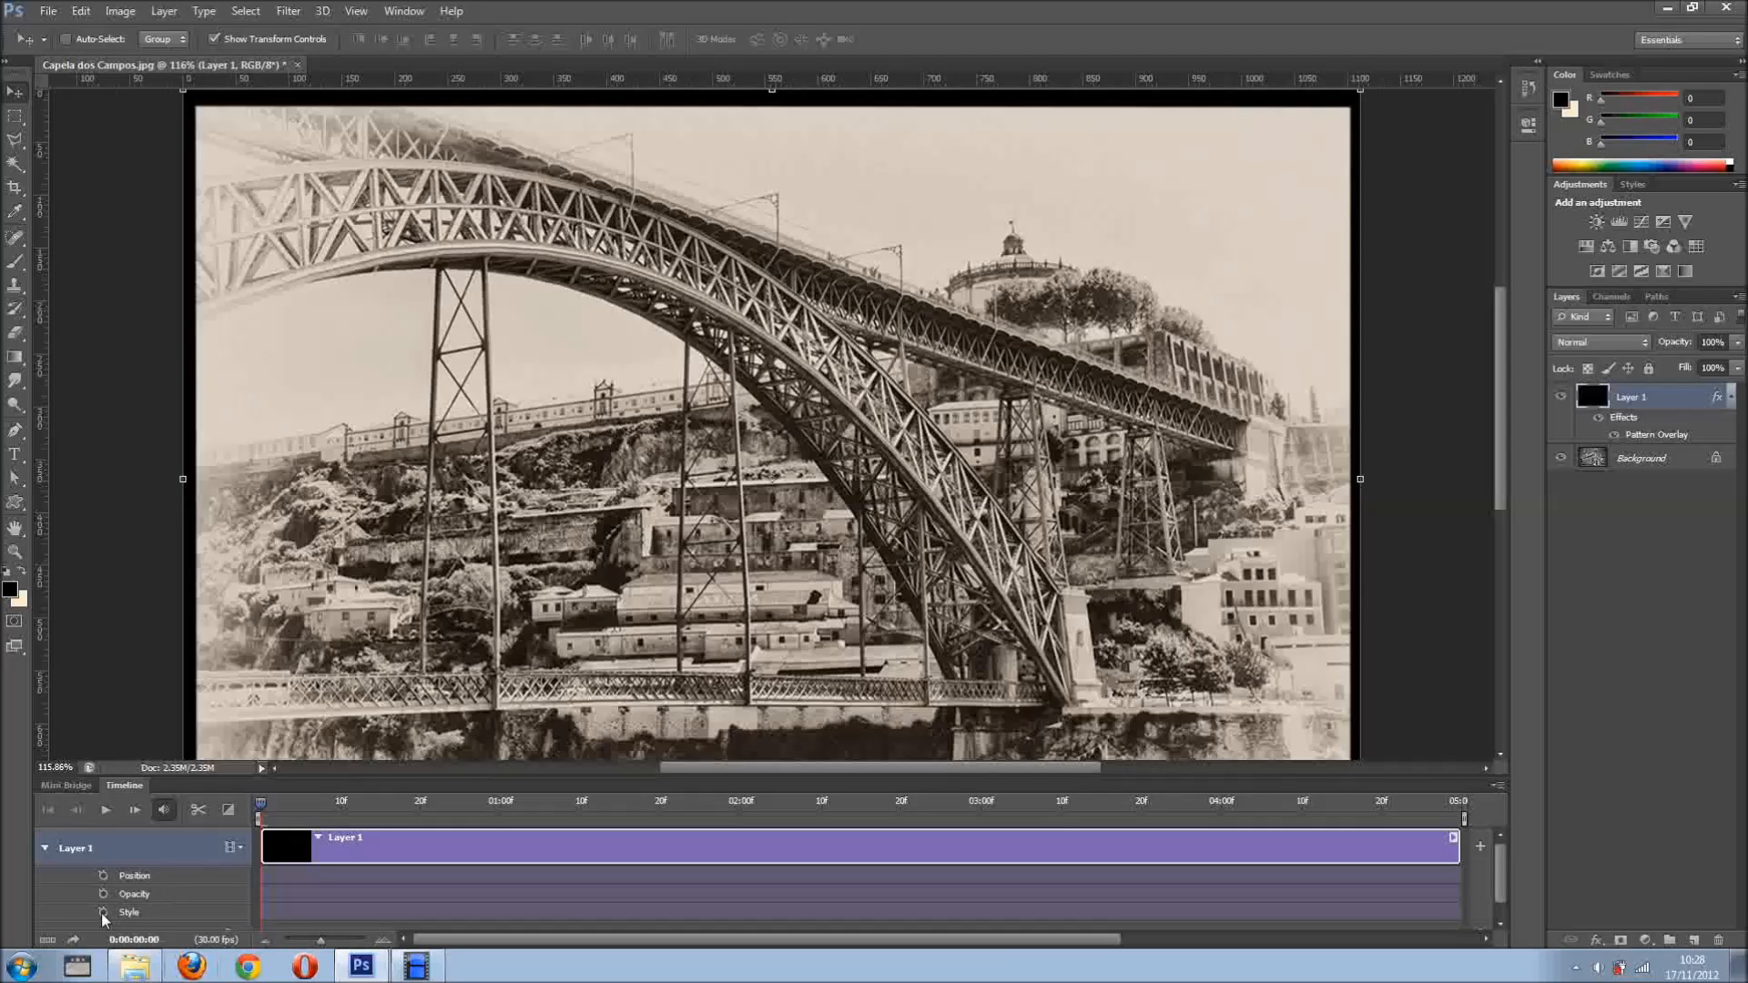
pyautogui.click(103, 912)
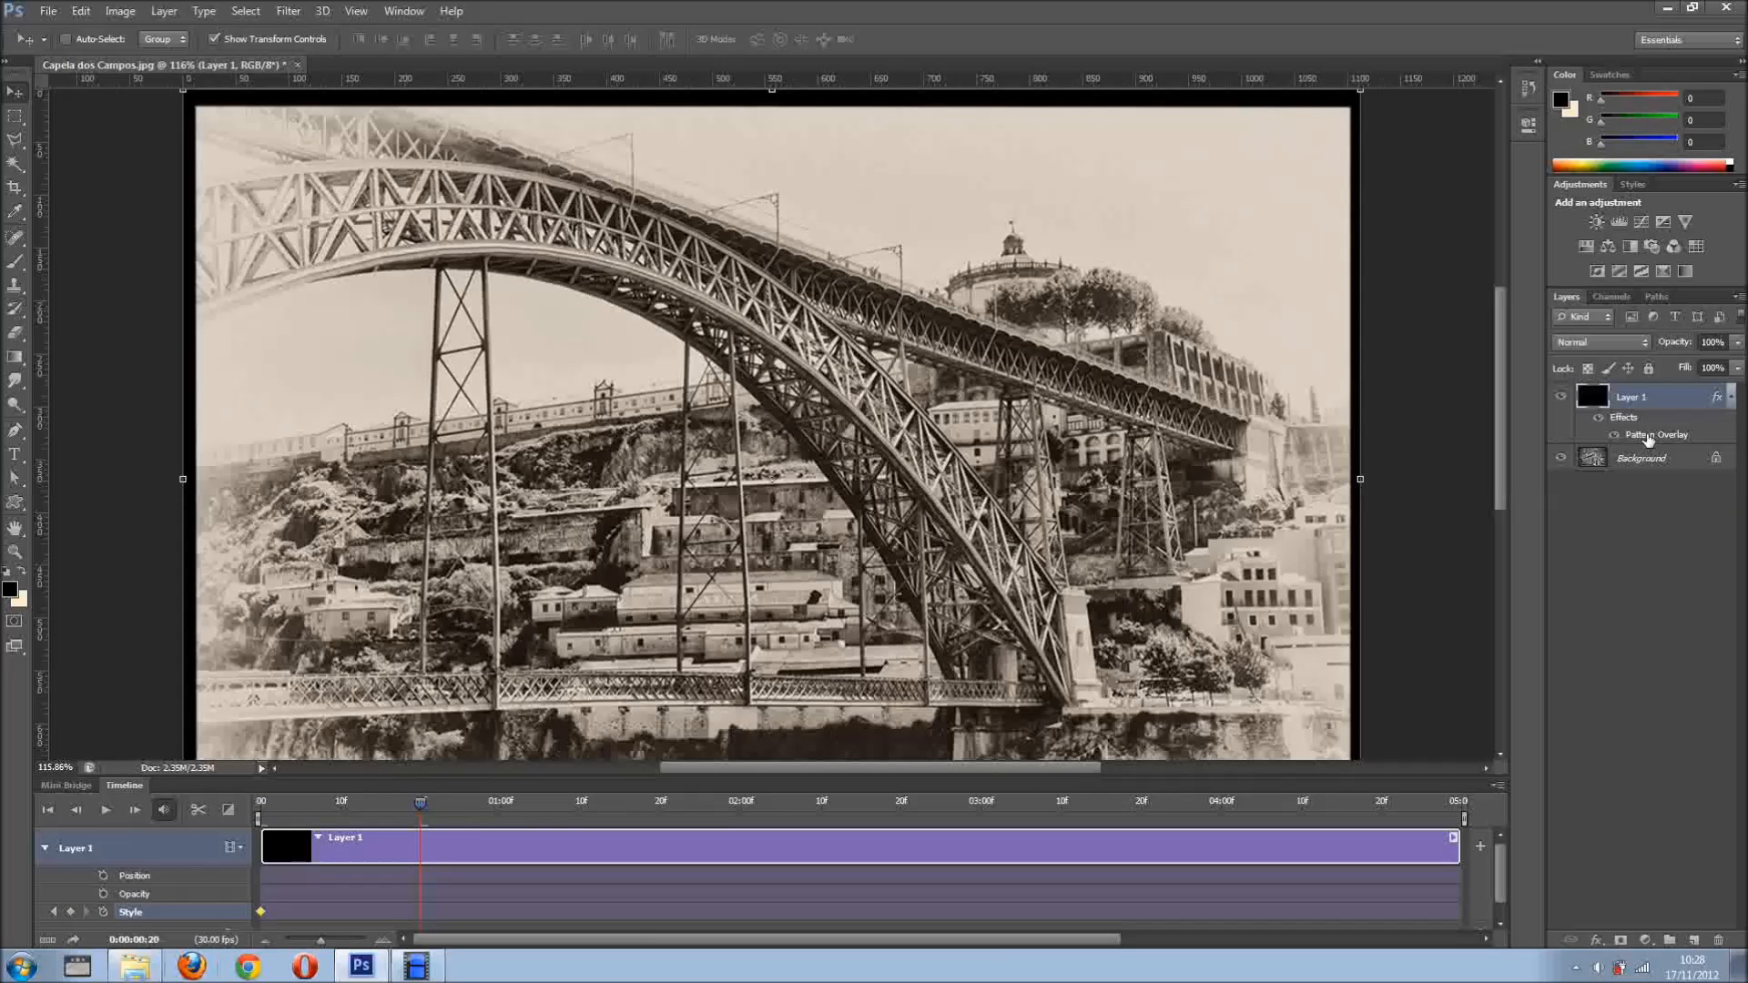
# Reopen Layer 1's Pattern Overlay settings to scale the pattern down to the full collage
pyautogui.doubleClick(1658, 435)
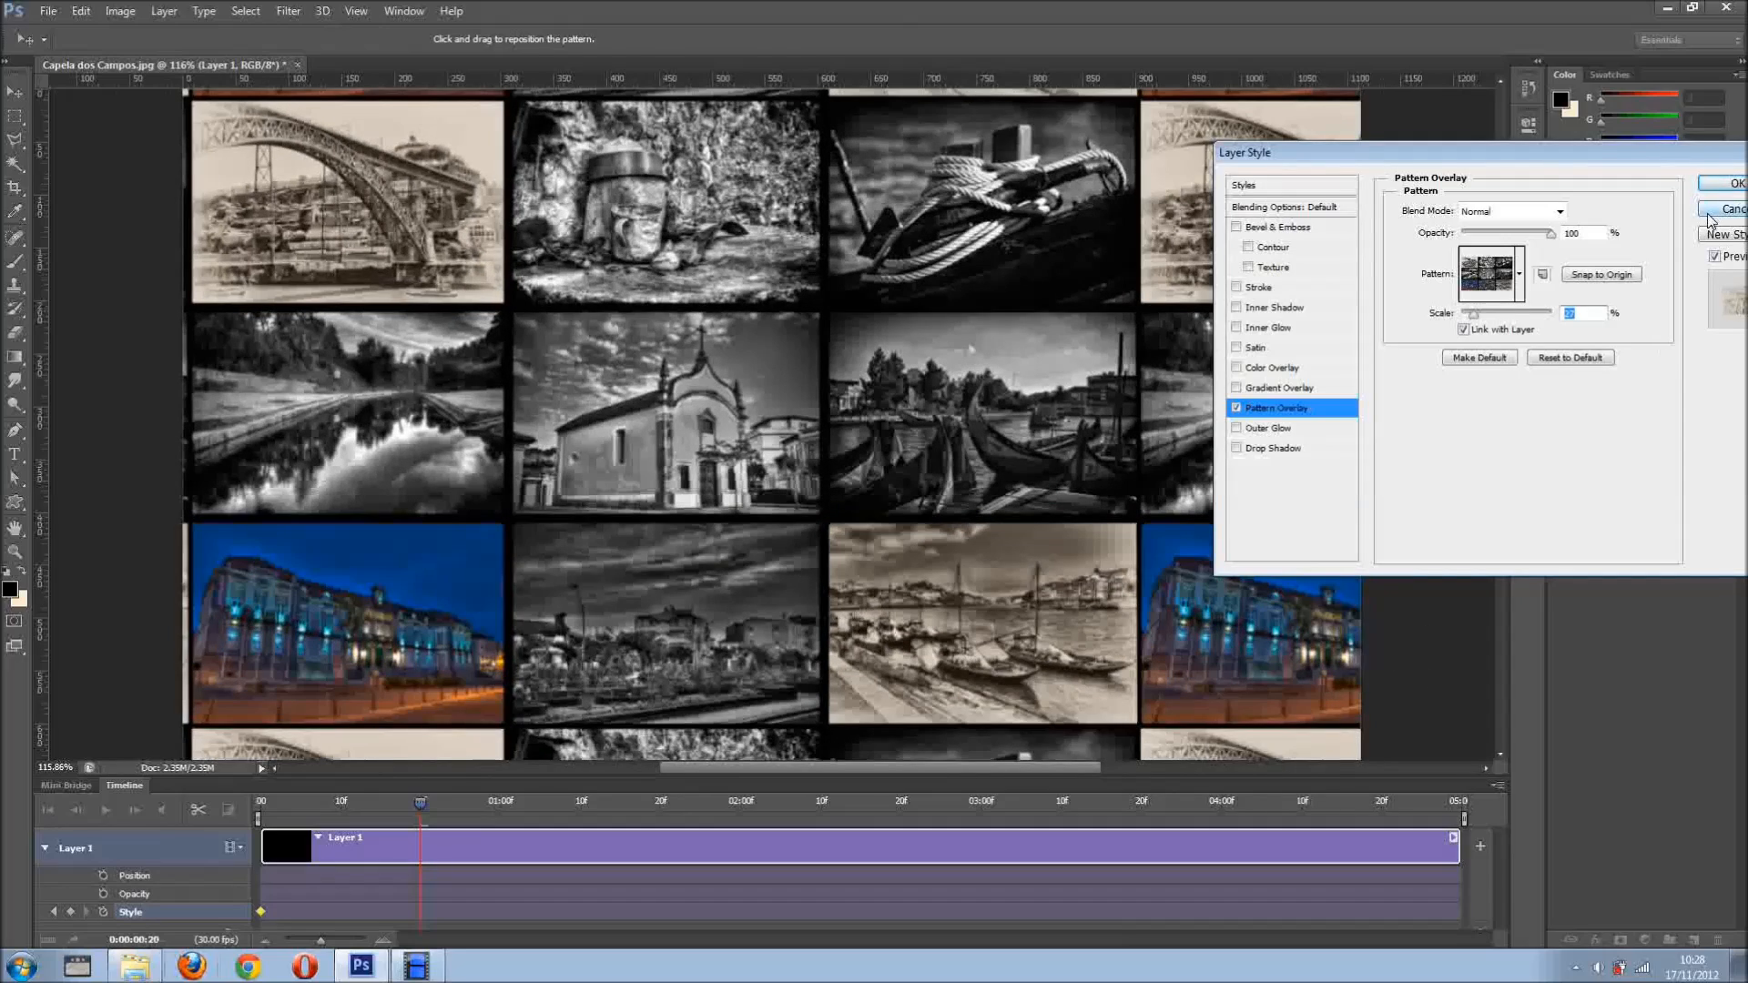
pyautogui.click(1729, 184)
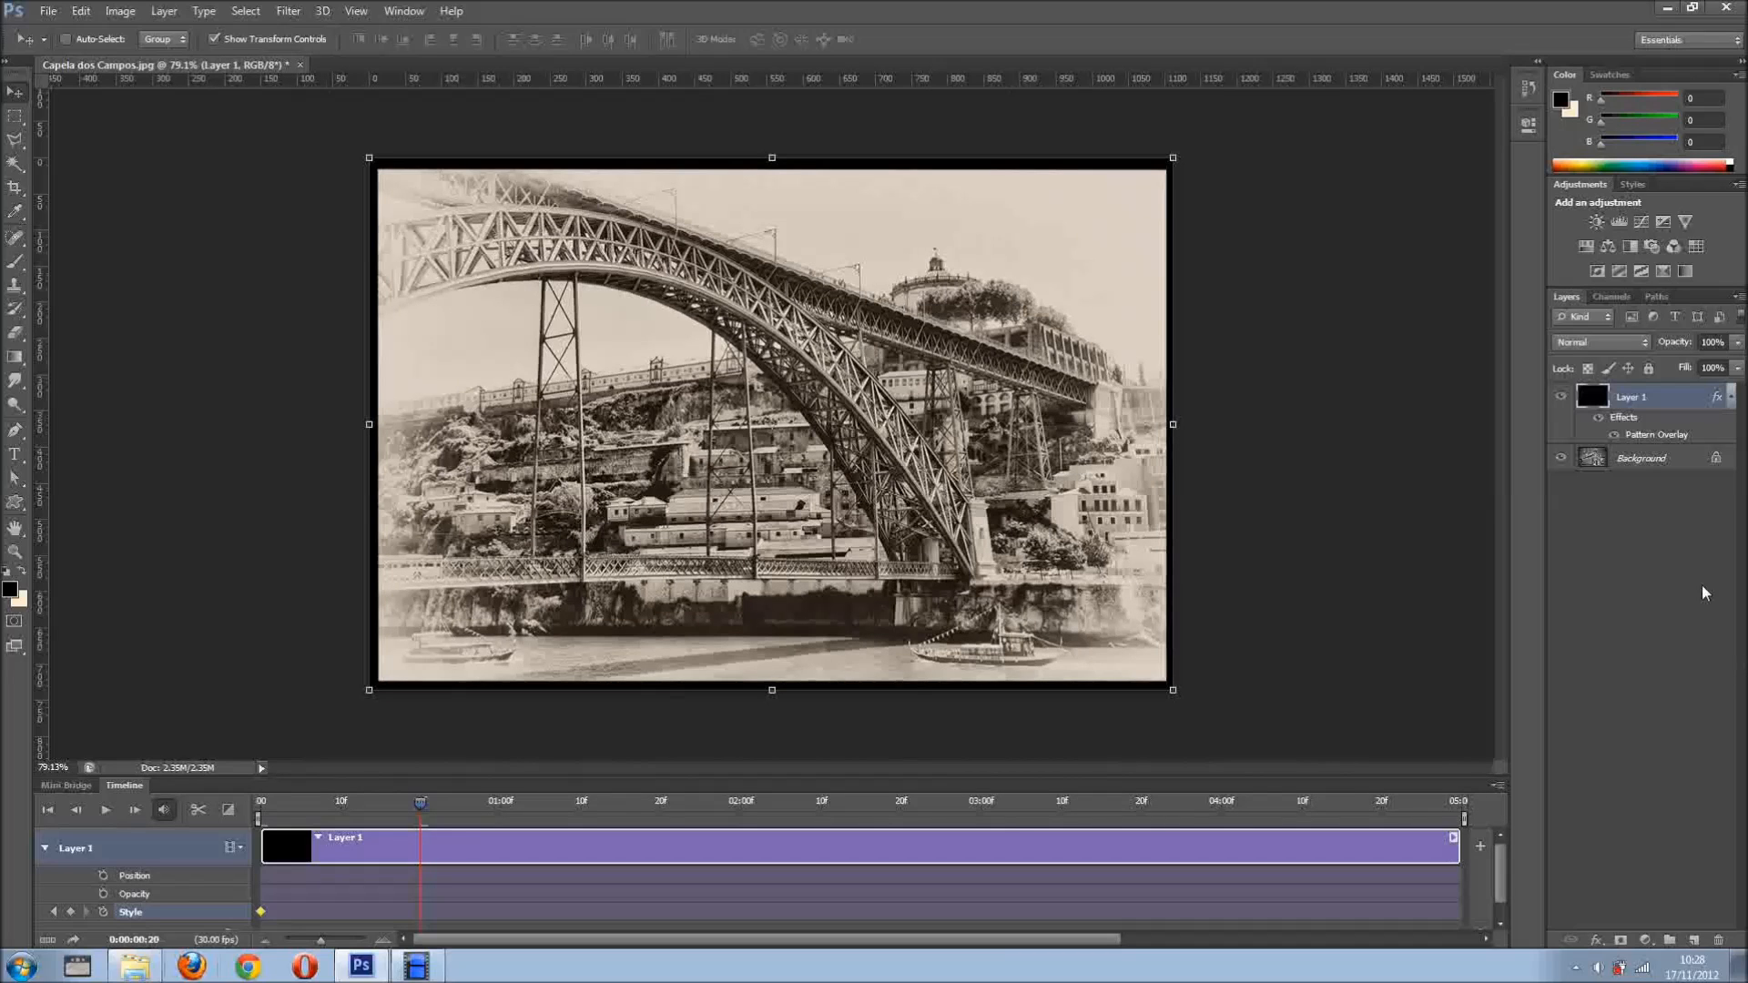
pyautogui.doubleClick(1658, 435)
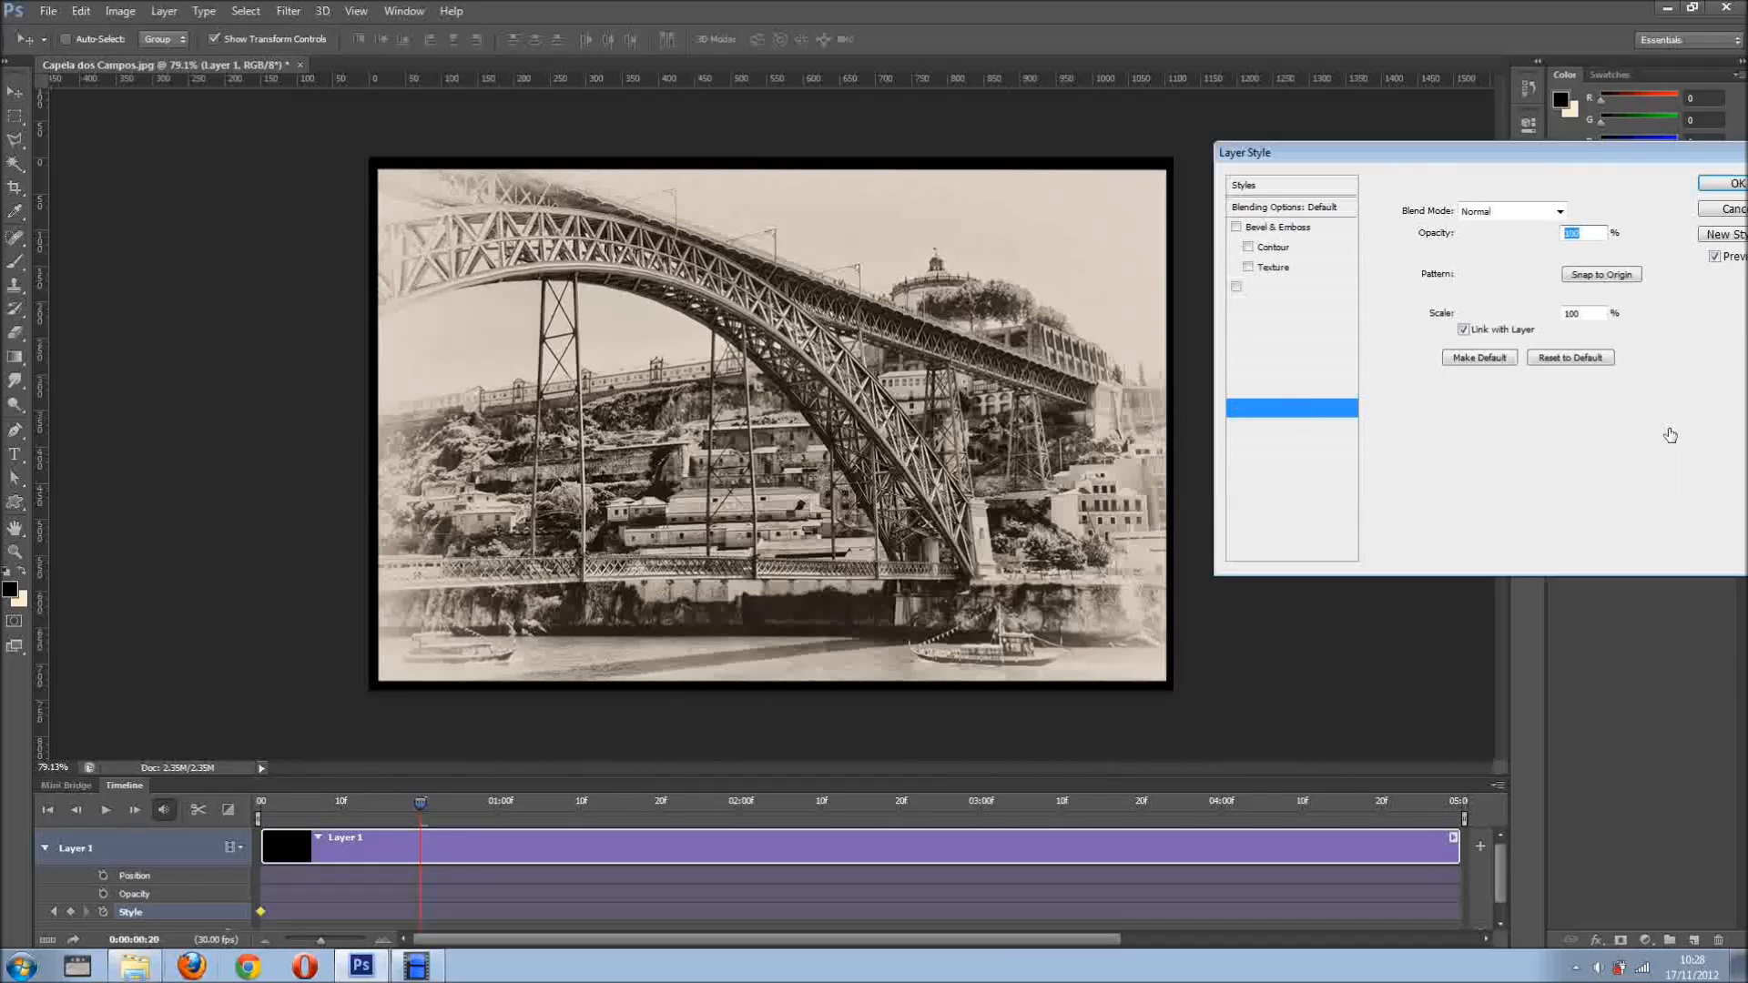
pyautogui.click(1280, 407)
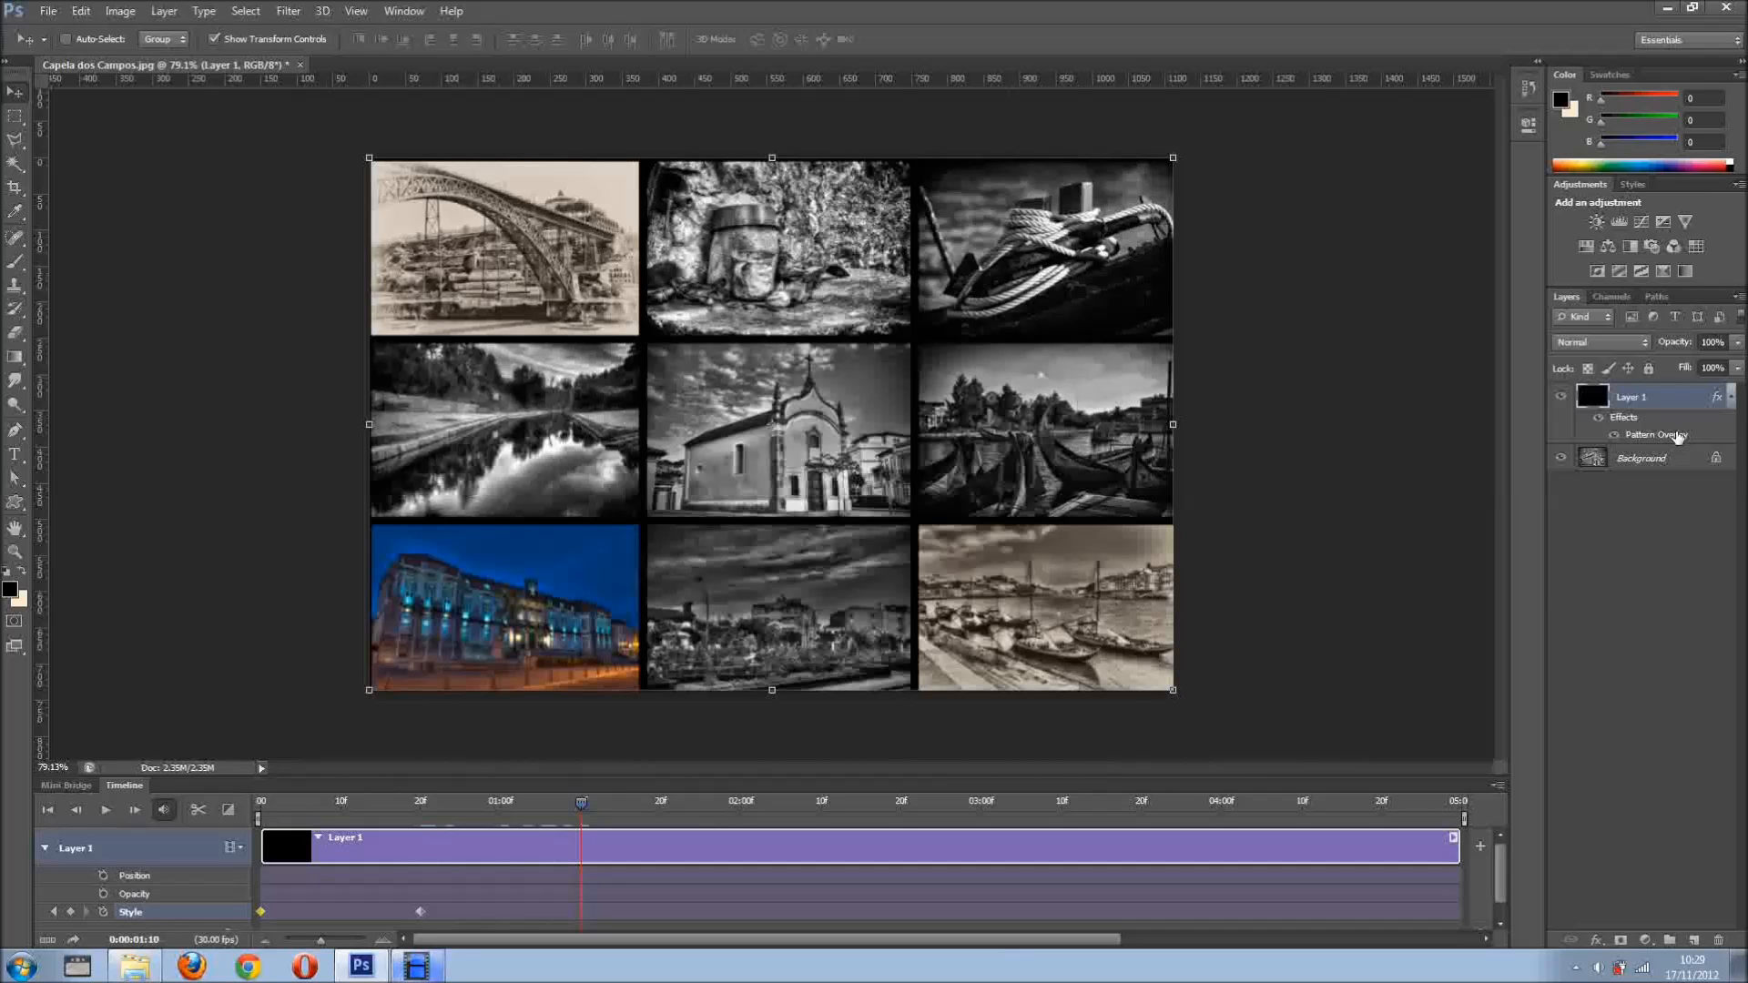
# Add Pattern Overlay Style keyframes at 1:10 and 1:20 framing the black-and-white mug photo
pyautogui.doubleClick(1658, 436)
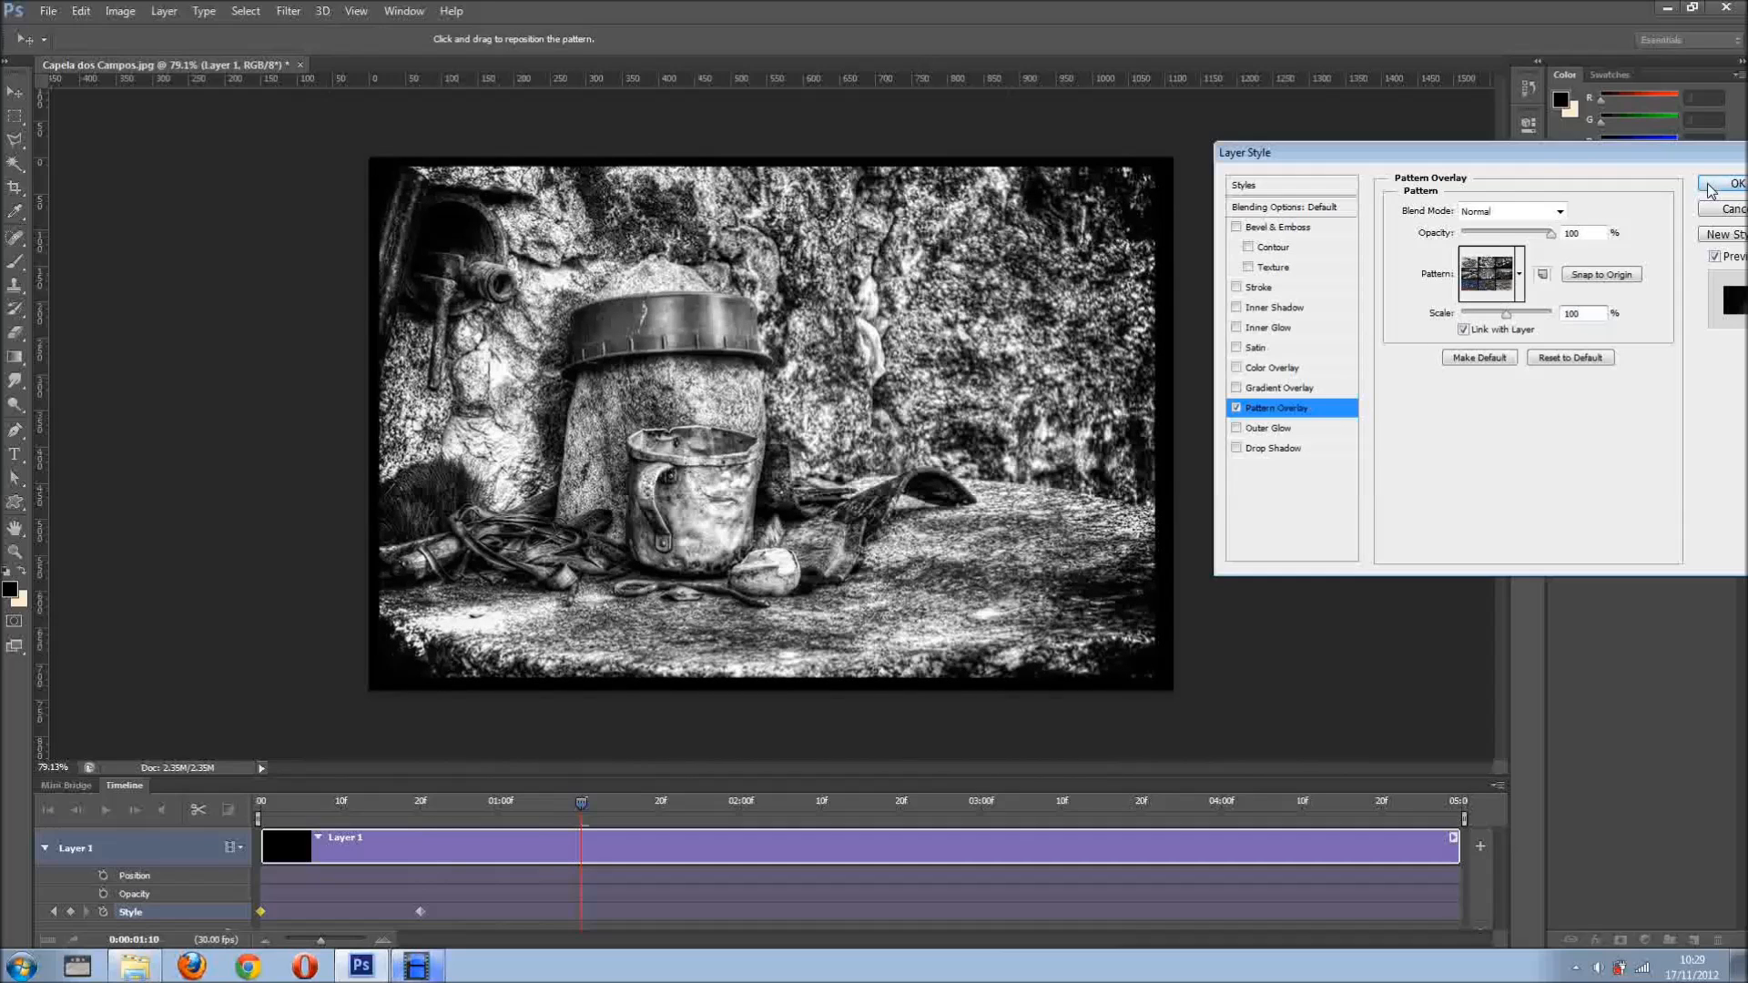
pyautogui.click(1731, 183)
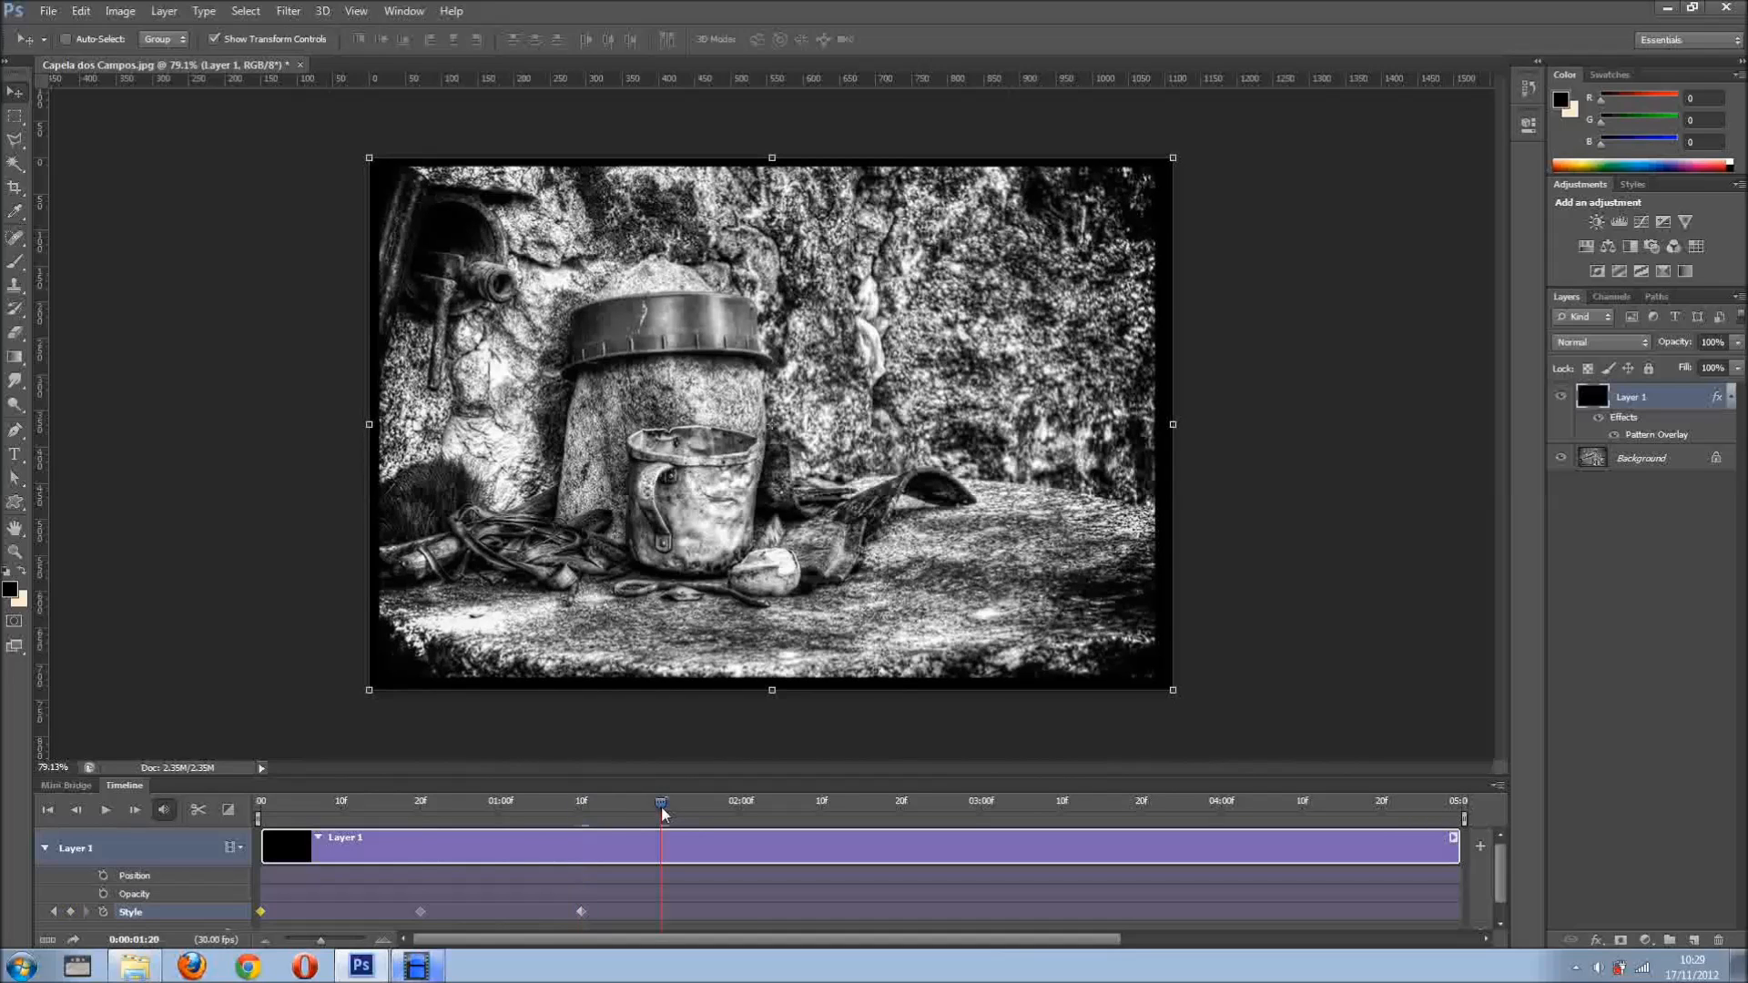
pyautogui.moveTo(1681, 438)
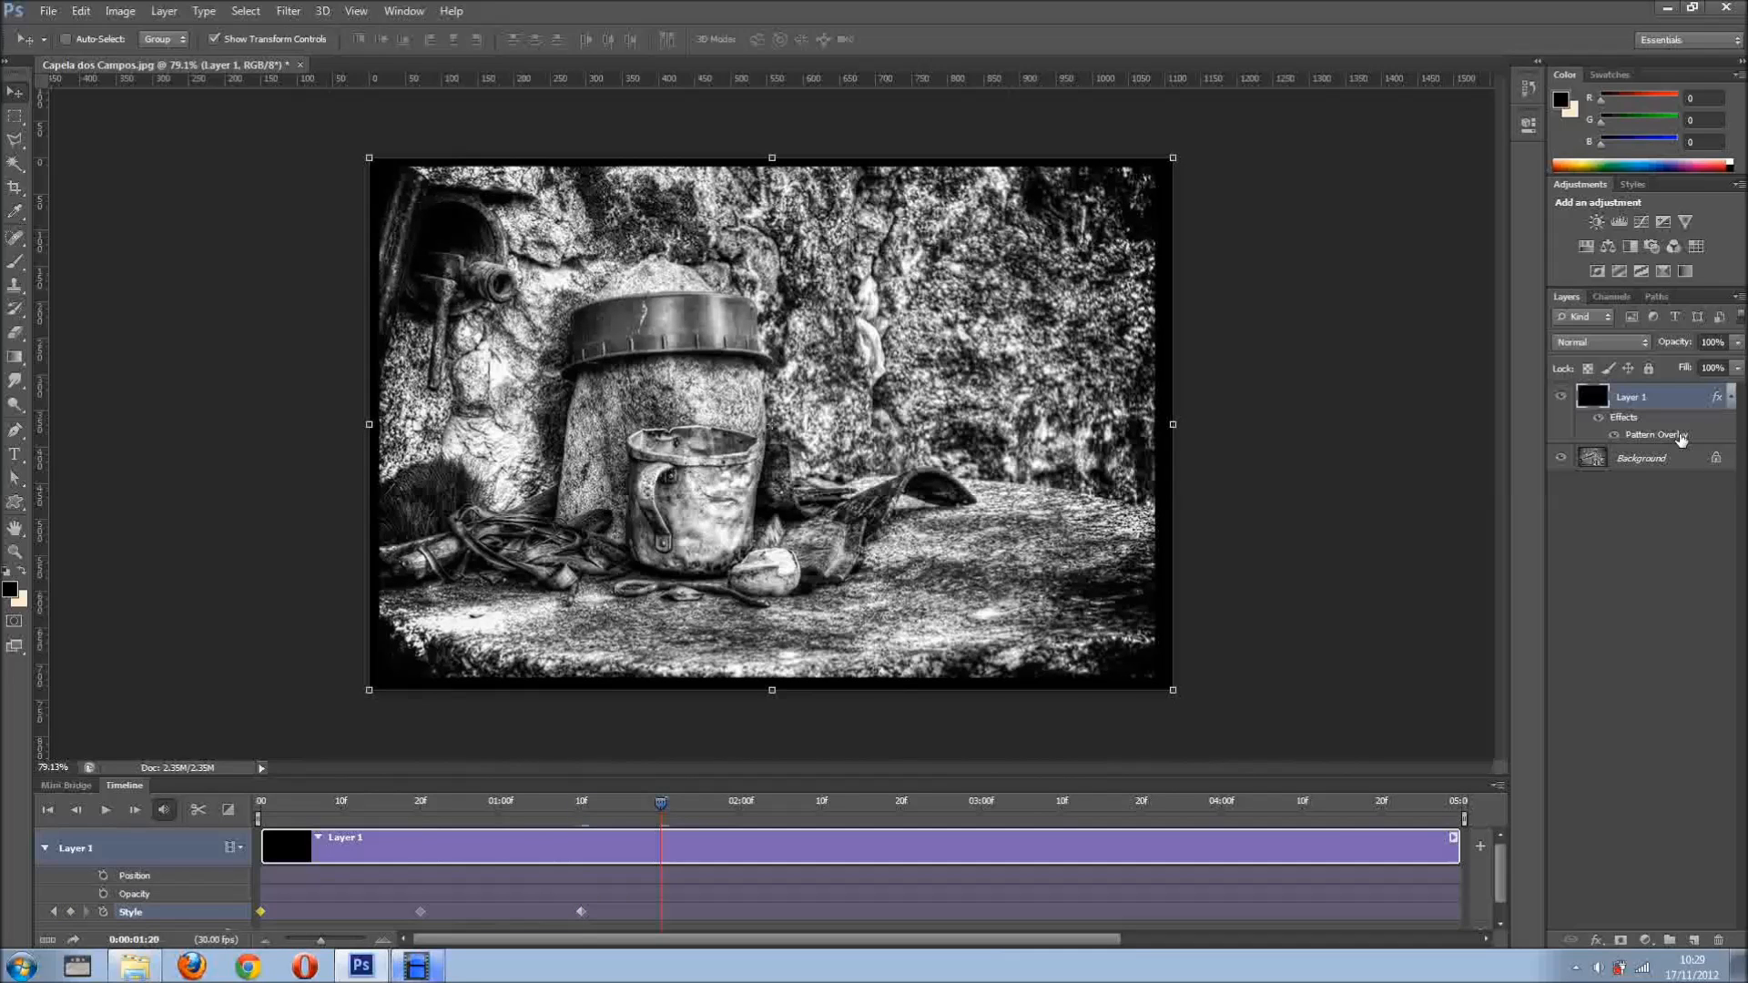
pyautogui.doubleClick(1659, 435)
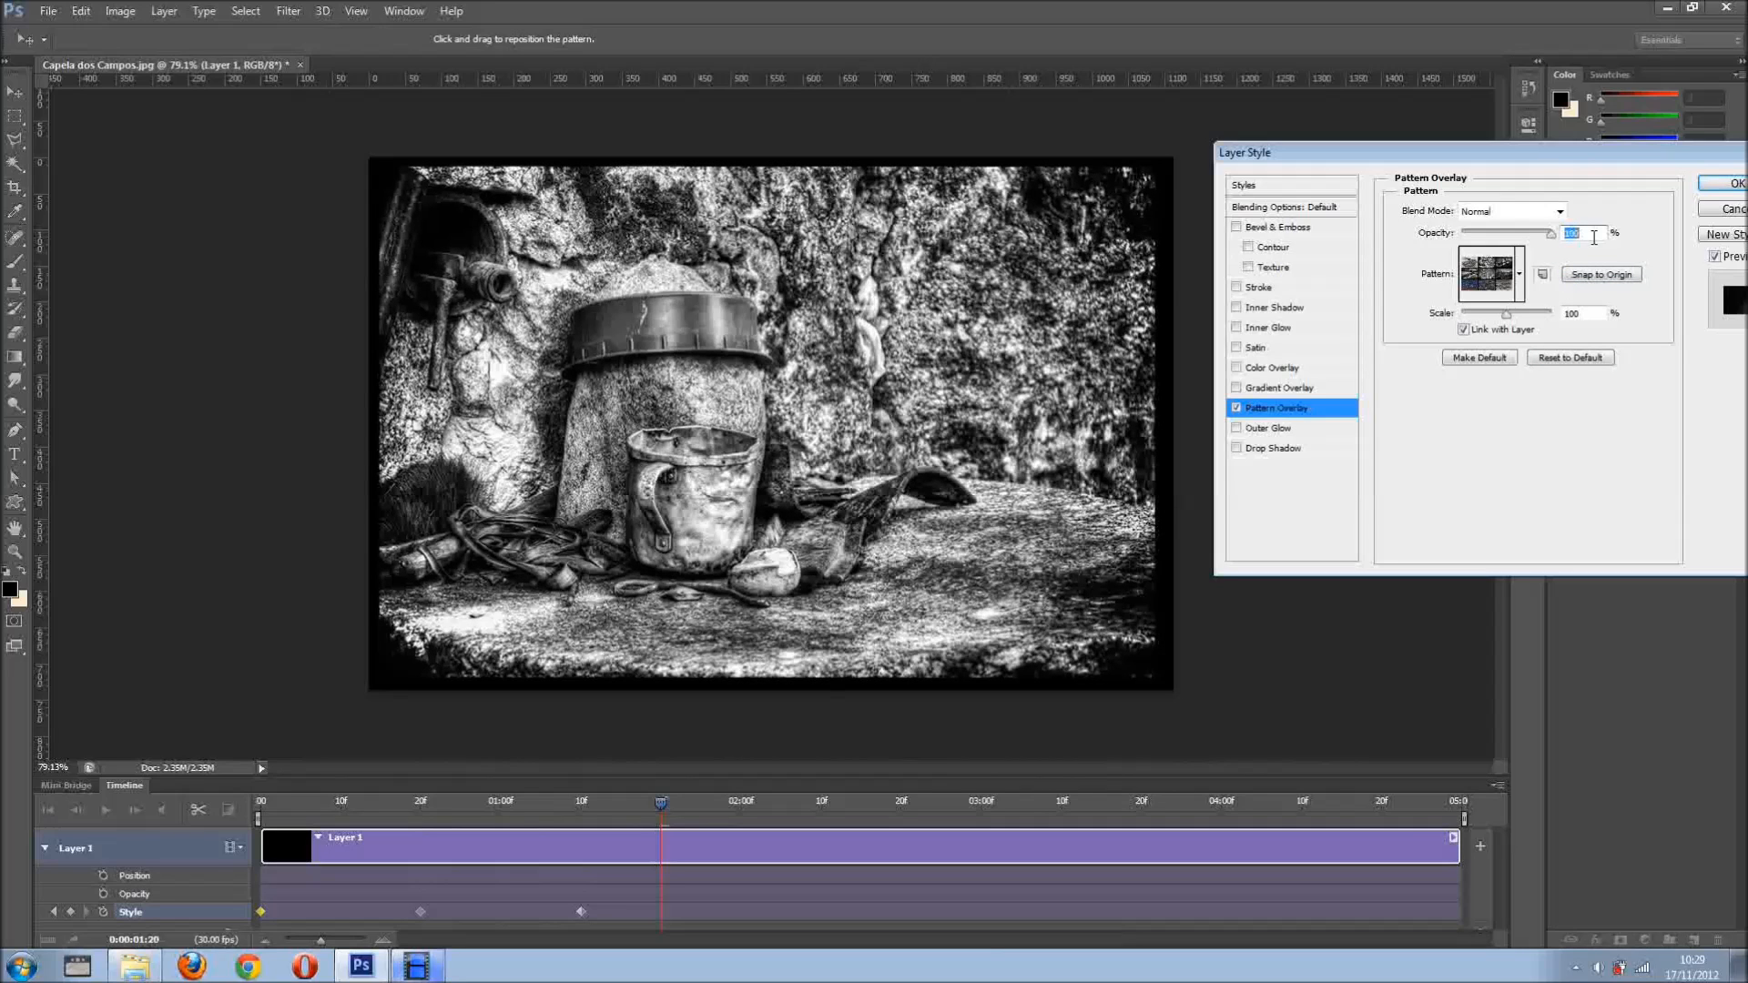
pyautogui.click(1728, 183)
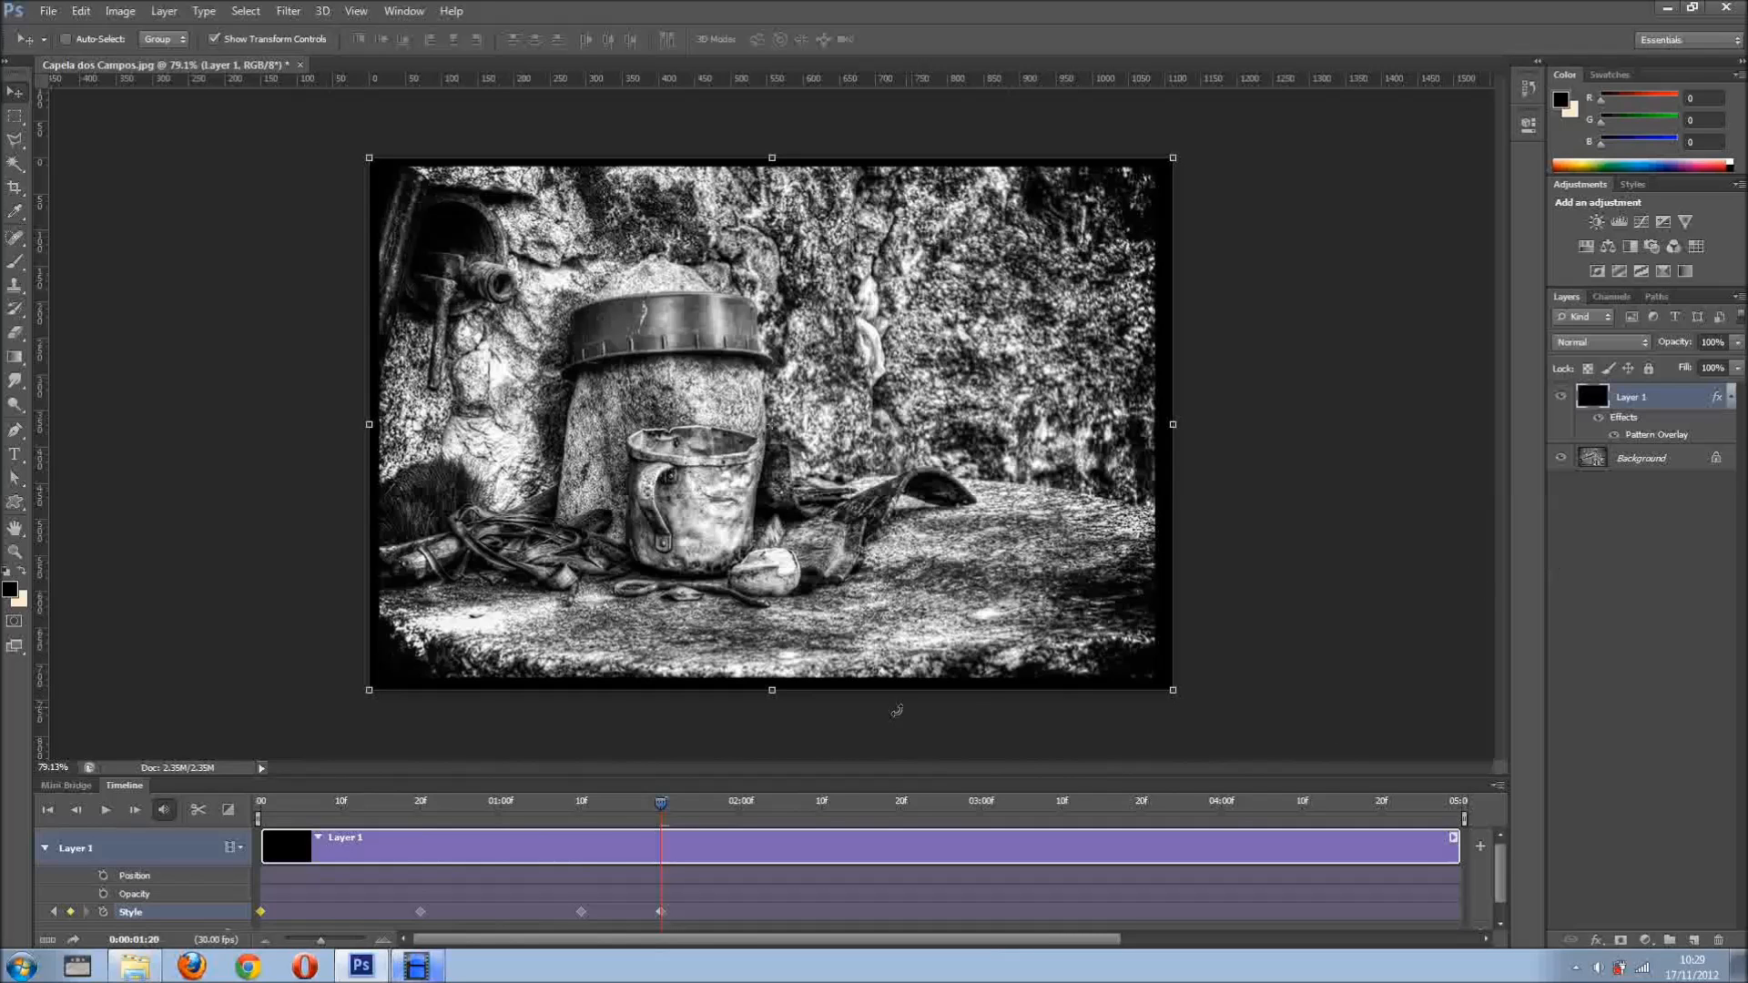
pyautogui.click(547, 800)
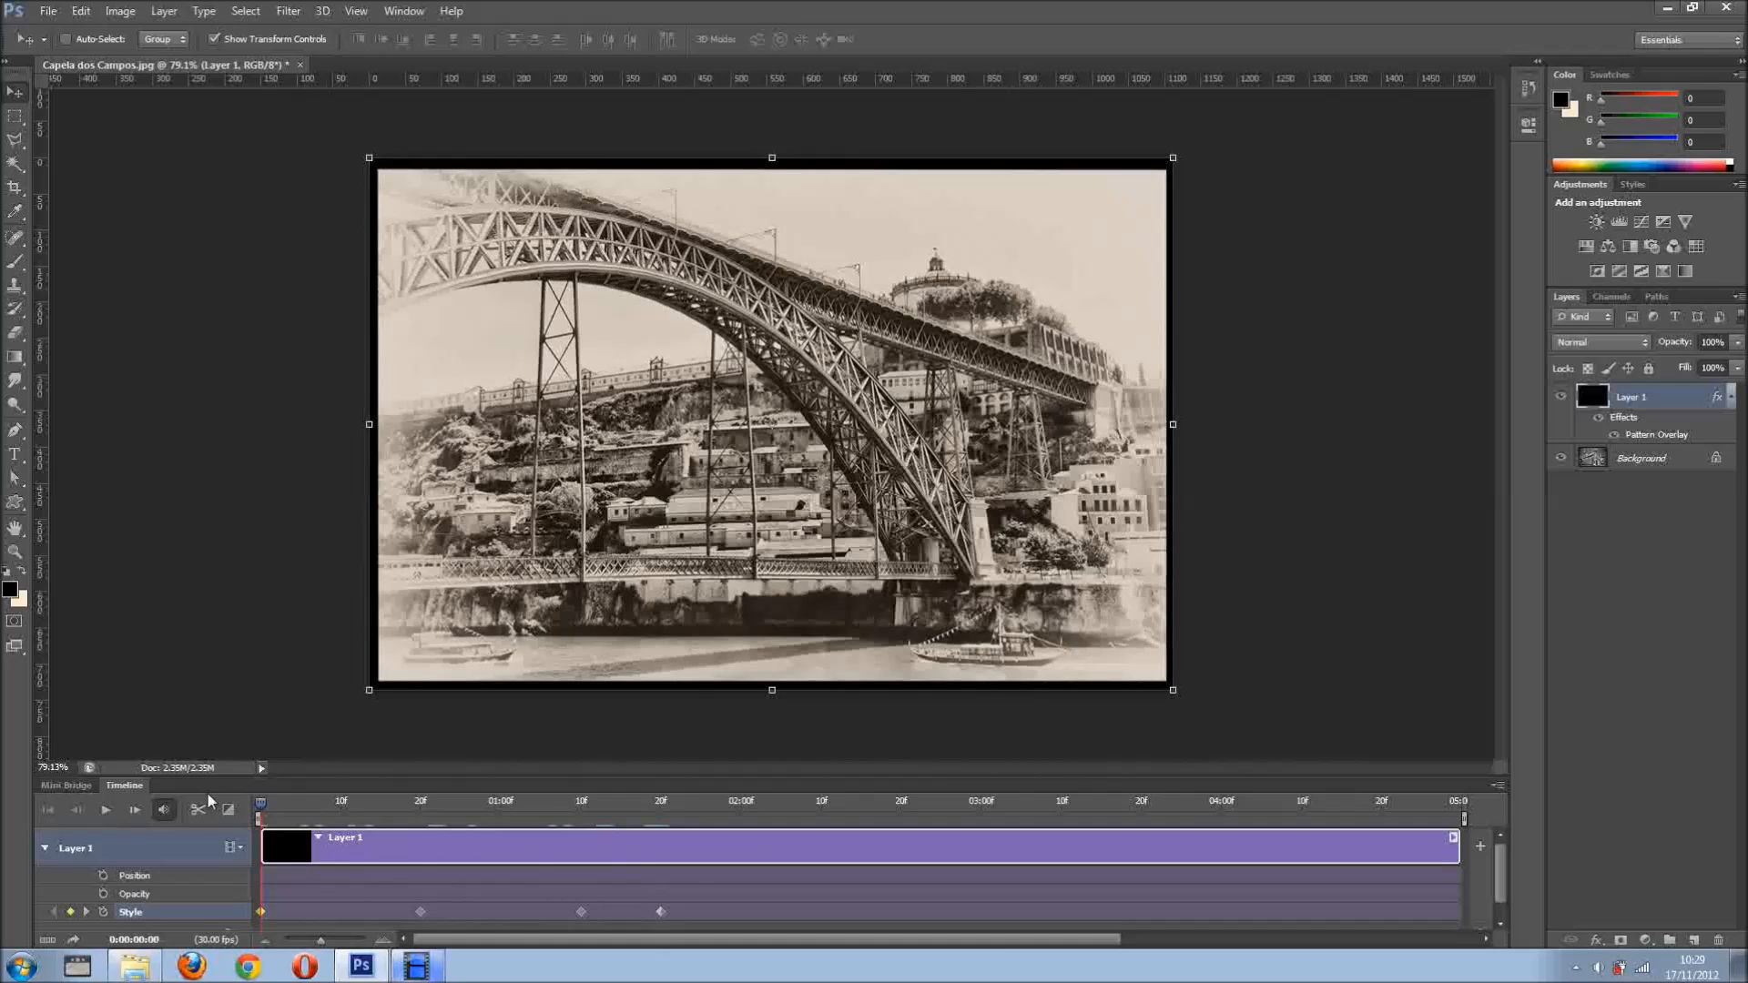
pyautogui.click(108, 810)
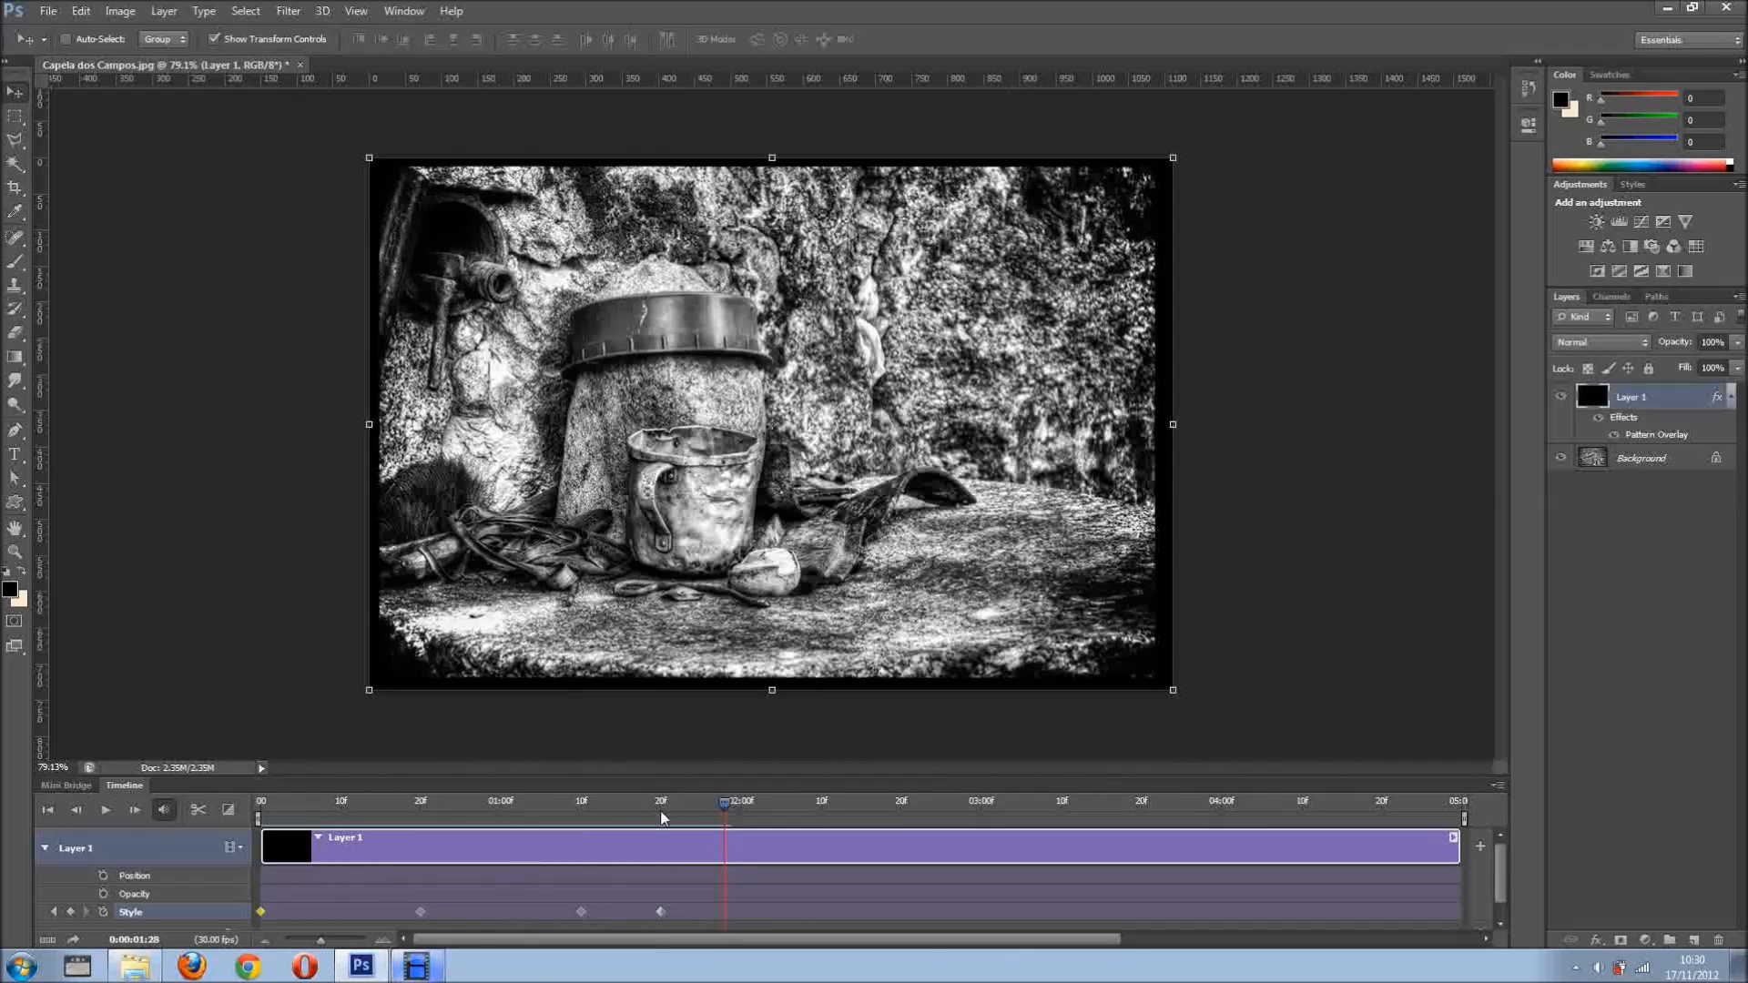
# Stop playback and add a 2:10 Style keyframe with Pattern Overlay Scale 34 showing the collage
pyautogui.click(660, 800)
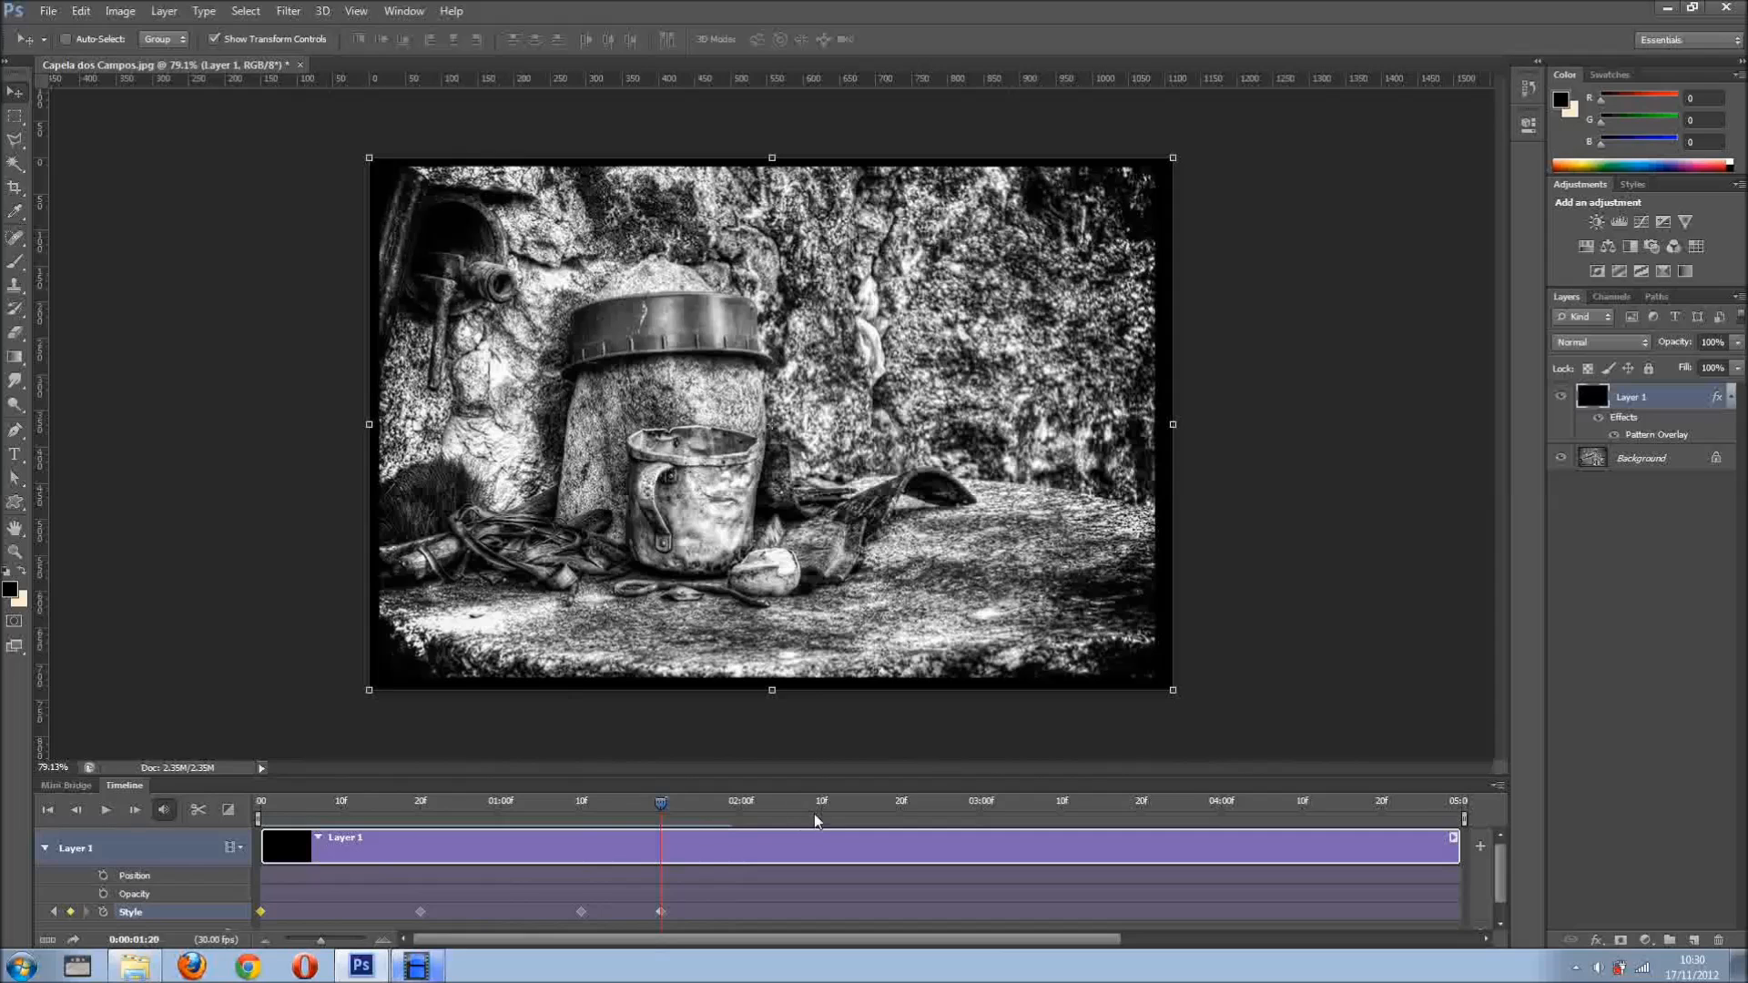
pyautogui.moveTo(821, 821)
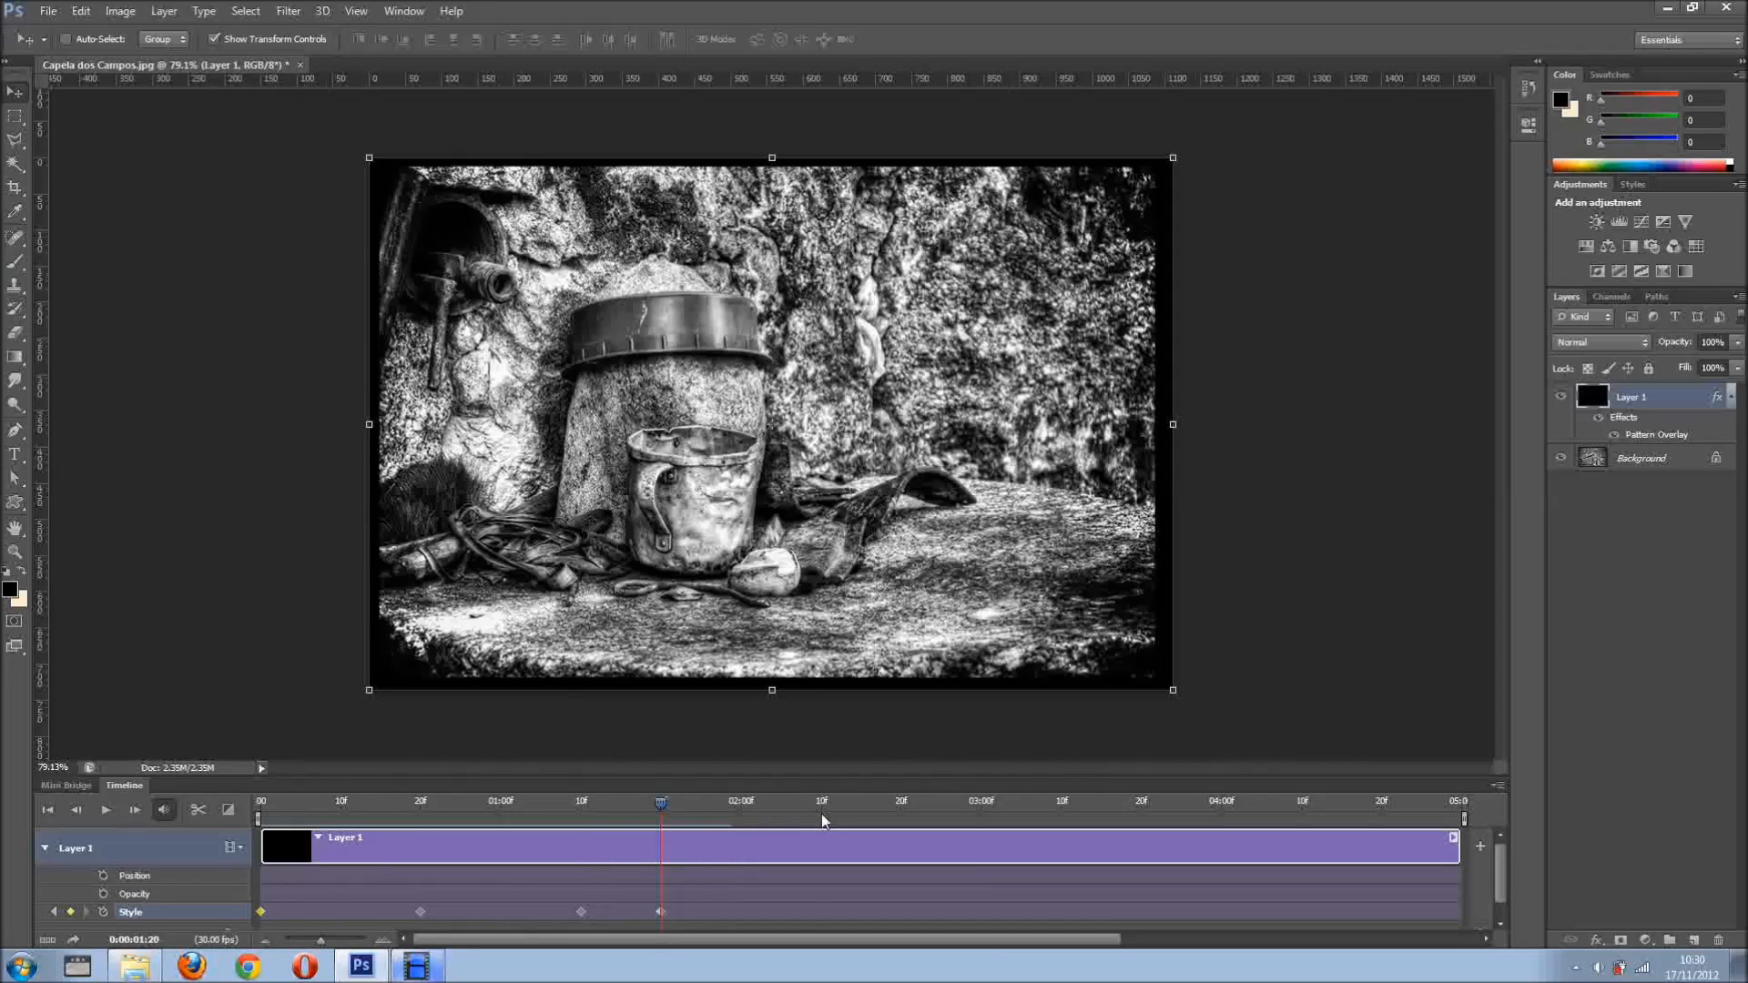
pyautogui.click(821, 801)
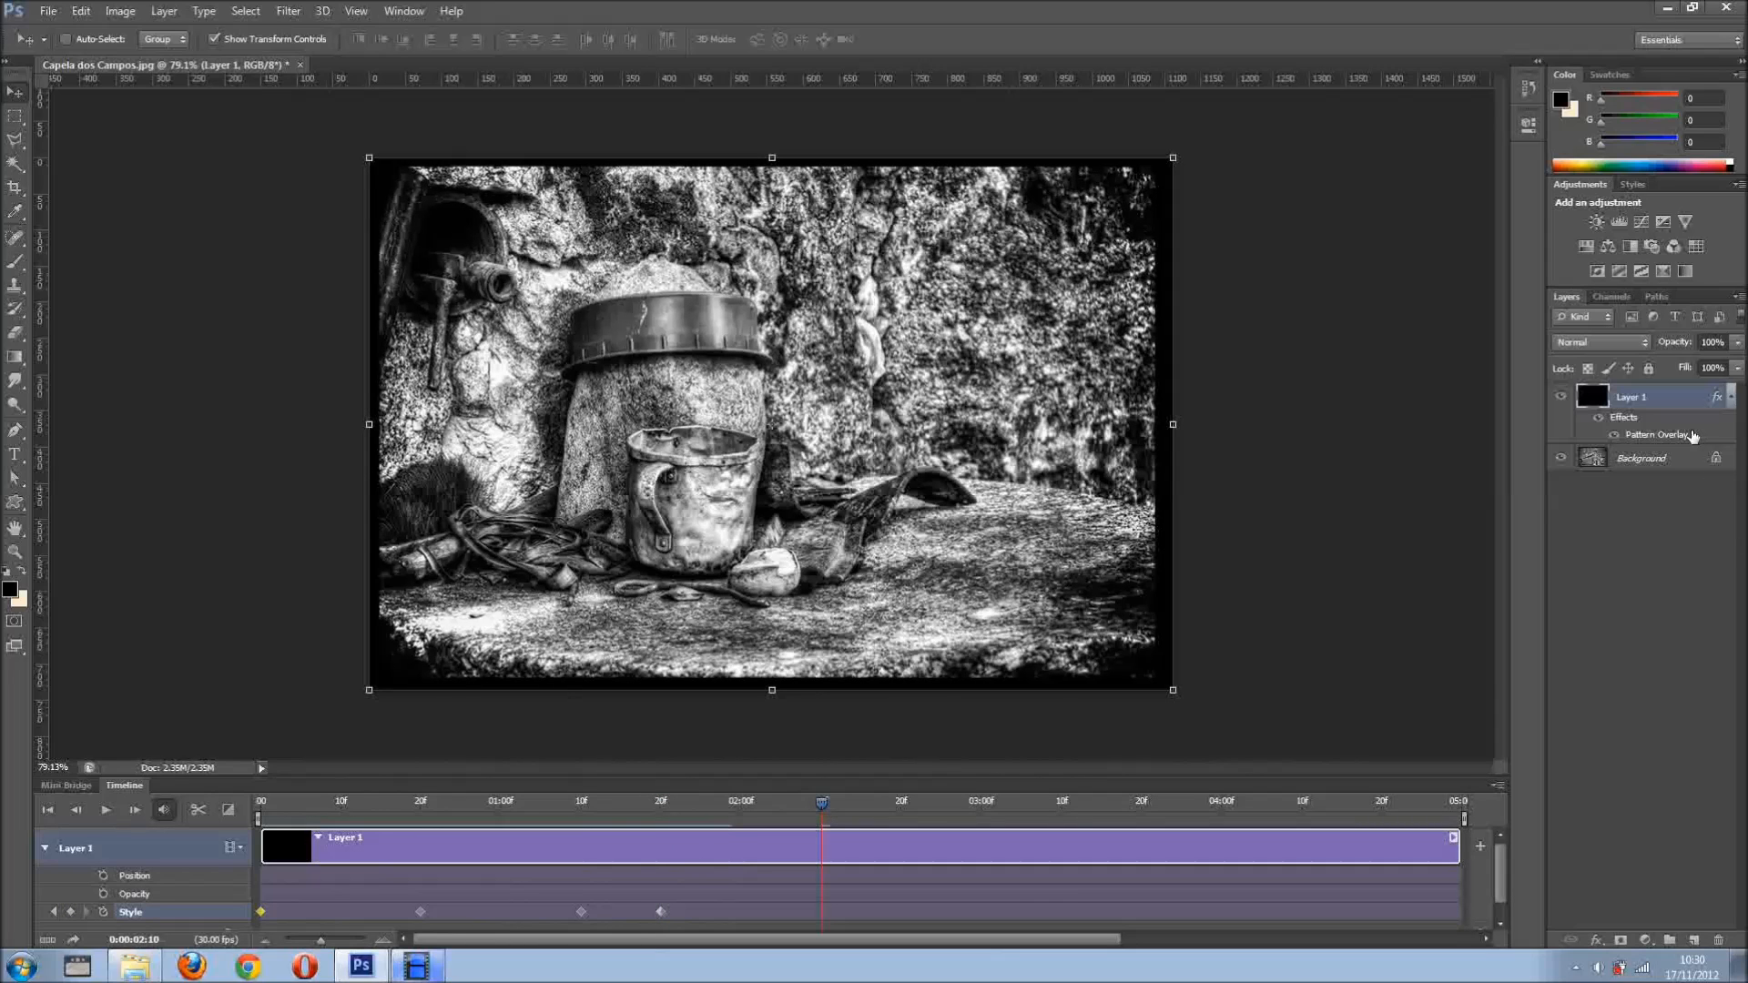
pyautogui.doubleClick(1647, 436)
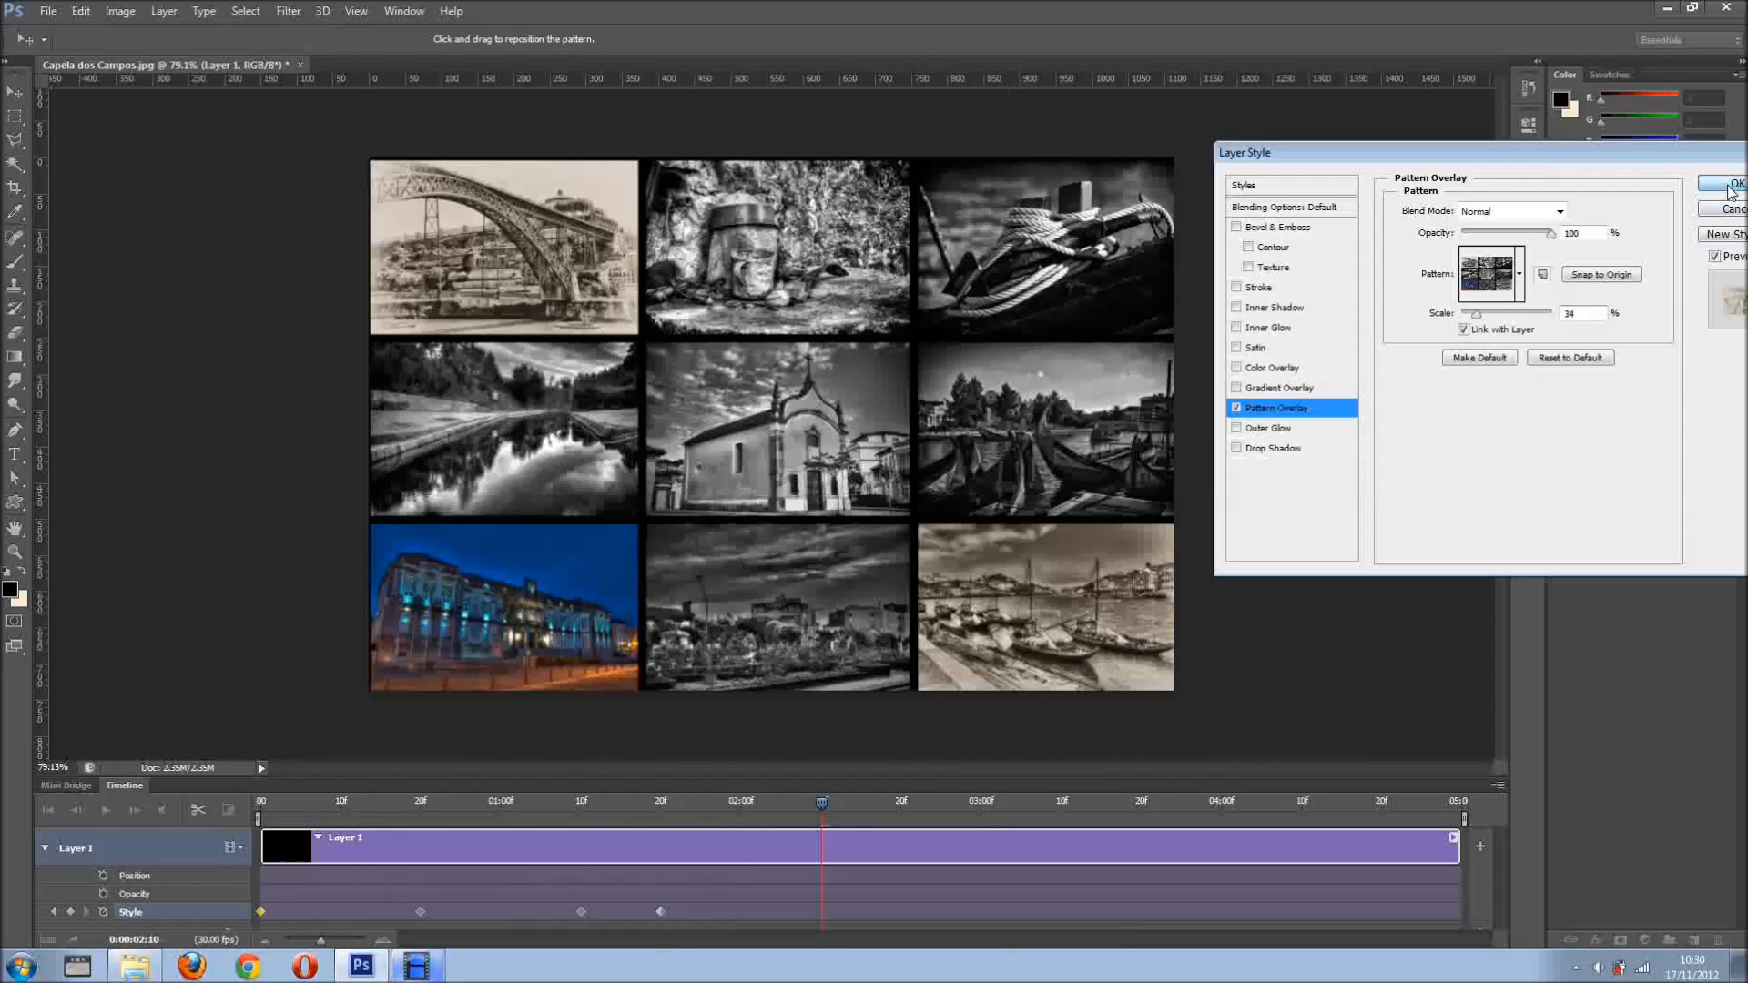
pyautogui.click(1728, 184)
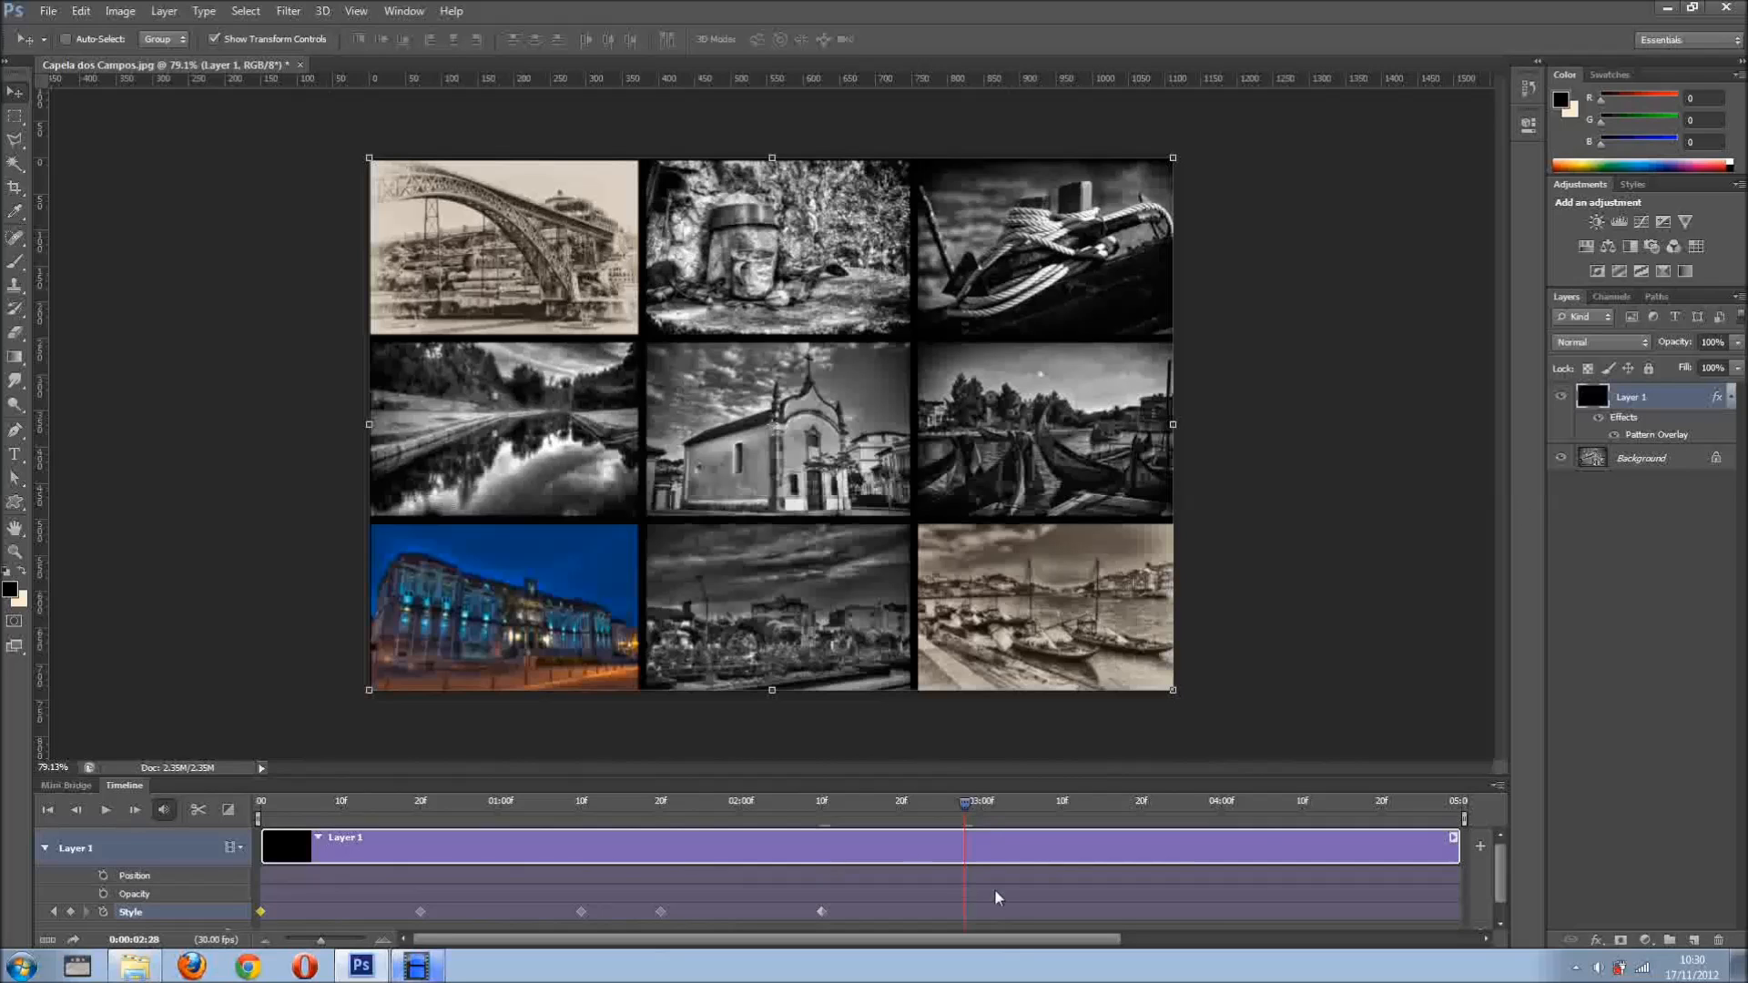
# Add Pattern Overlay Style keyframes at 2:28 and 3:10 zooming into and holding the rope photo
pyautogui.doubleClick(1658, 433)
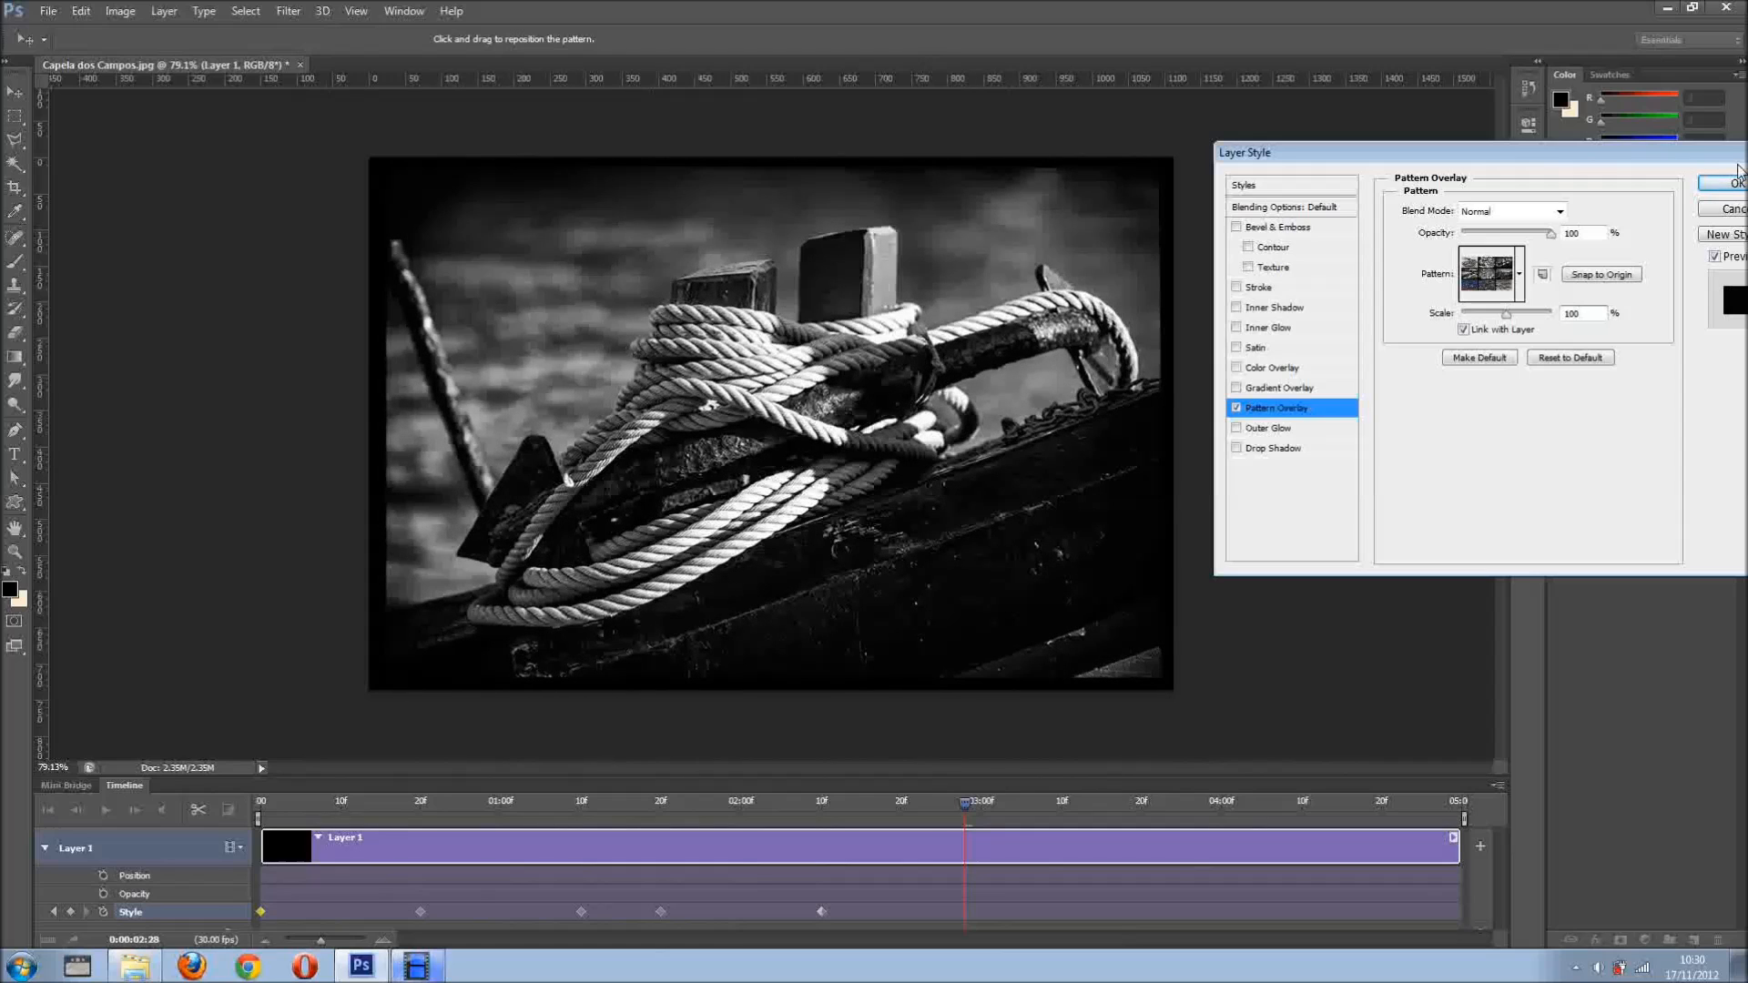
pyautogui.click(1734, 183)
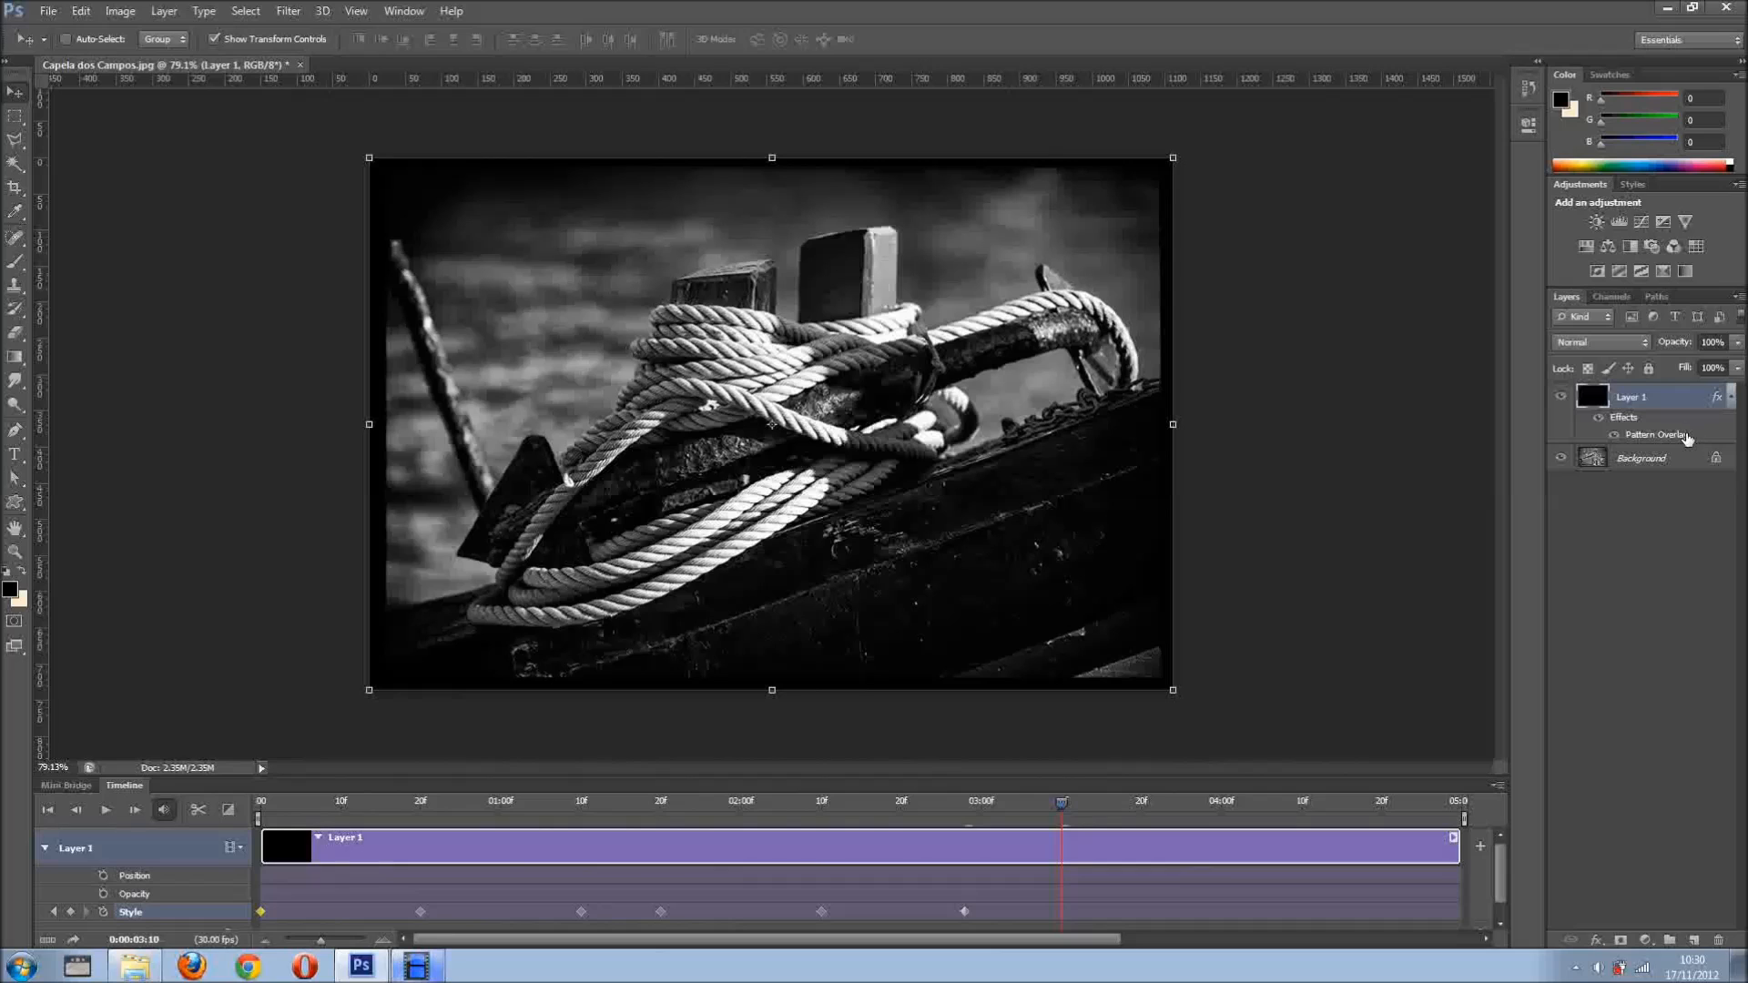
pyautogui.doubleClick(1658, 434)
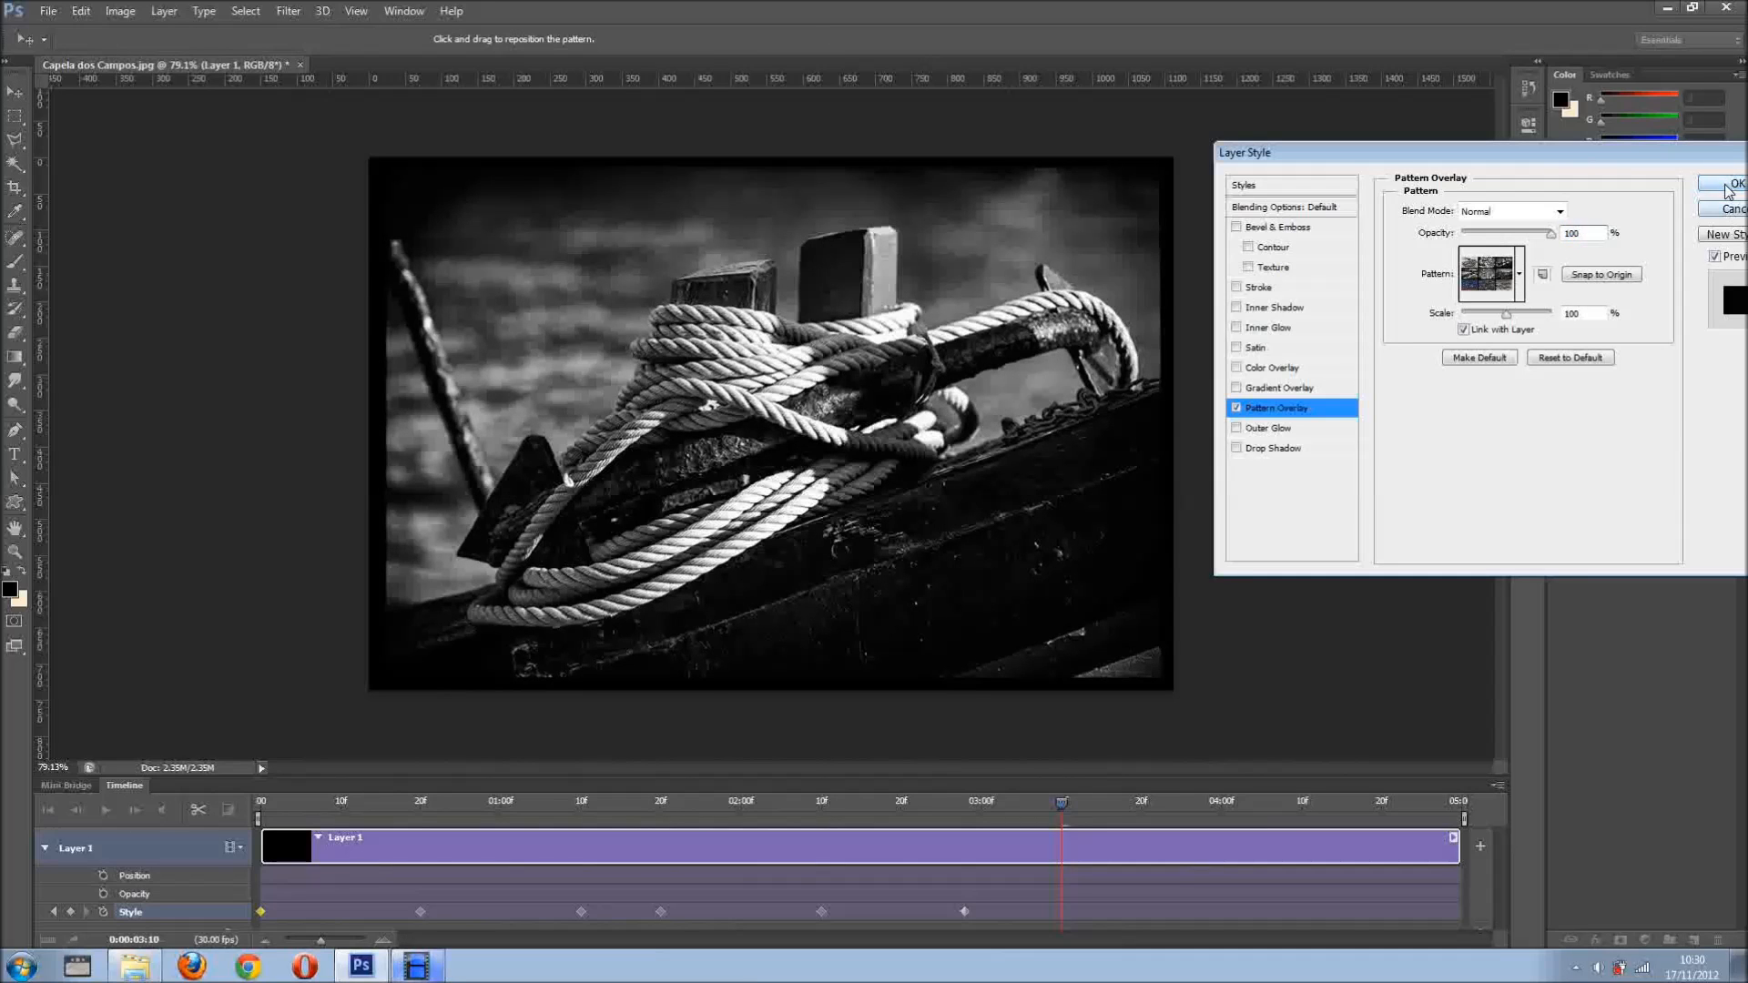
pyautogui.click(1727, 184)
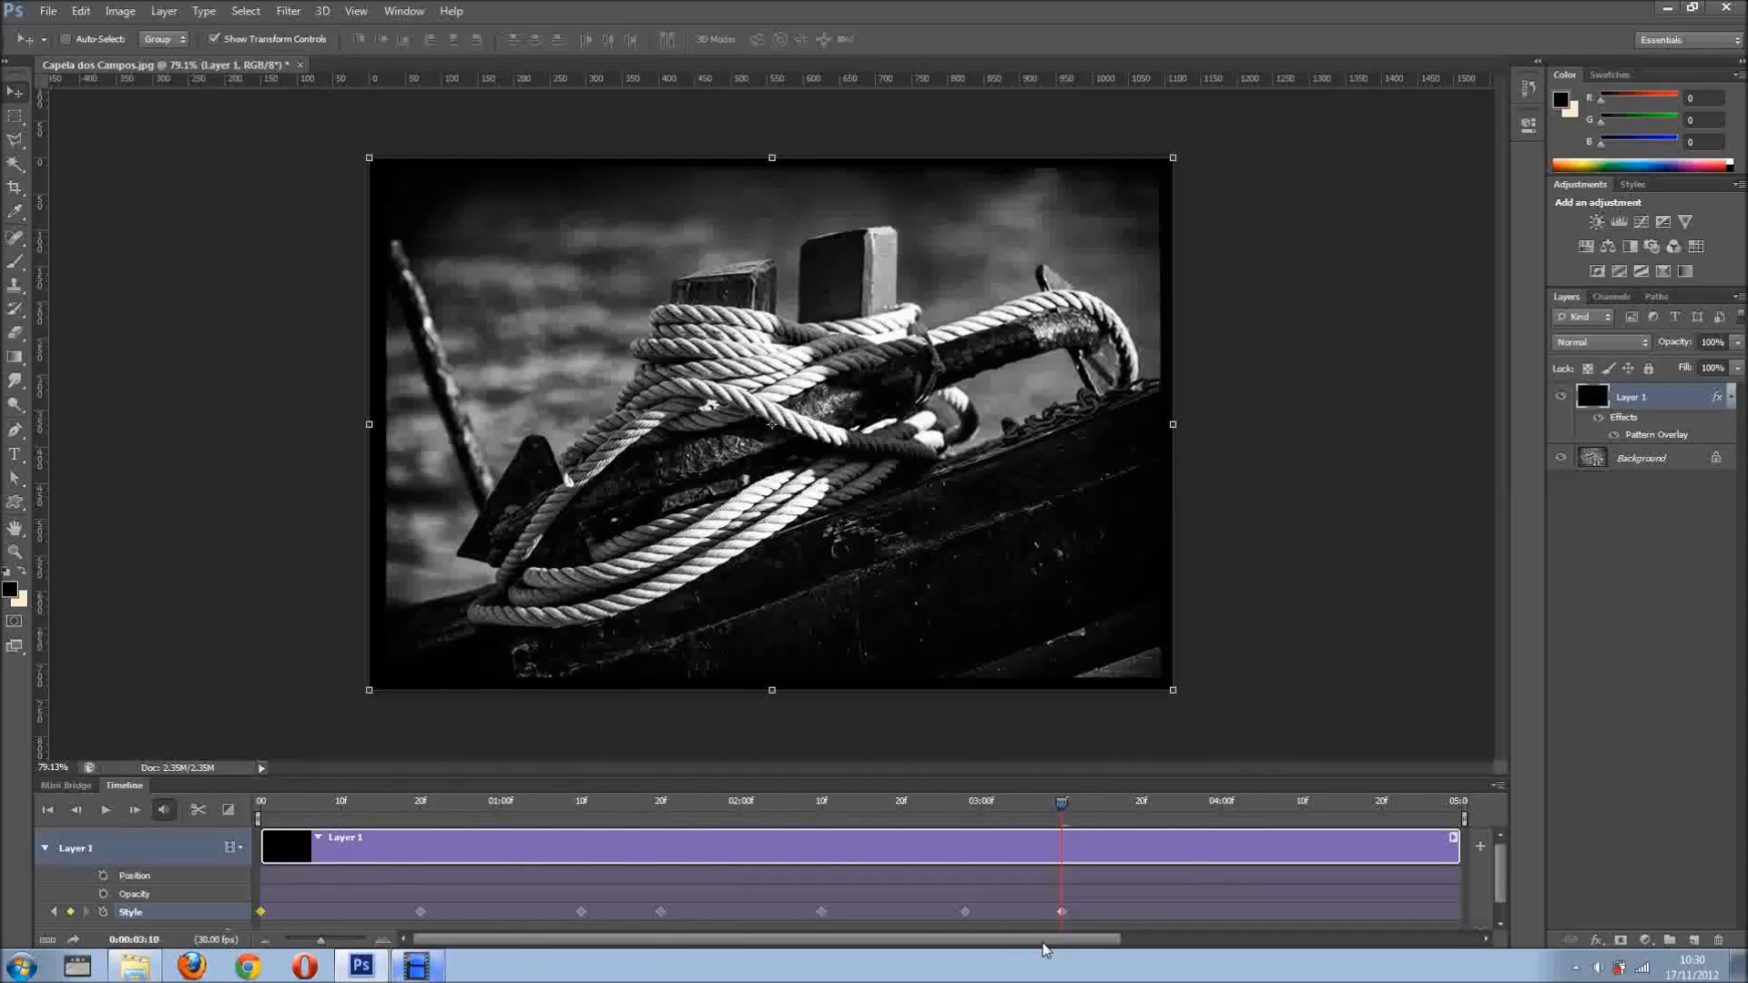
# Add a 4:00 Style keyframe with Pattern Overlay Scale 34% showing the full collage
pyautogui.hscroll(3)
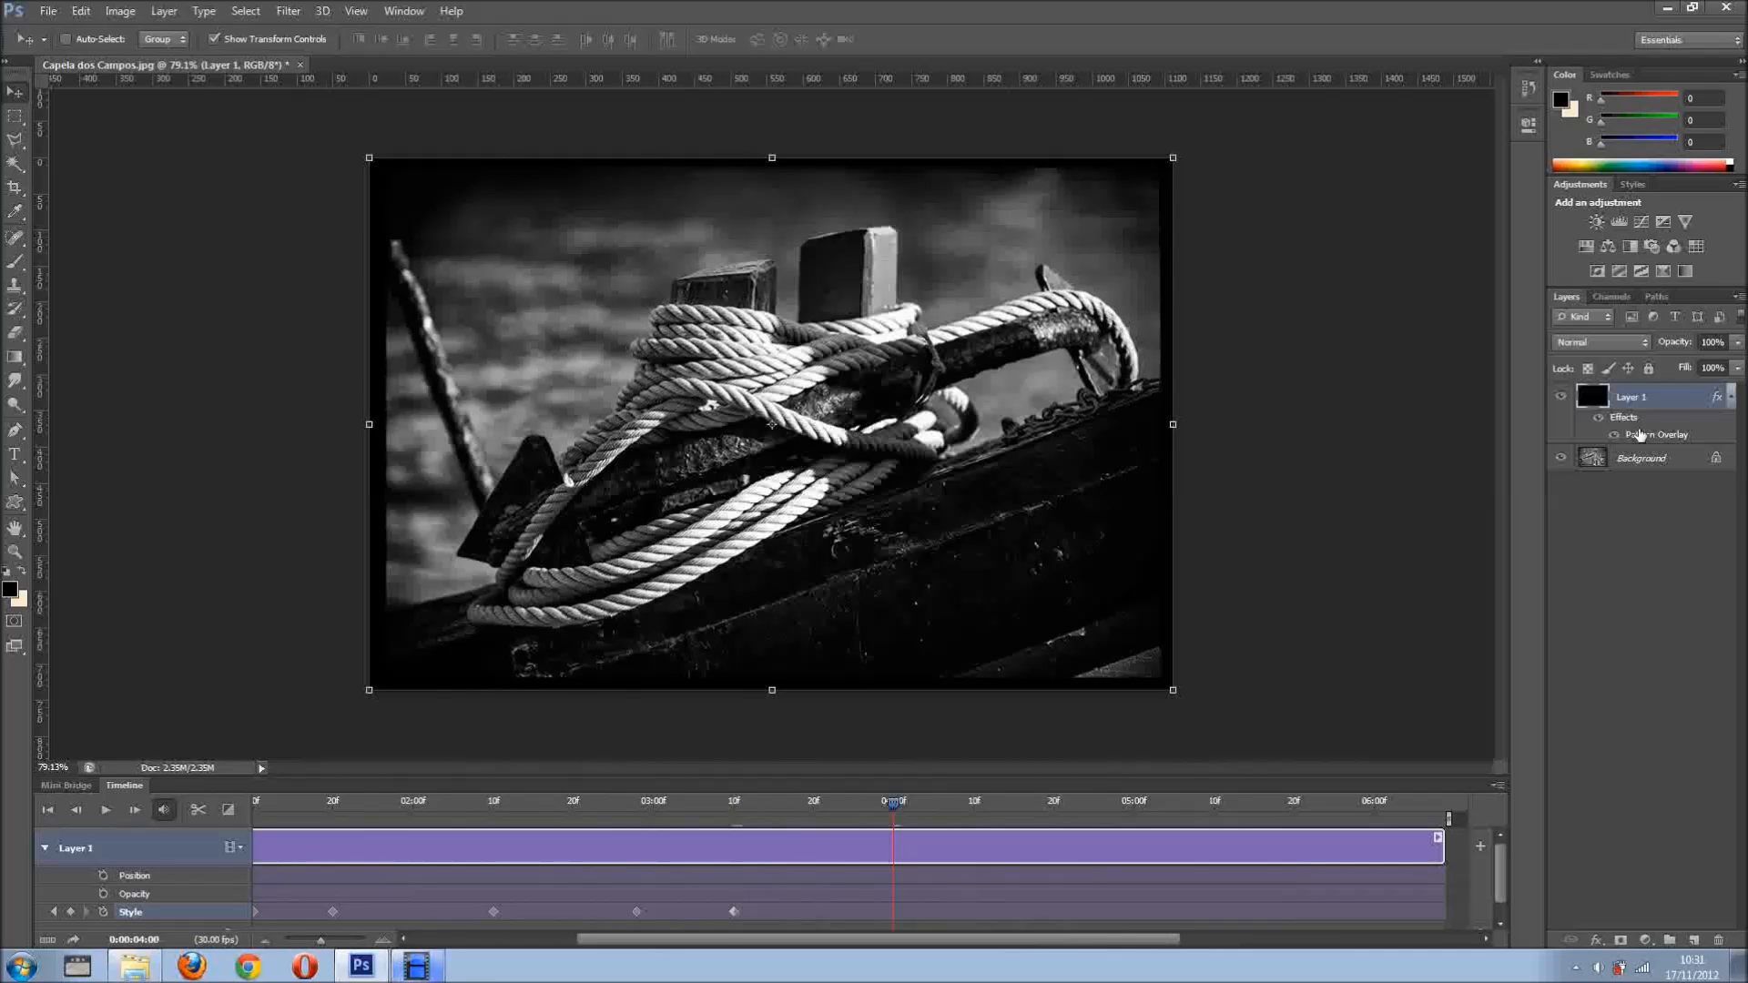
pyautogui.doubleClick(1660, 434)
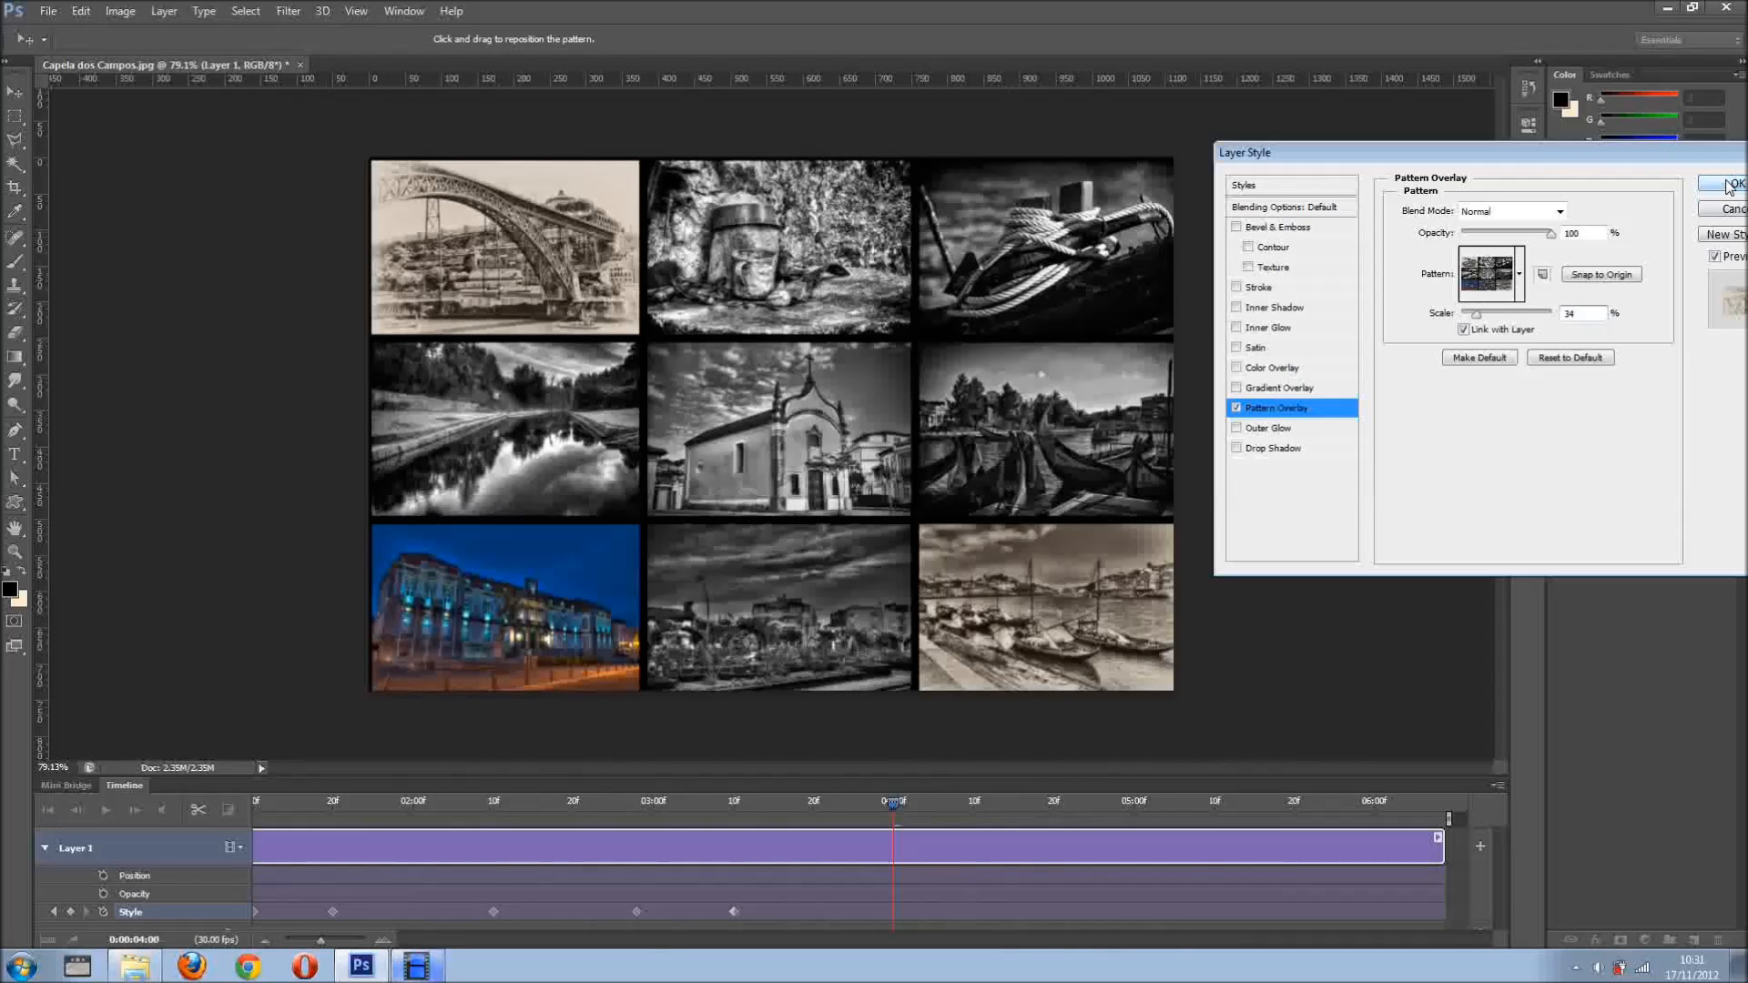
pyautogui.click(1726, 184)
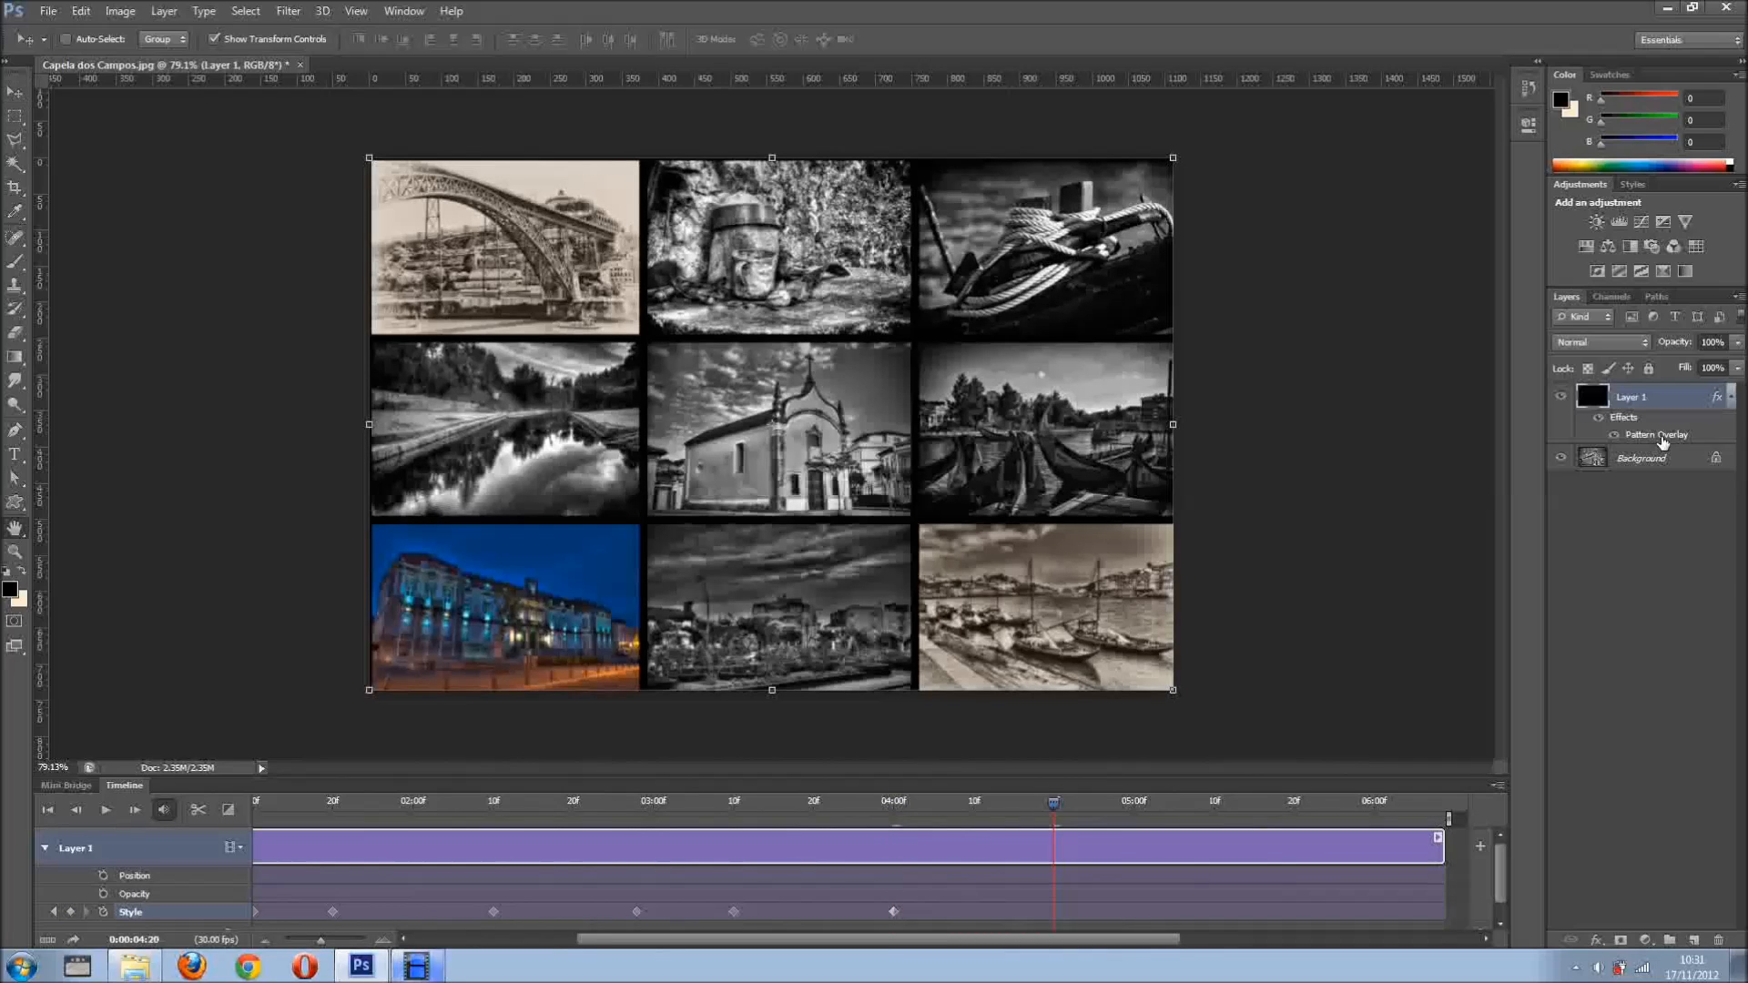
# Zoom the overlay onto the reservoir photo at 4:20, then back to Scale 34% at 5:03
pyautogui.doubleClick(1655, 435)
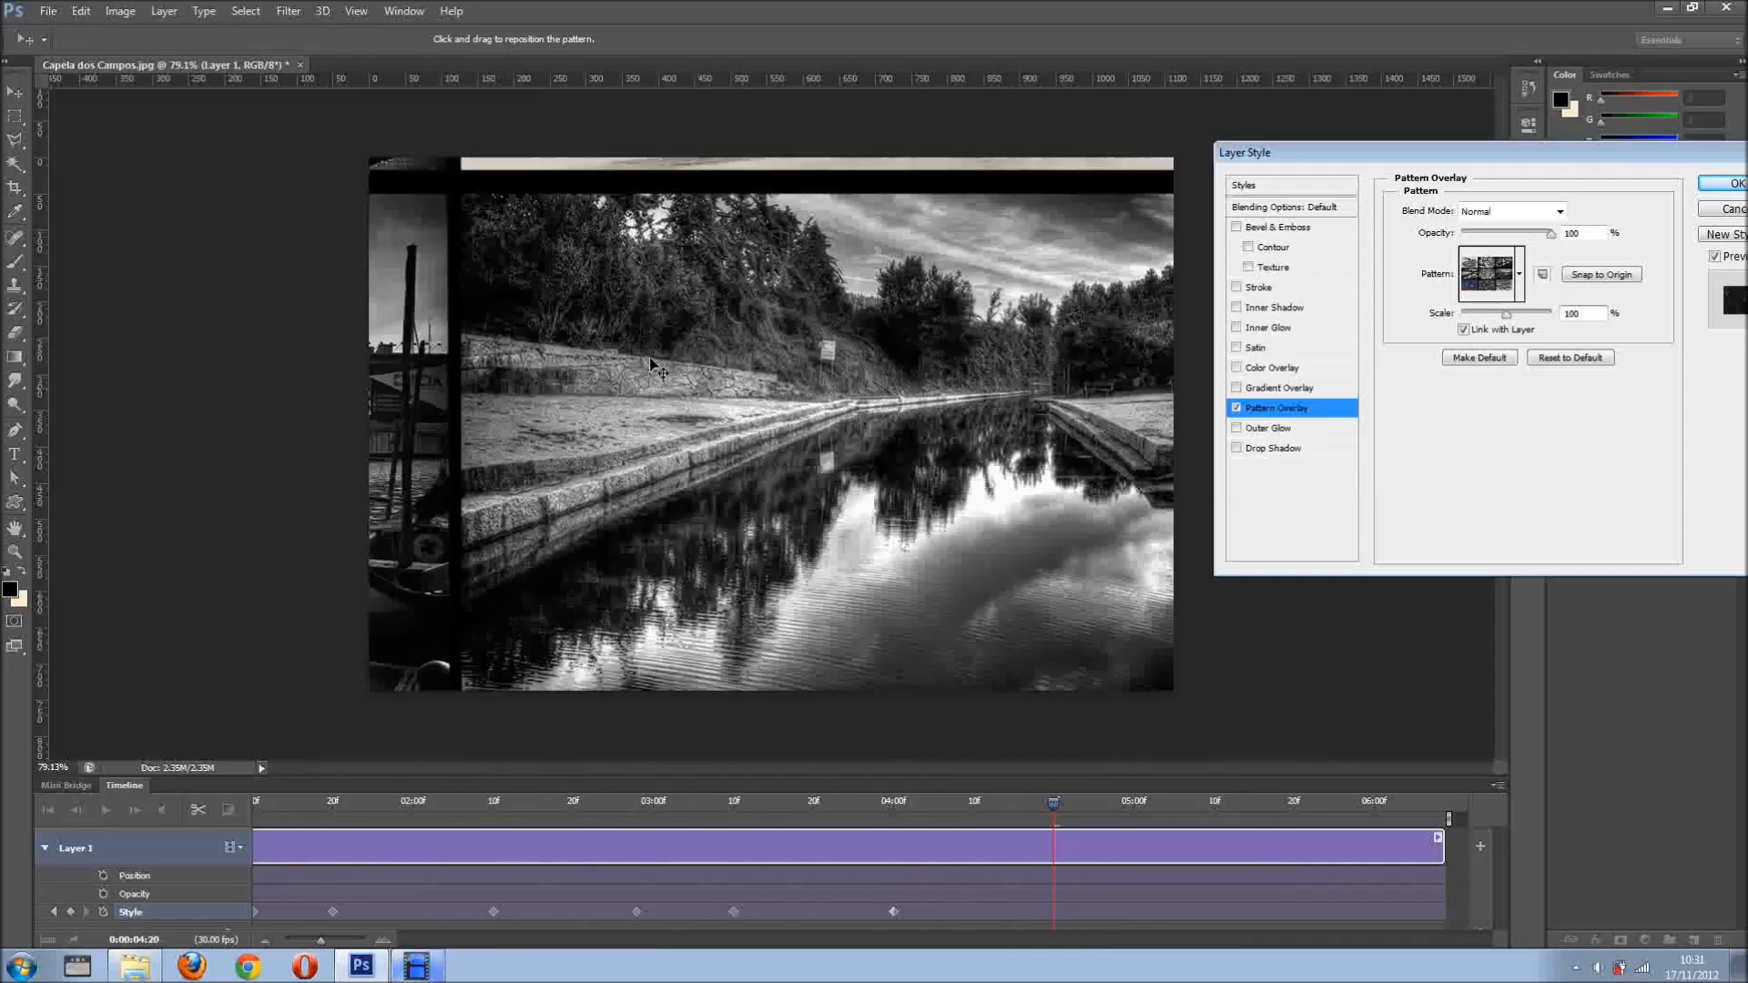
pyautogui.moveTo(652, 362); pyautogui.dragTo(580, 334)
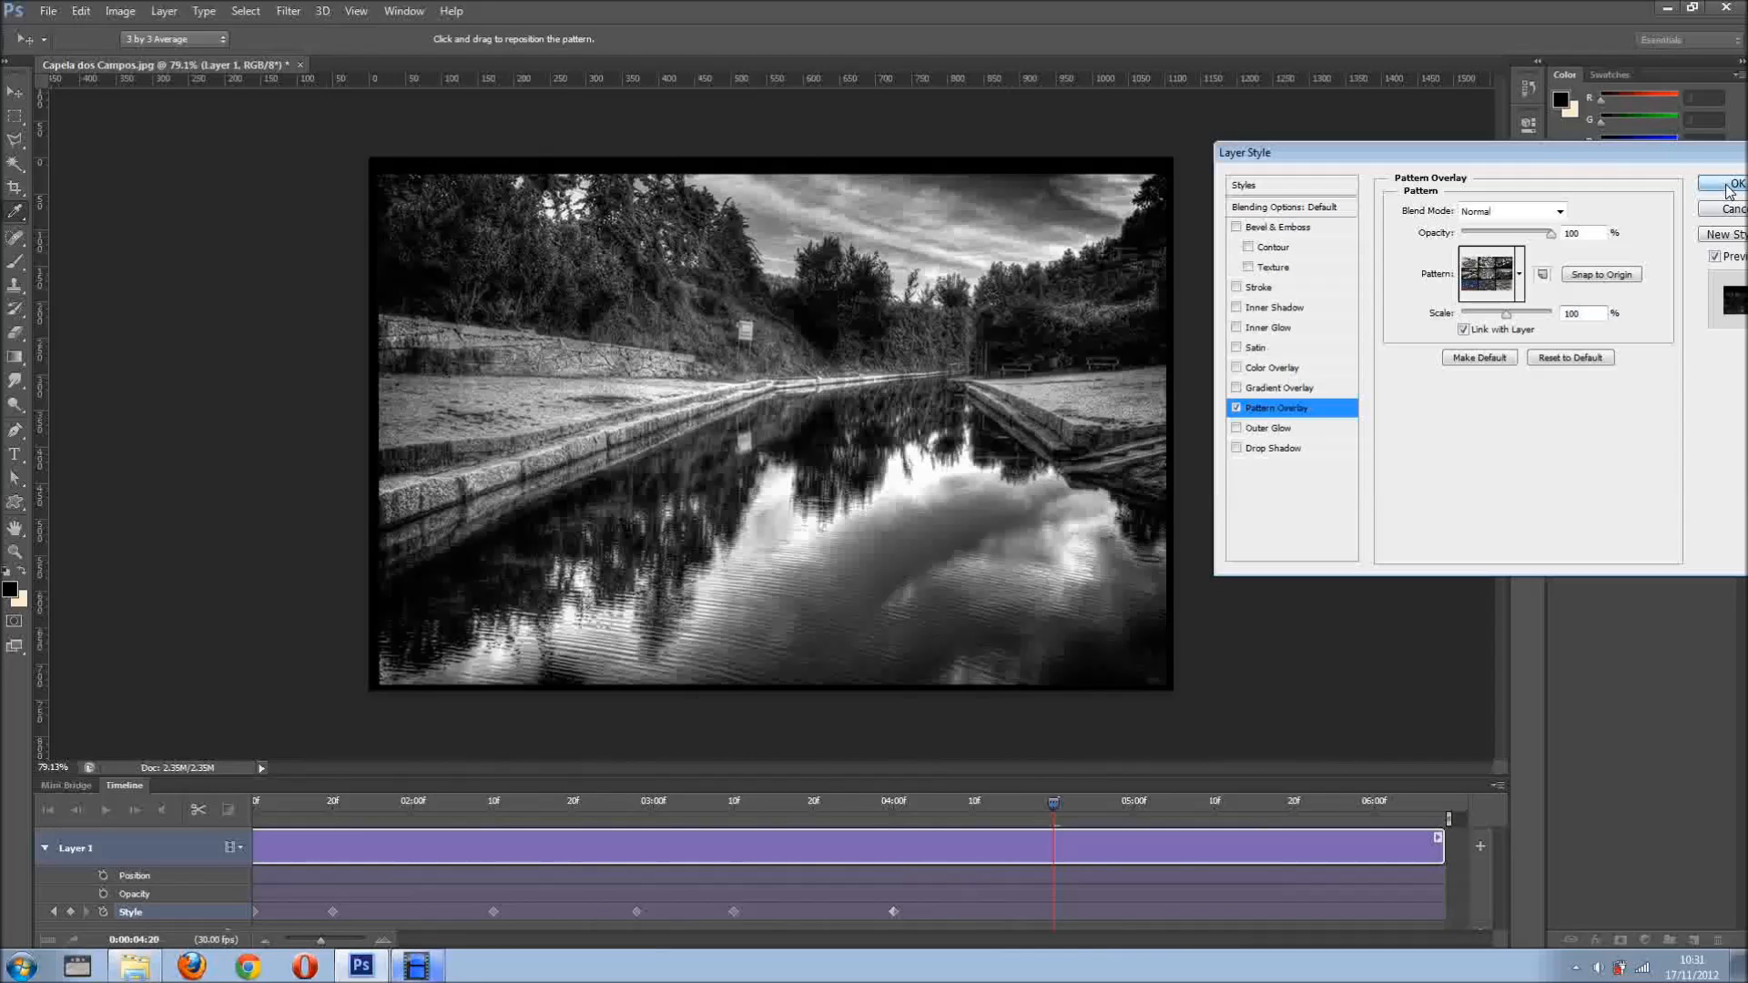
pyautogui.click(1729, 183)
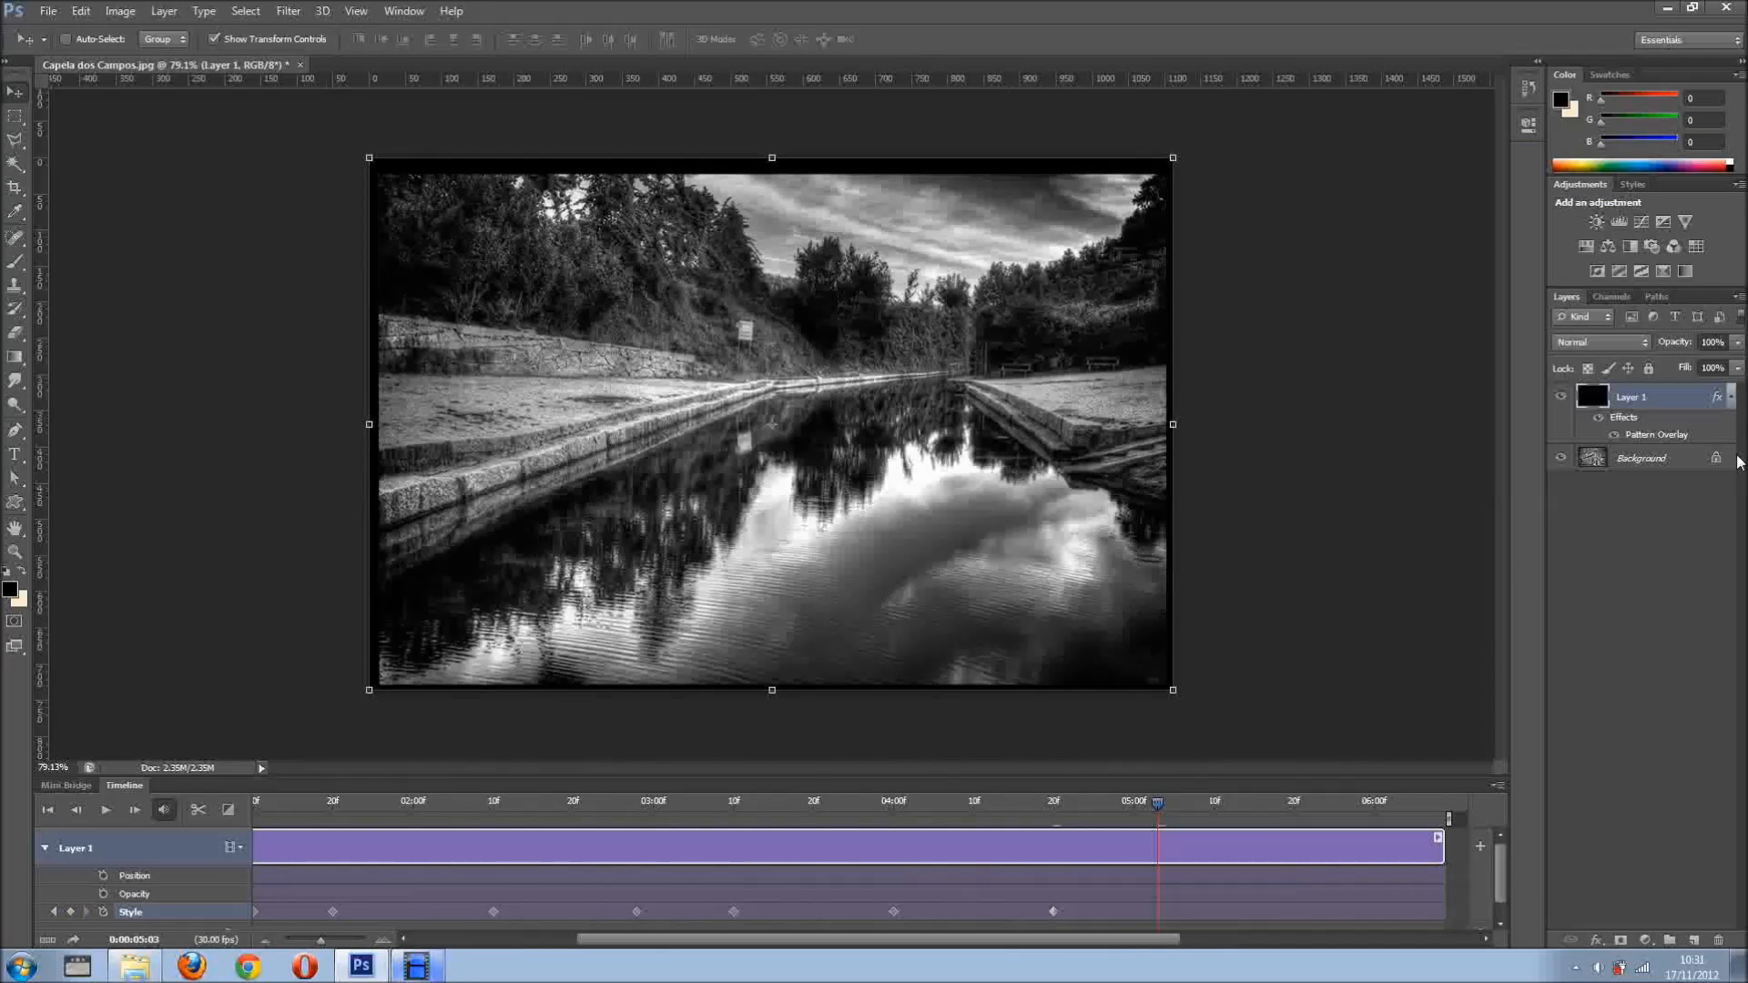
pyautogui.doubleClick(1658, 433)
pyautogui.write('34')
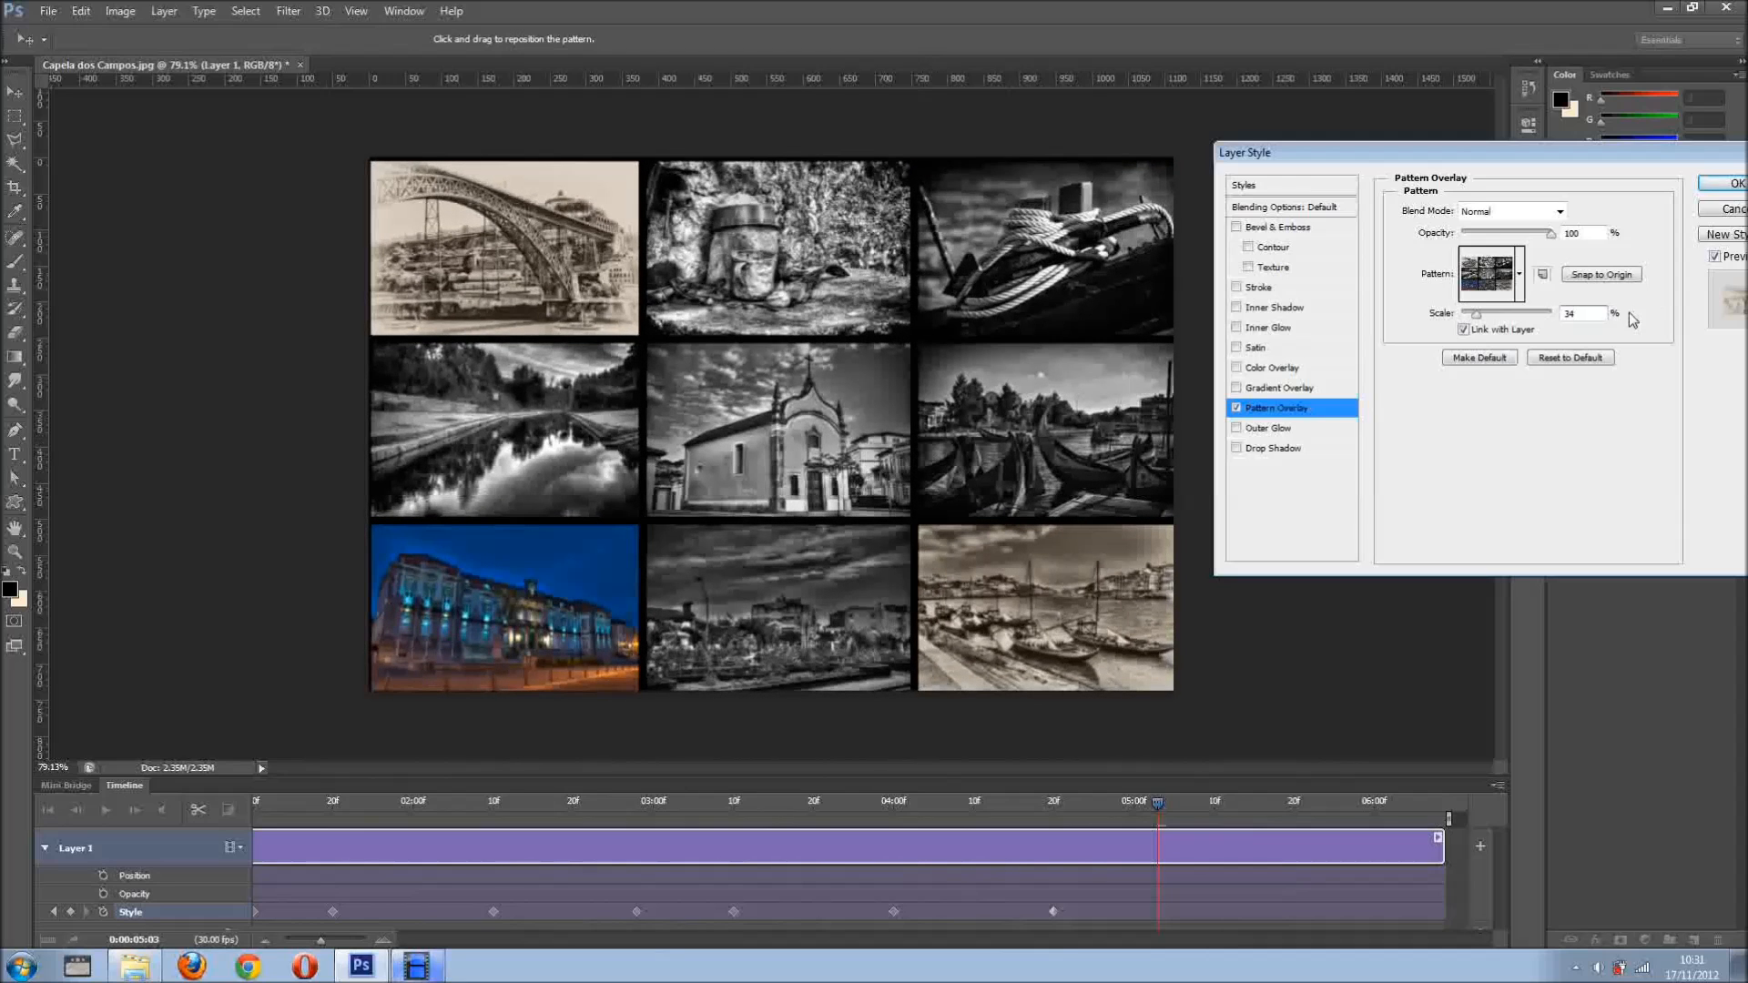
pyautogui.click(1734, 183)
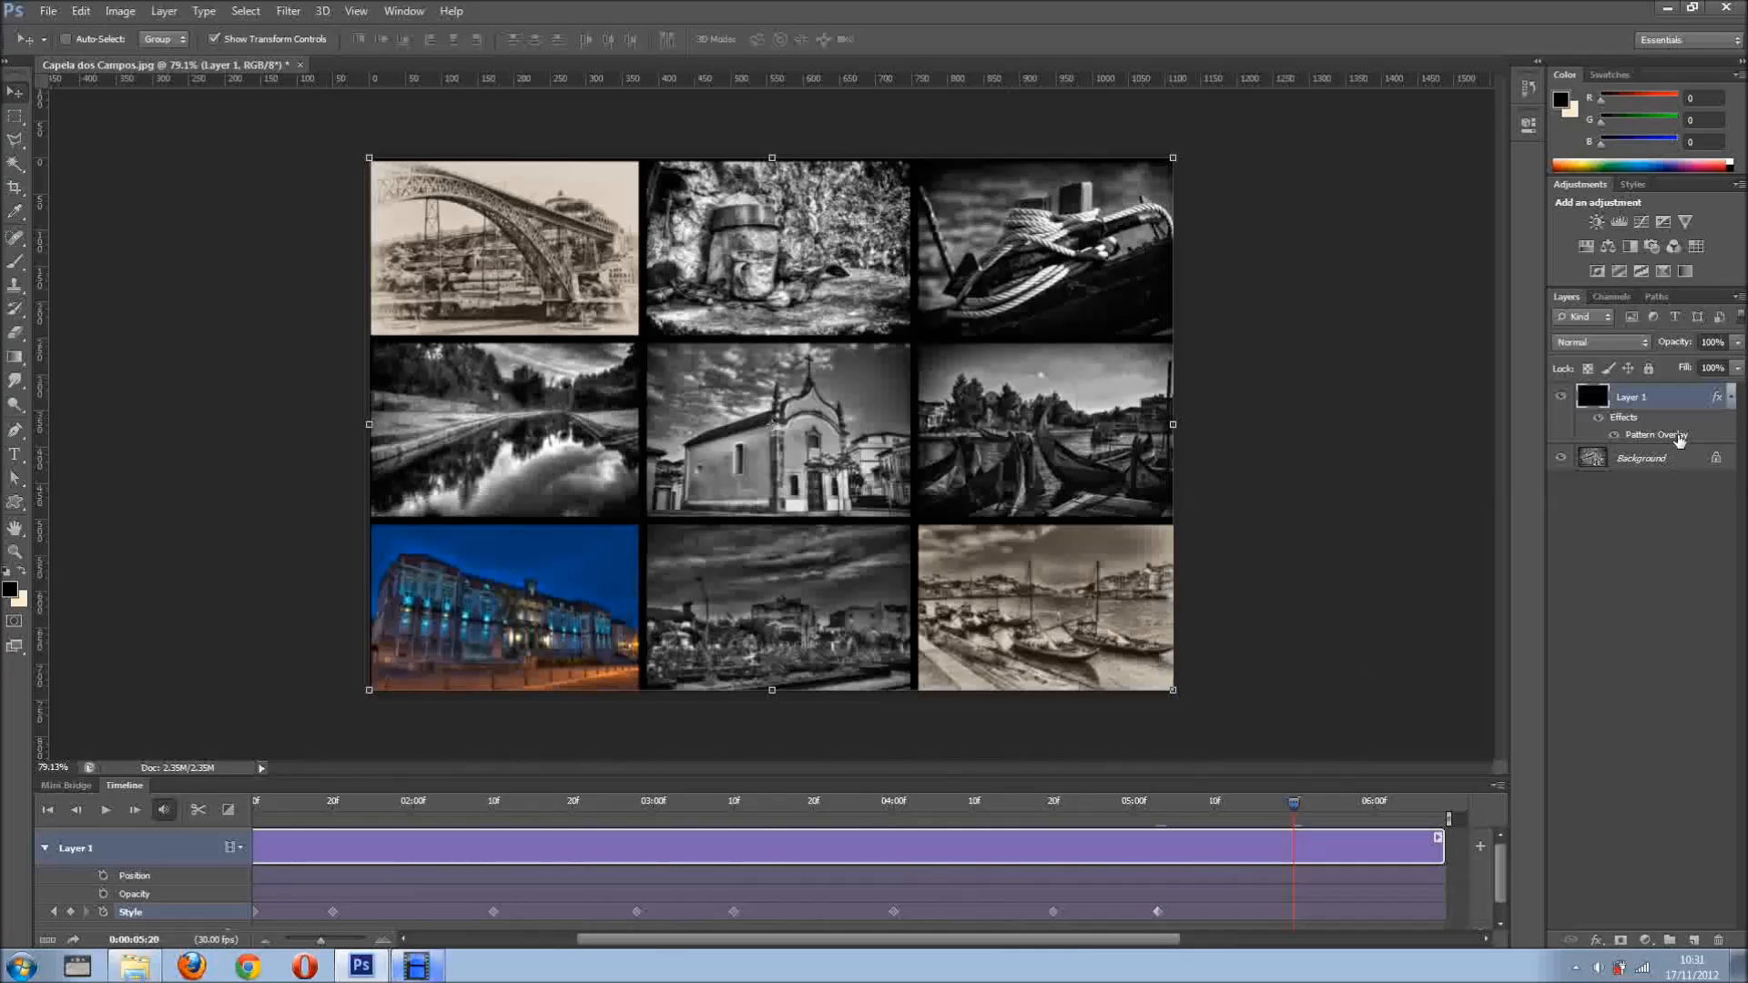
# Open the Pattern Overlay settings at 5:20 for the church photo close-up
pyautogui.doubleClick(1657, 435)
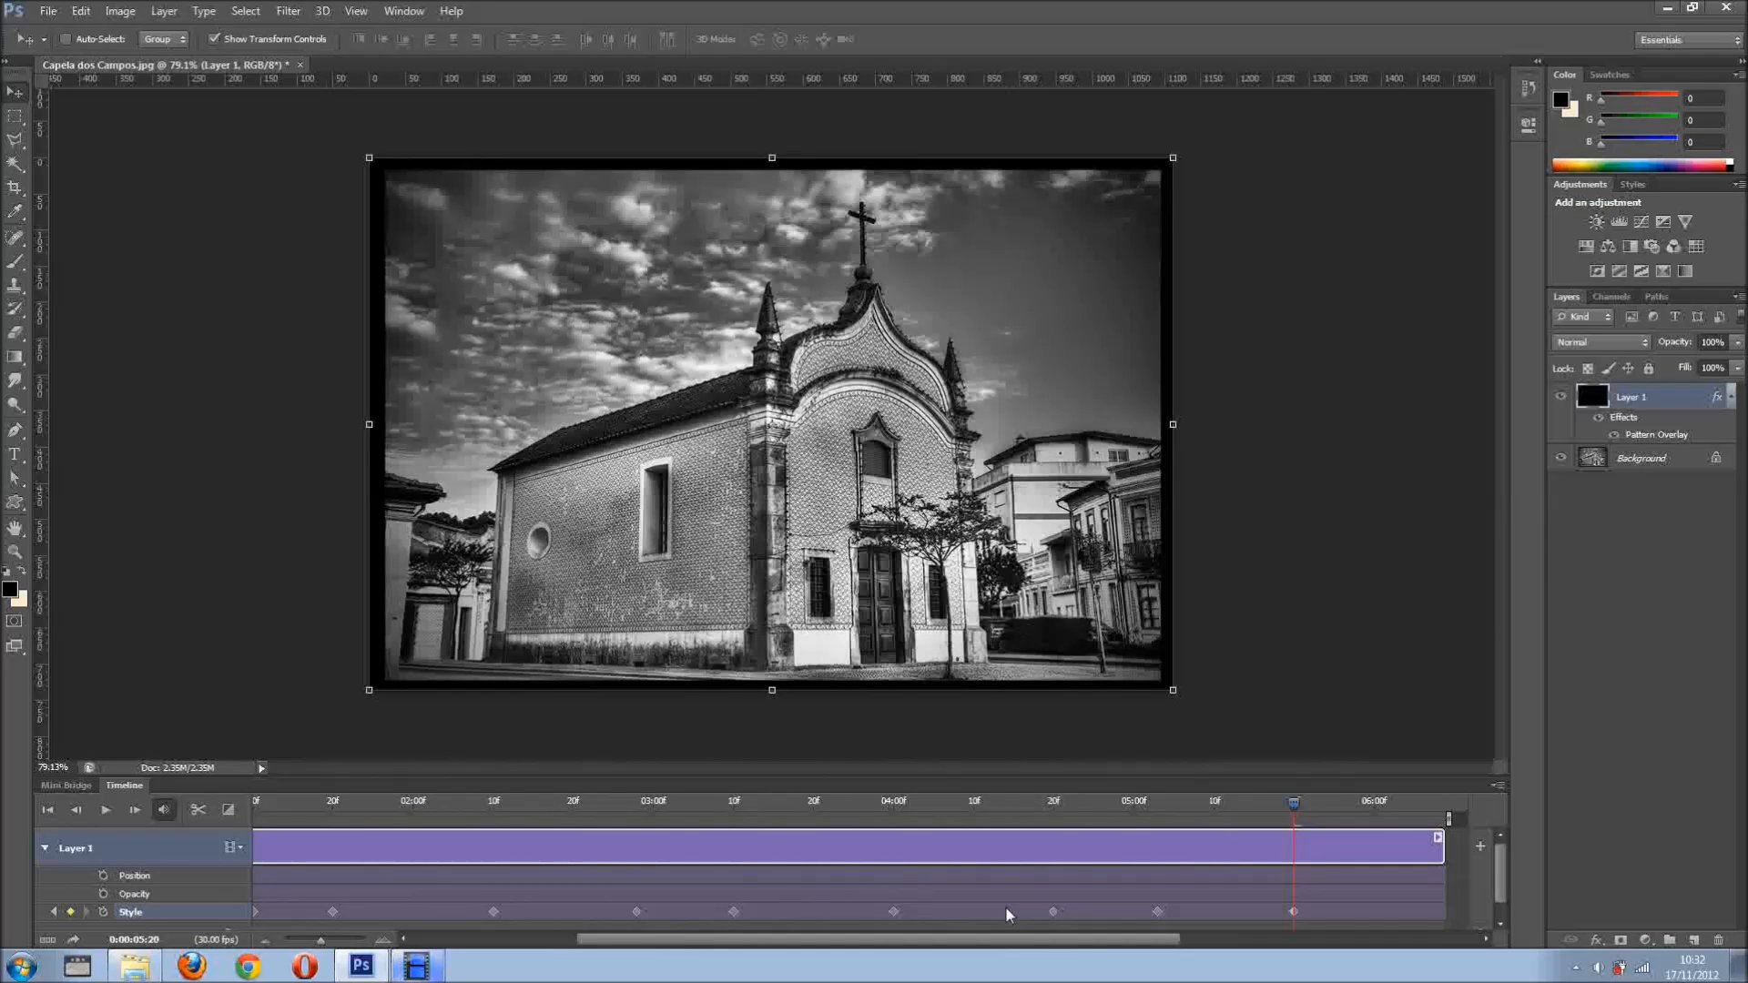
pyautogui.moveTo(1121, 942)
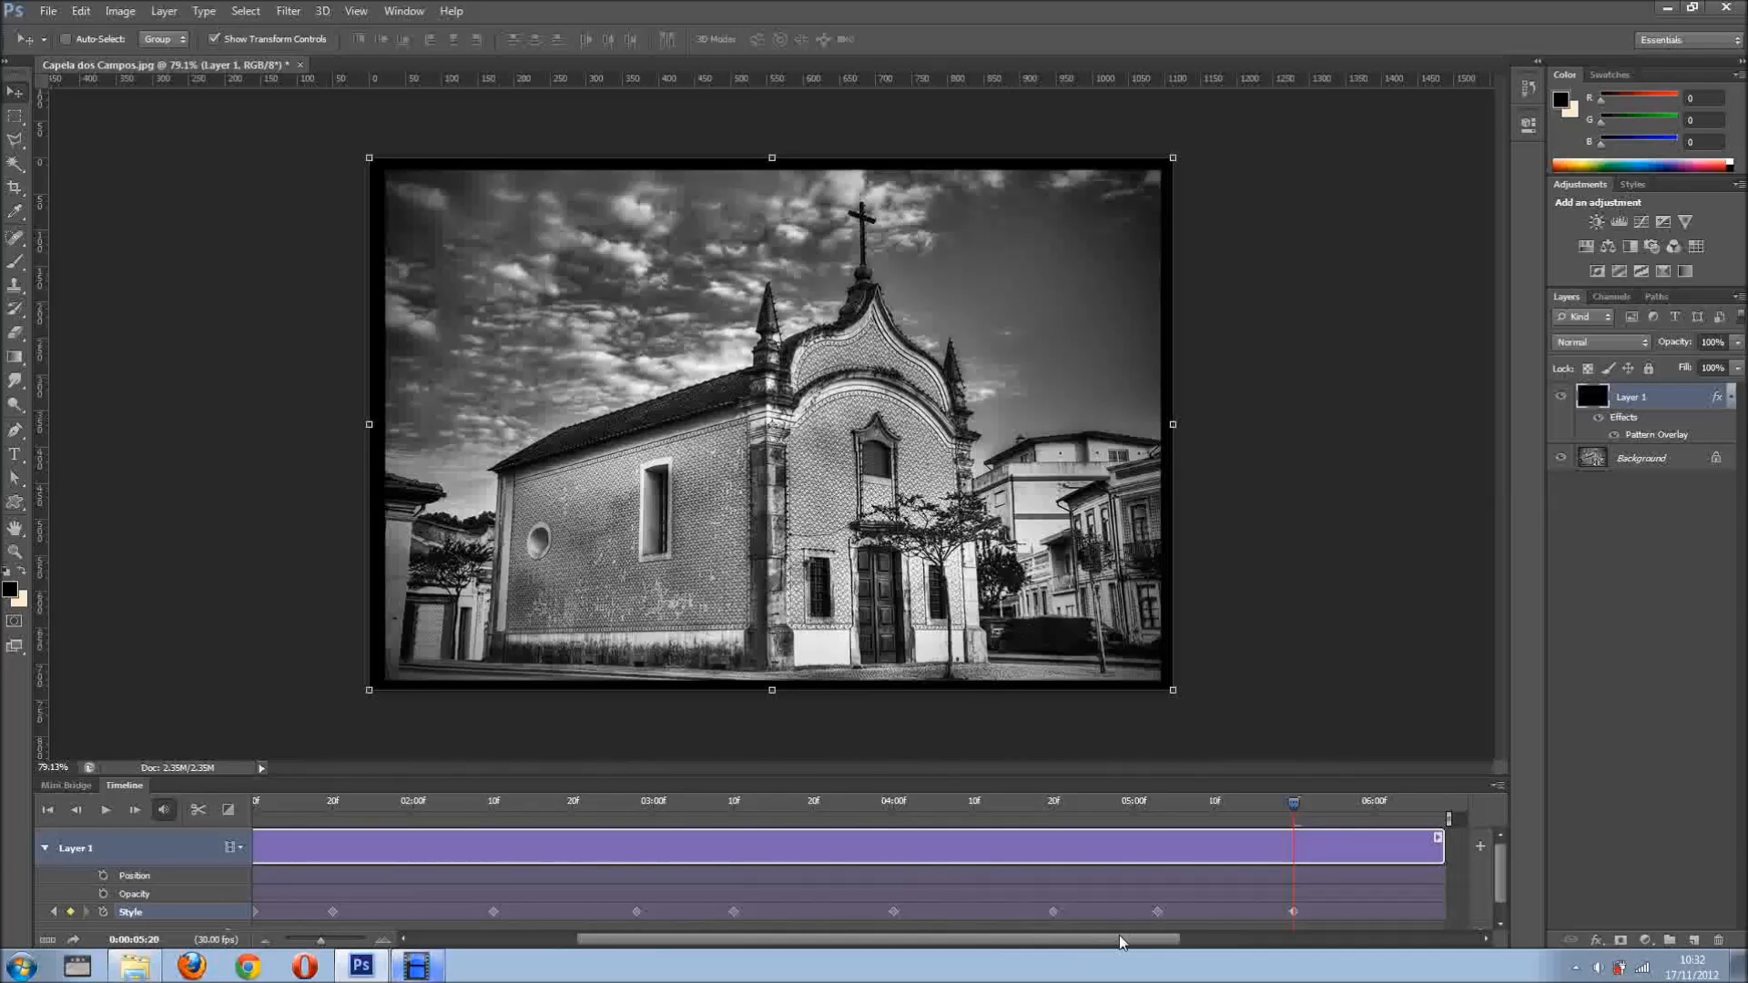
pyautogui.moveTo(1099, 949)
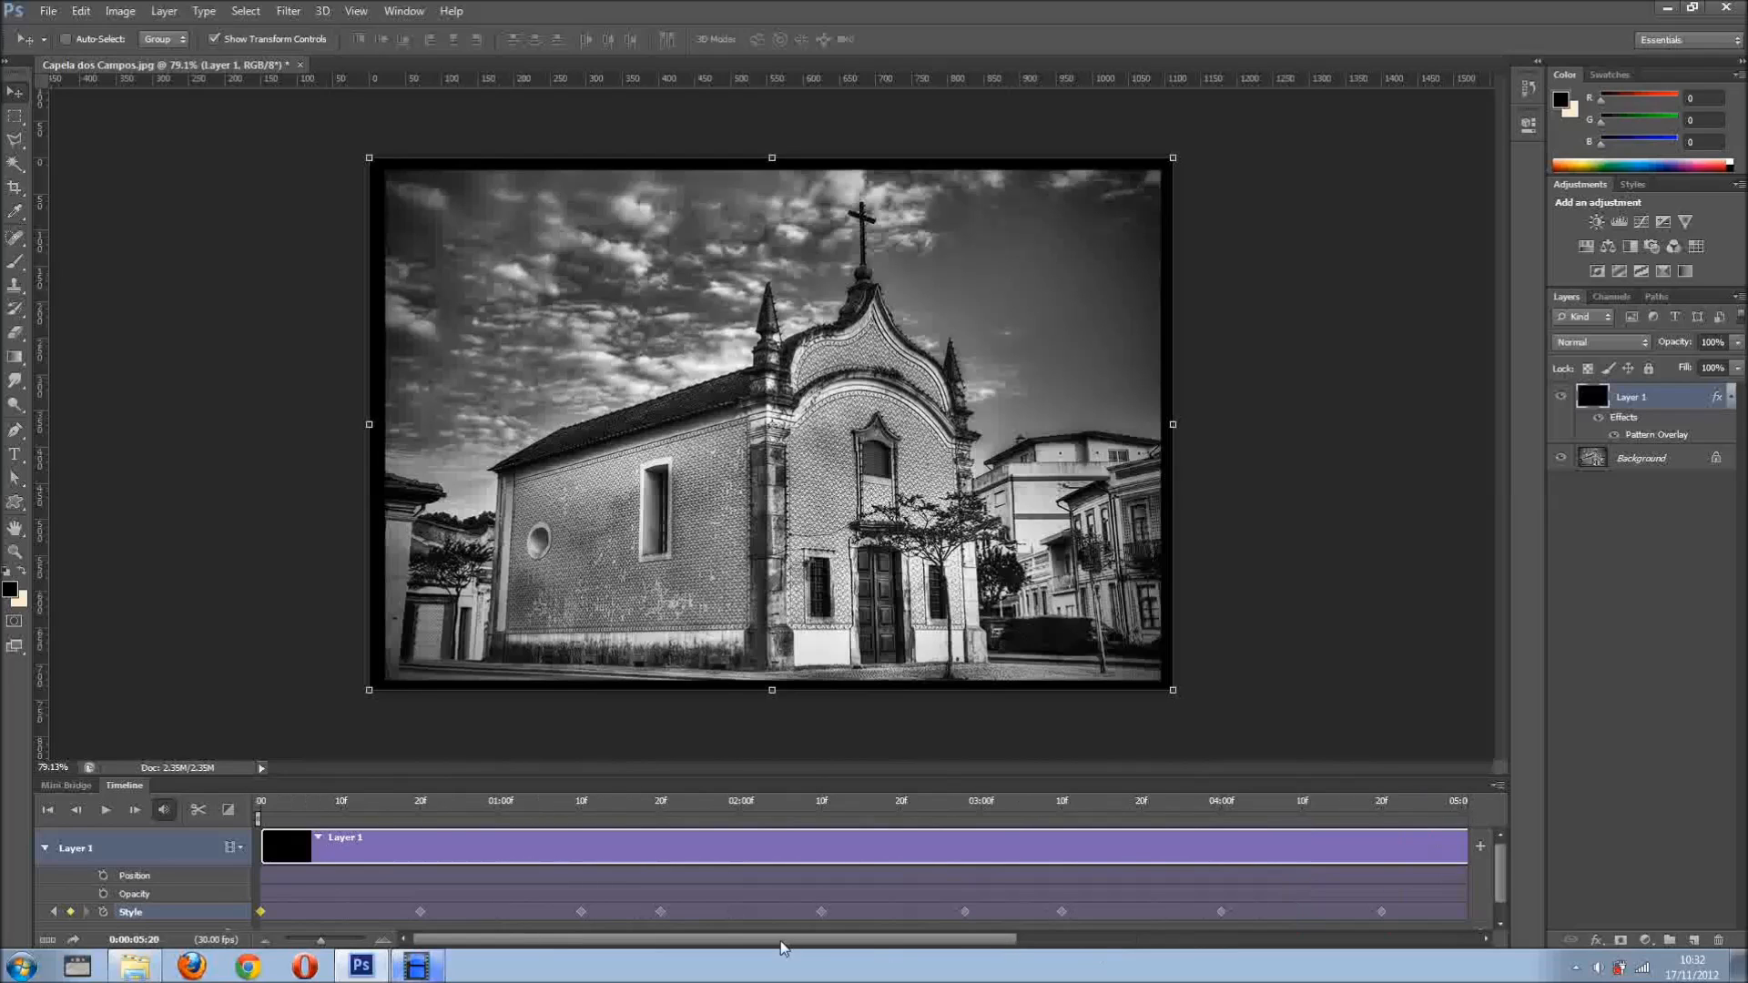
pyautogui.moveTo(989, 947)
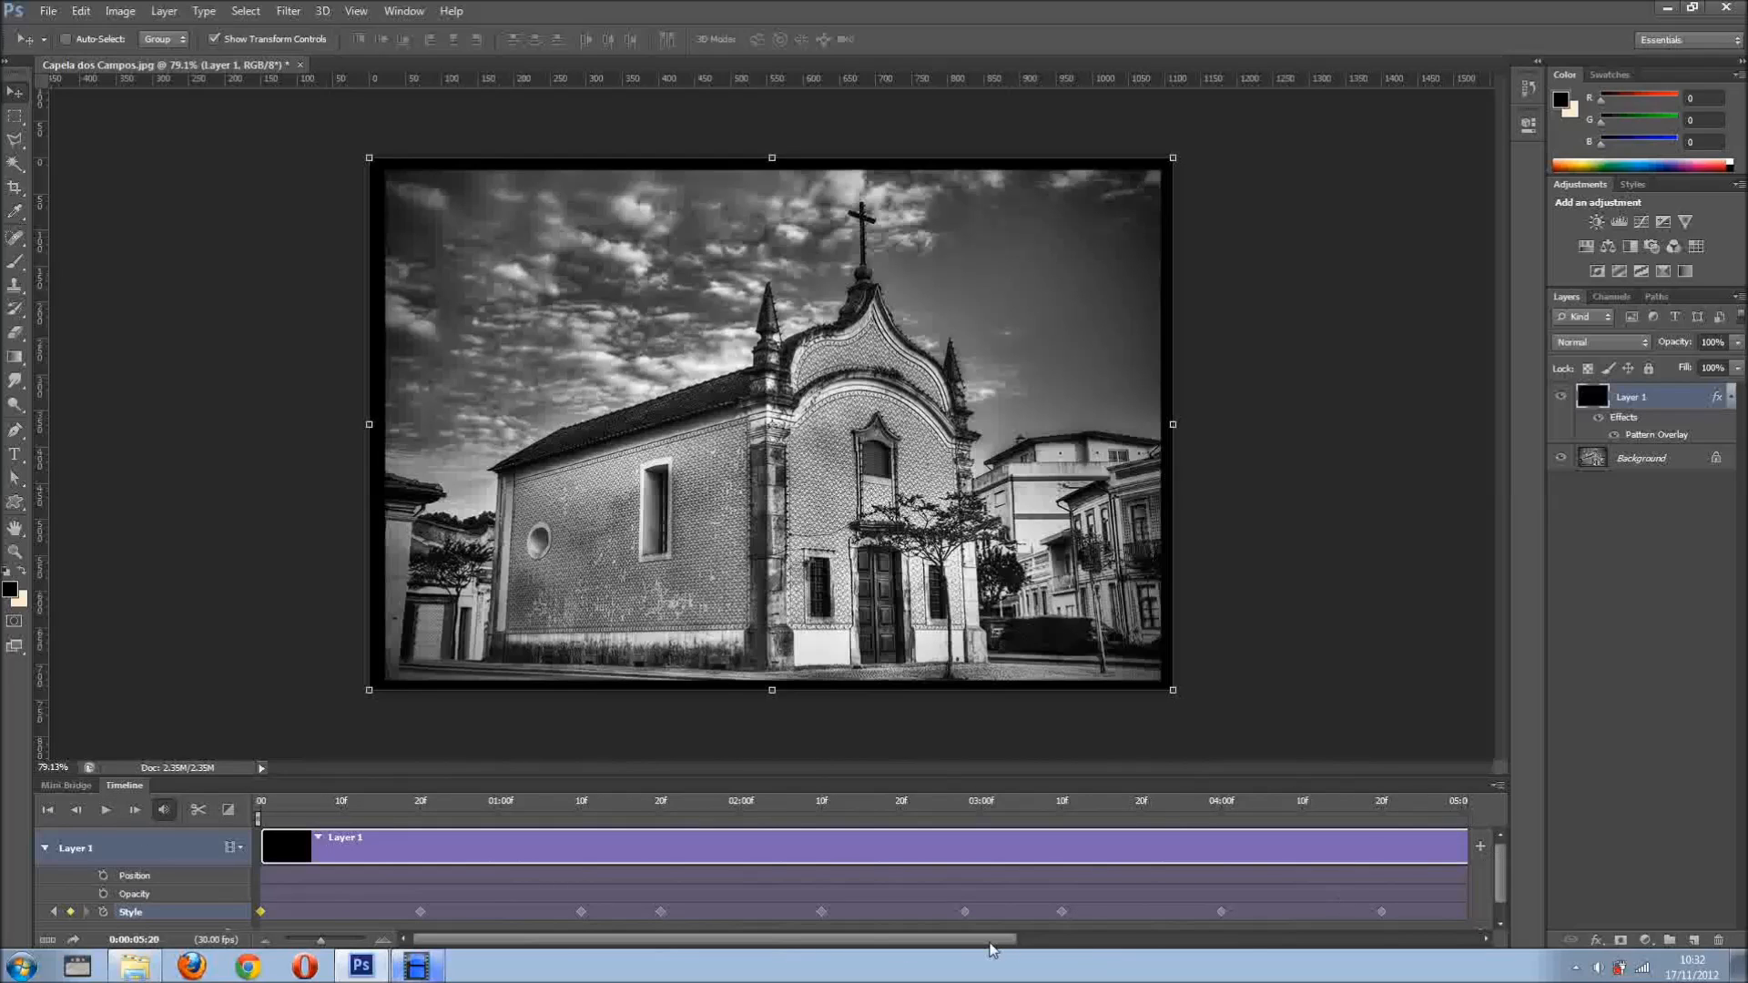
# Play the slideshow from the start in the Timeline and stop on the church photo
pyautogui.click(1007, 800)
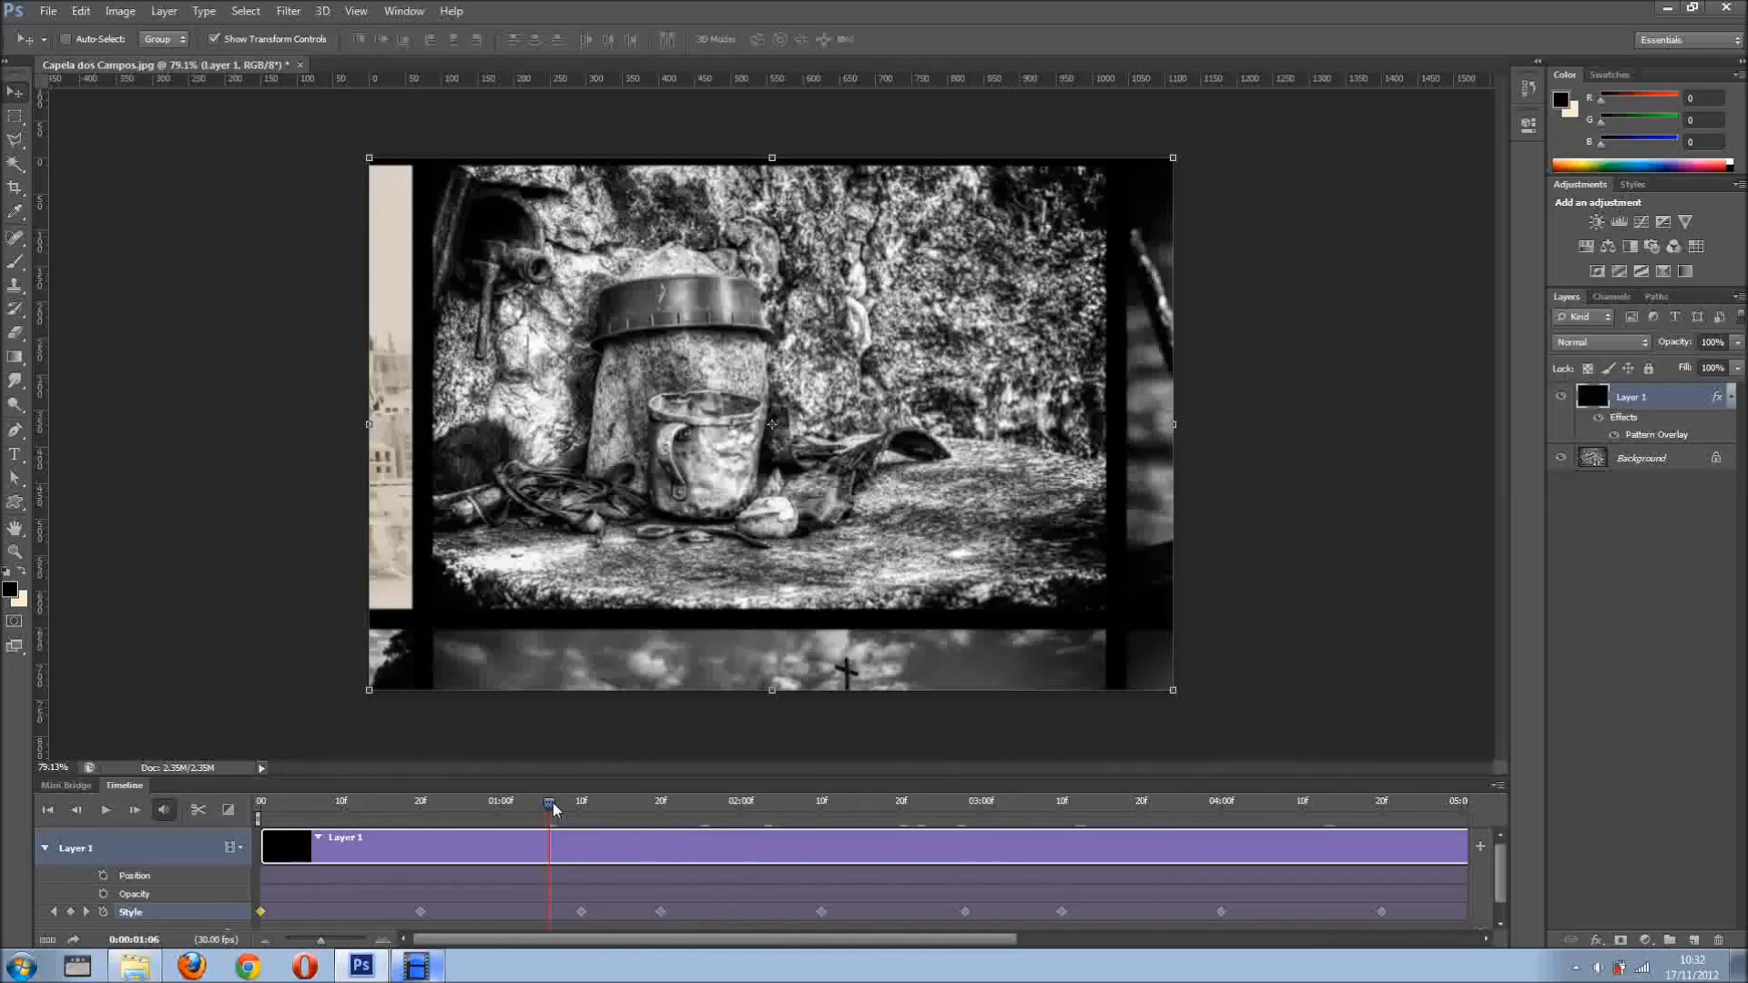
pyautogui.click(107, 810)
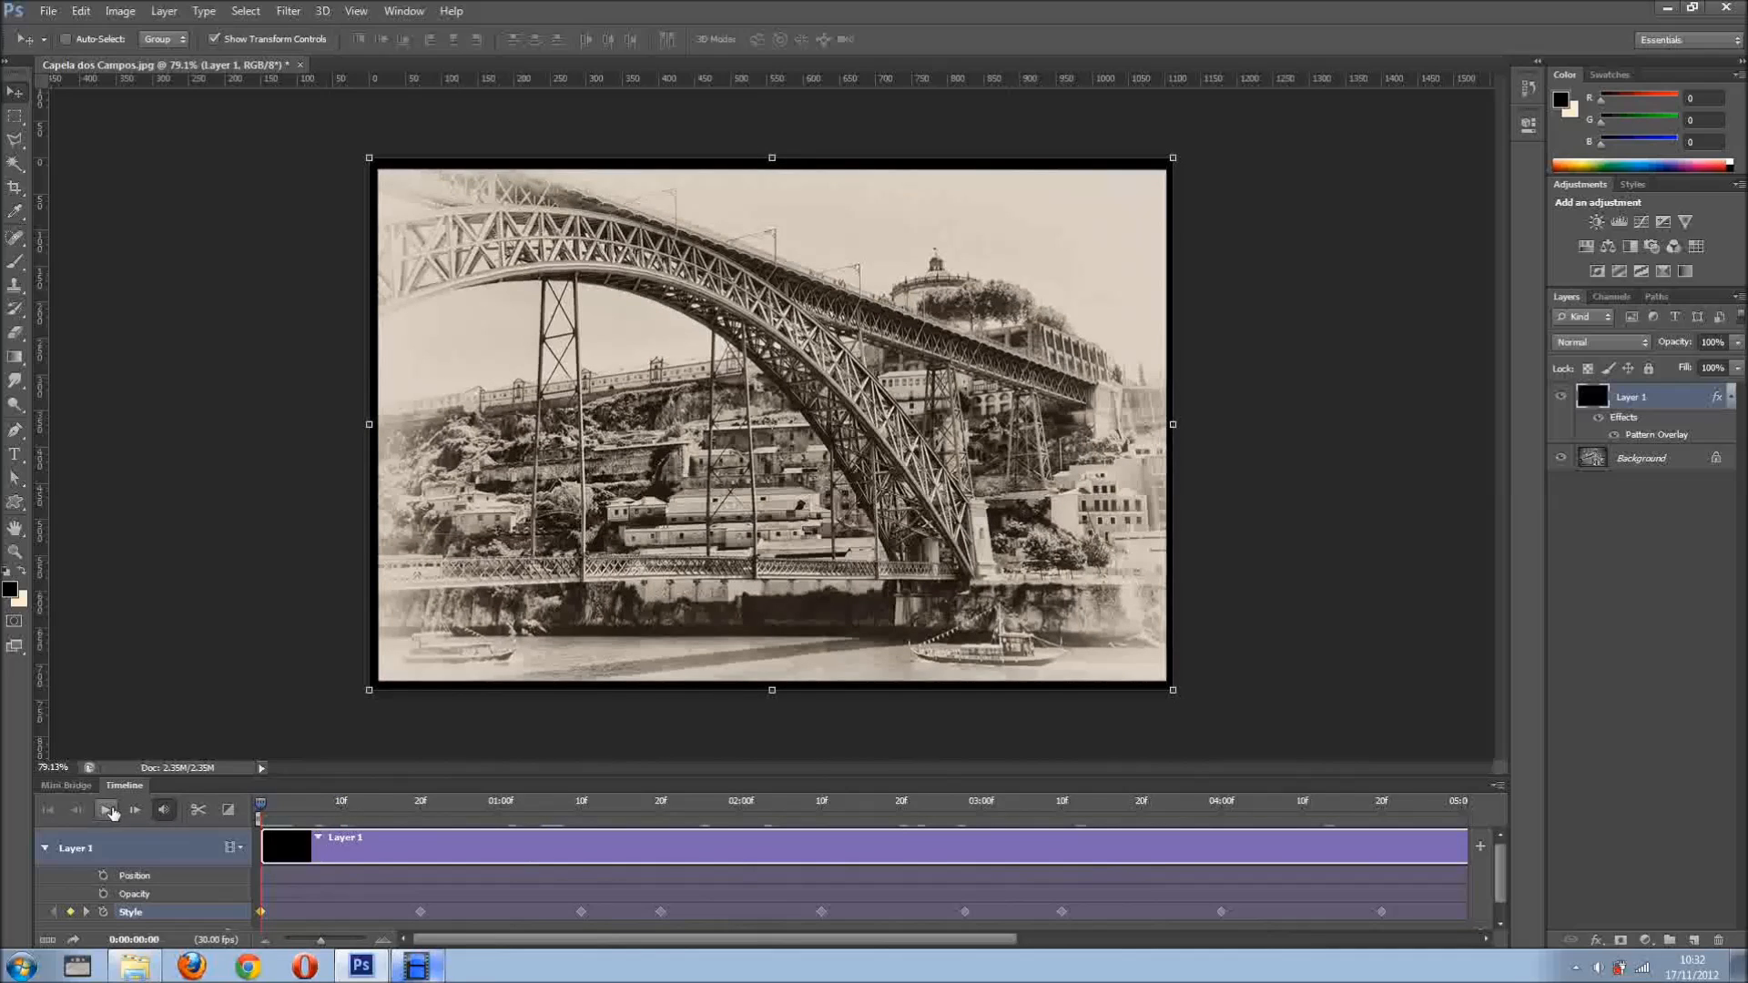
pyautogui.click(109, 809)
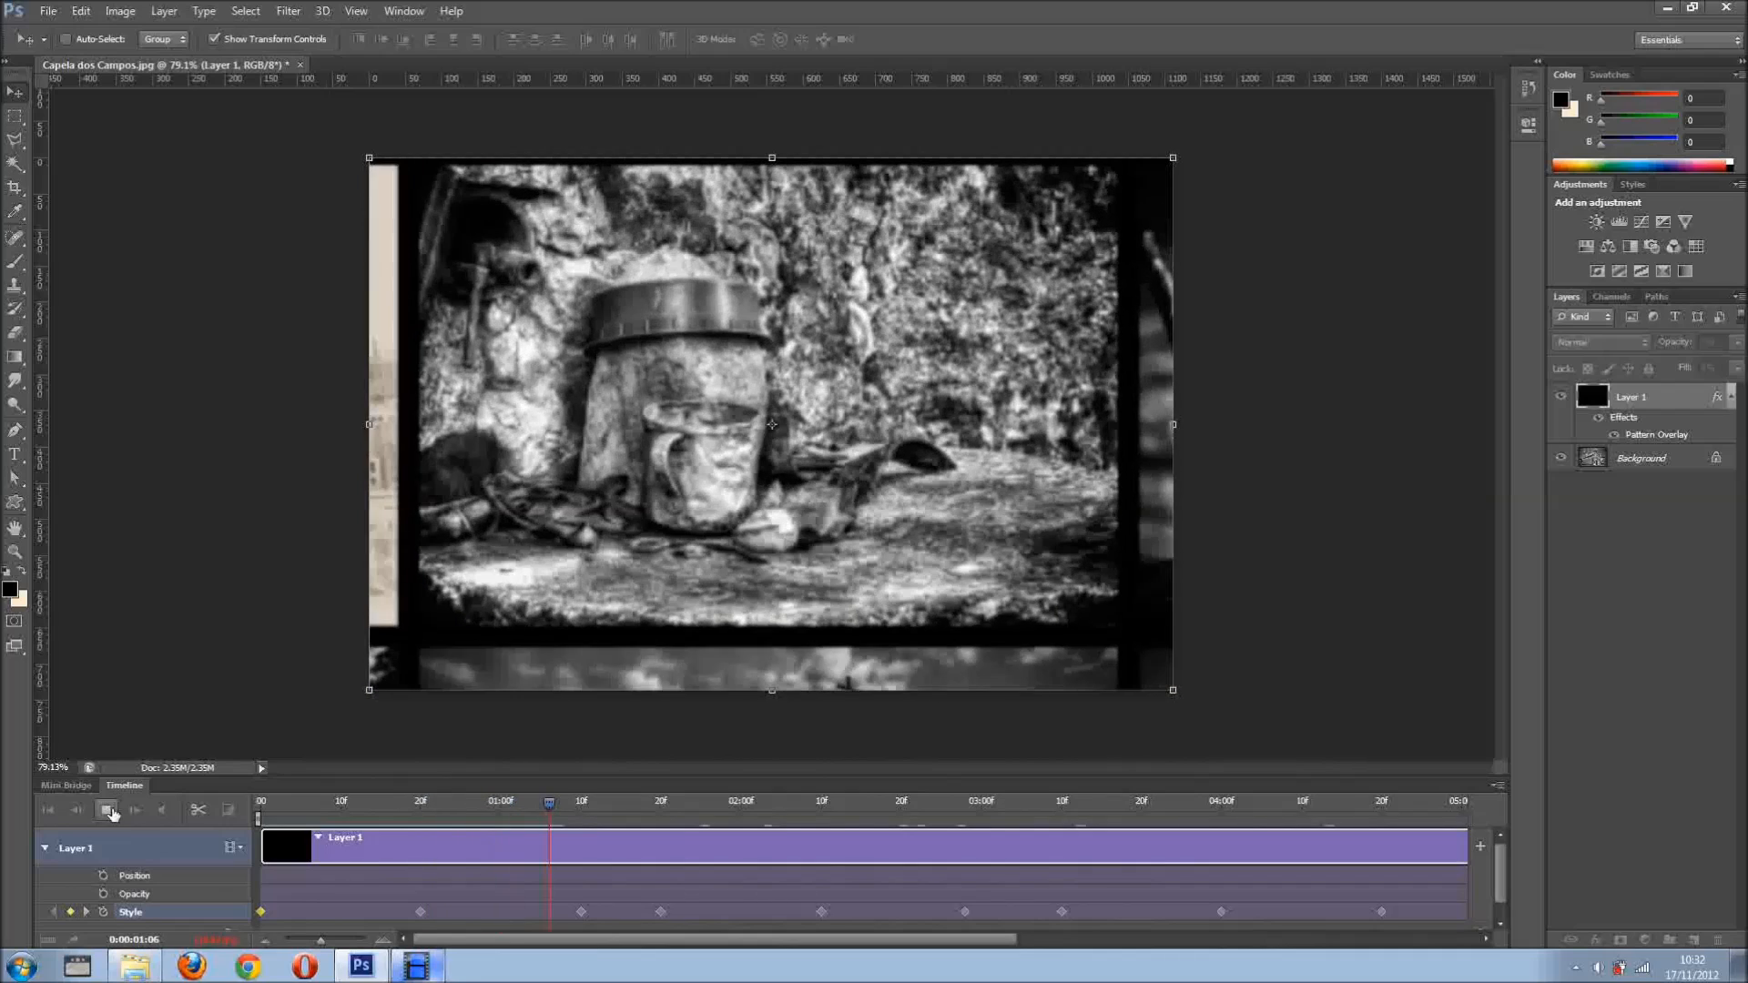
pyautogui.click(108, 809)
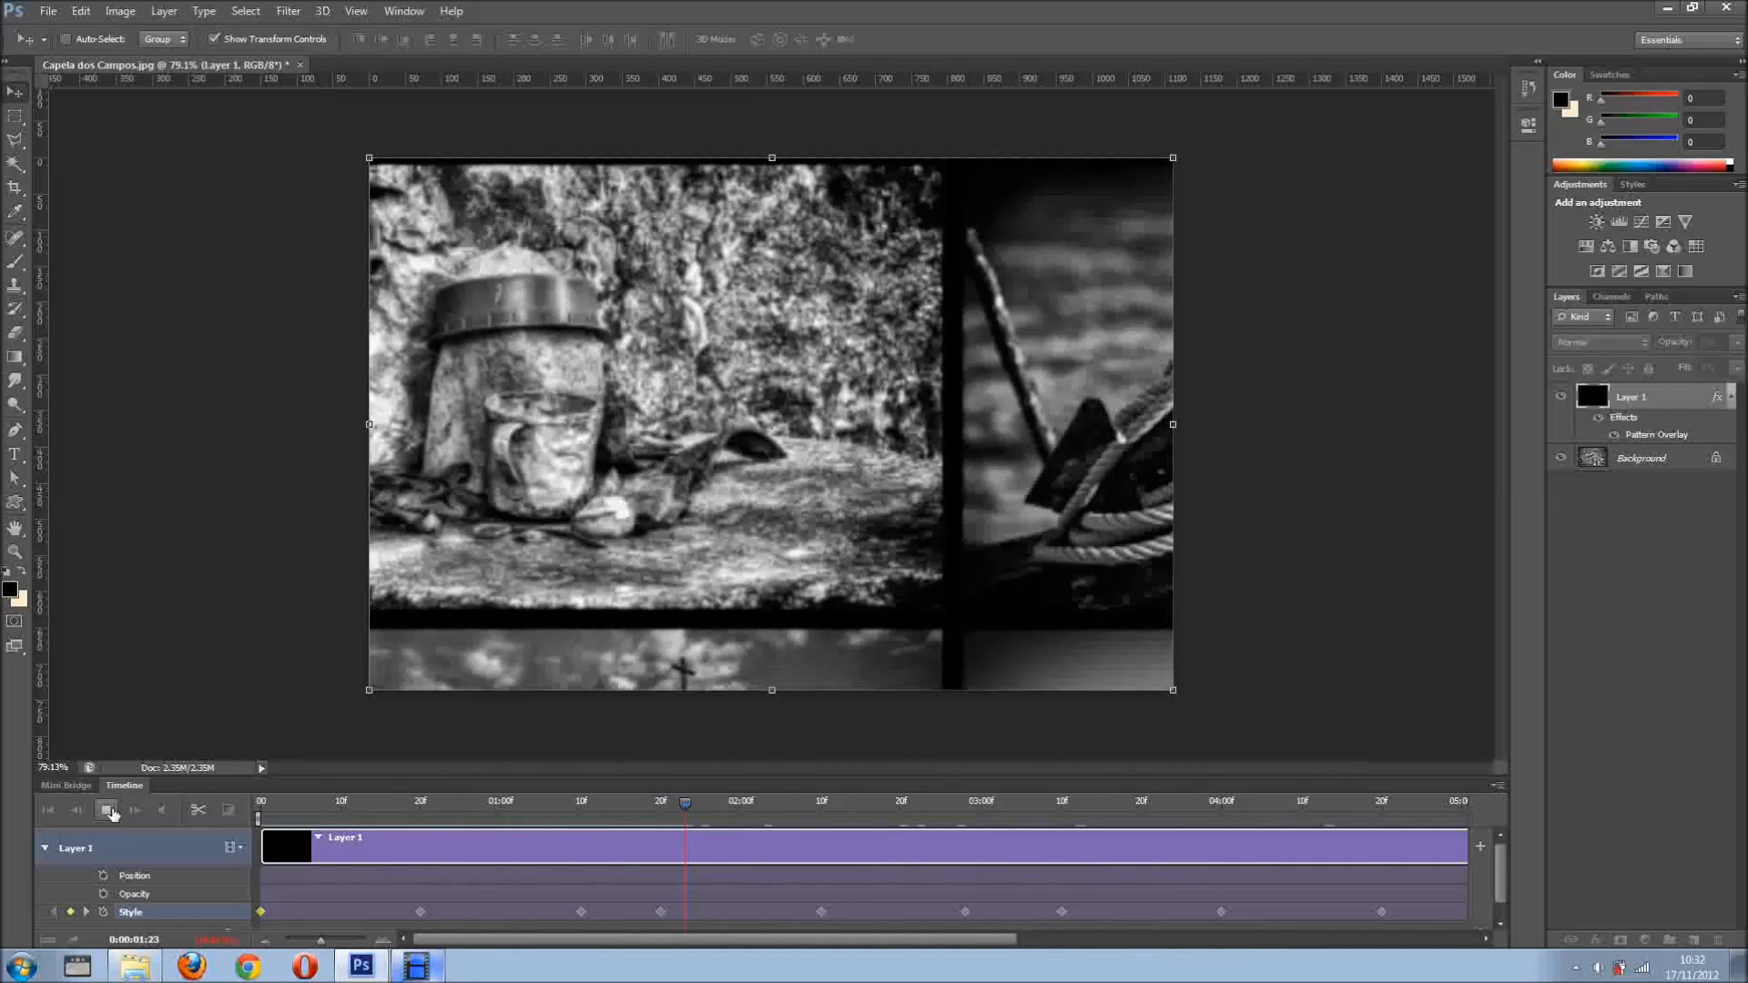
pyautogui.click(108, 811)
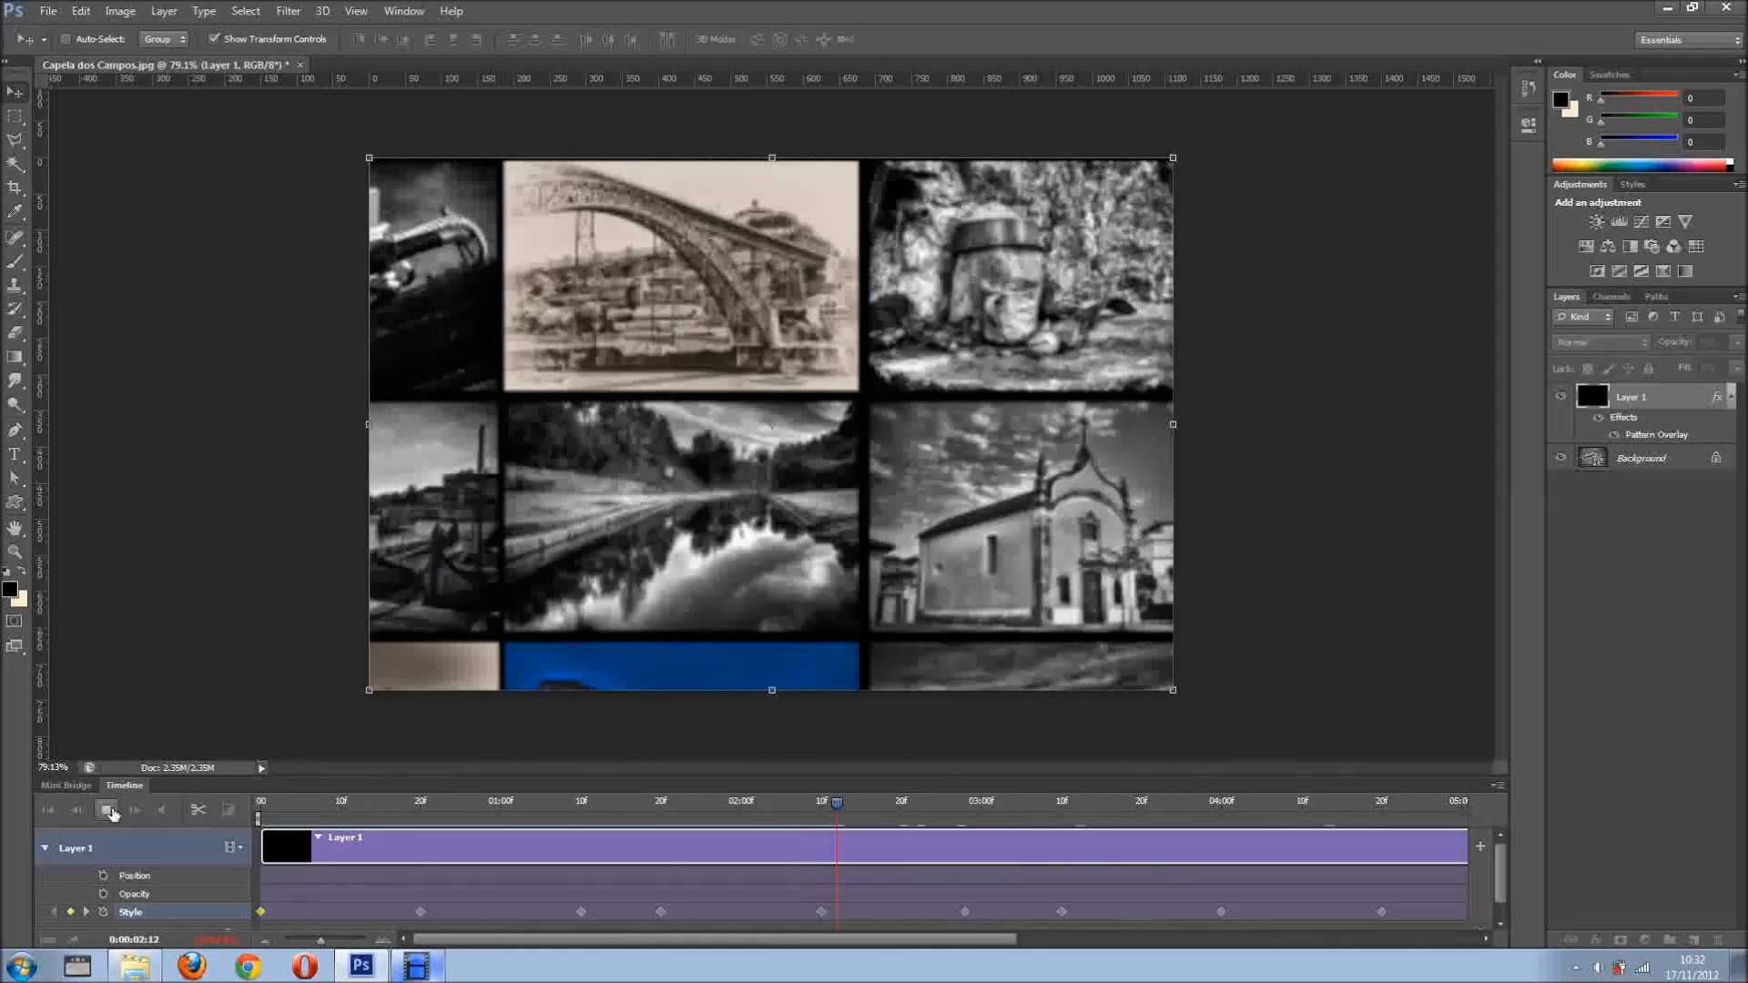
pyautogui.click(979, 800)
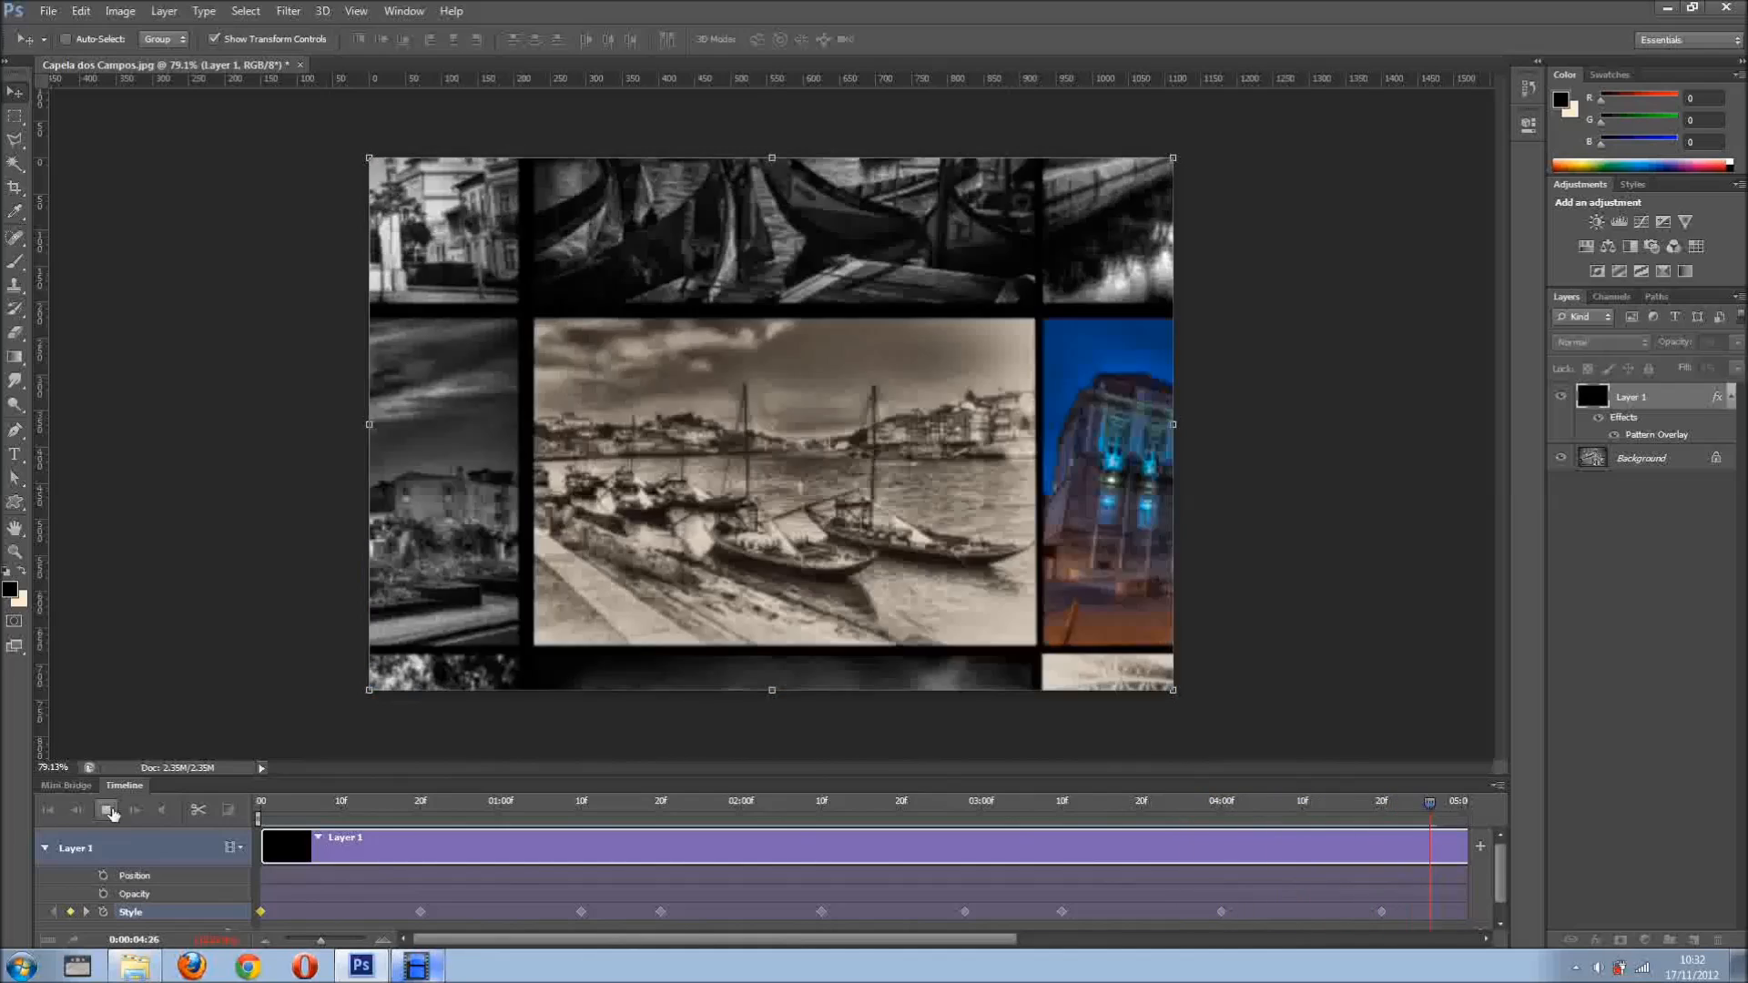
pyautogui.click(110, 810)
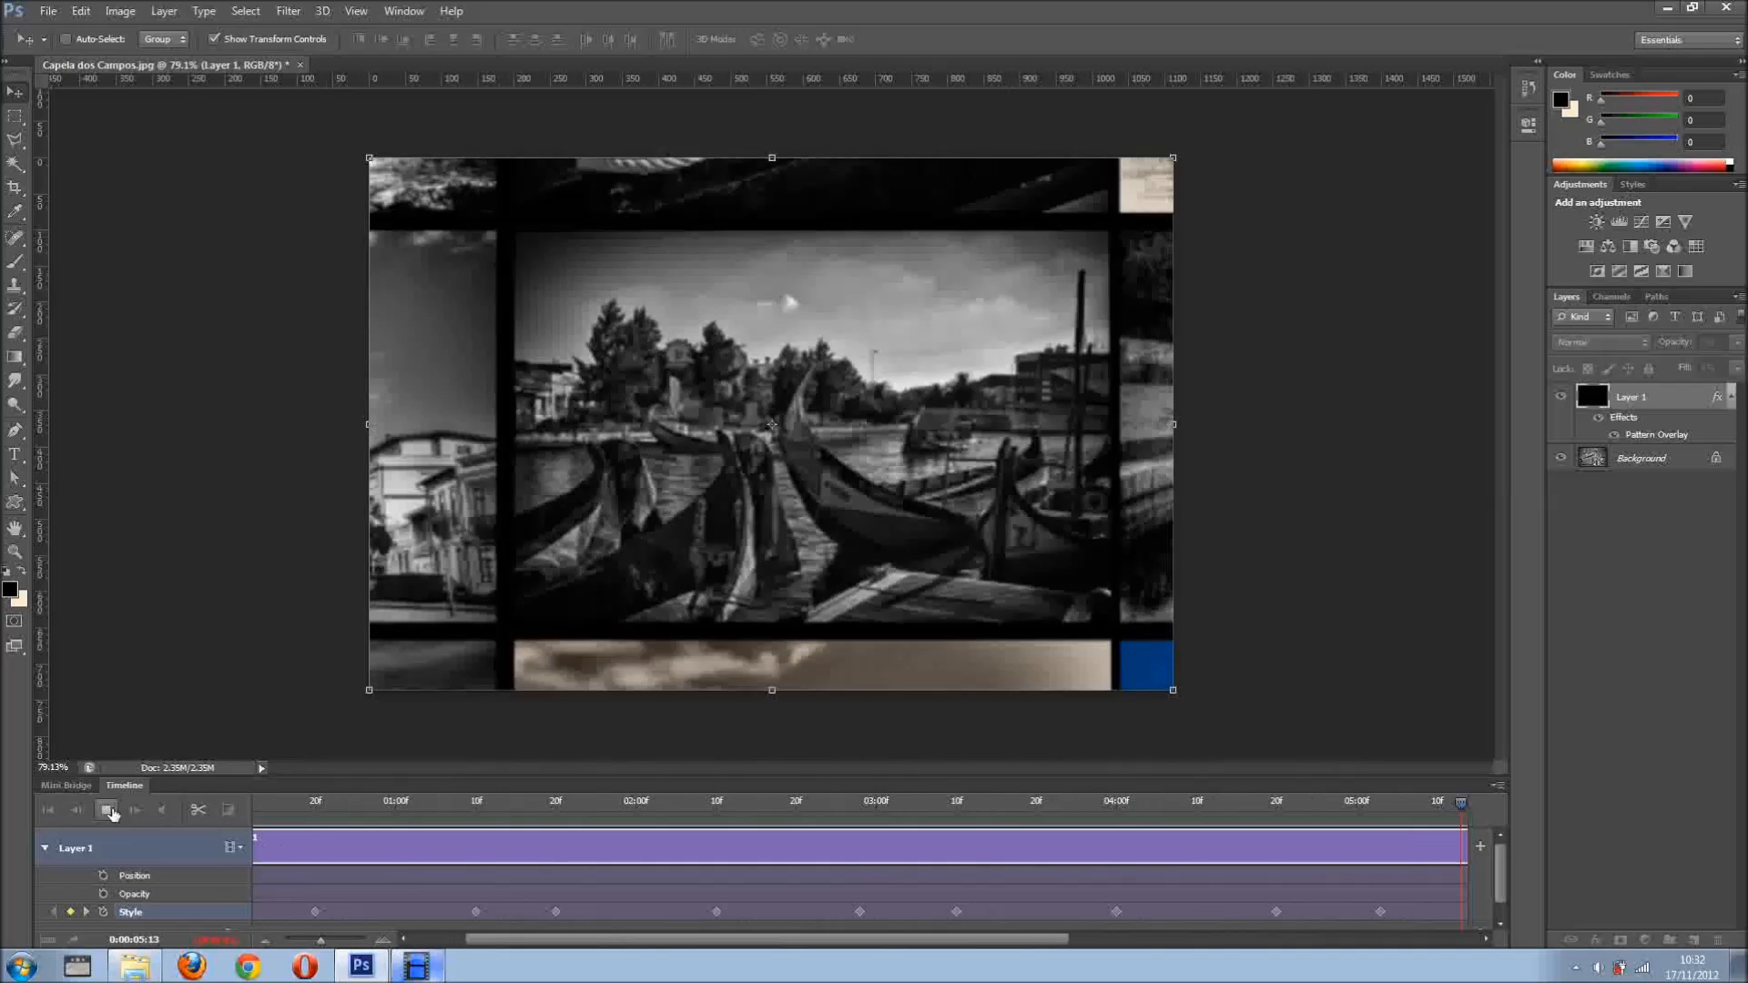
pyautogui.click(108, 810)
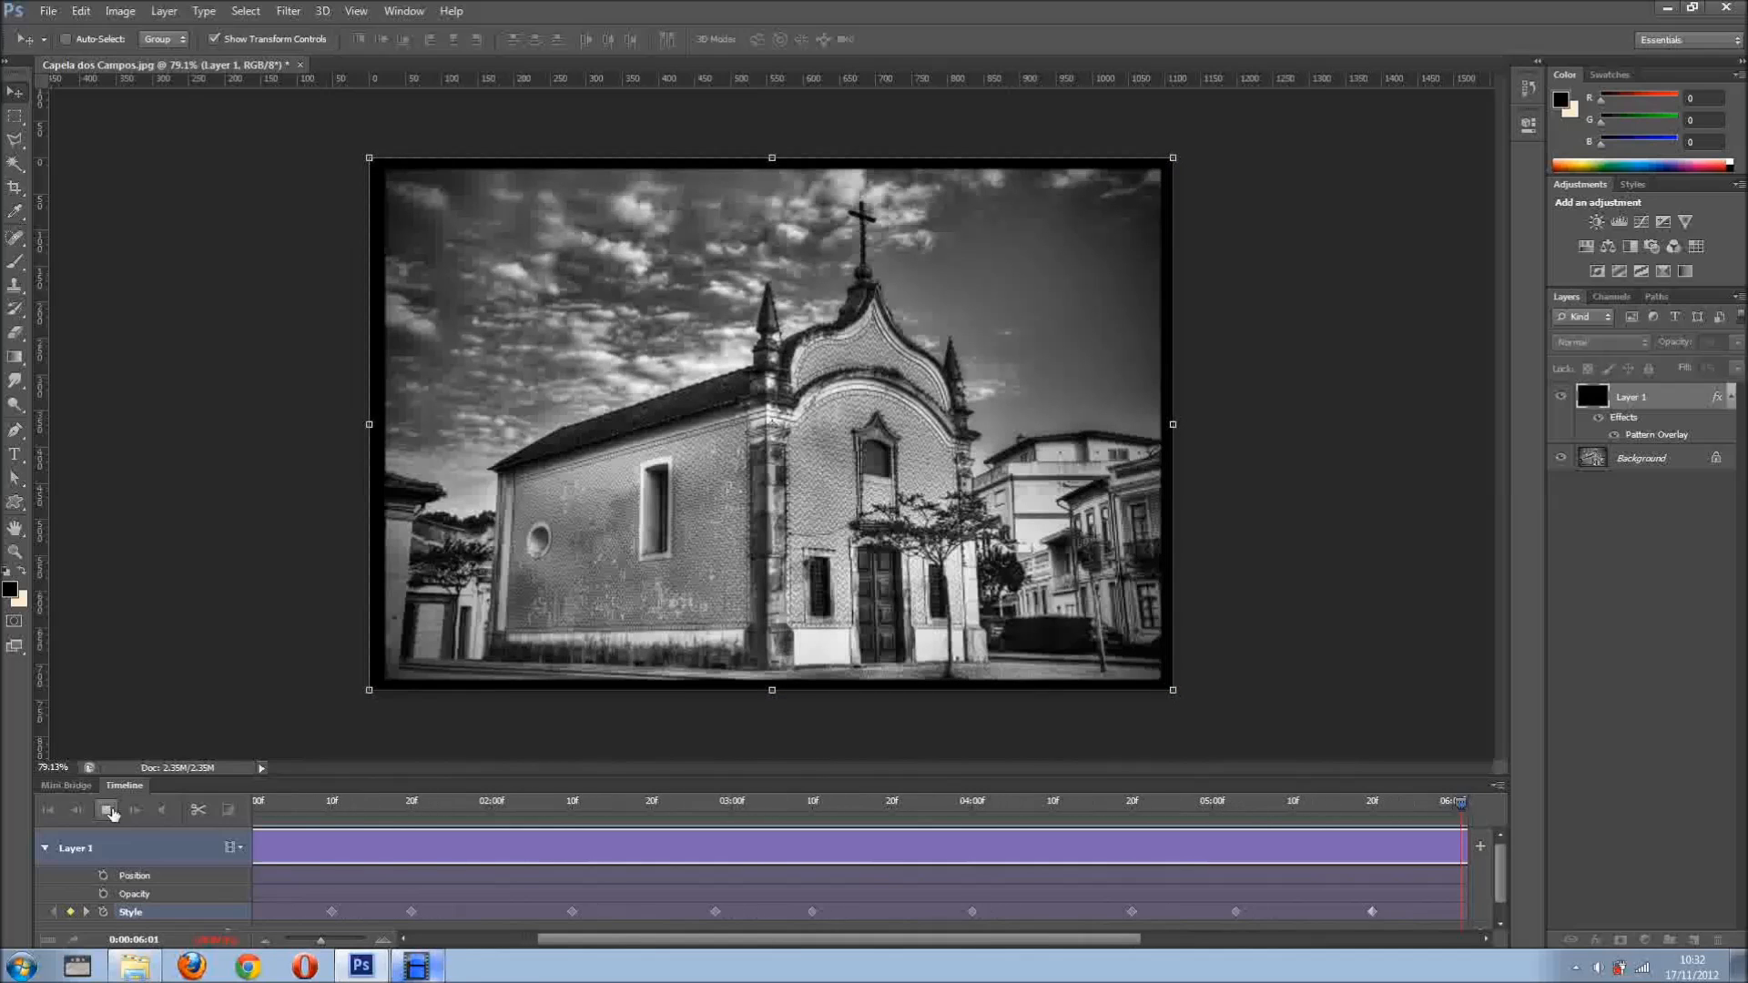
pyautogui.click(106, 811)
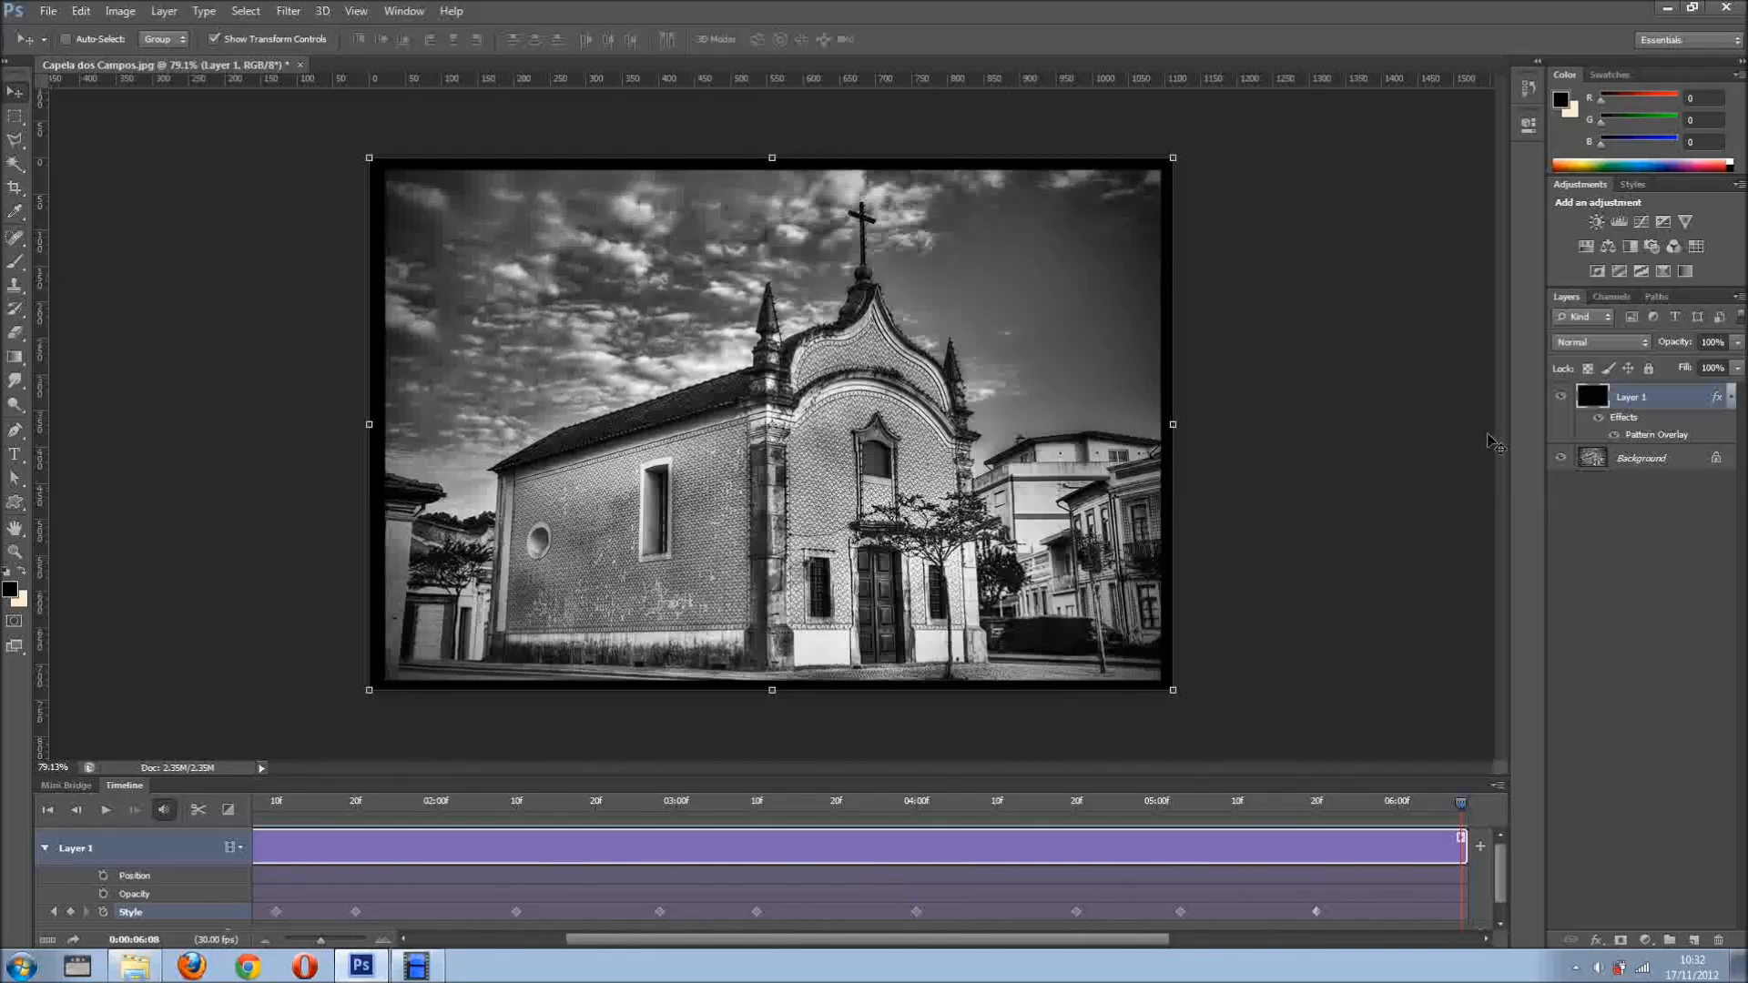
pyautogui.moveTo(1044, 948)
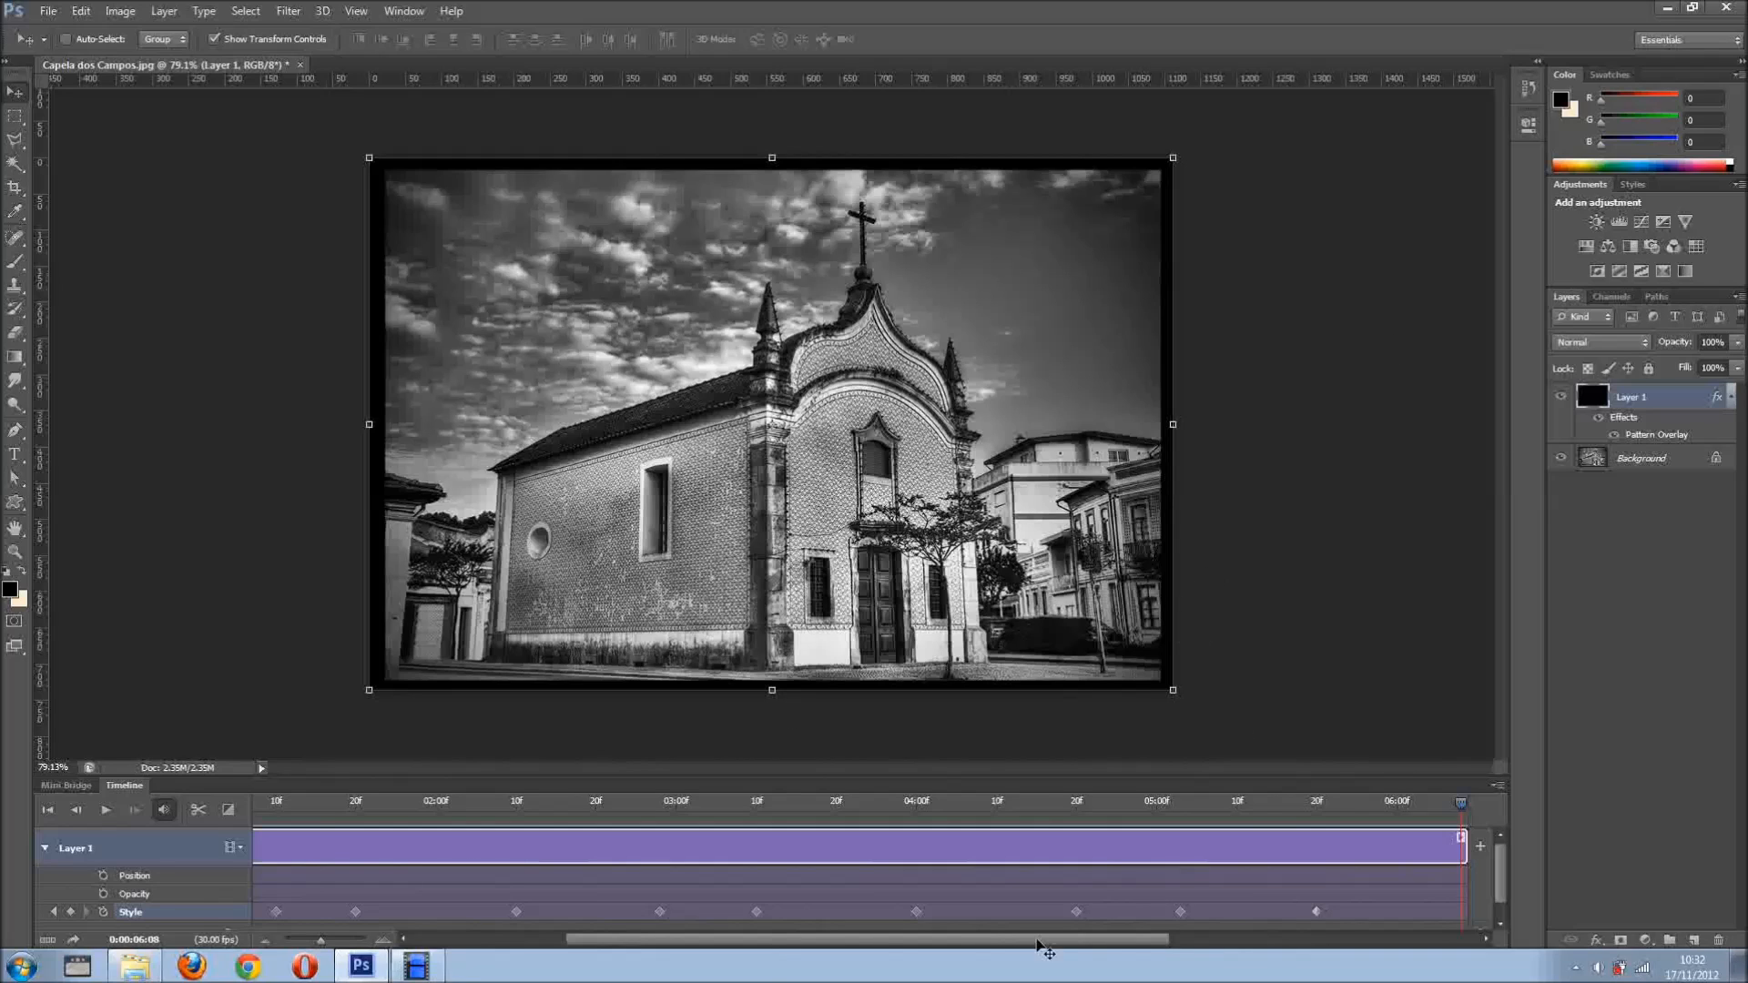
pyautogui.moveTo(1312, 655)
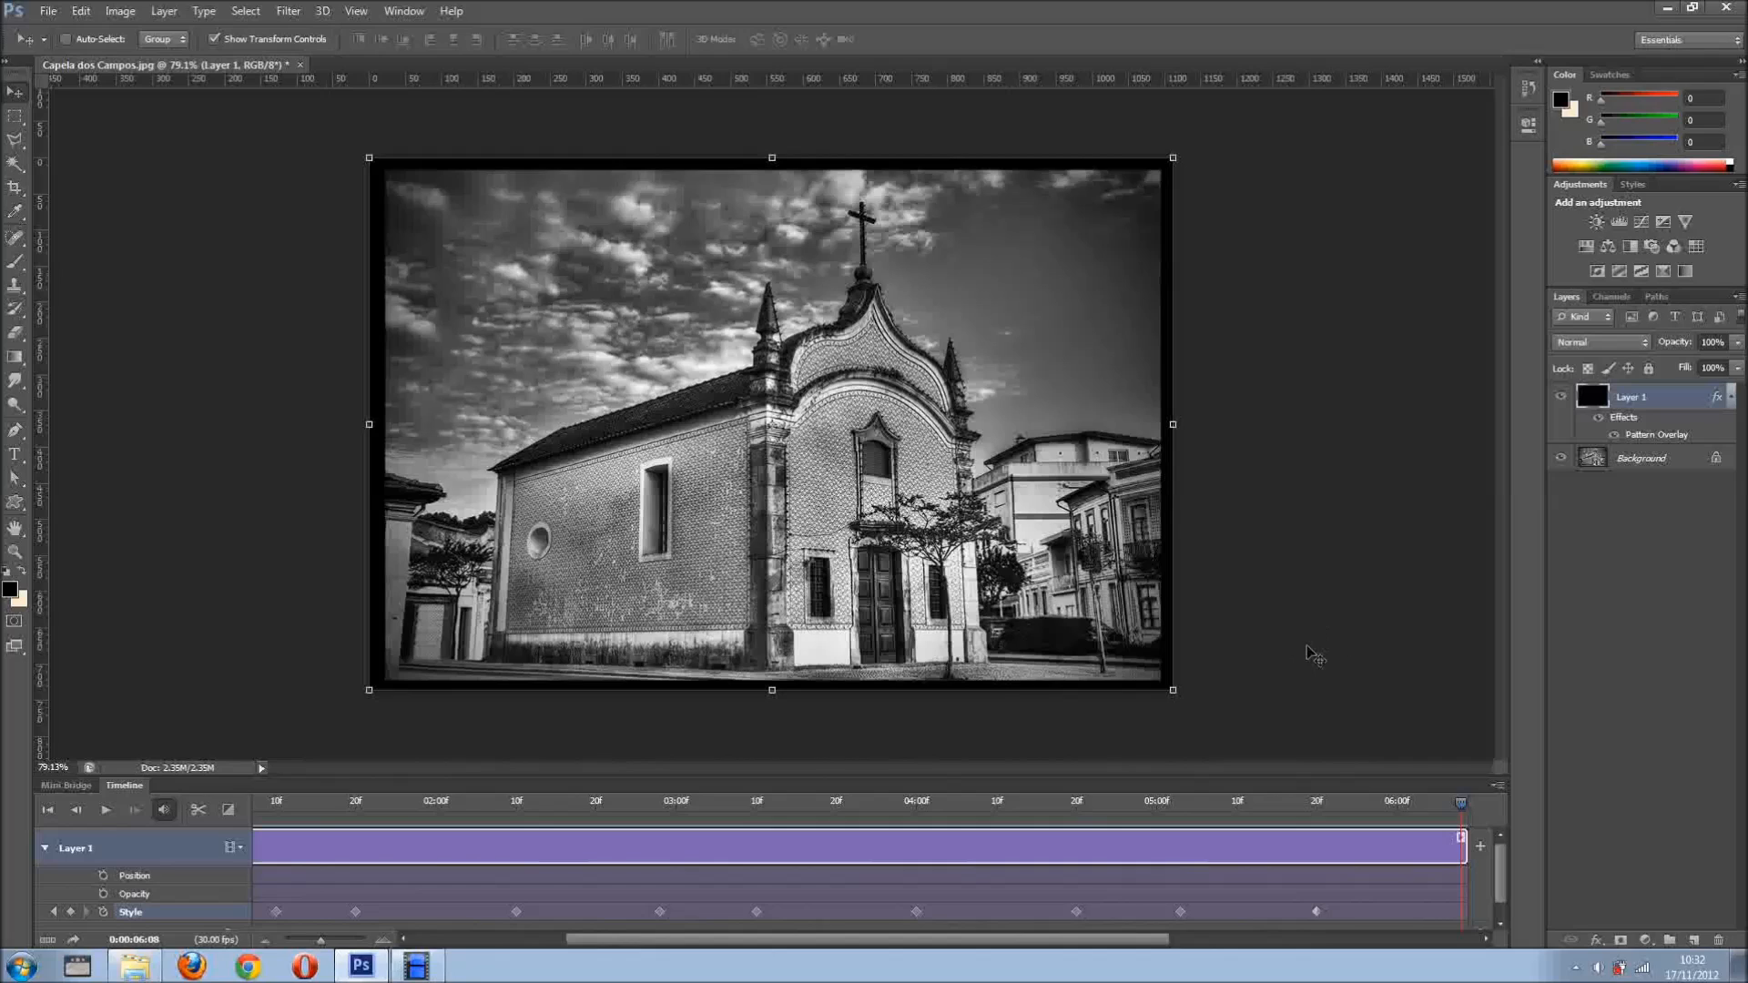
pyautogui.moveTo(1313, 652)
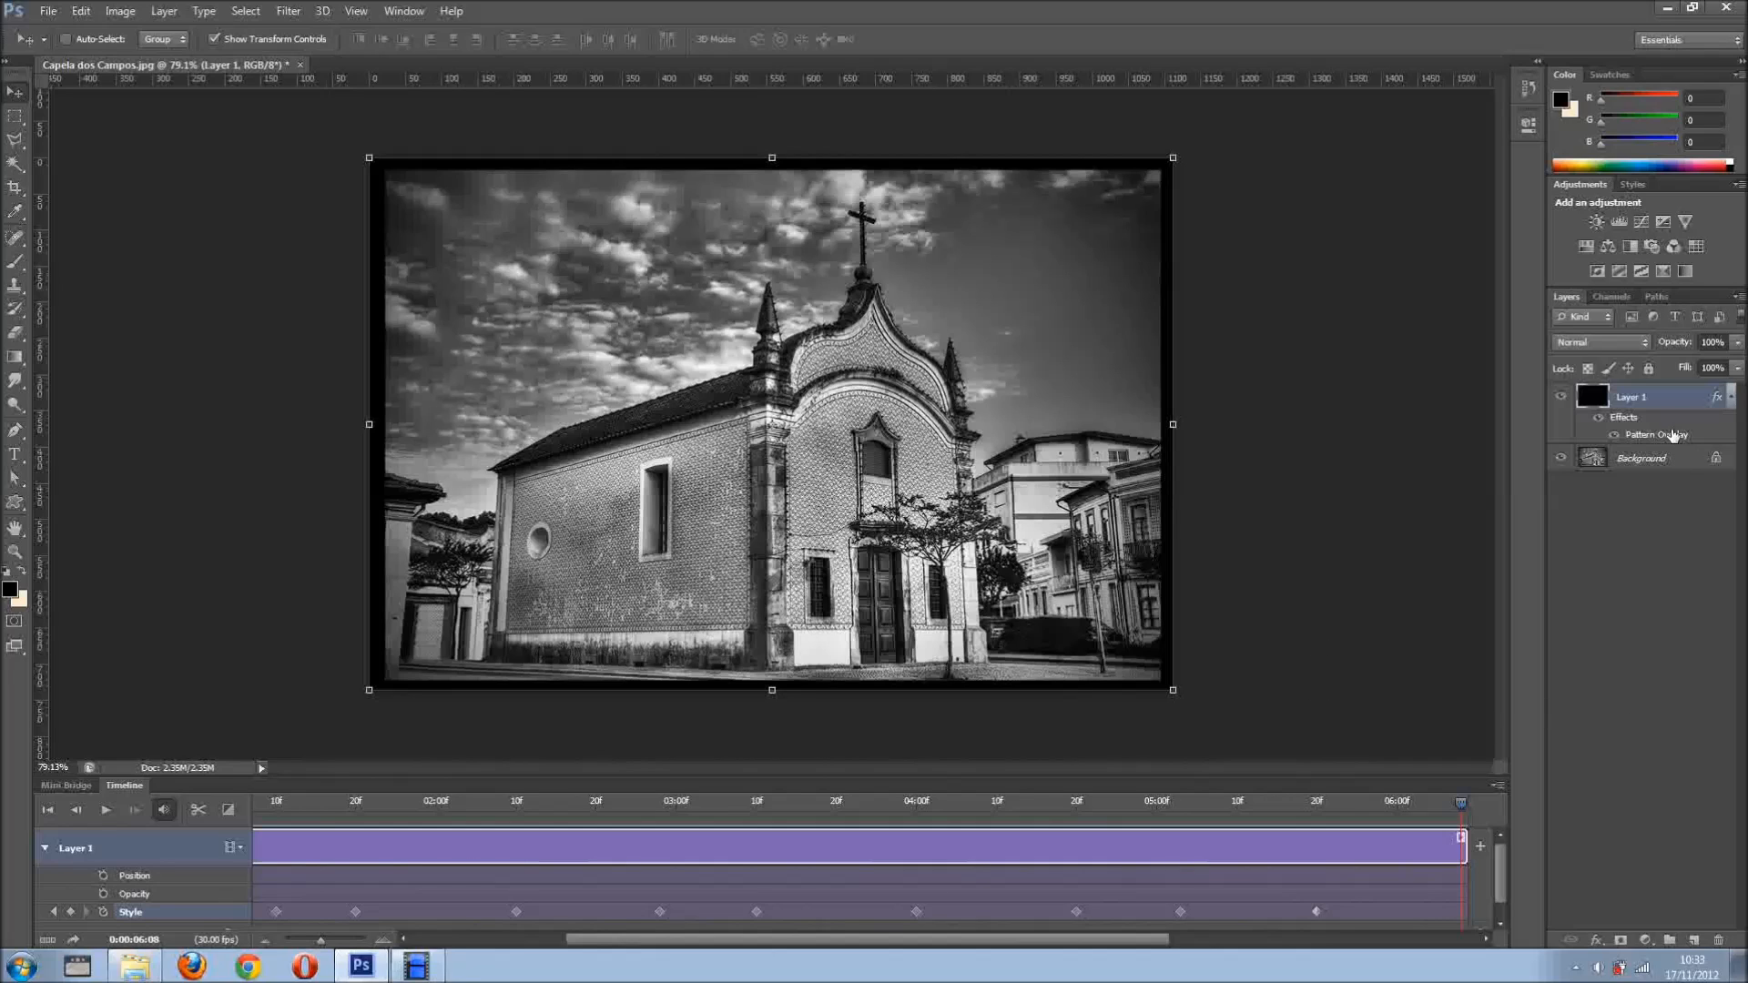
pyautogui.moveTo(1628, 446)
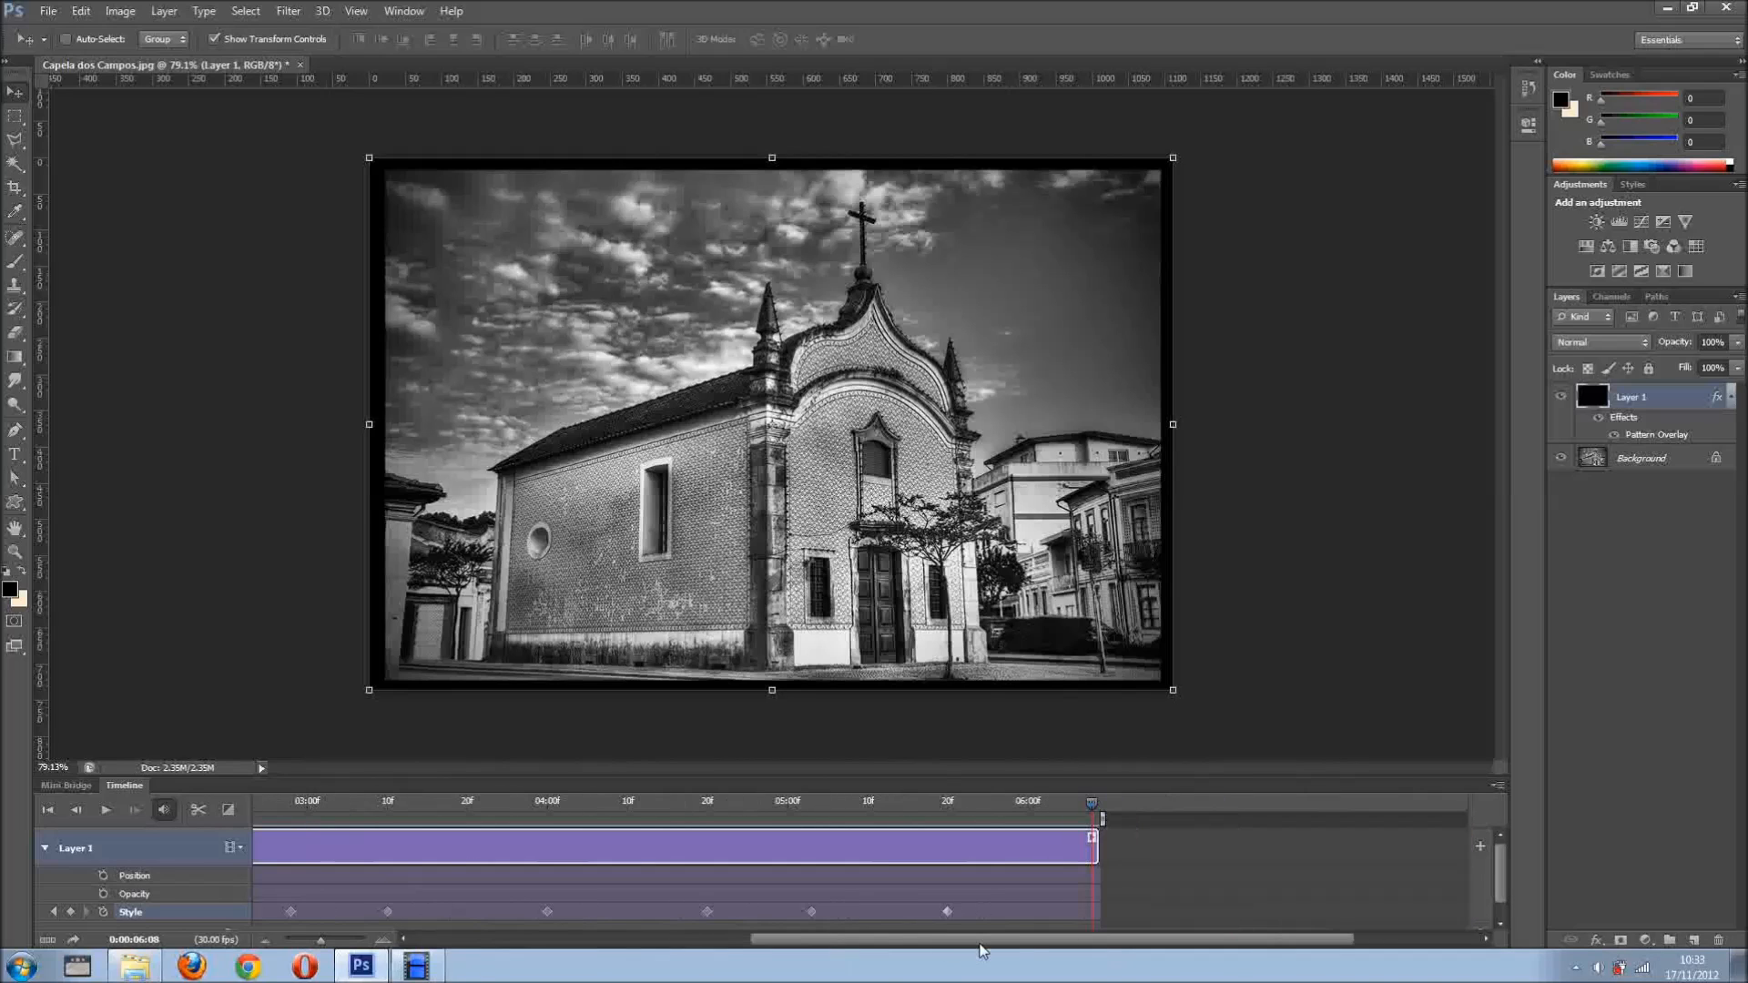
# Replay the slideshow from the start, zooming past the mug toward the rope photo
pyautogui.click(106, 810)
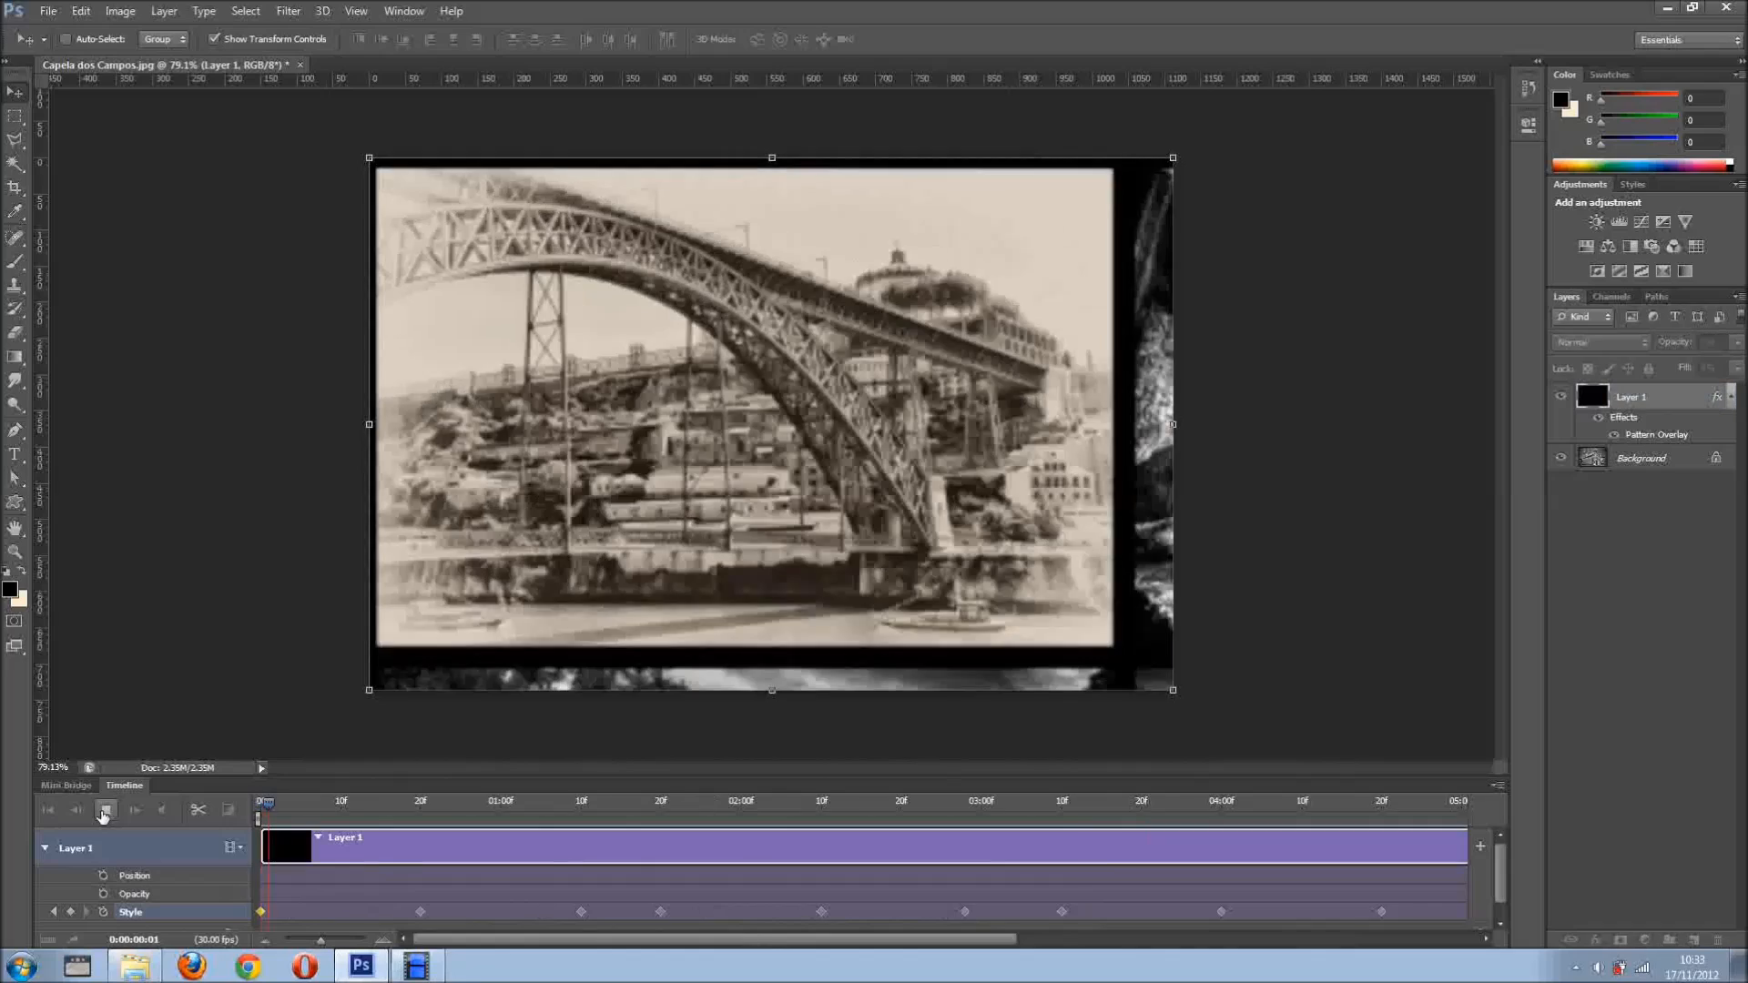
pyautogui.click(105, 810)
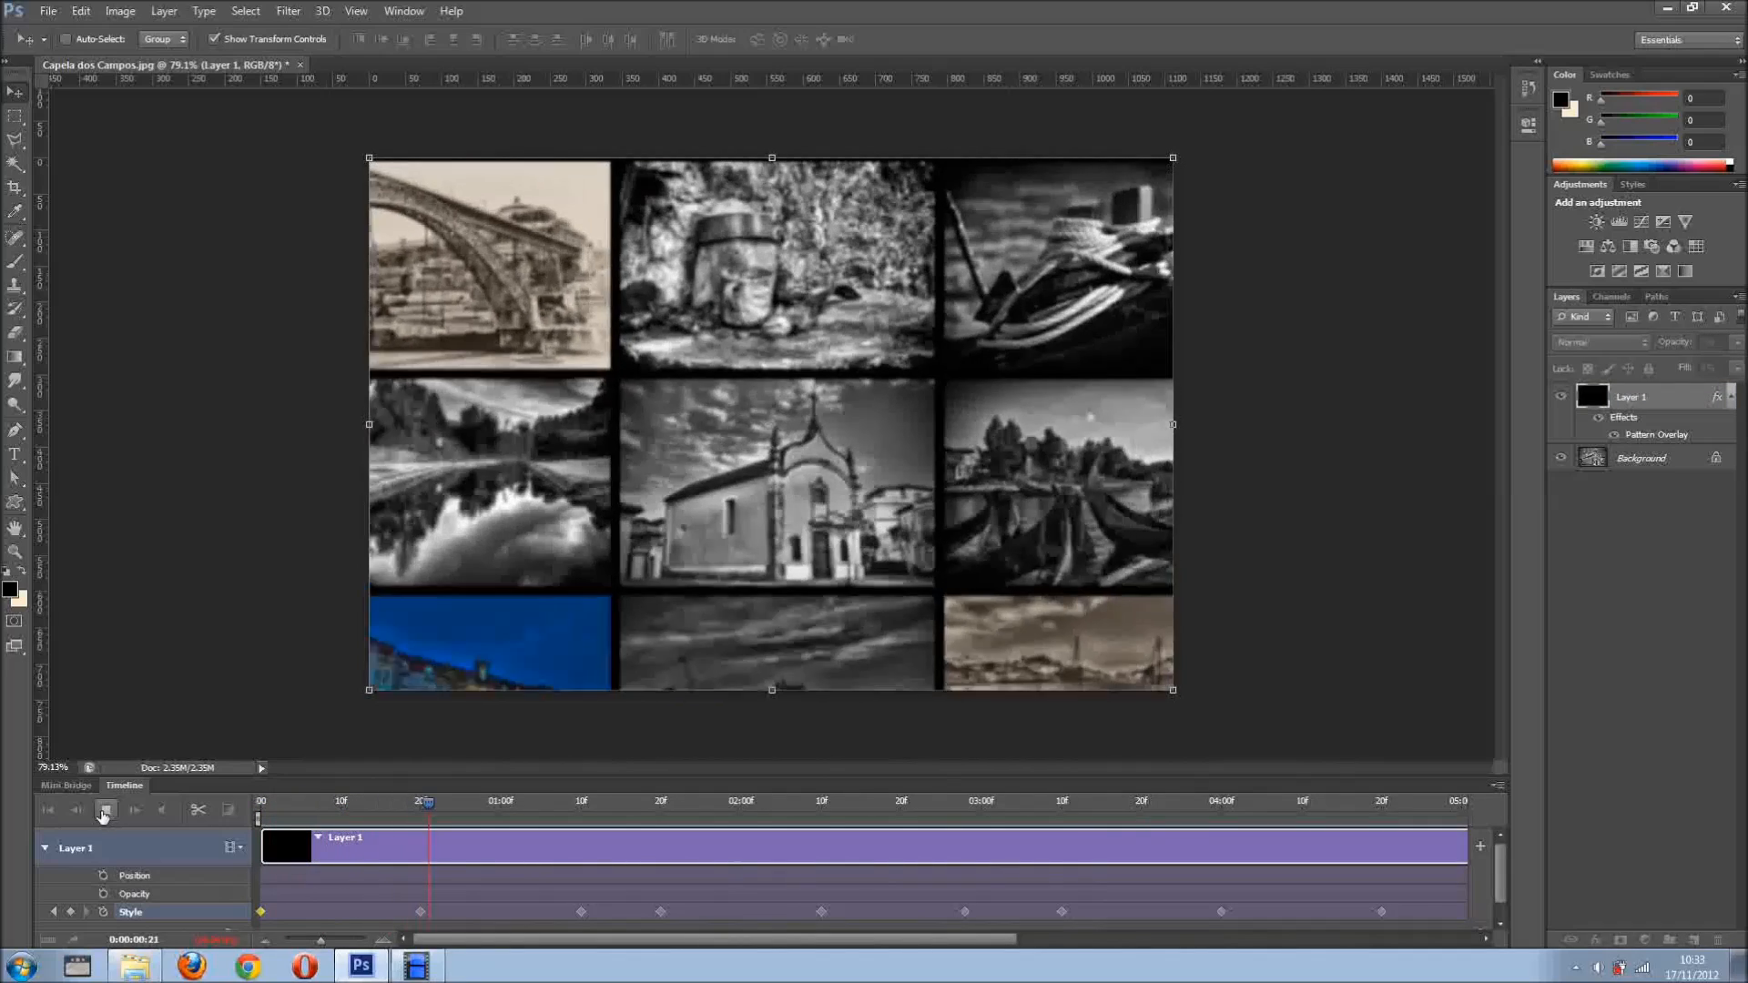
pyautogui.click(106, 811)
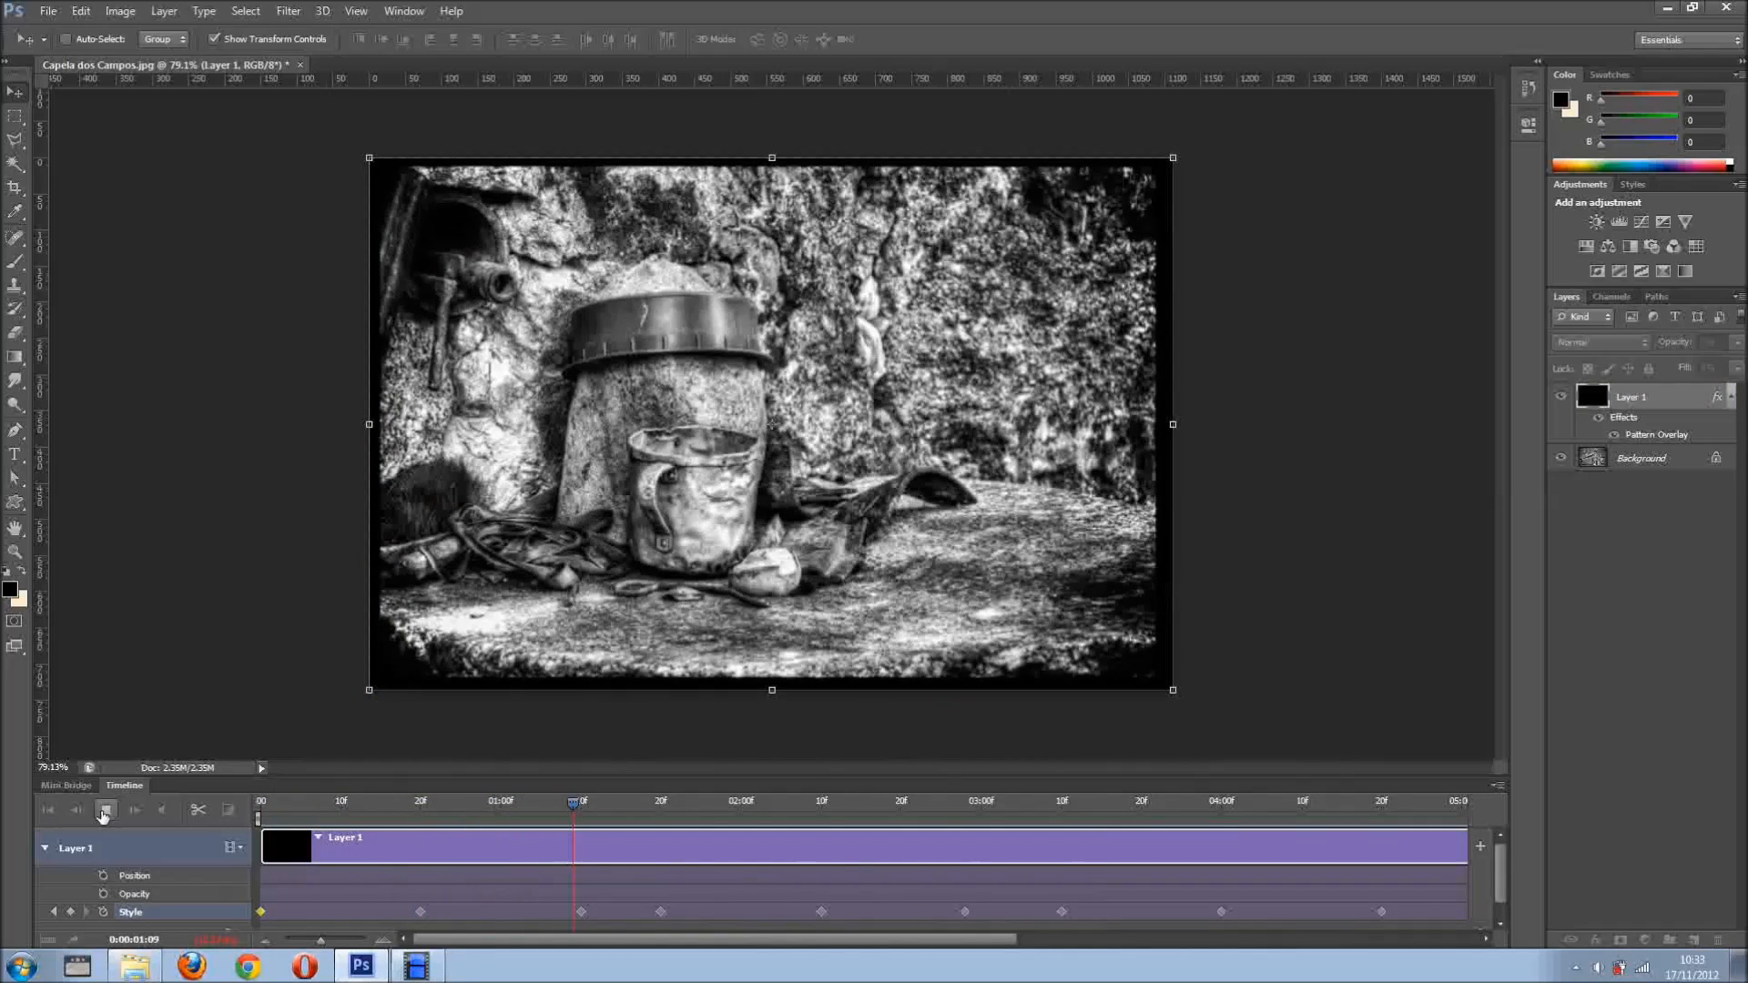
pyautogui.click(105, 810)
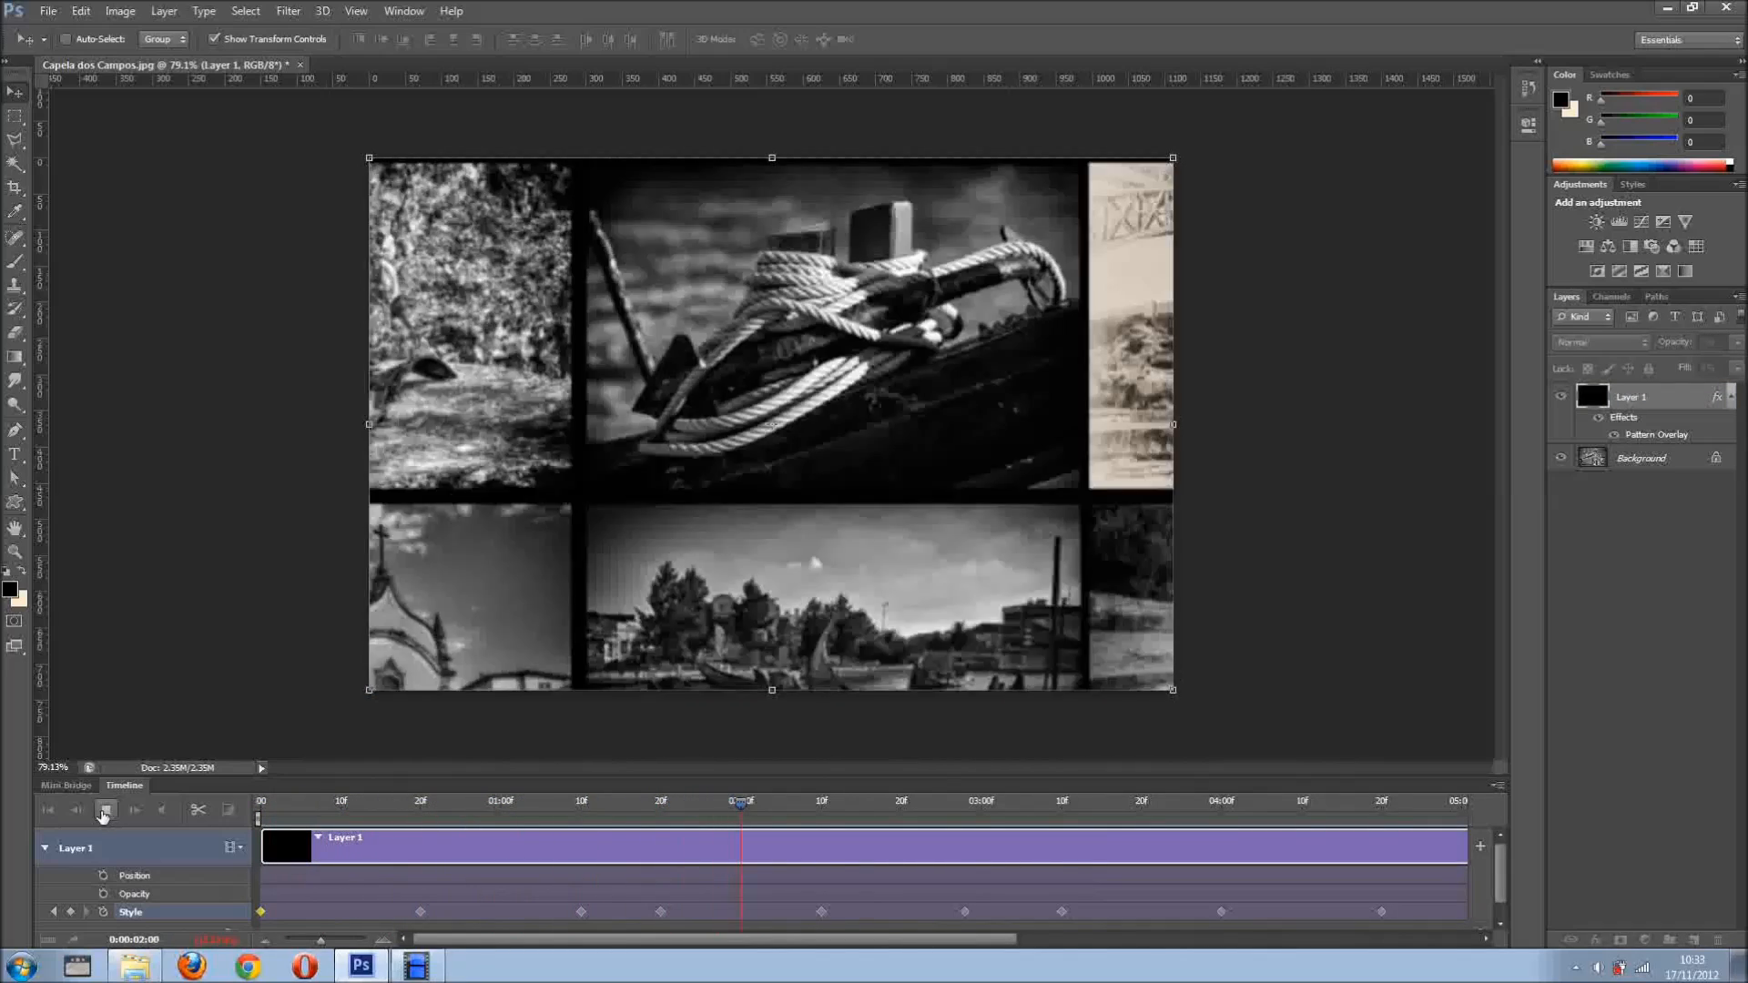